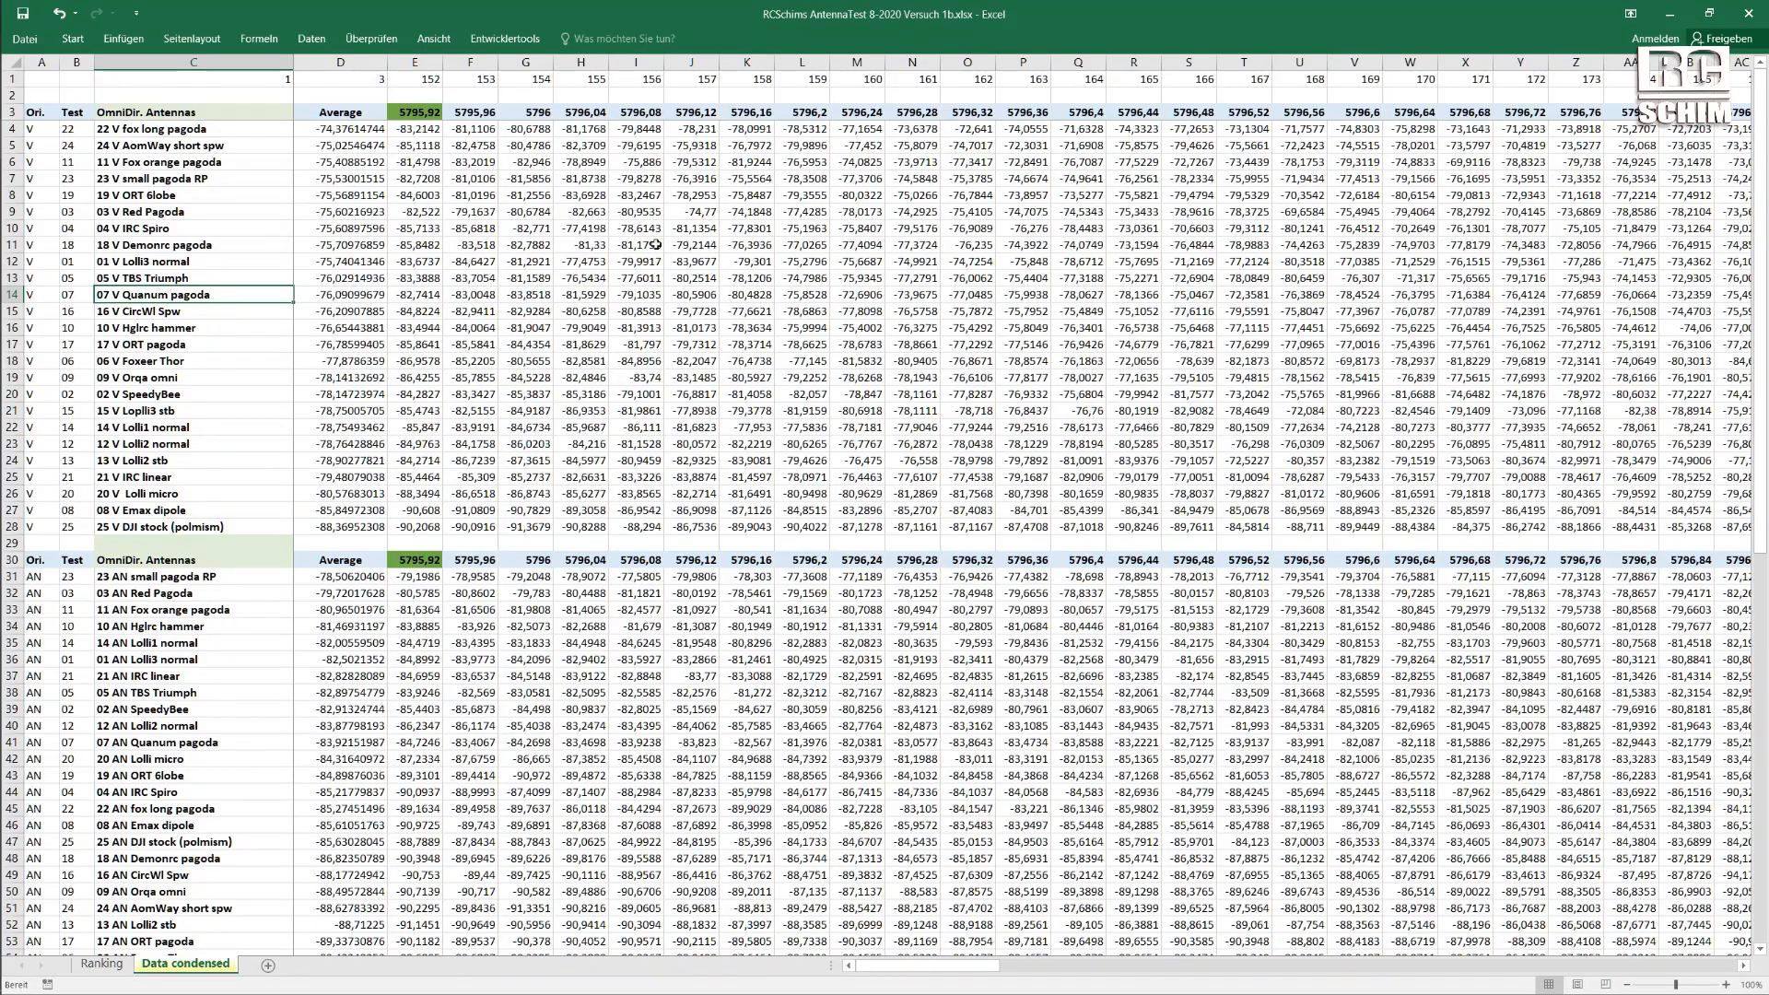
Scroll the Data condensed sheet past the omni block to the Dir. Antennas good and bad tables.
click(693, 195)
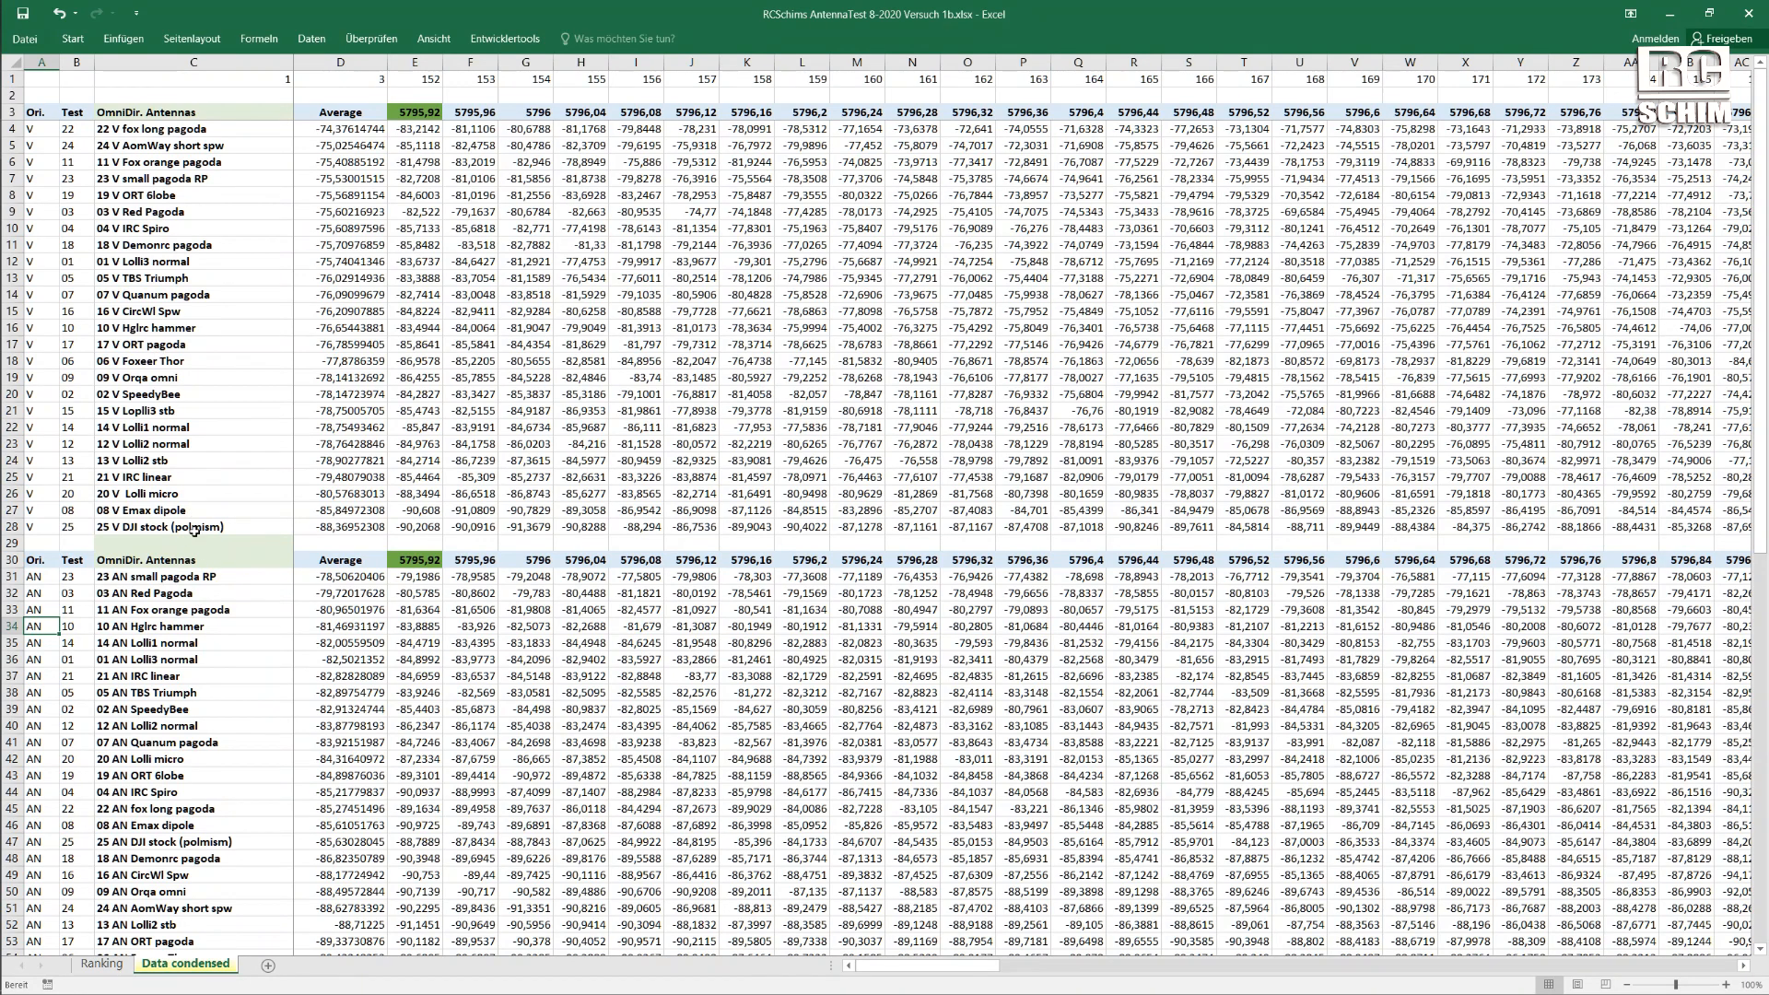
click(195, 127)
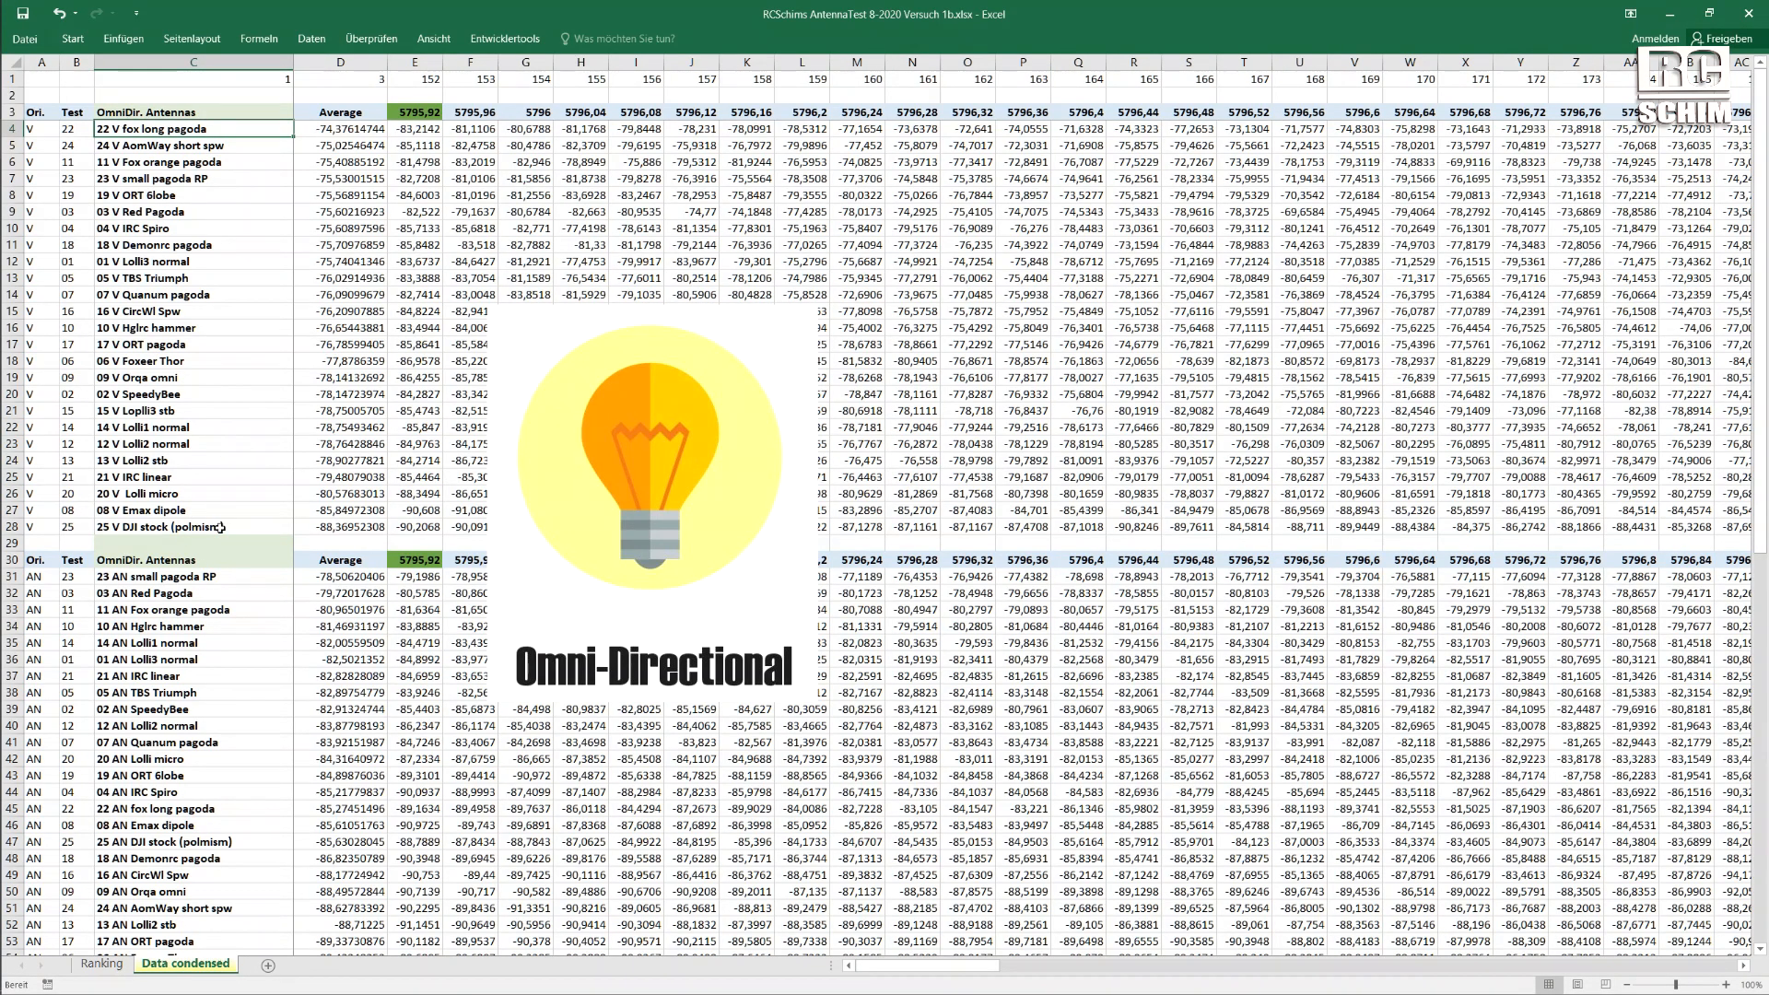
scroll(down, 3)
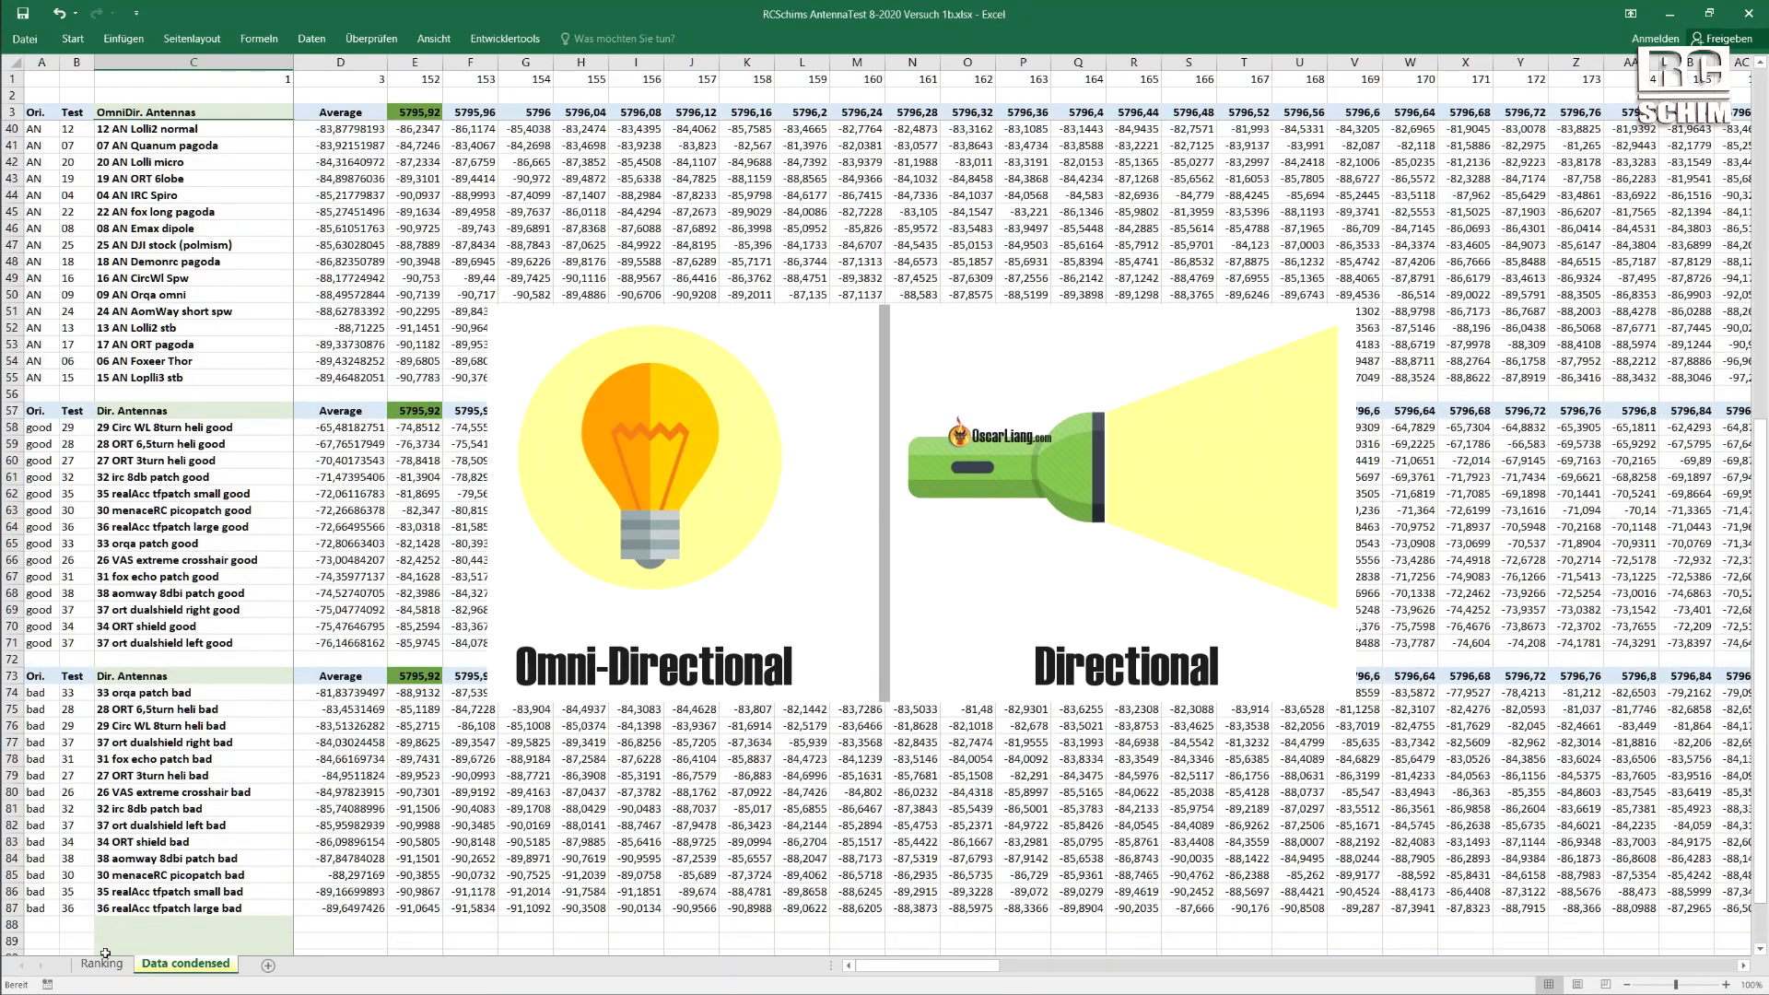
On the Ranking sheet, highlight the Ranking, Points good, Points bad and Points ttl columns.
click(101, 963)
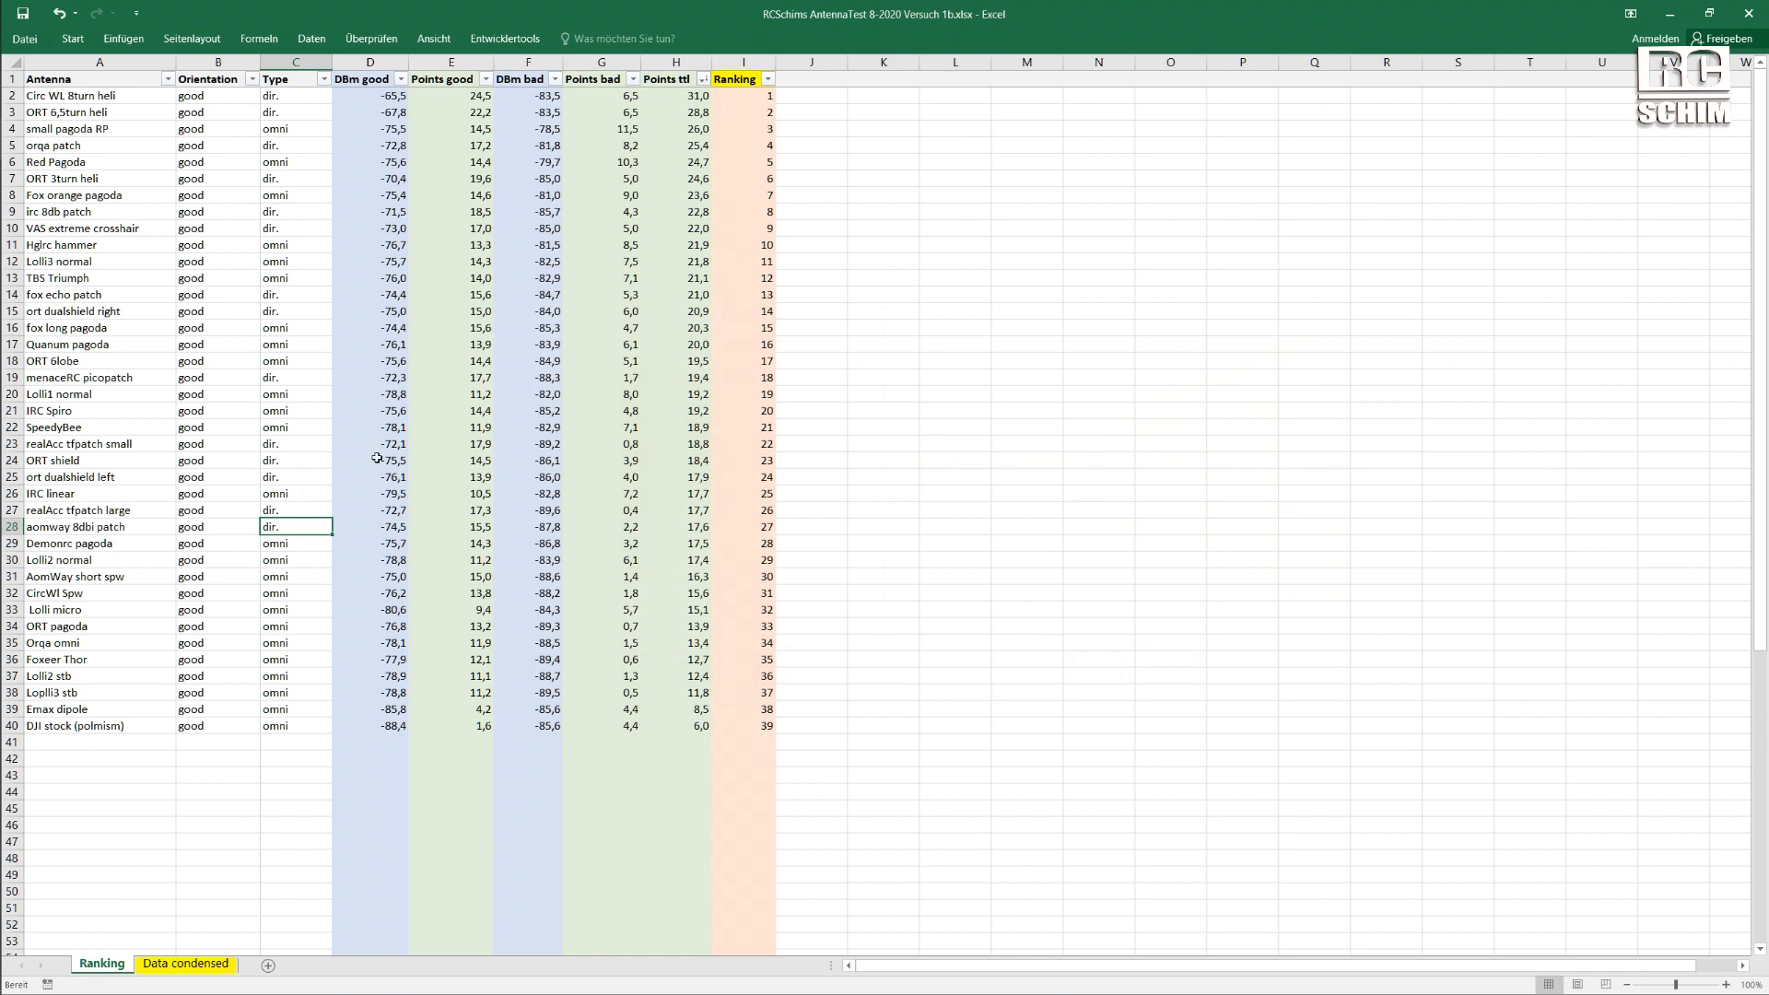
click(369, 61)
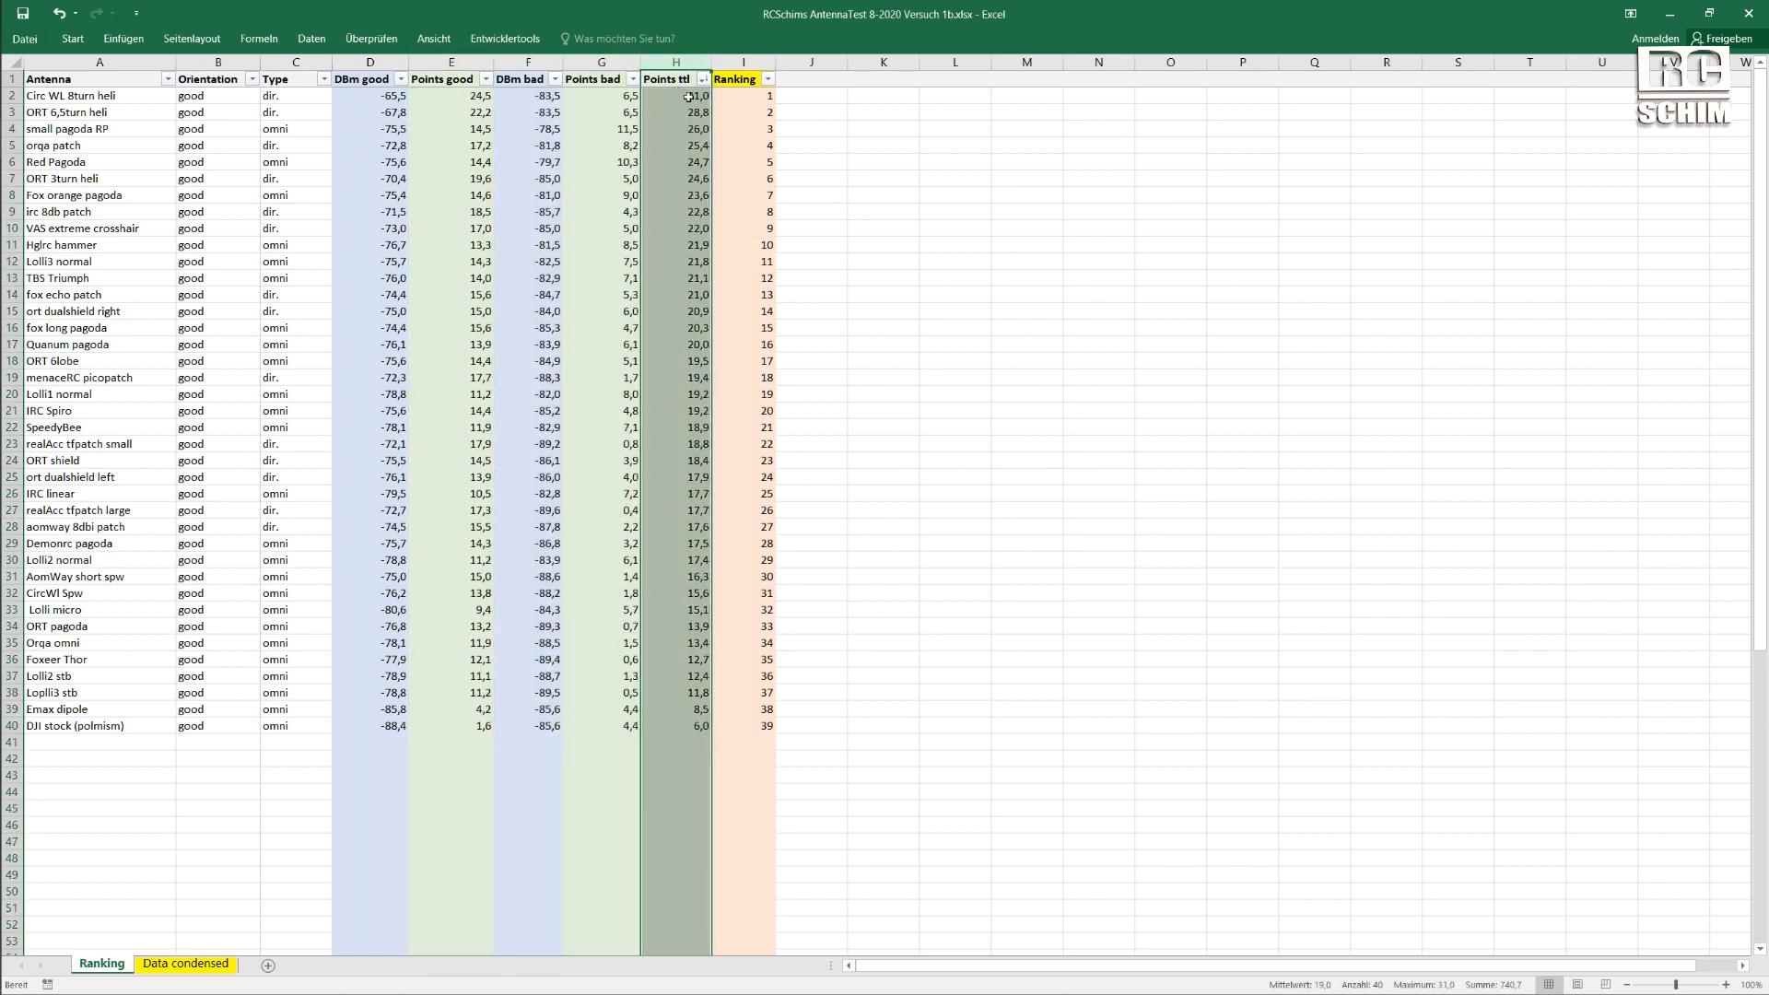
click(743, 95)
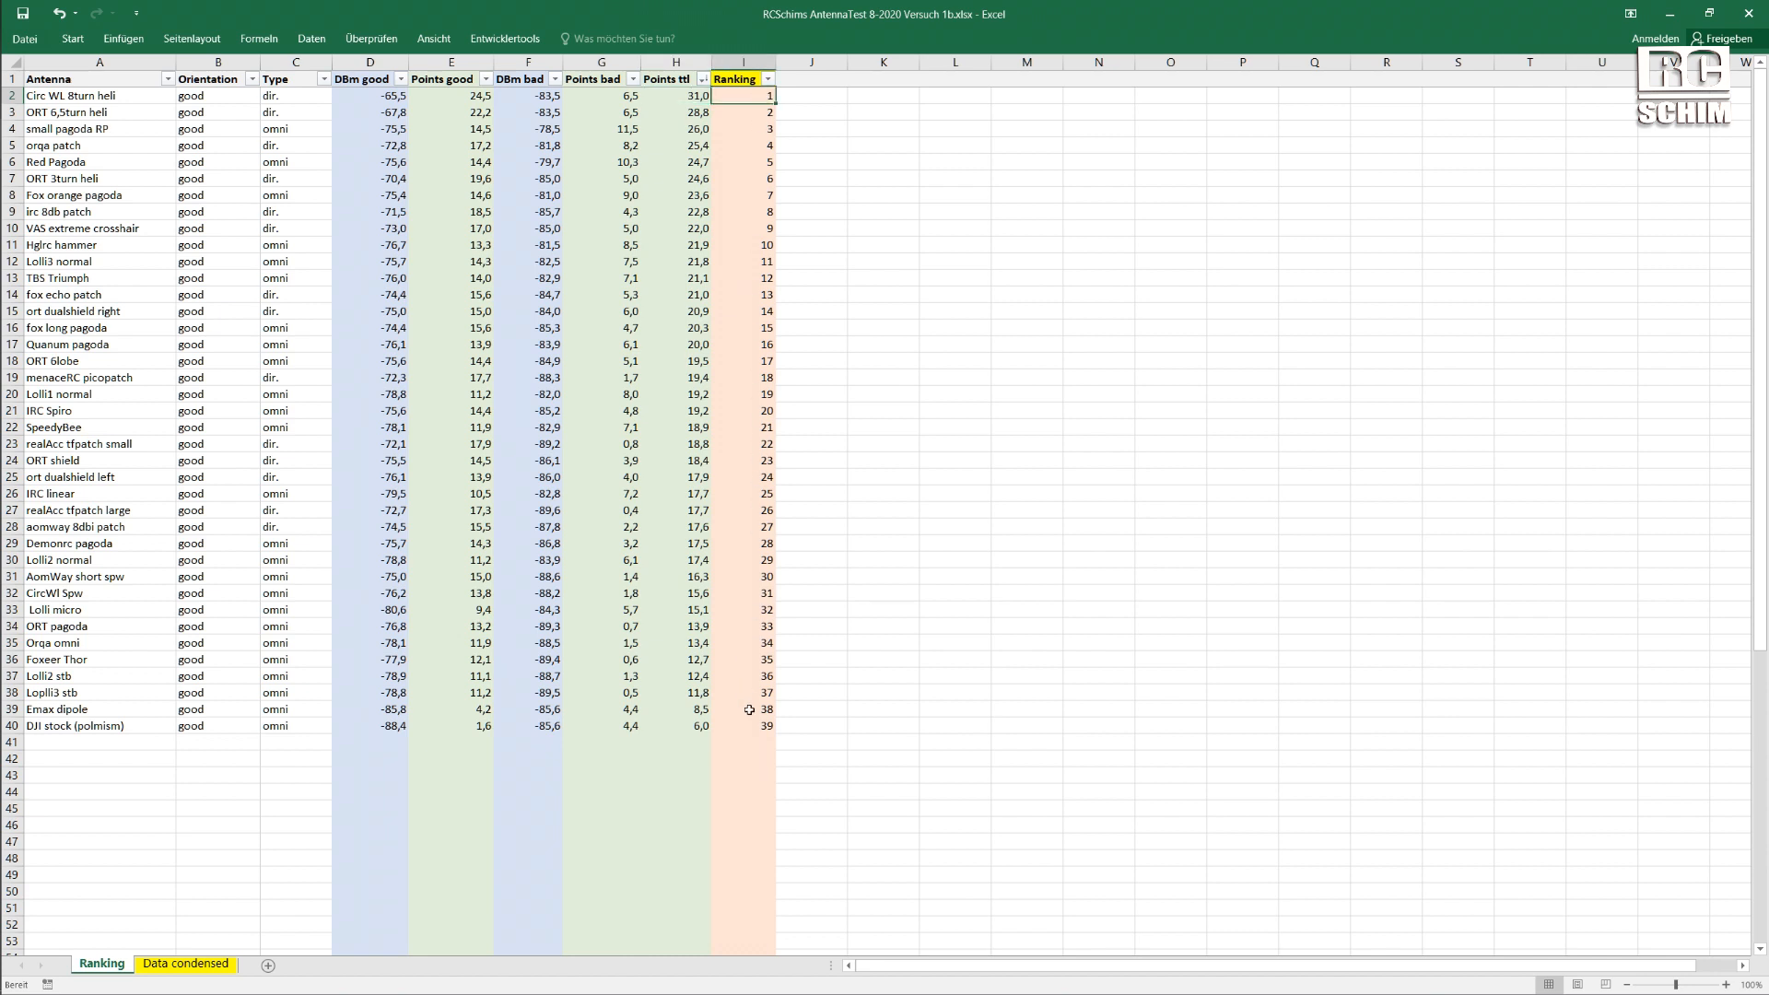
mouse_move(739, 131)
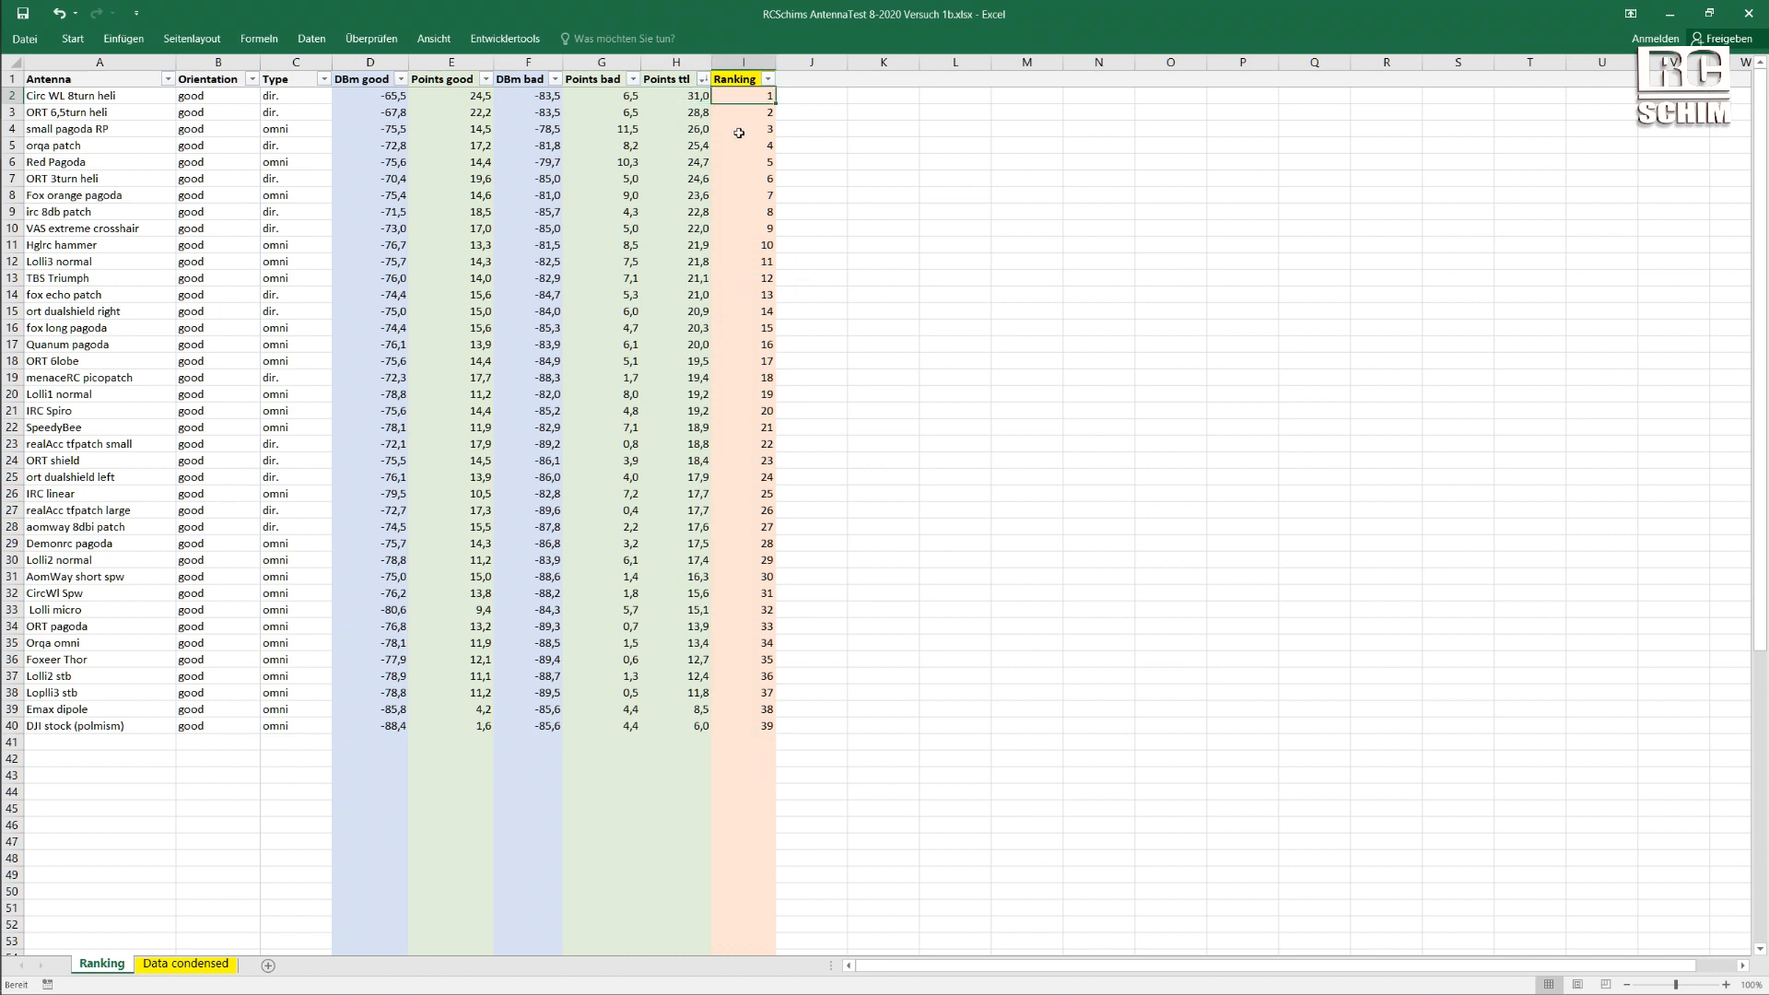
click(601, 62)
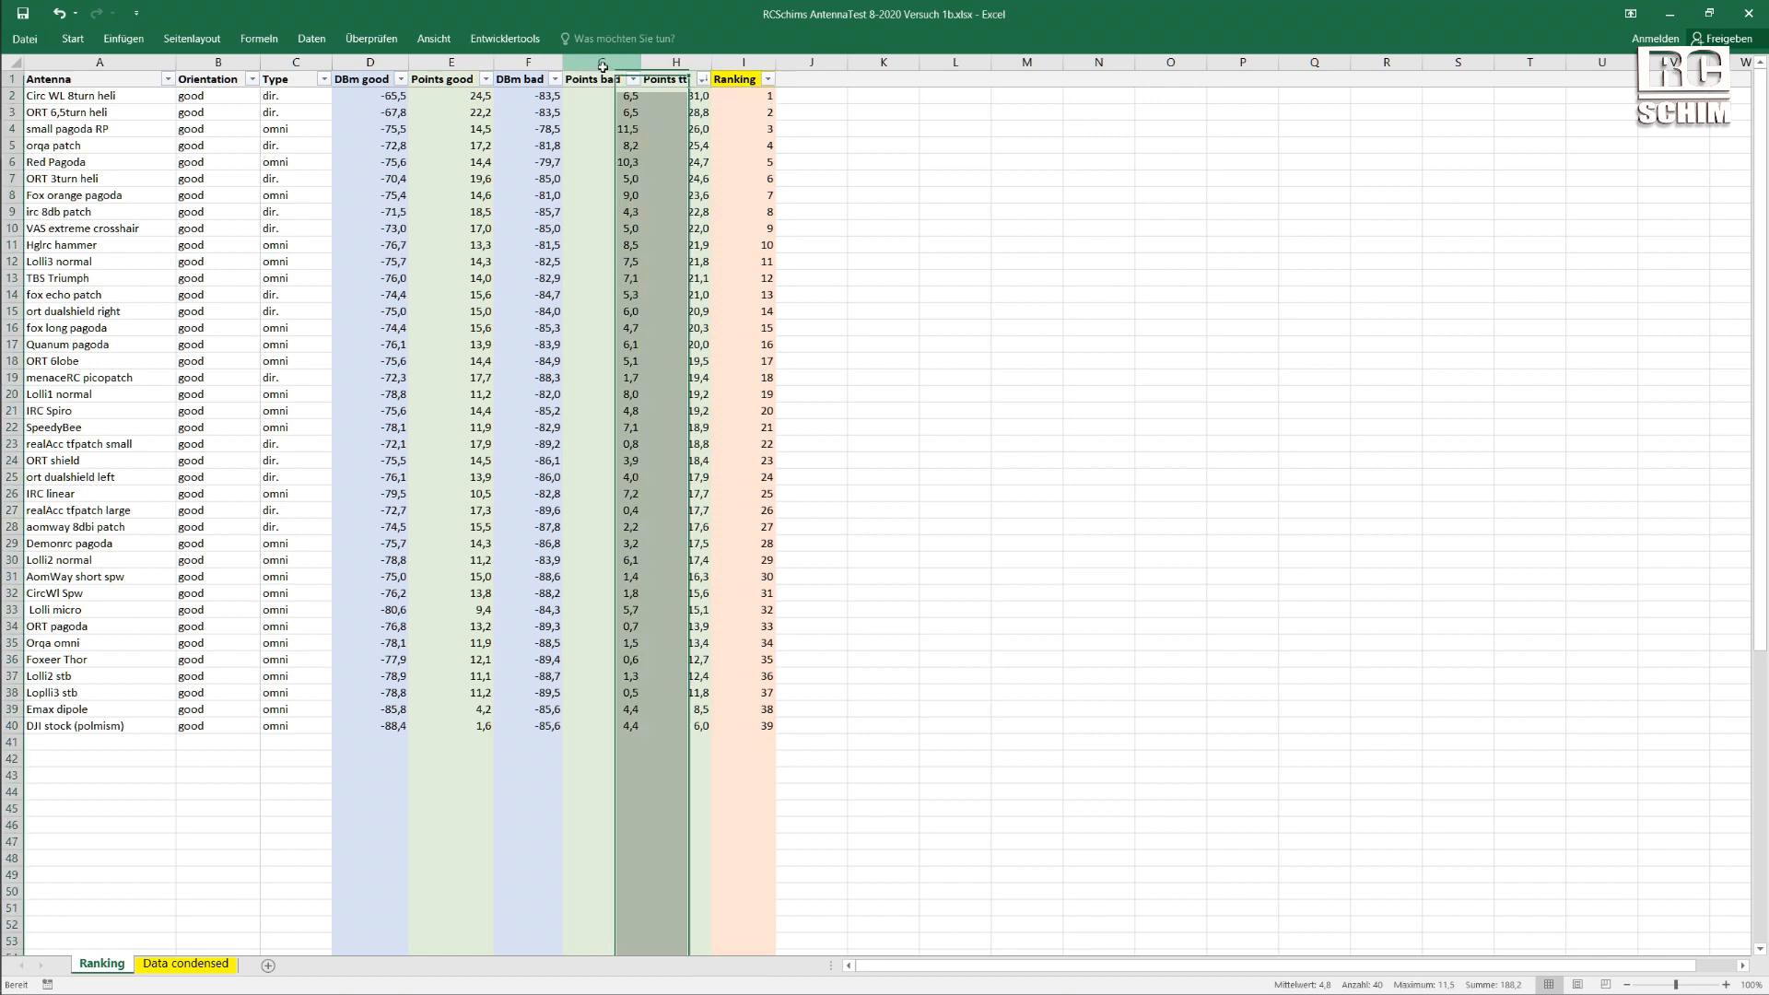
click(600, 62)
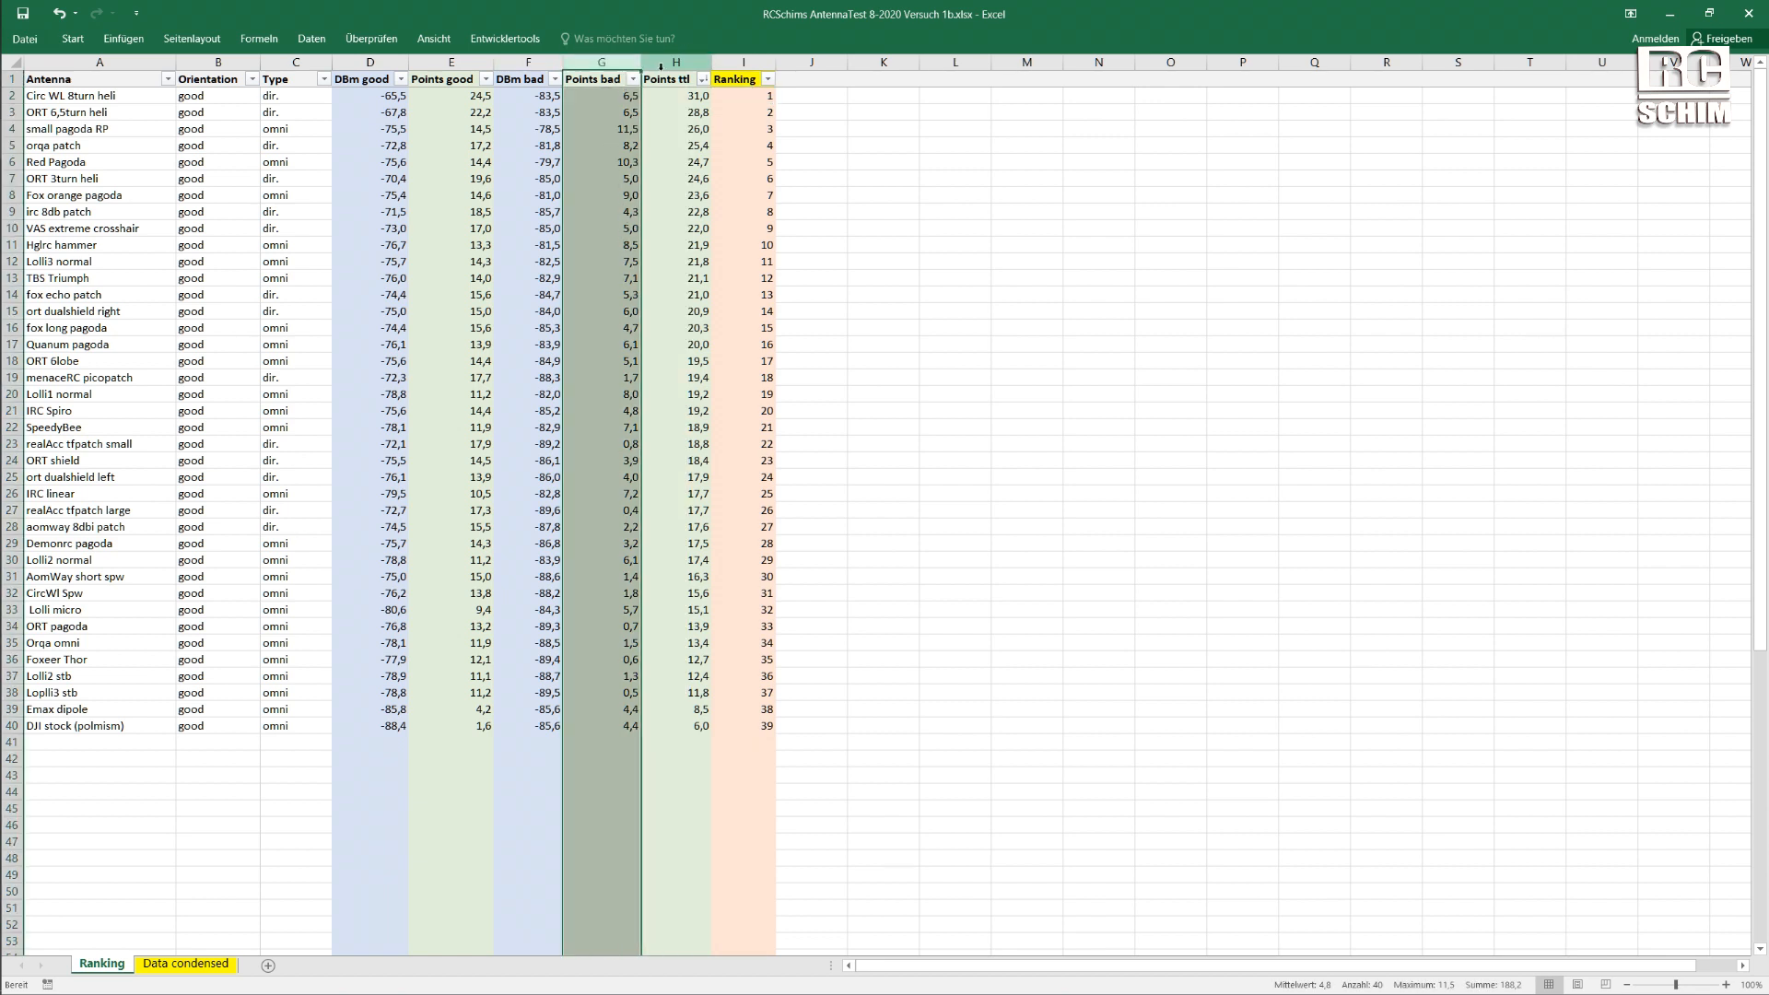
click(451, 95)
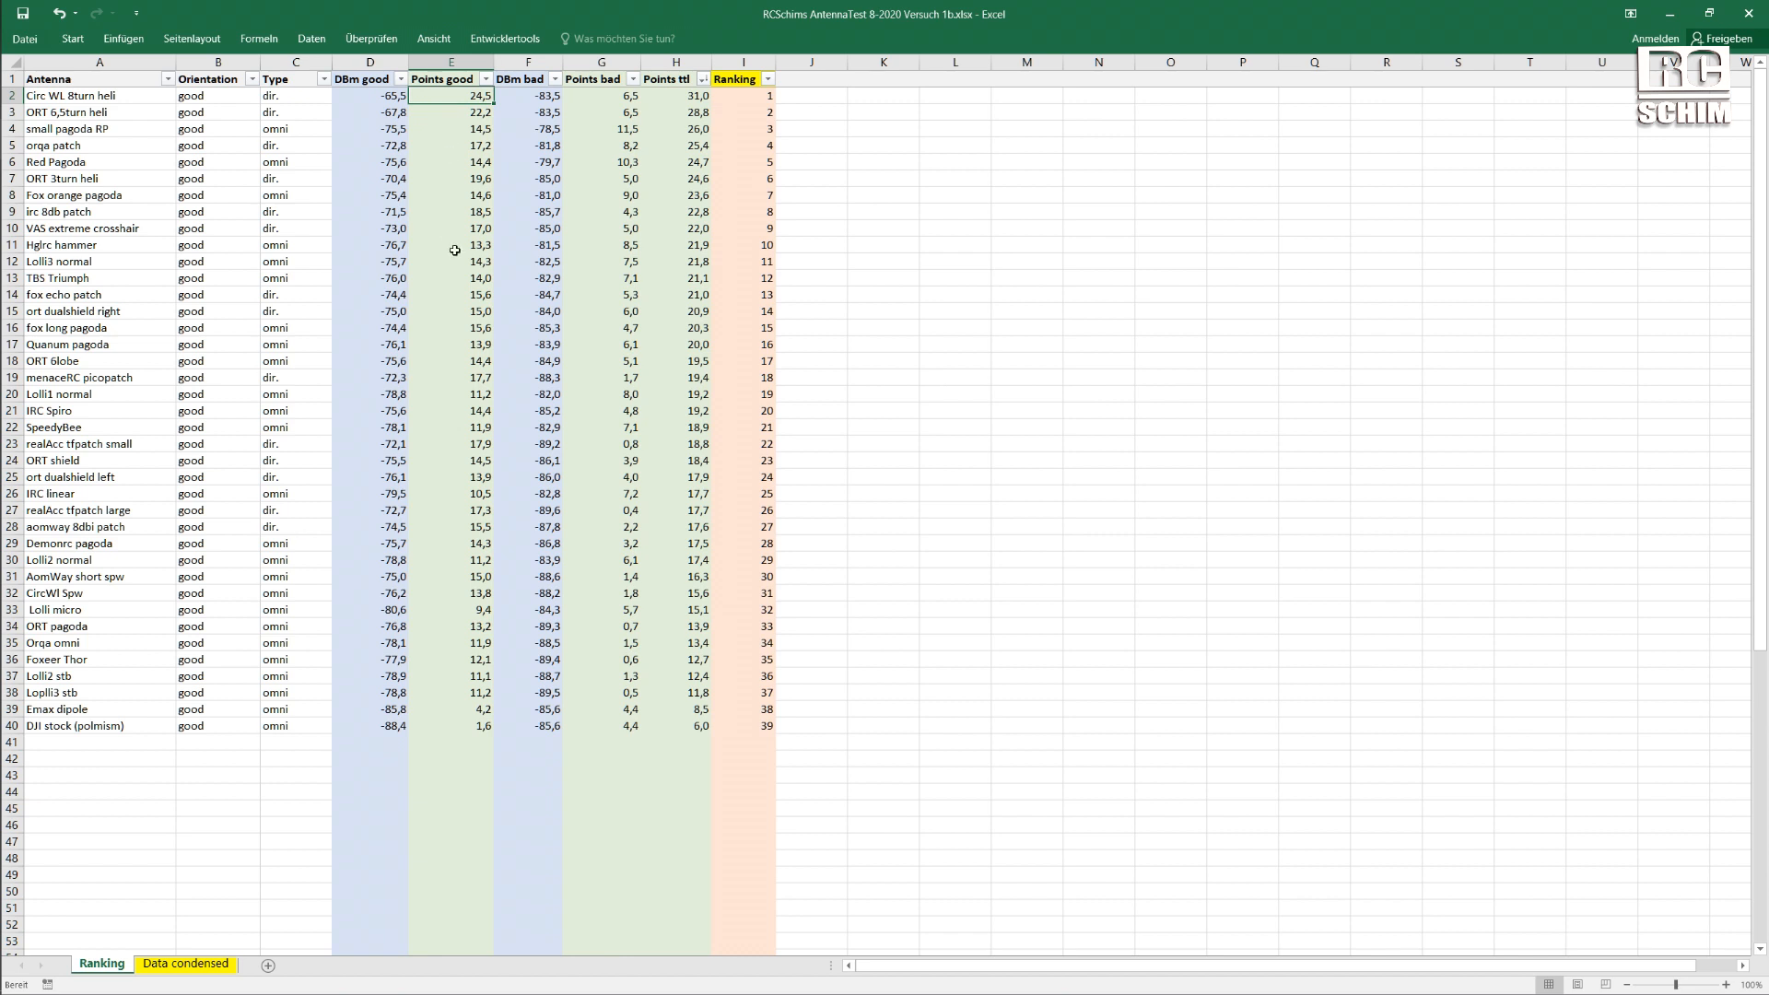
click(451, 62)
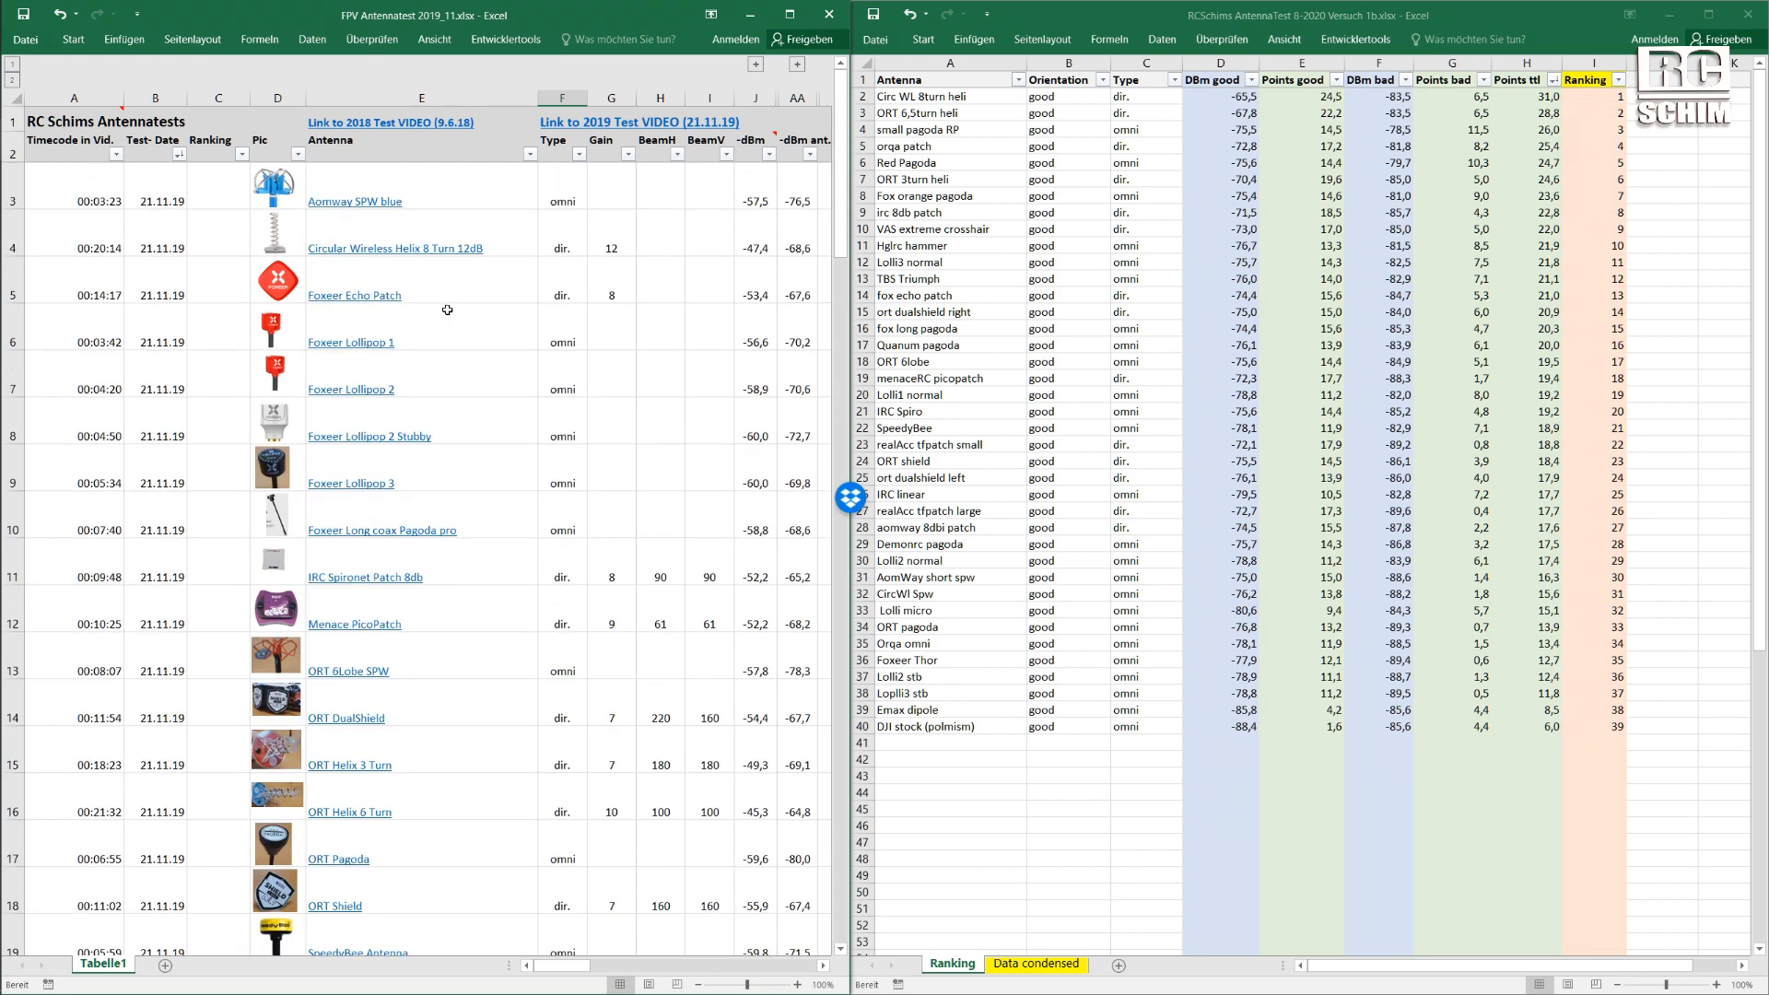
mouse_move(155, 190)
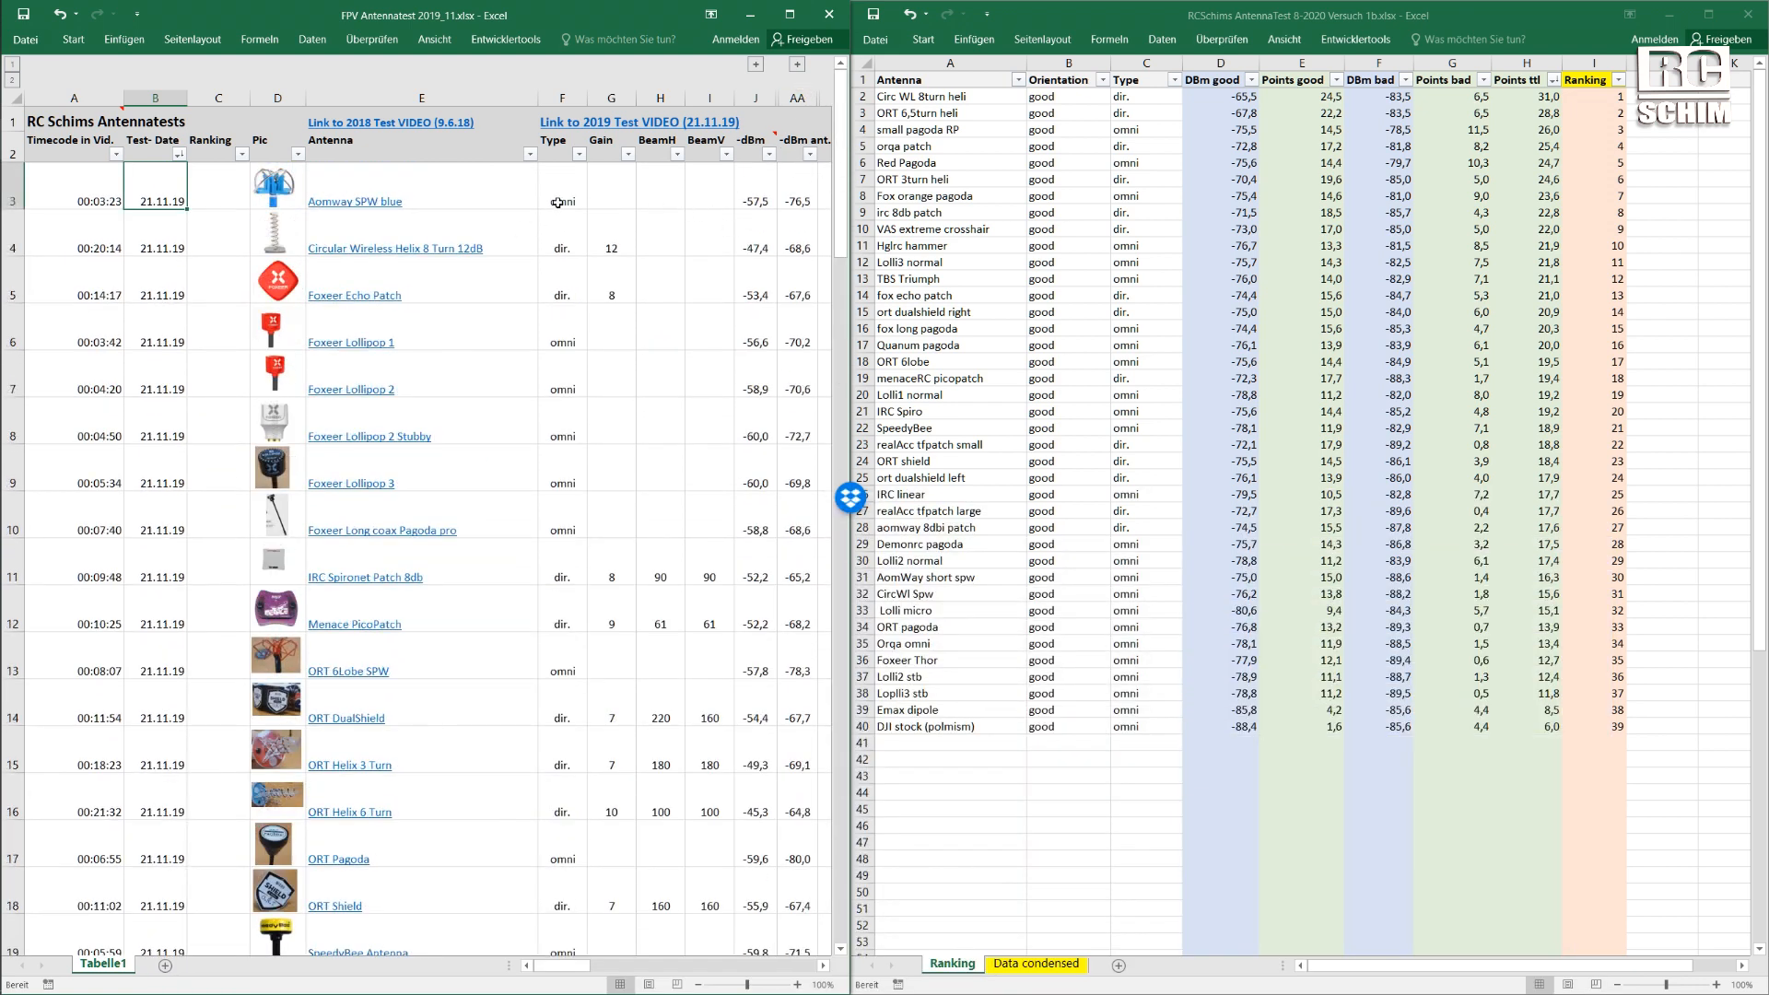
Select the Aomway SPW blue antenna's type entry in the test overview workbook.
click(562, 186)
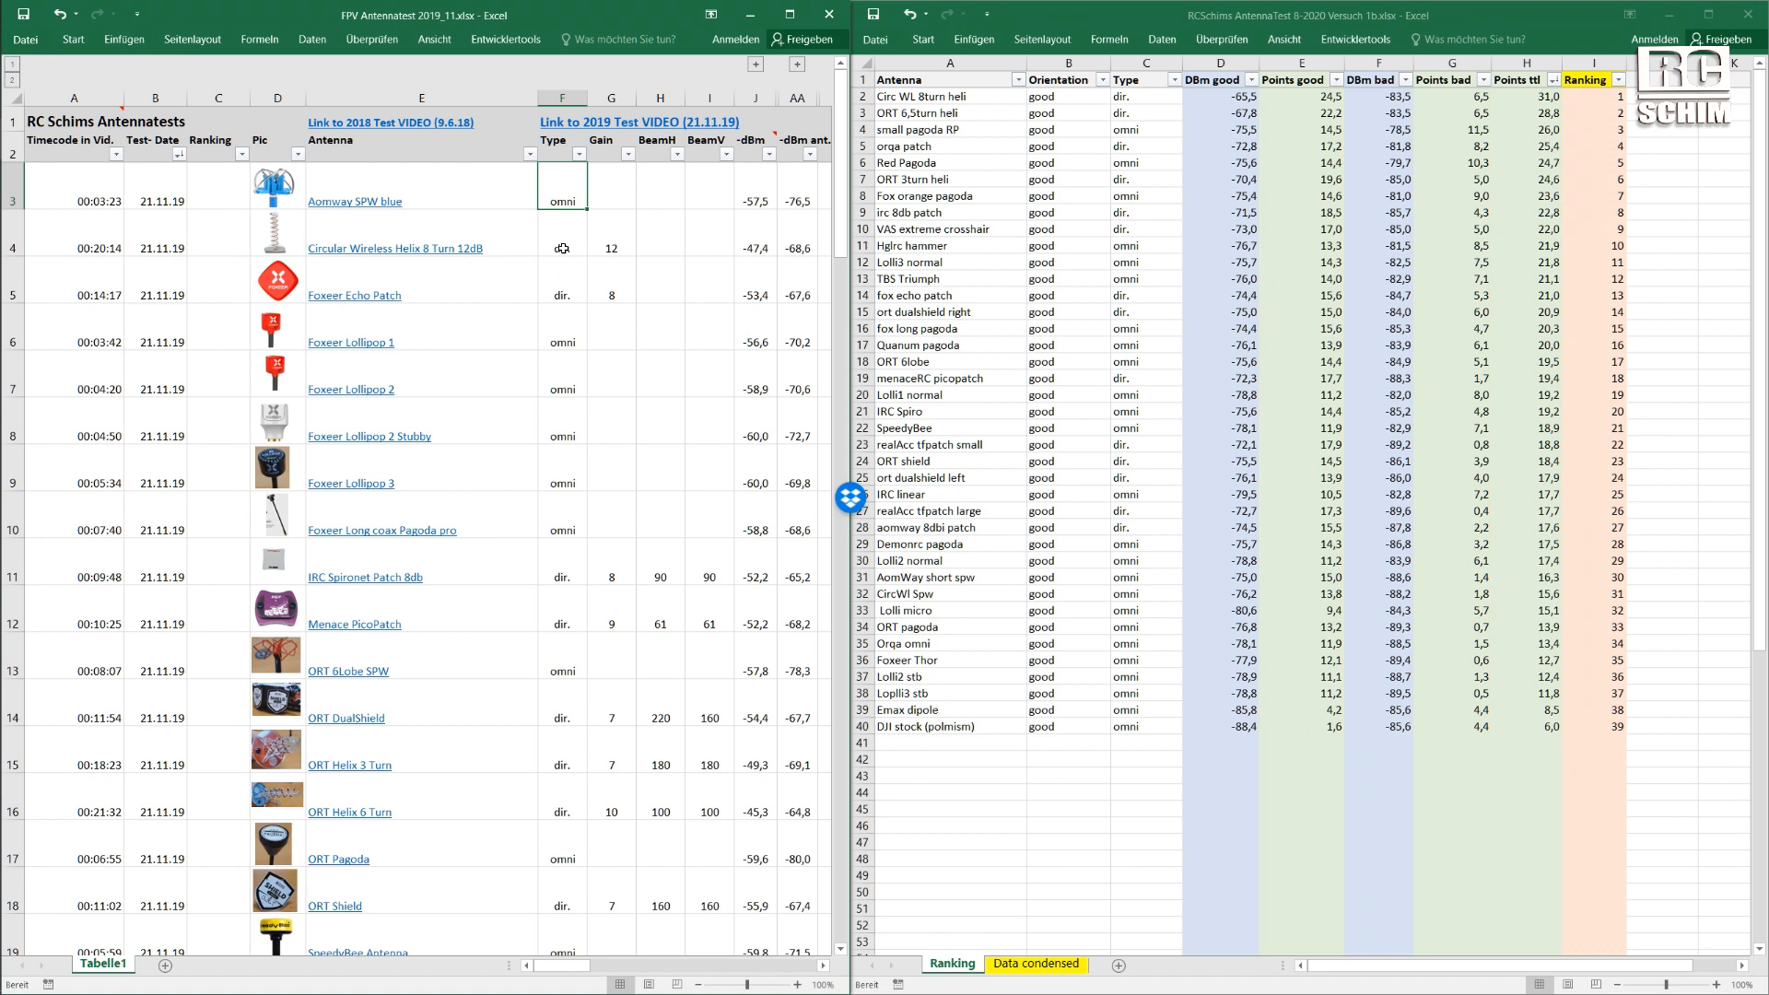
click(612, 230)
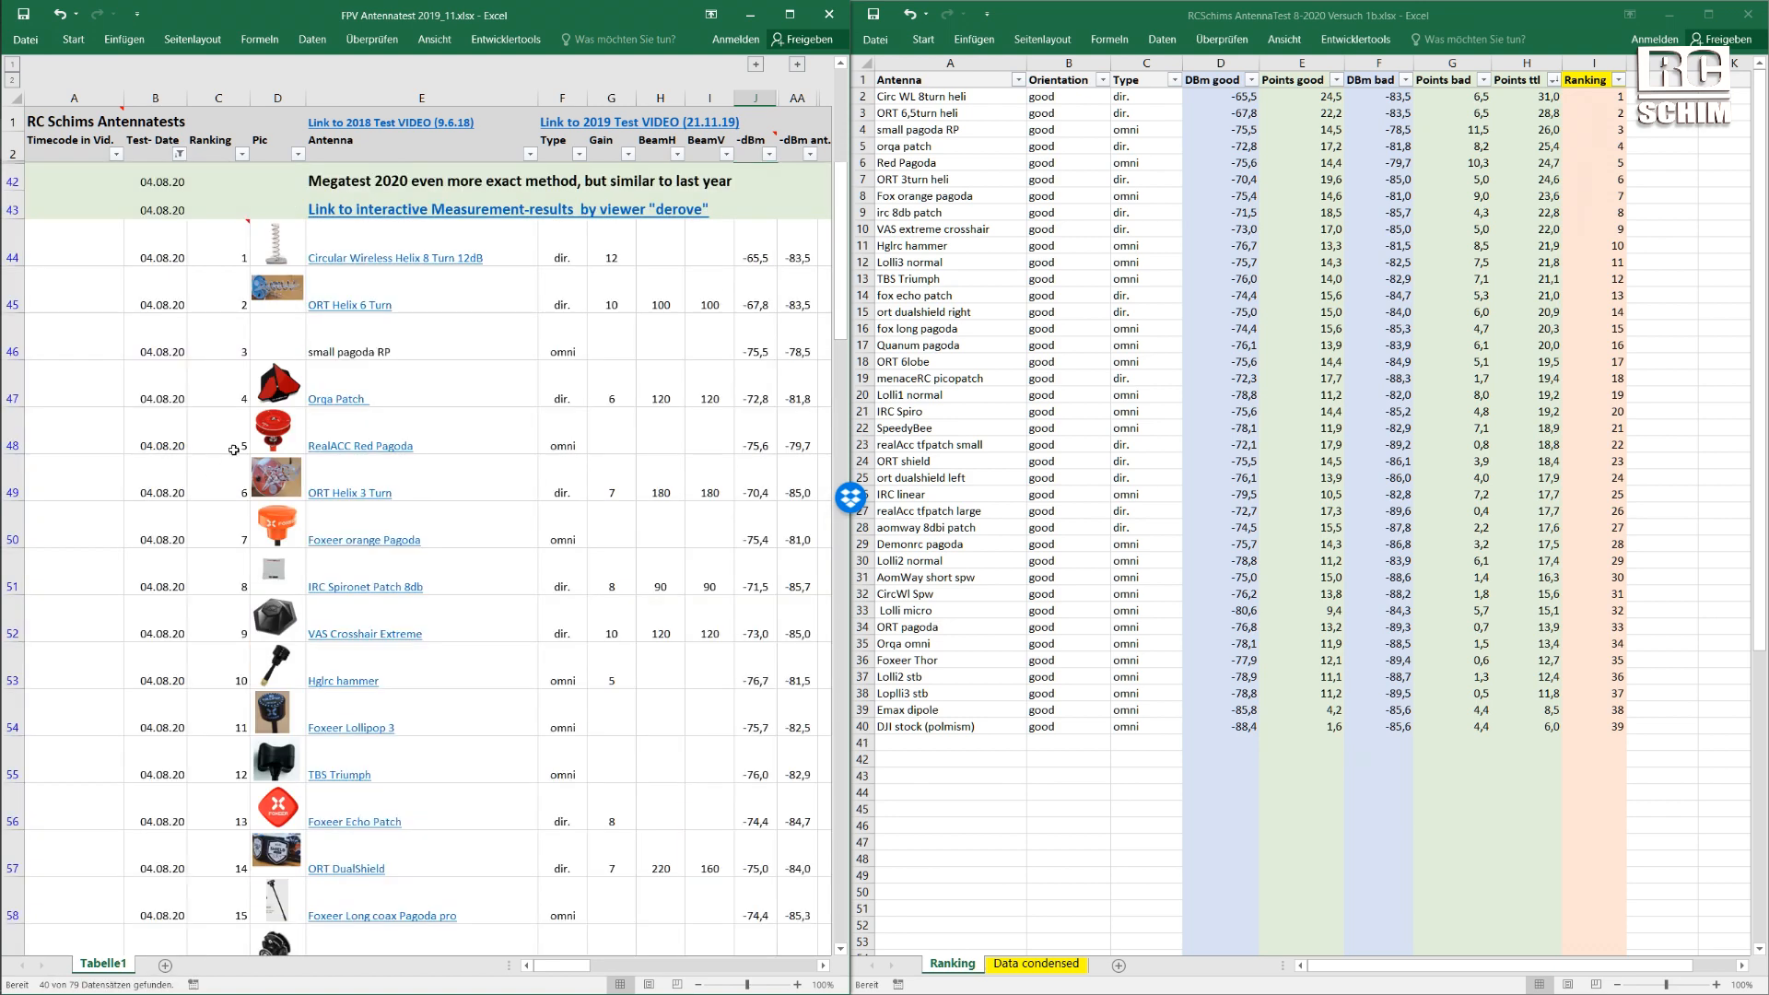
click(421, 175)
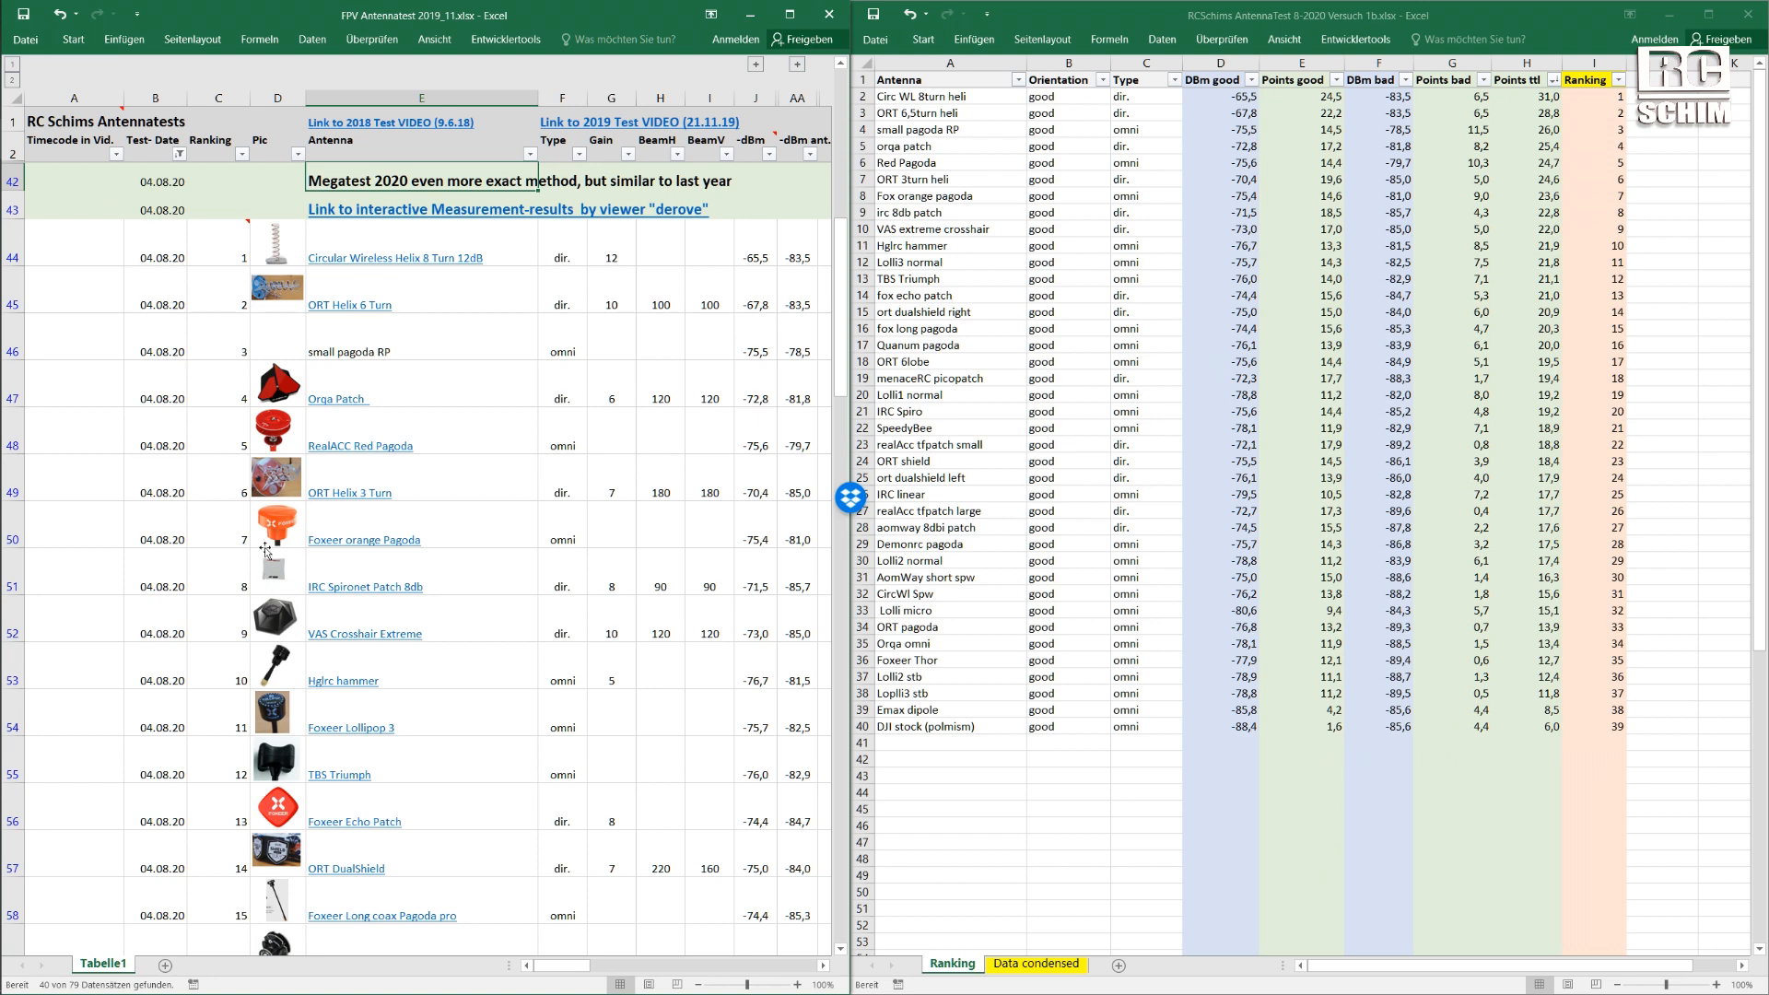
mouse_move(369, 265)
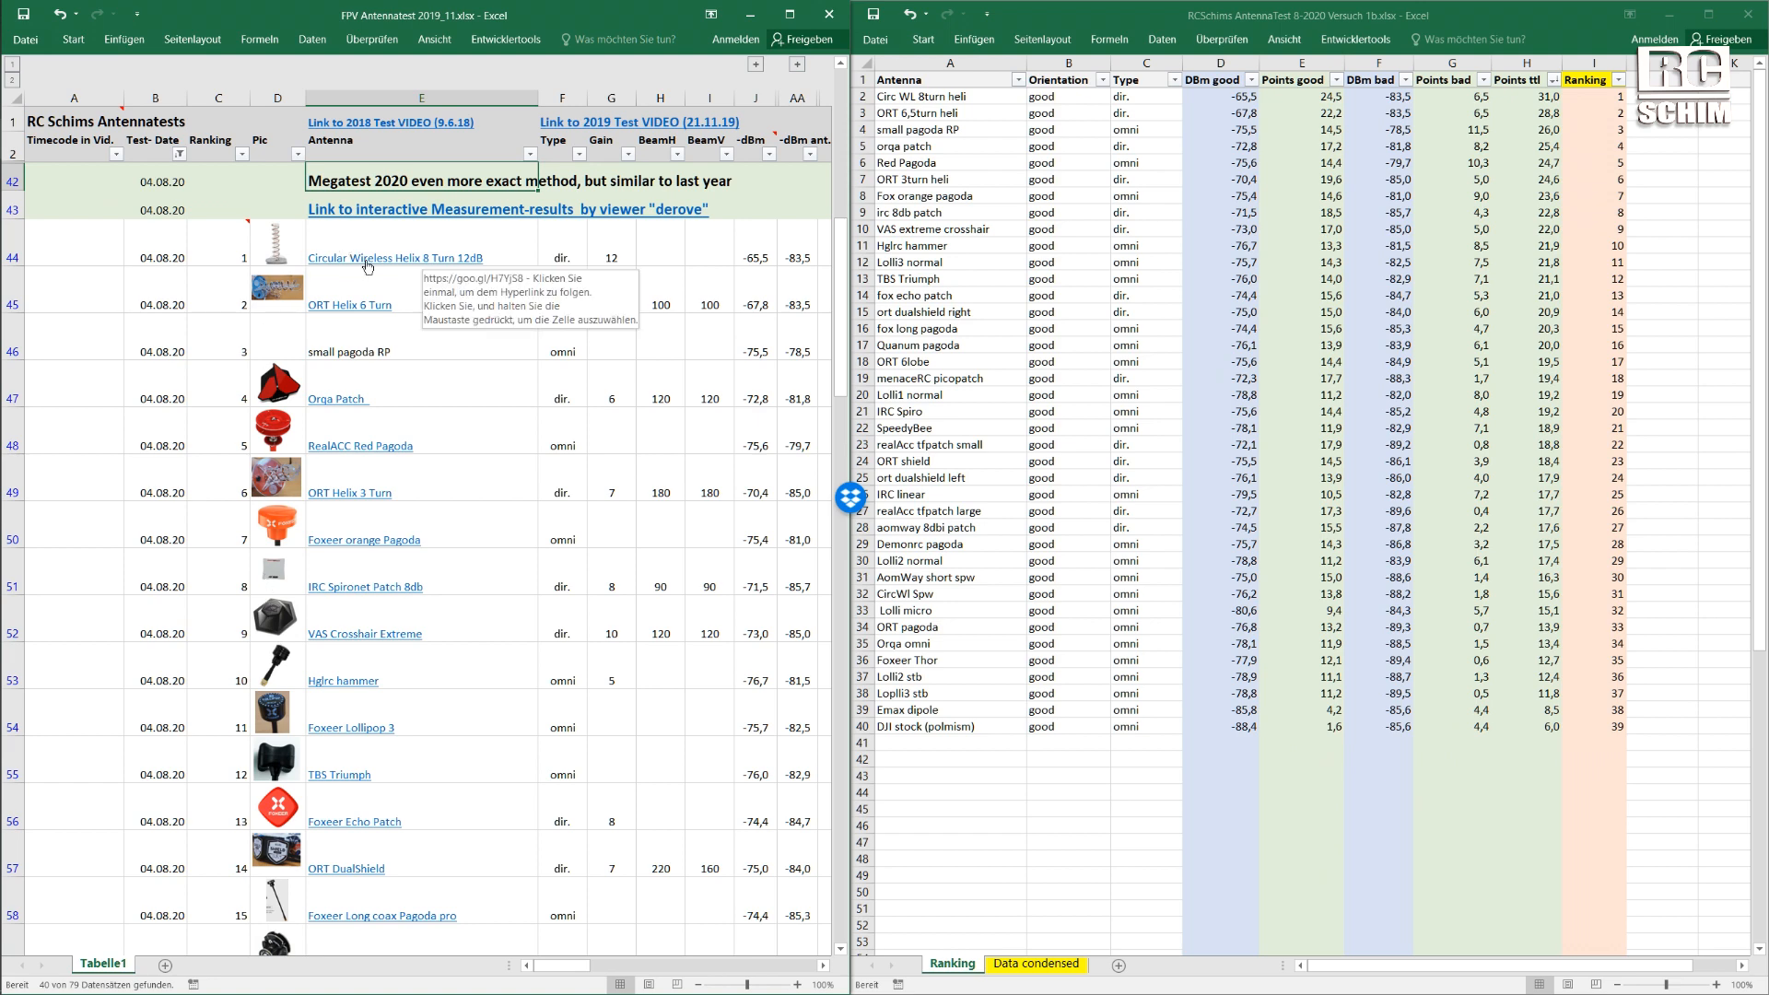
scroll(down, 3)
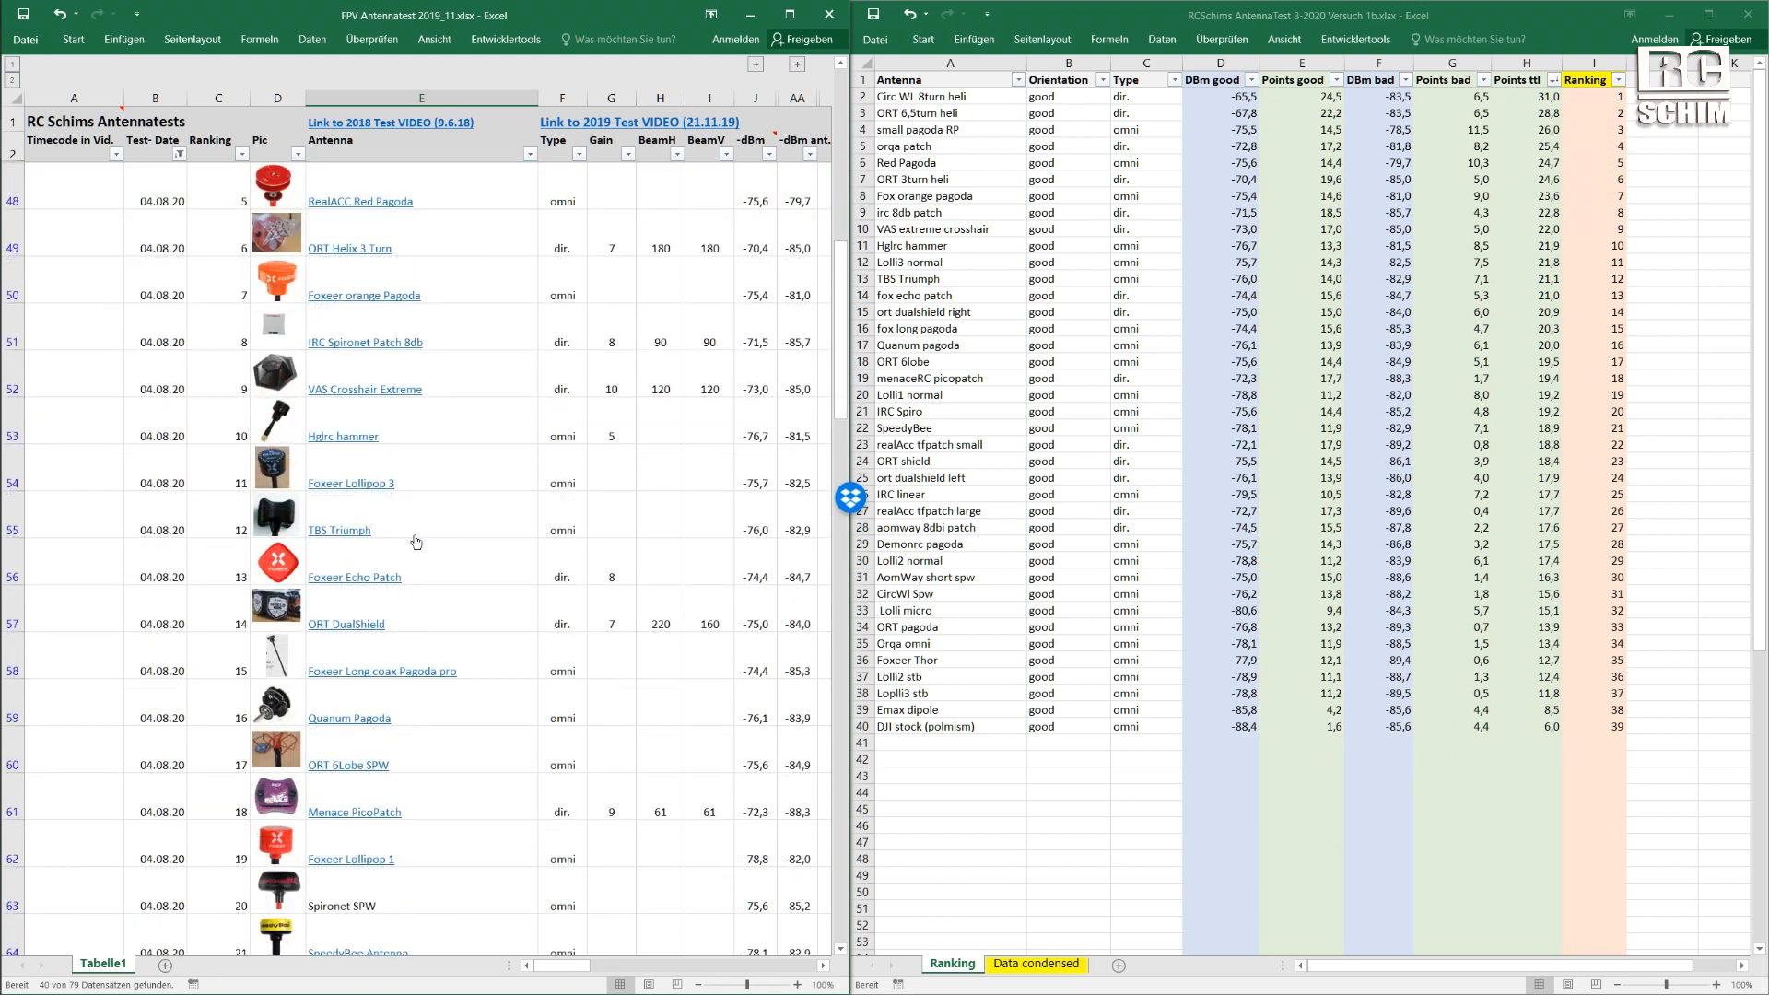
scroll(down, 3)
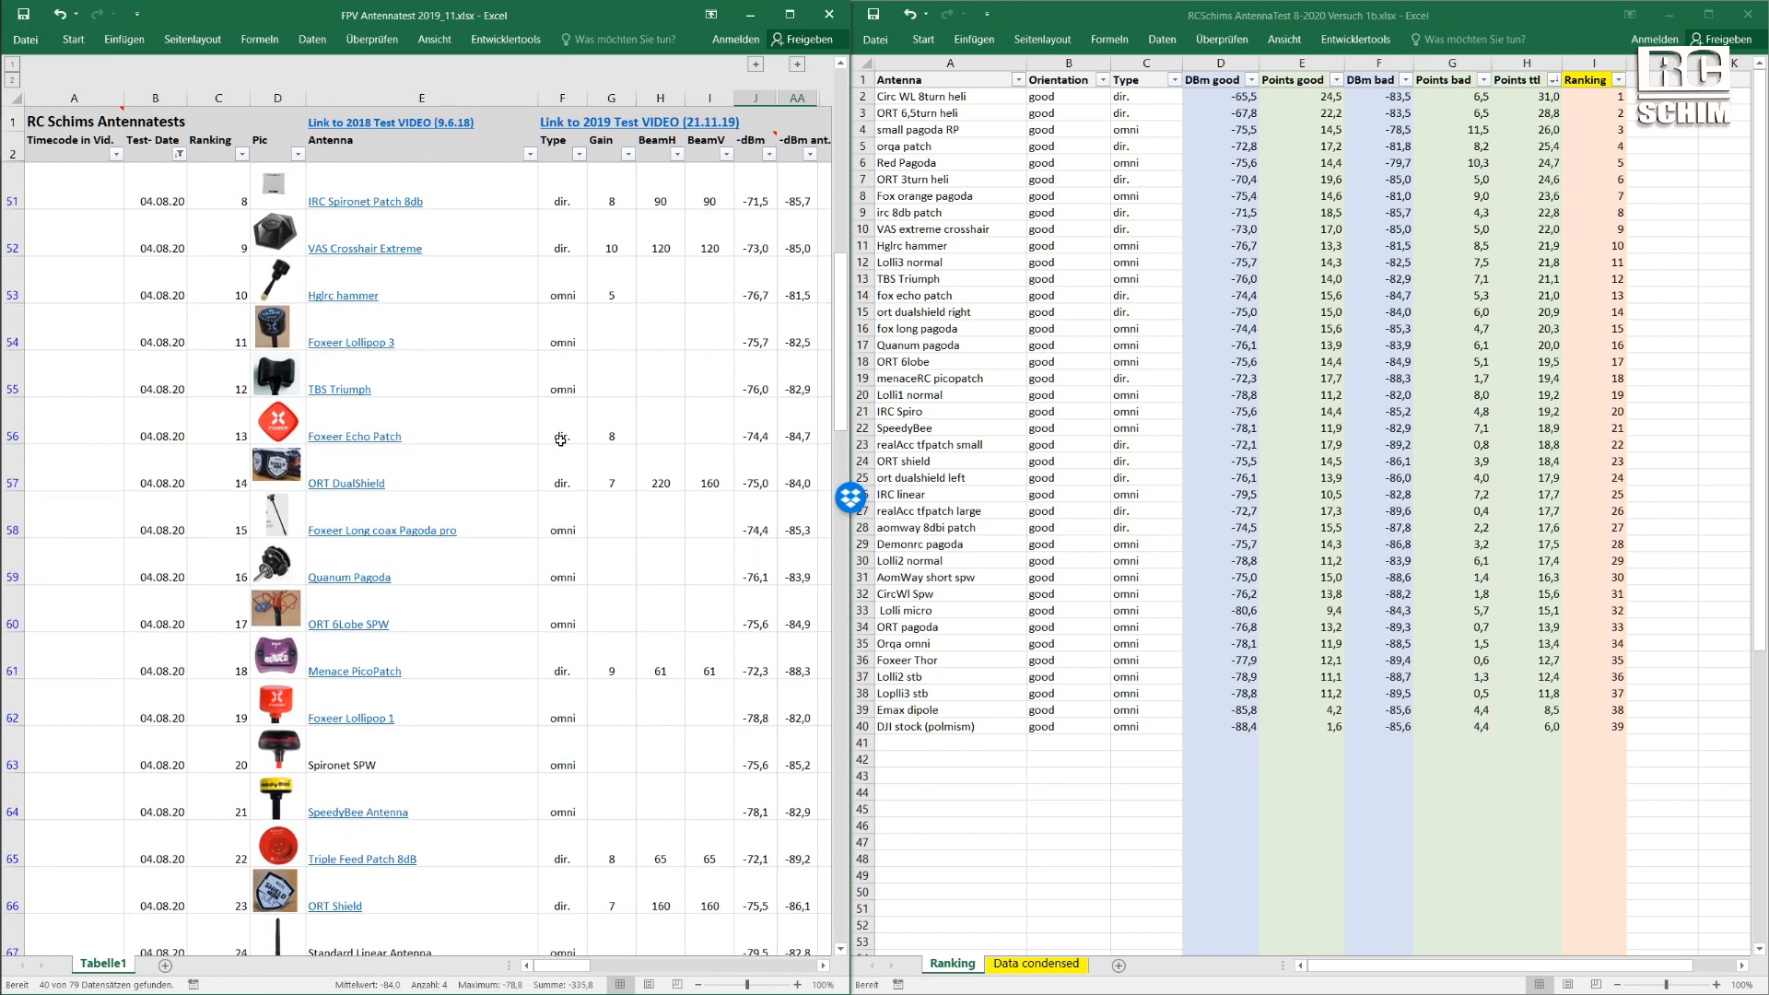
click(421, 325)
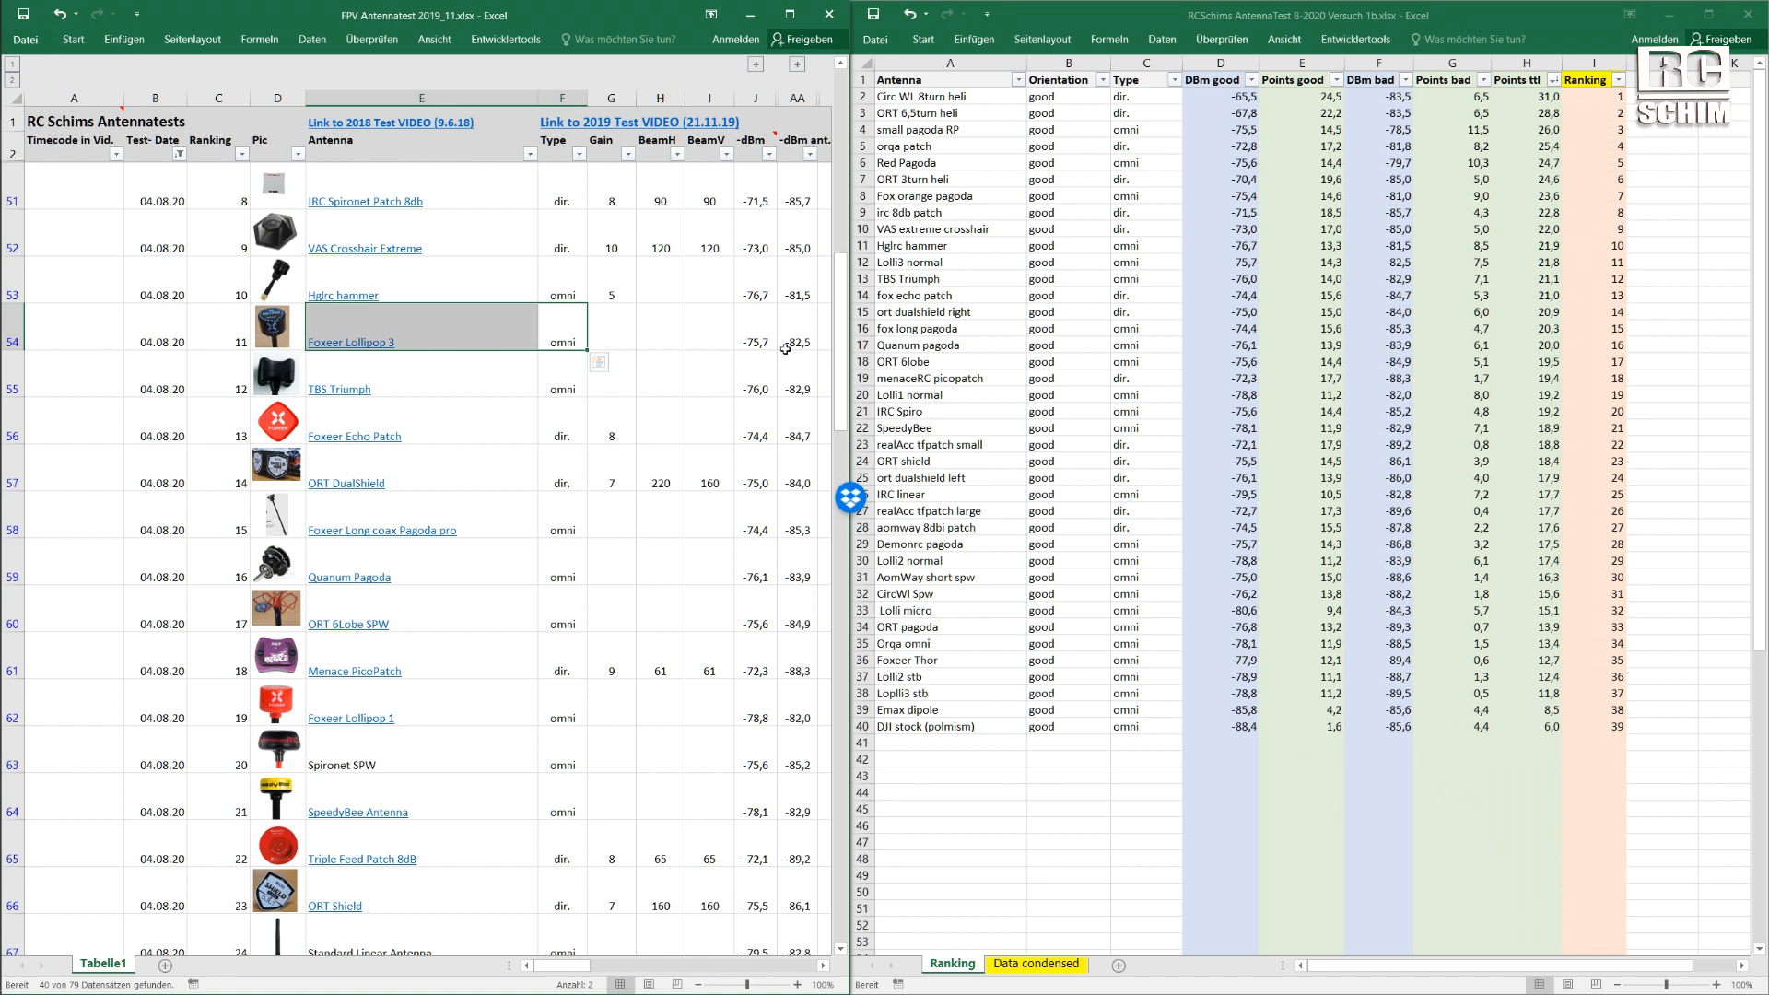
click(218, 325)
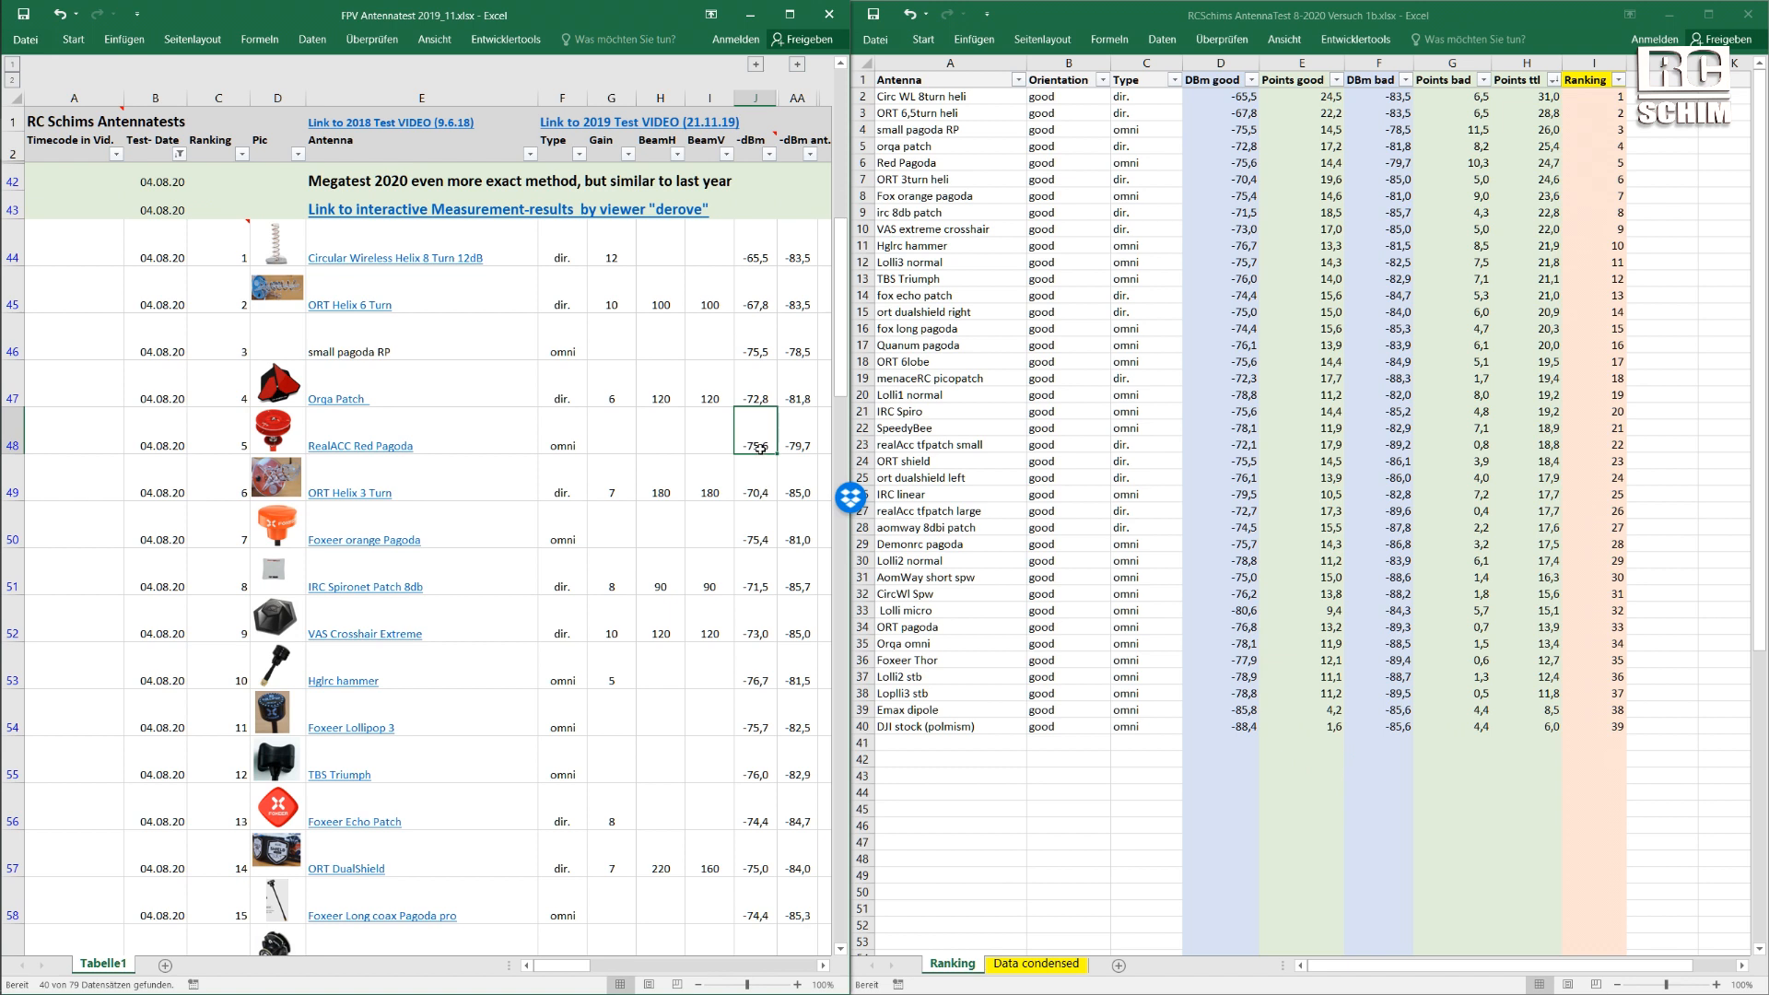
click(753, 493)
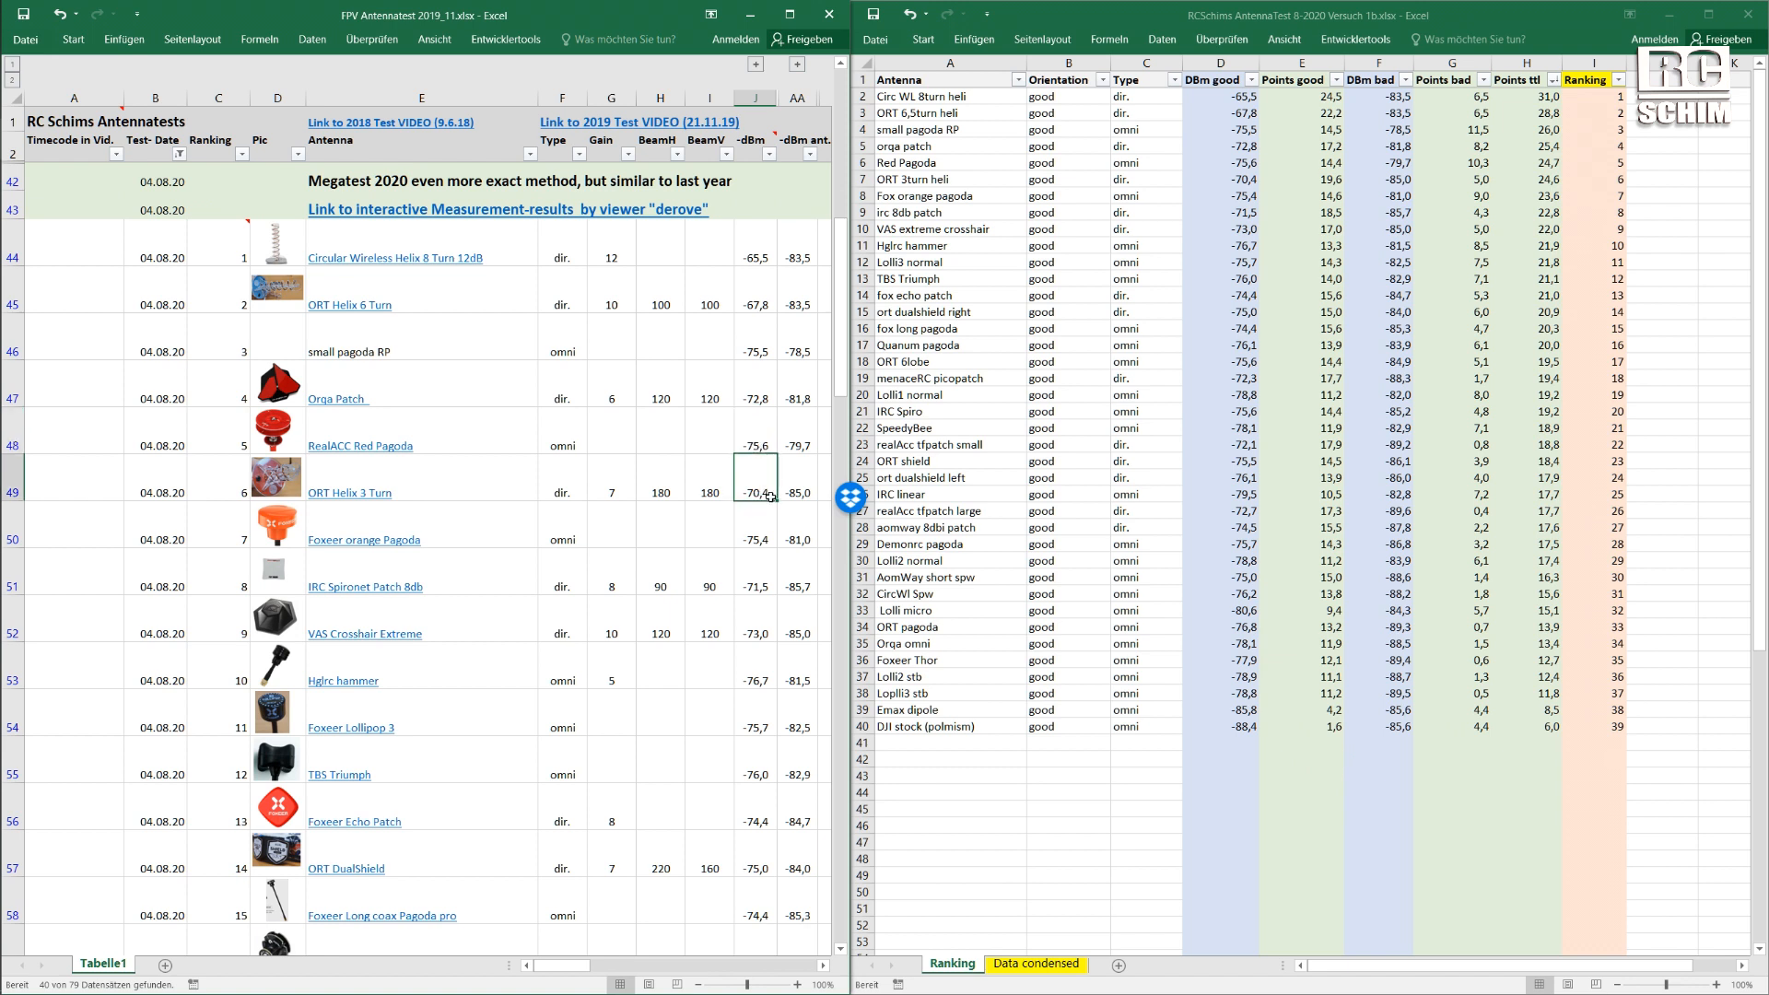
click(753, 444)
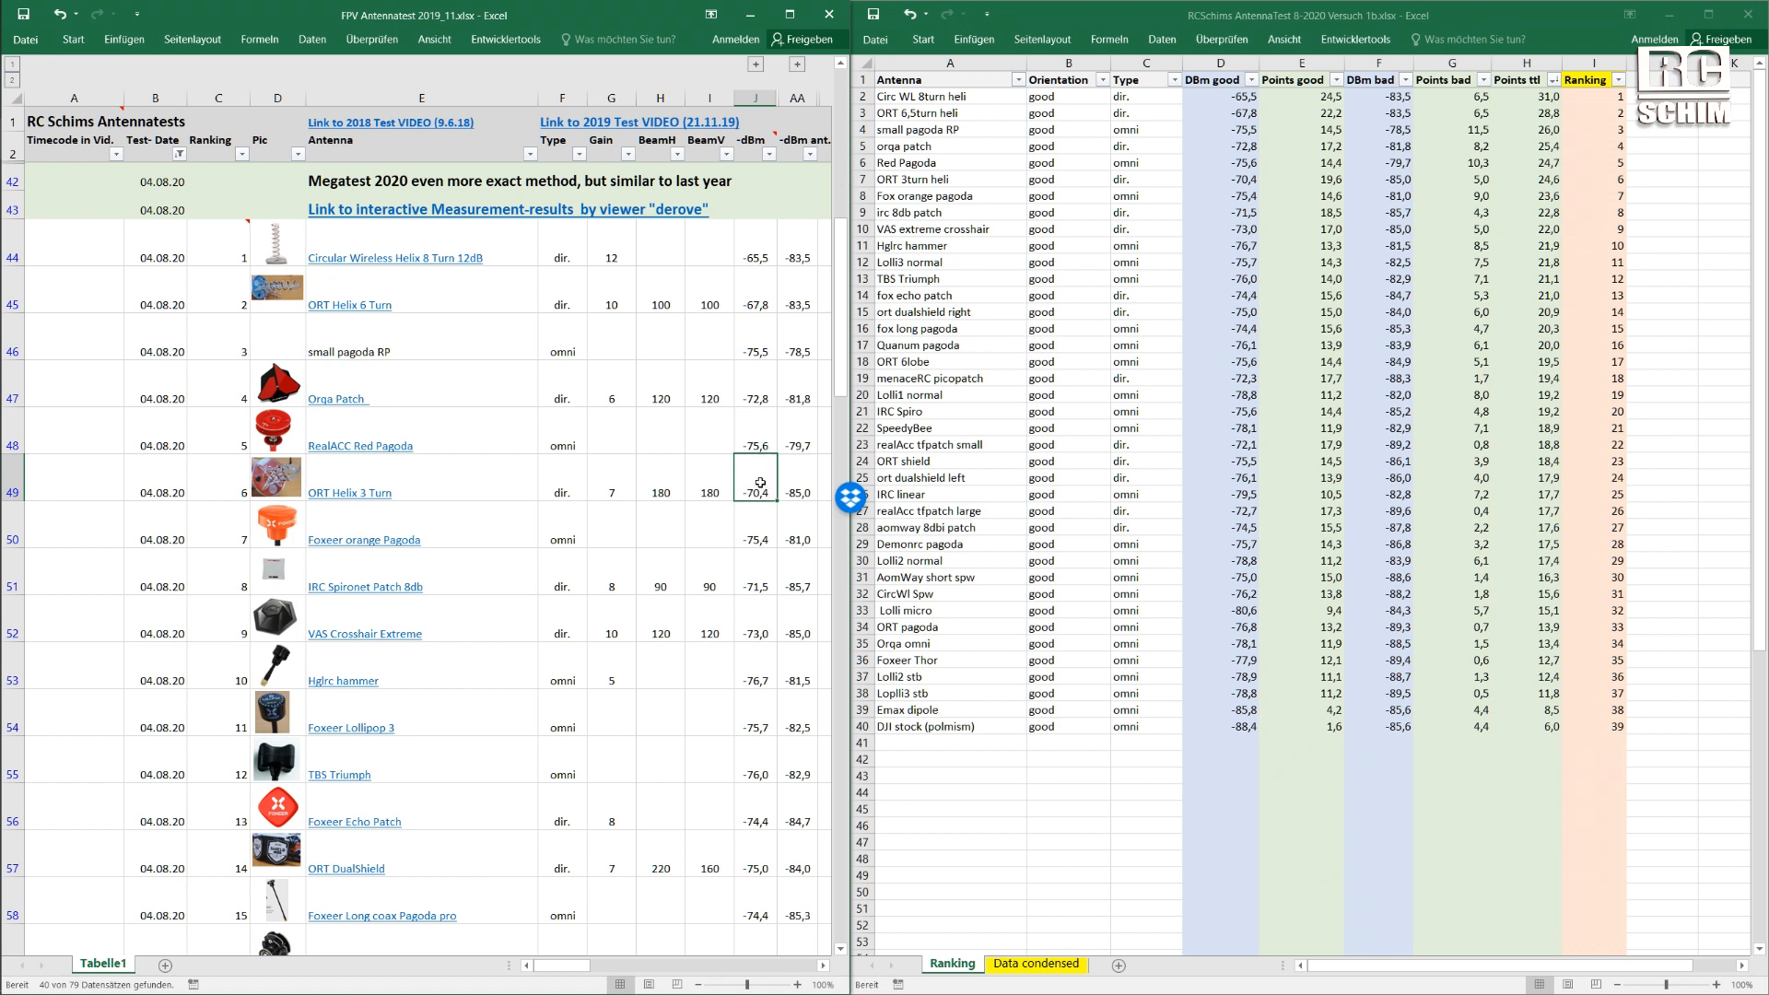
mouse_move(807, 484)
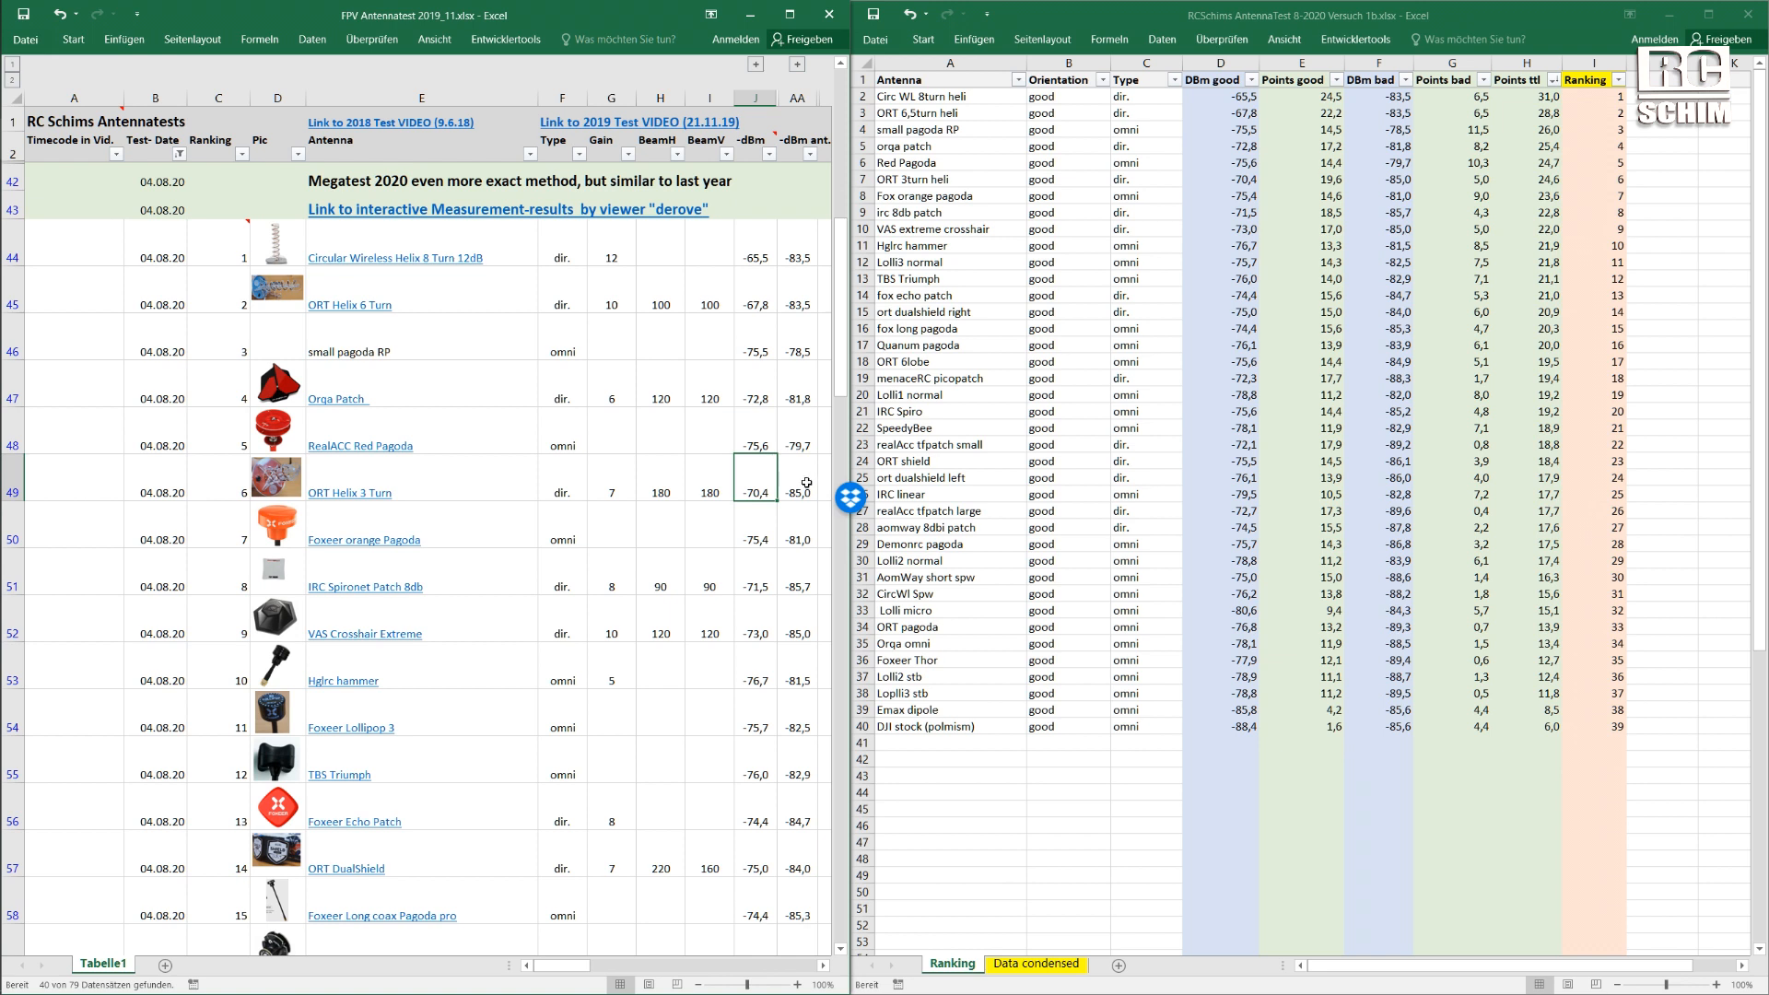
click(796, 478)
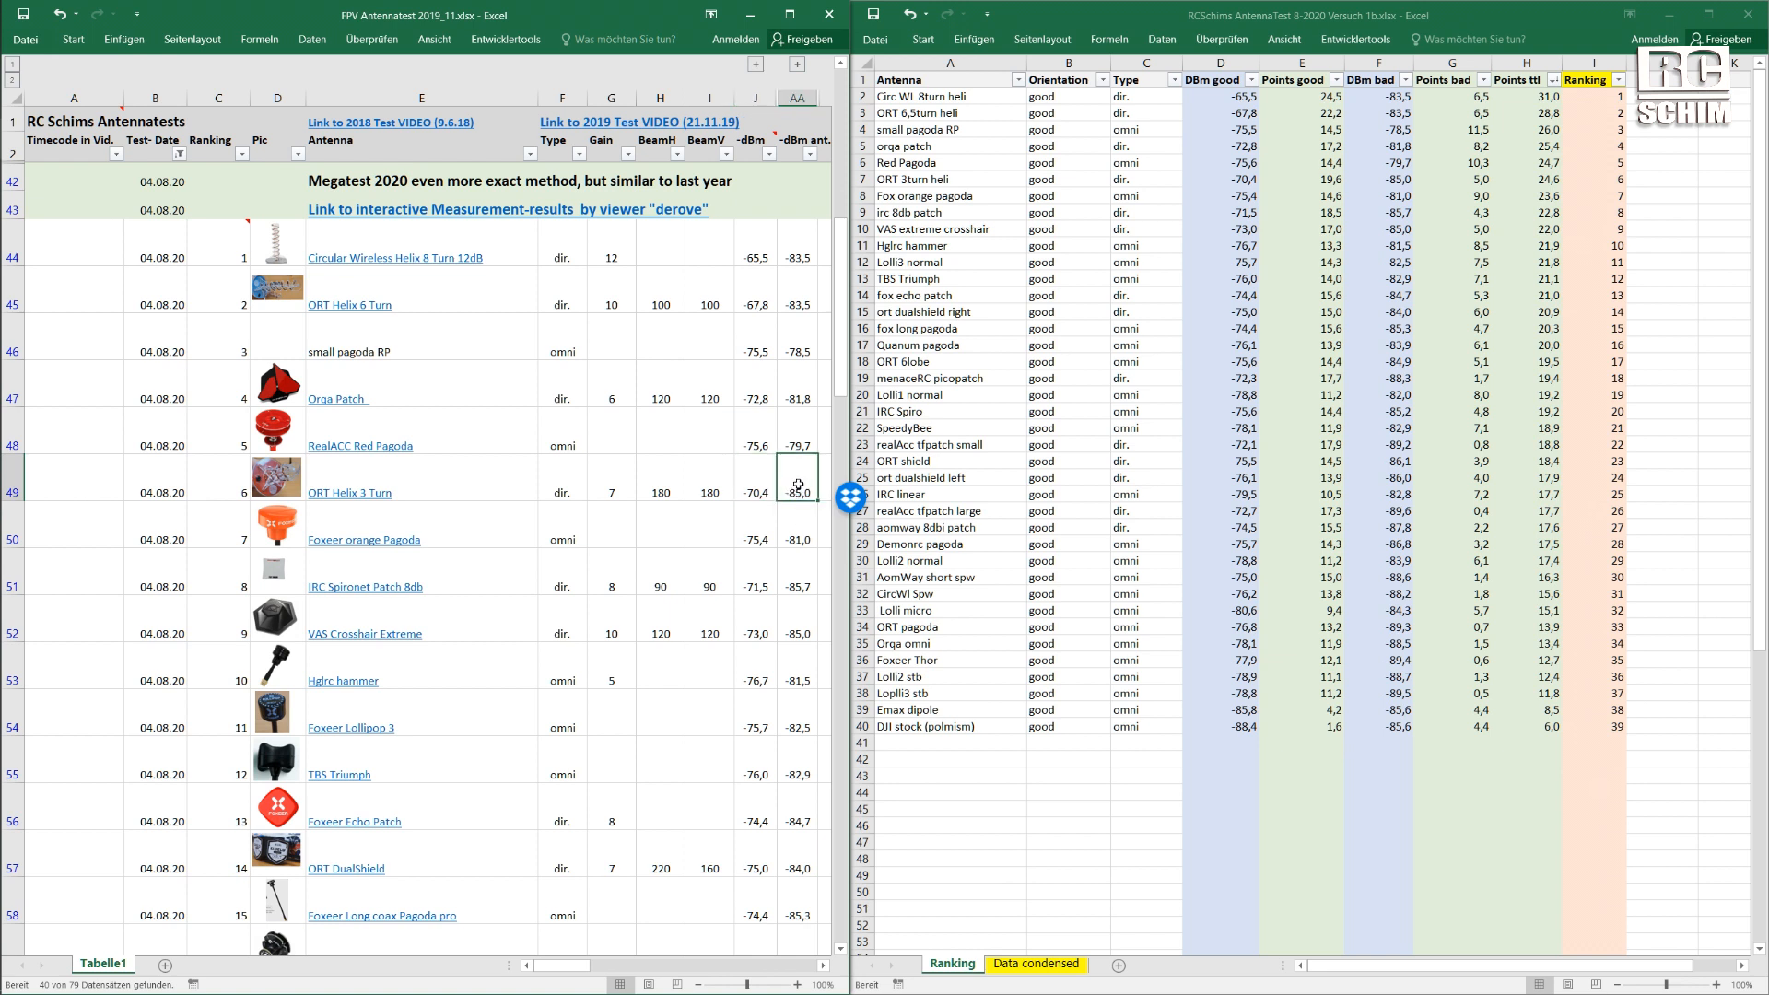
click(796, 433)
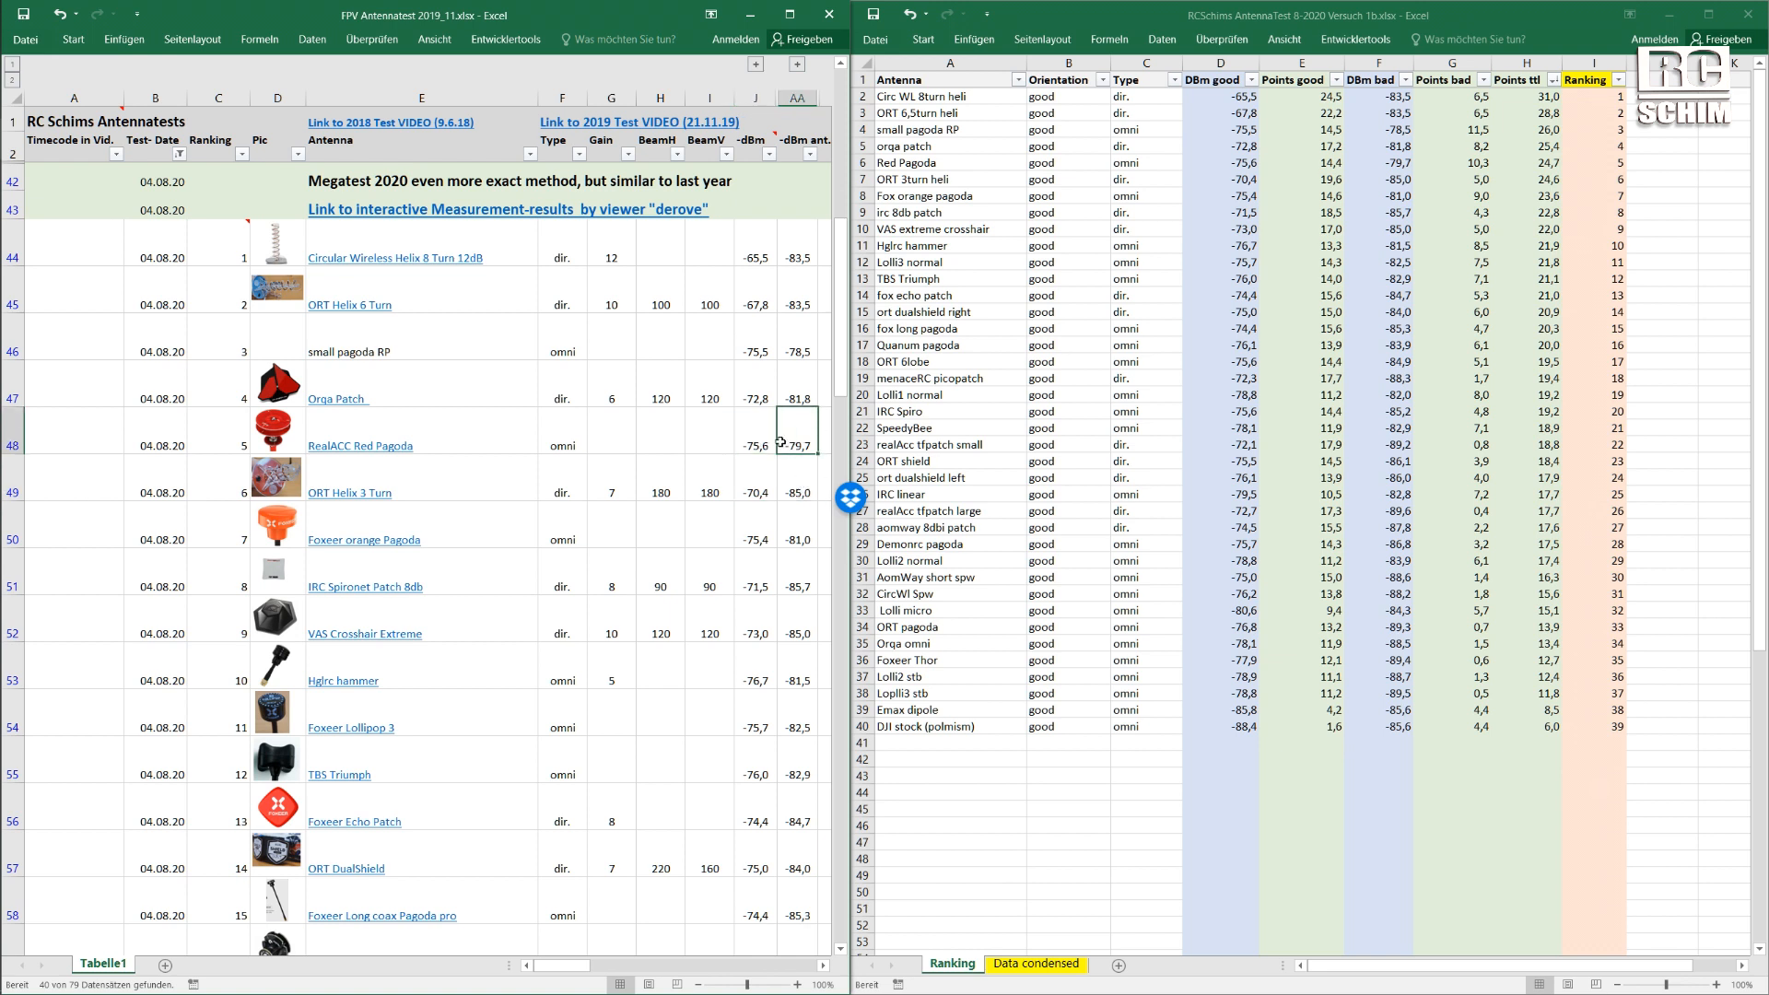
click(218, 431)
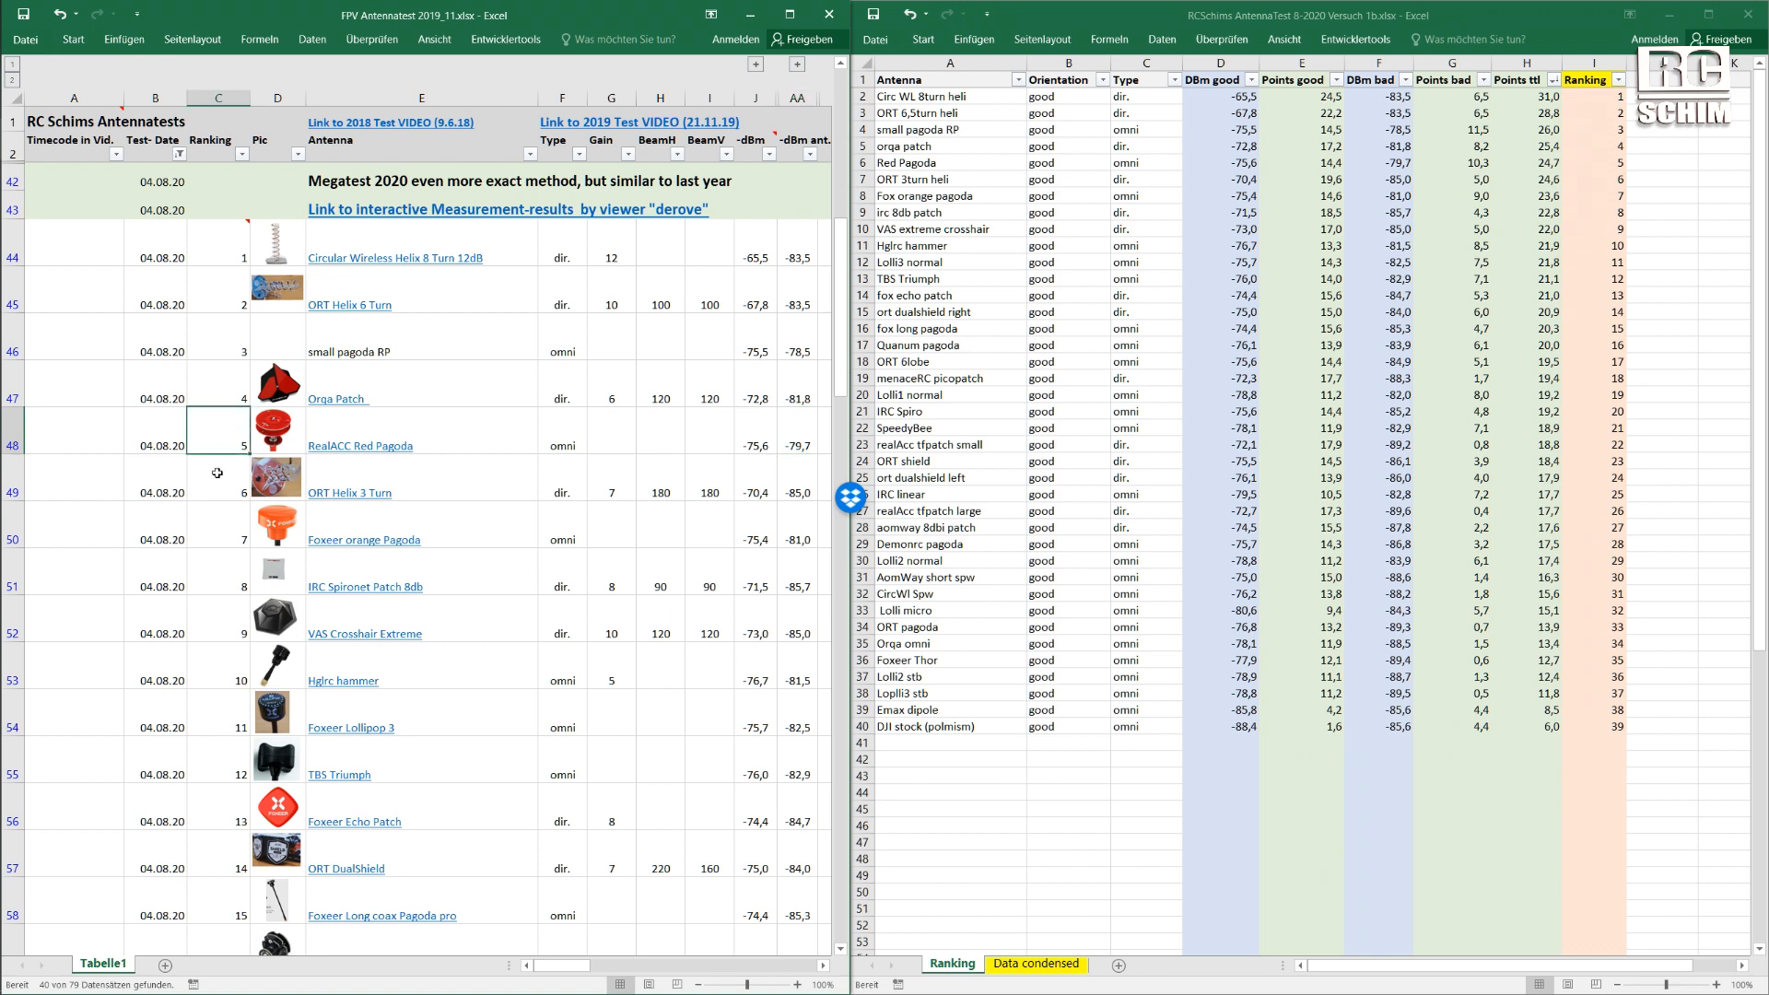
click(219, 473)
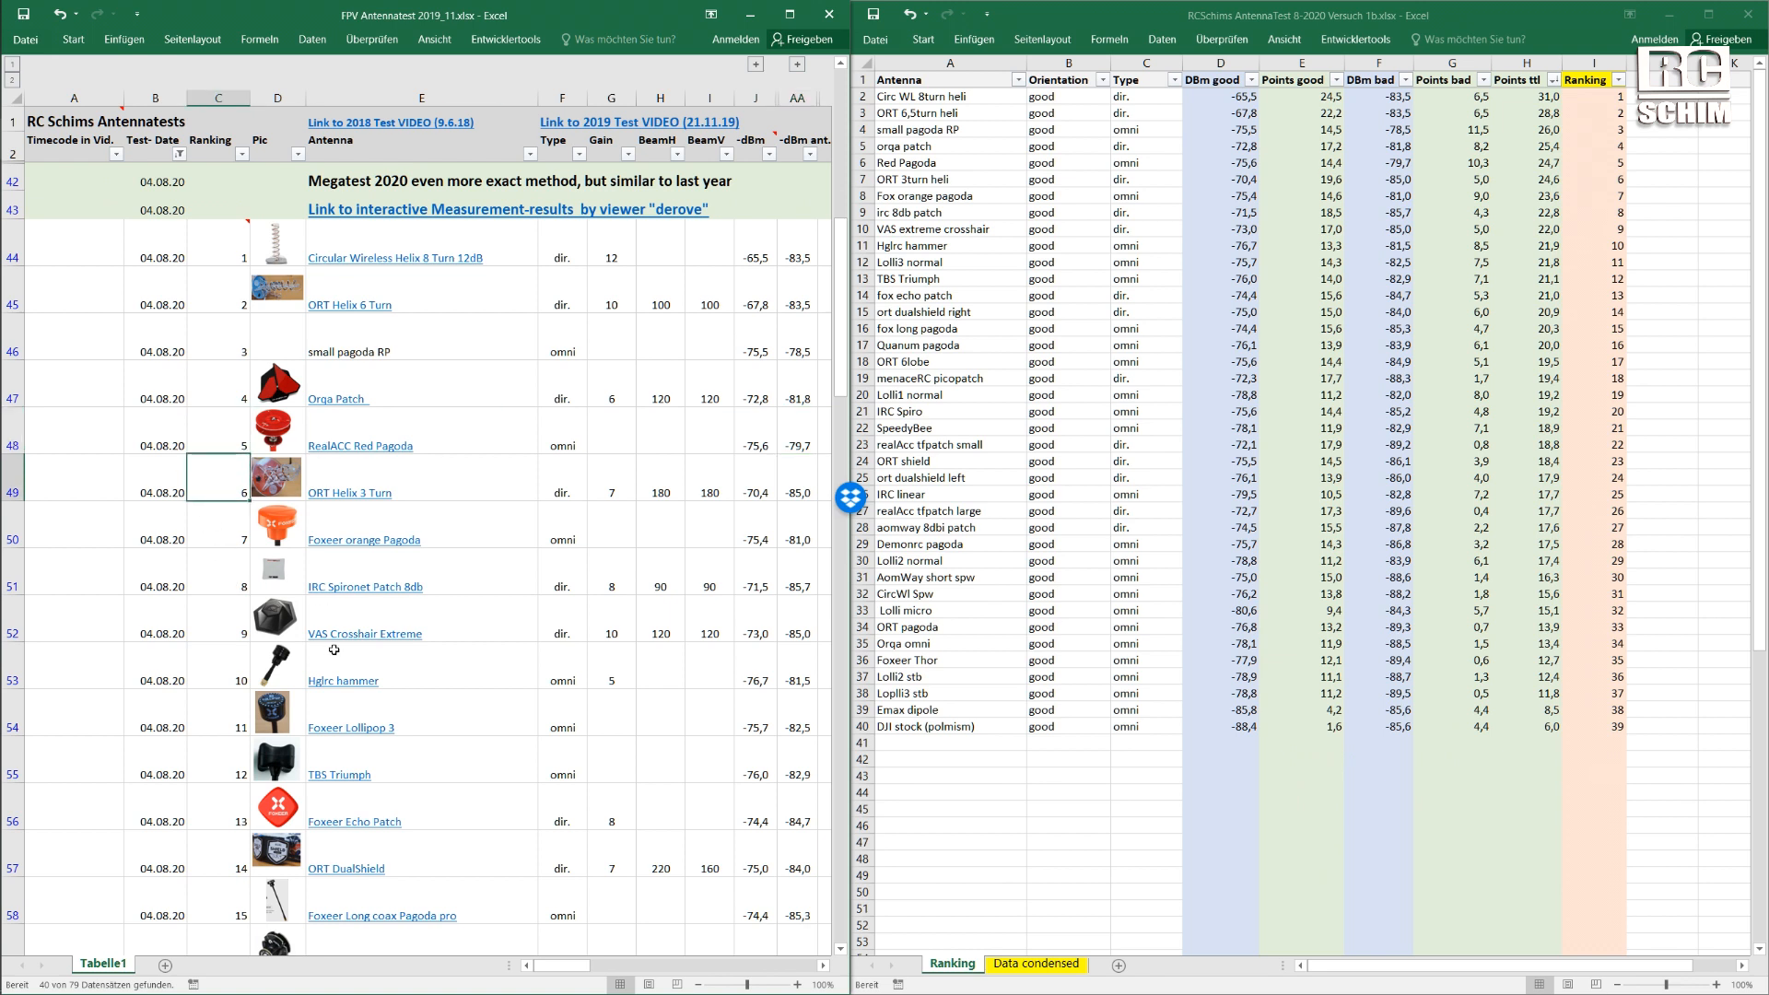
mouse_move(375, 263)
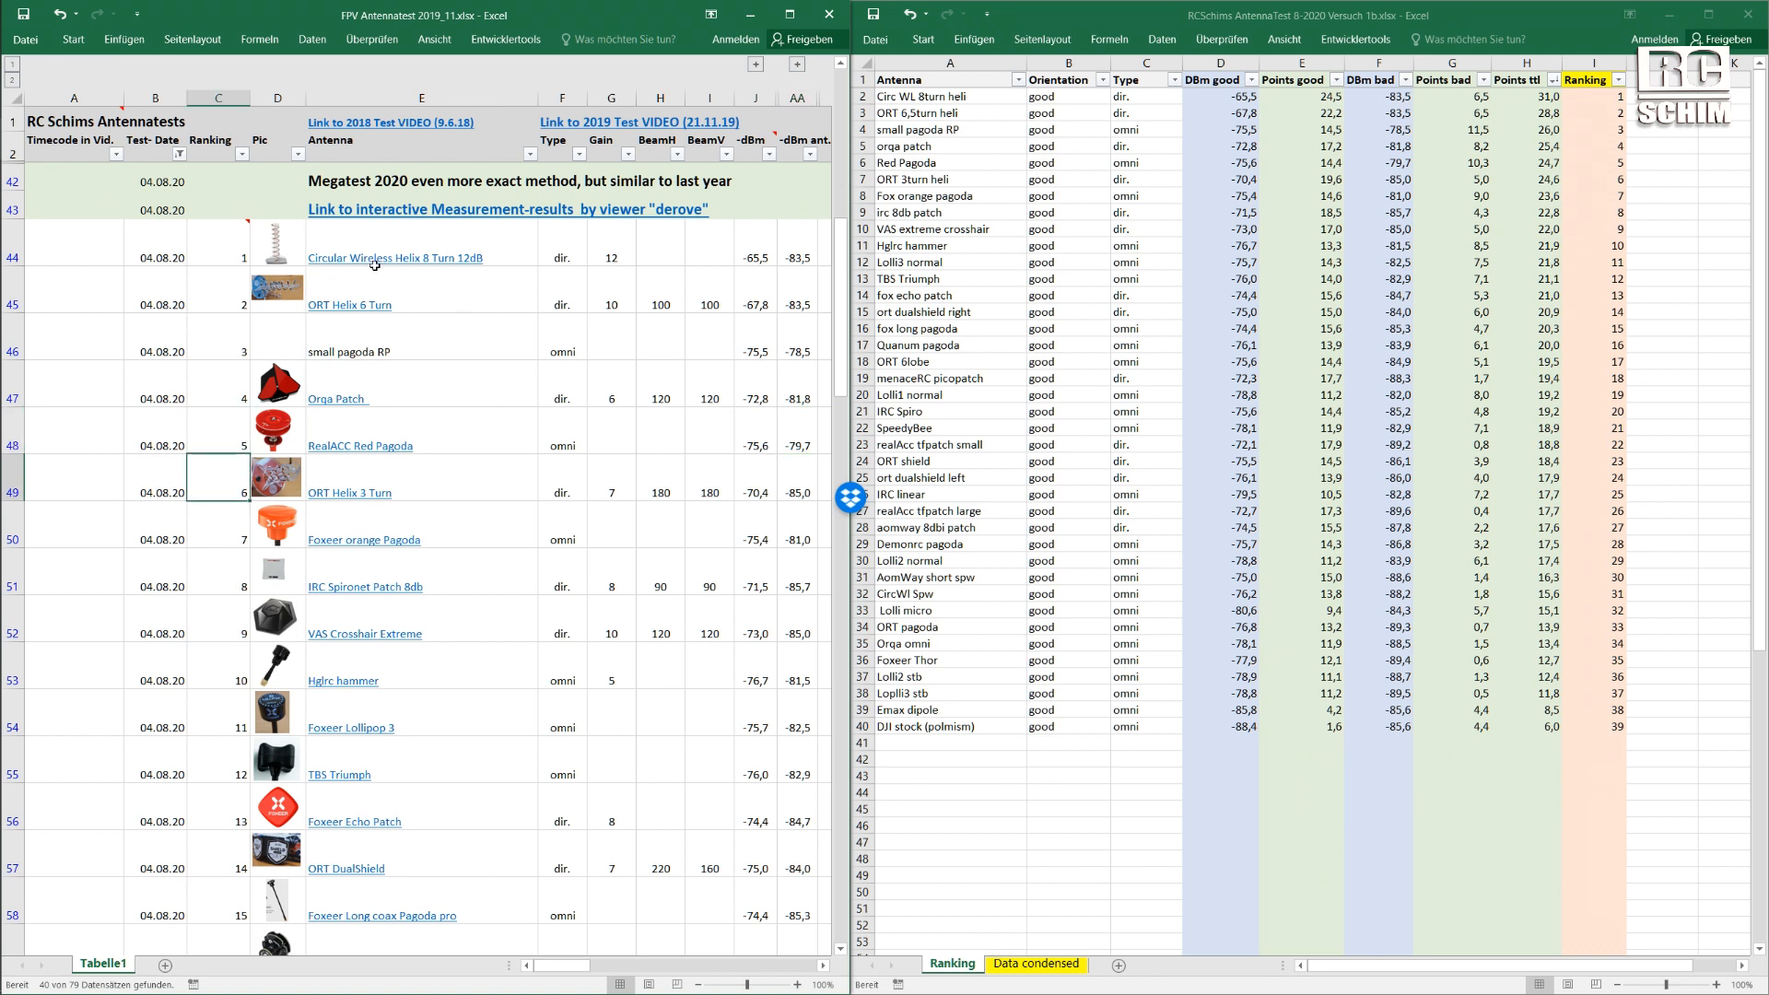
scroll(down, 3)
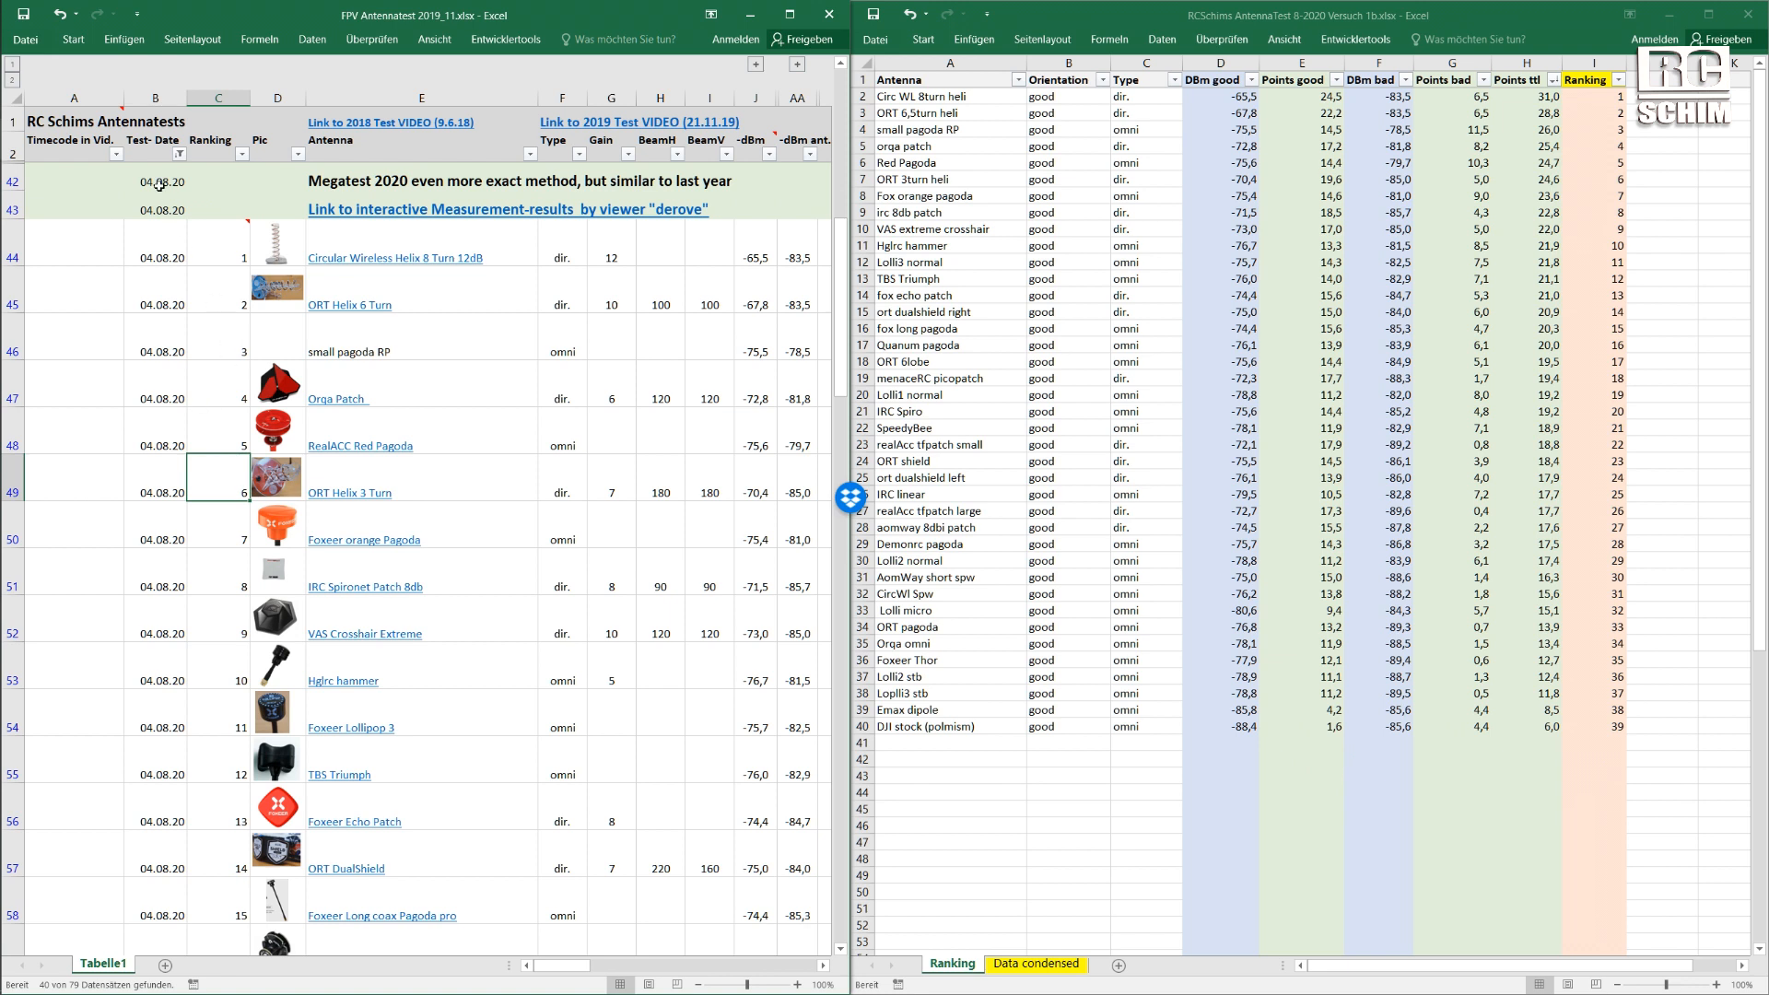
mouse_move(340, 365)
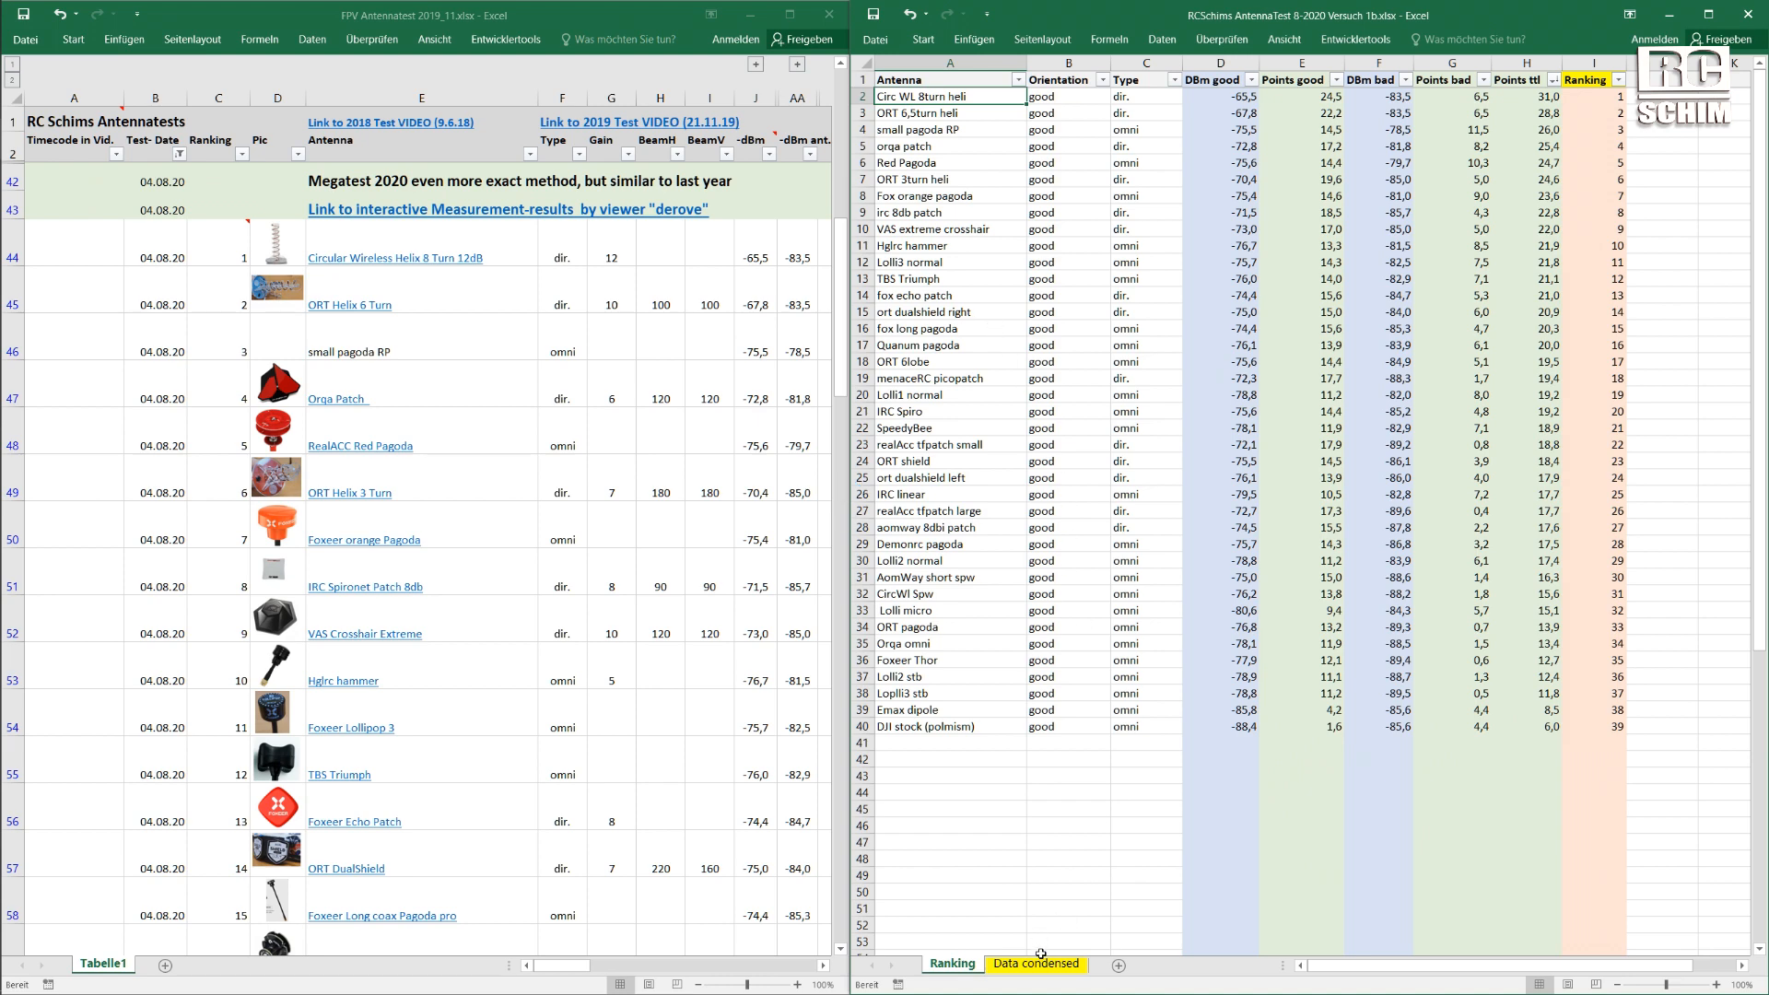
click(1034, 964)
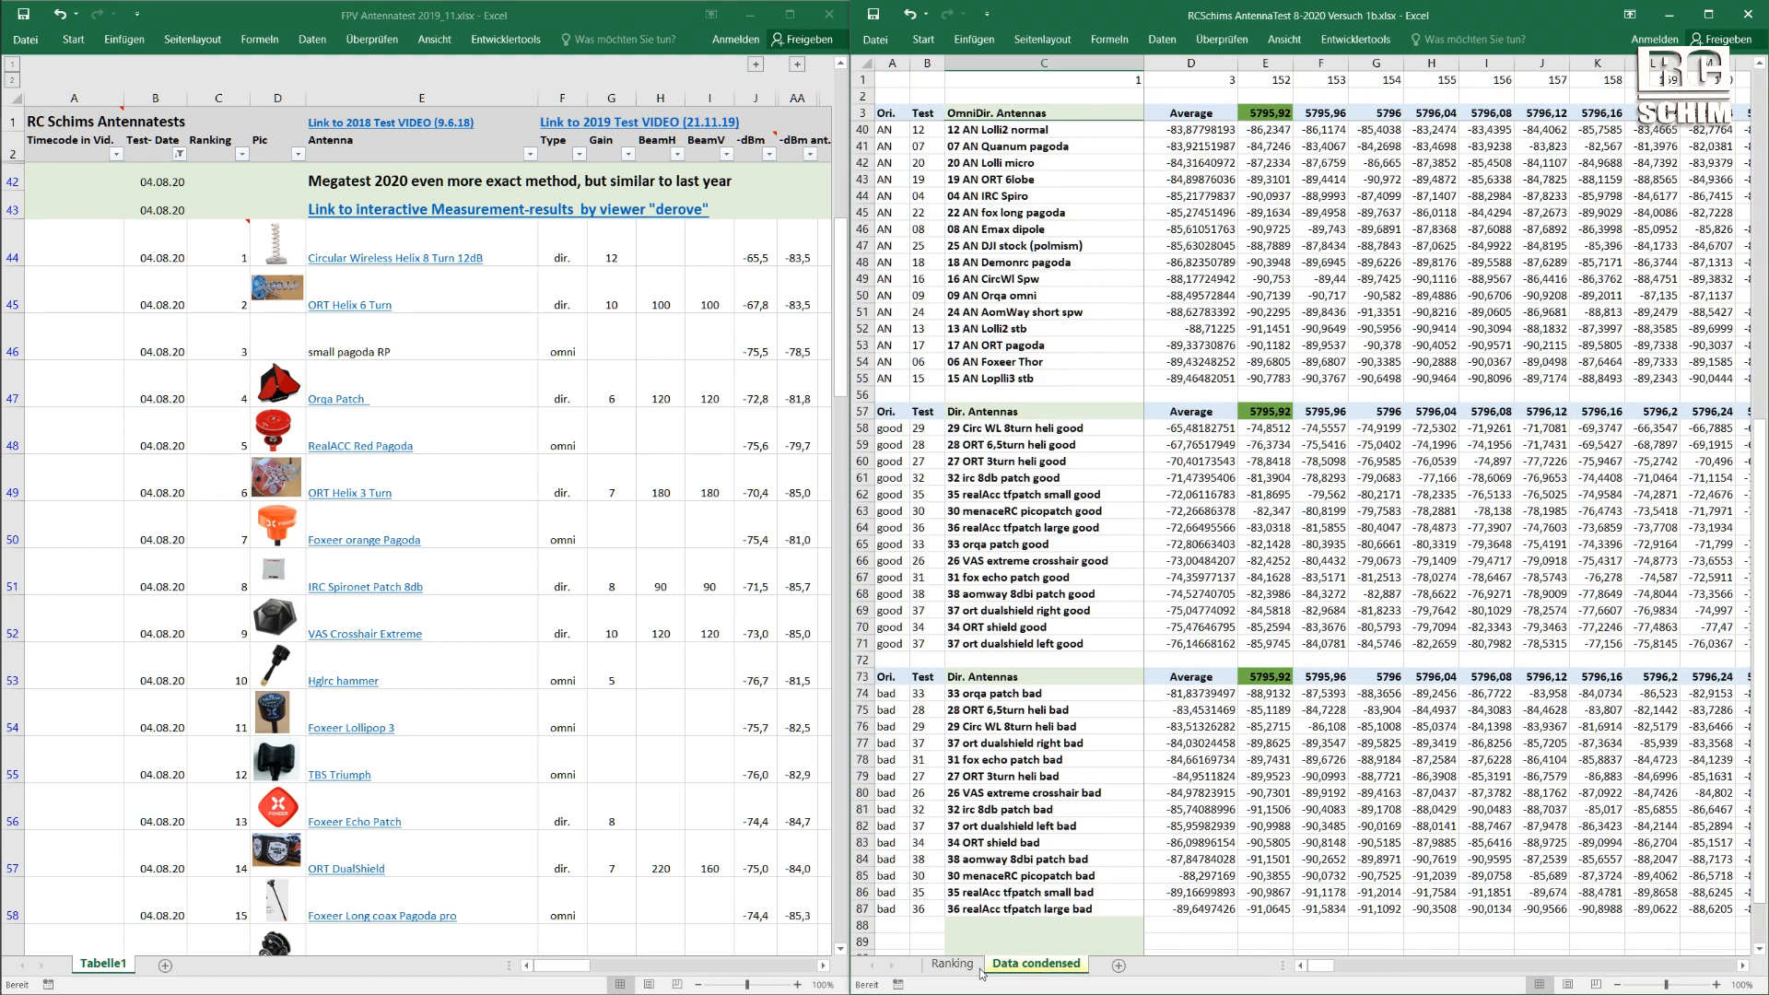
click(950, 963)
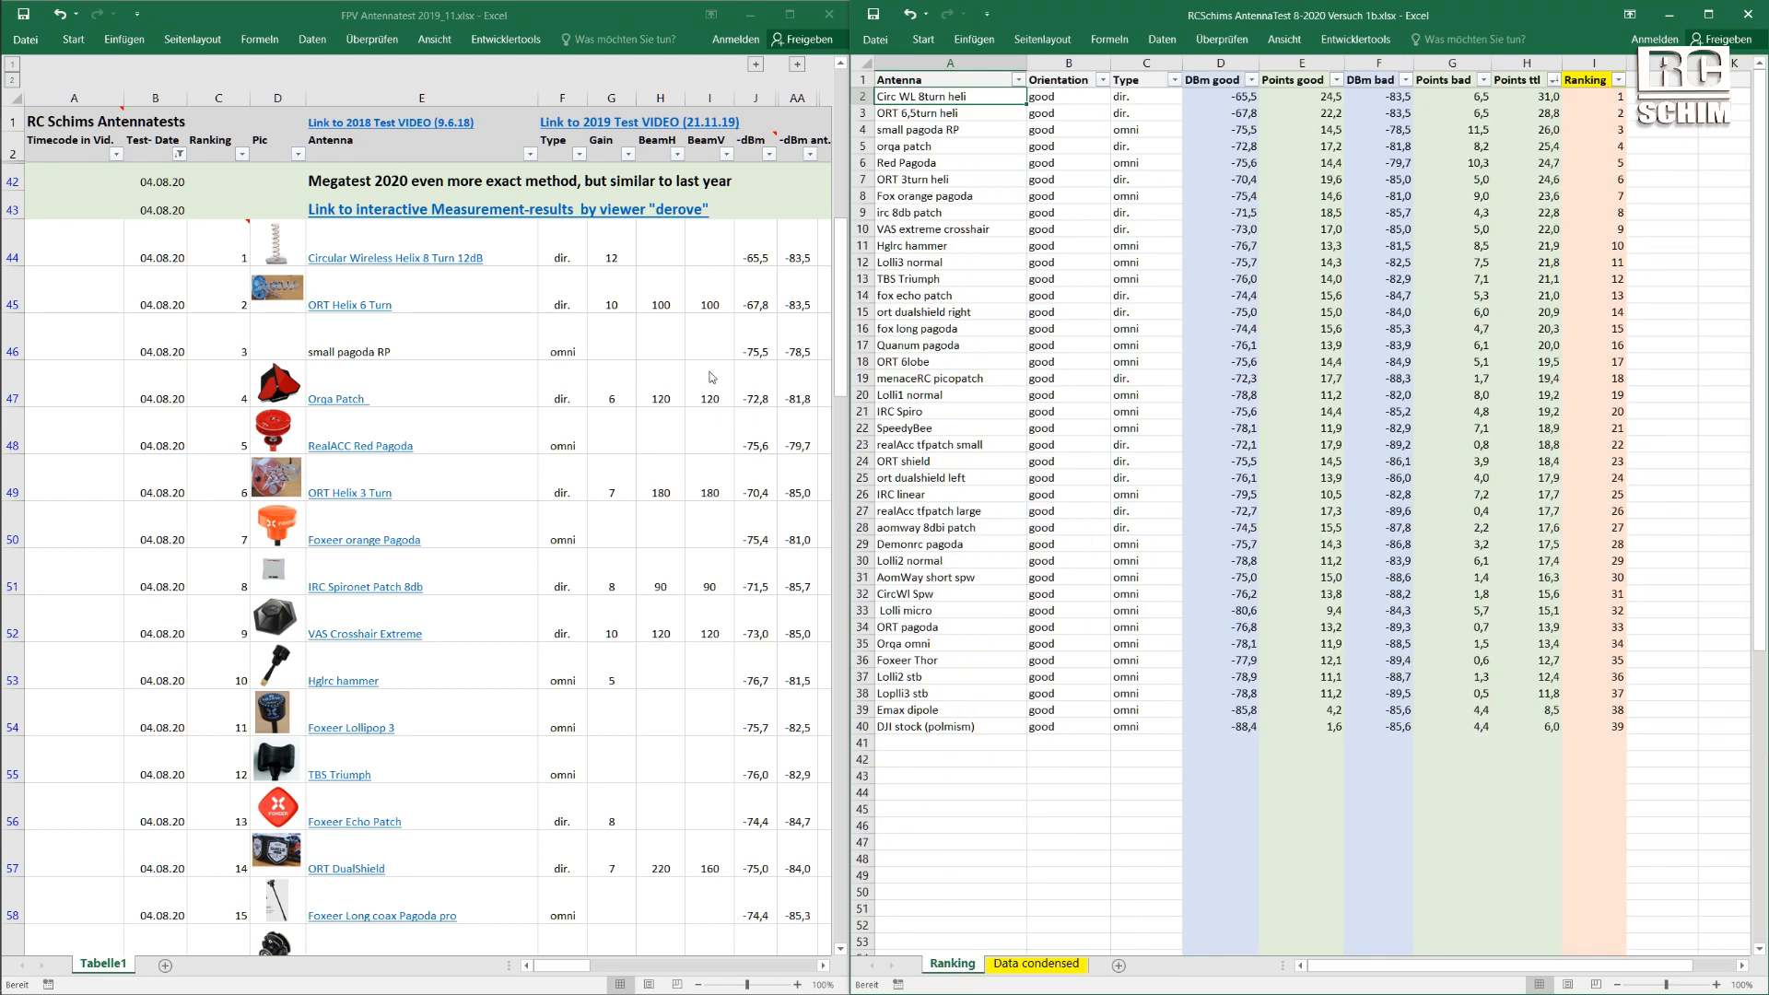
click(1034, 964)
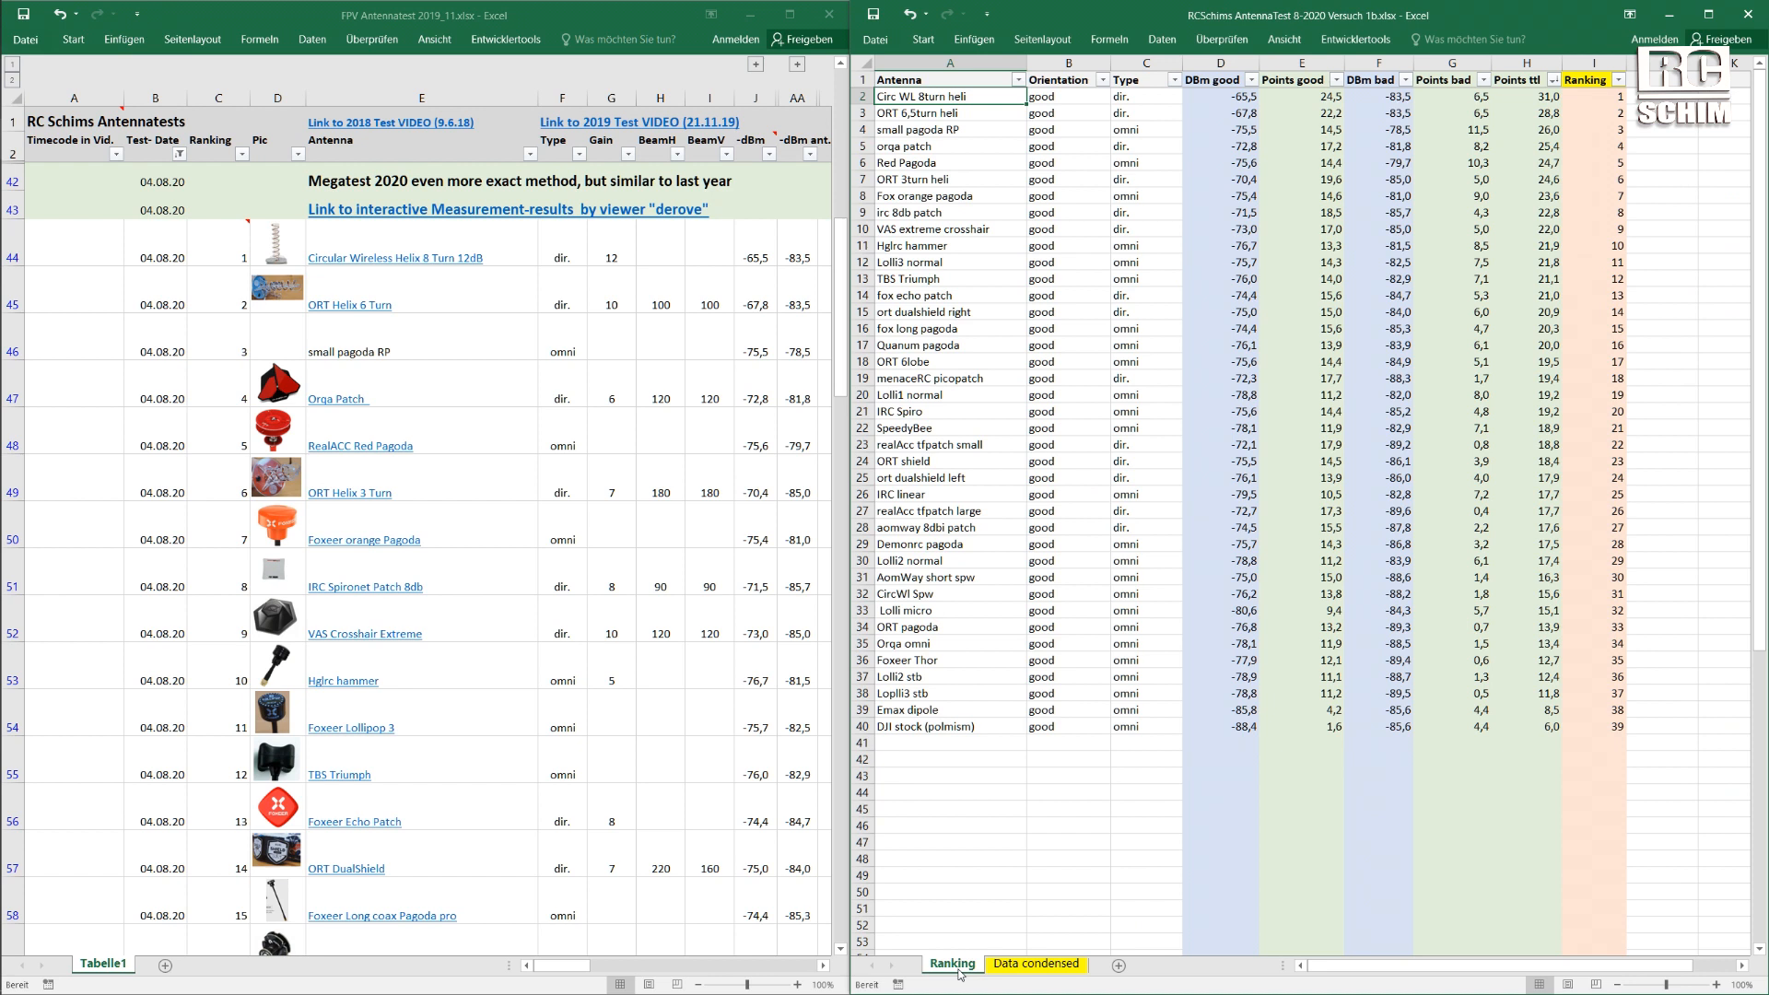
click(217, 476)
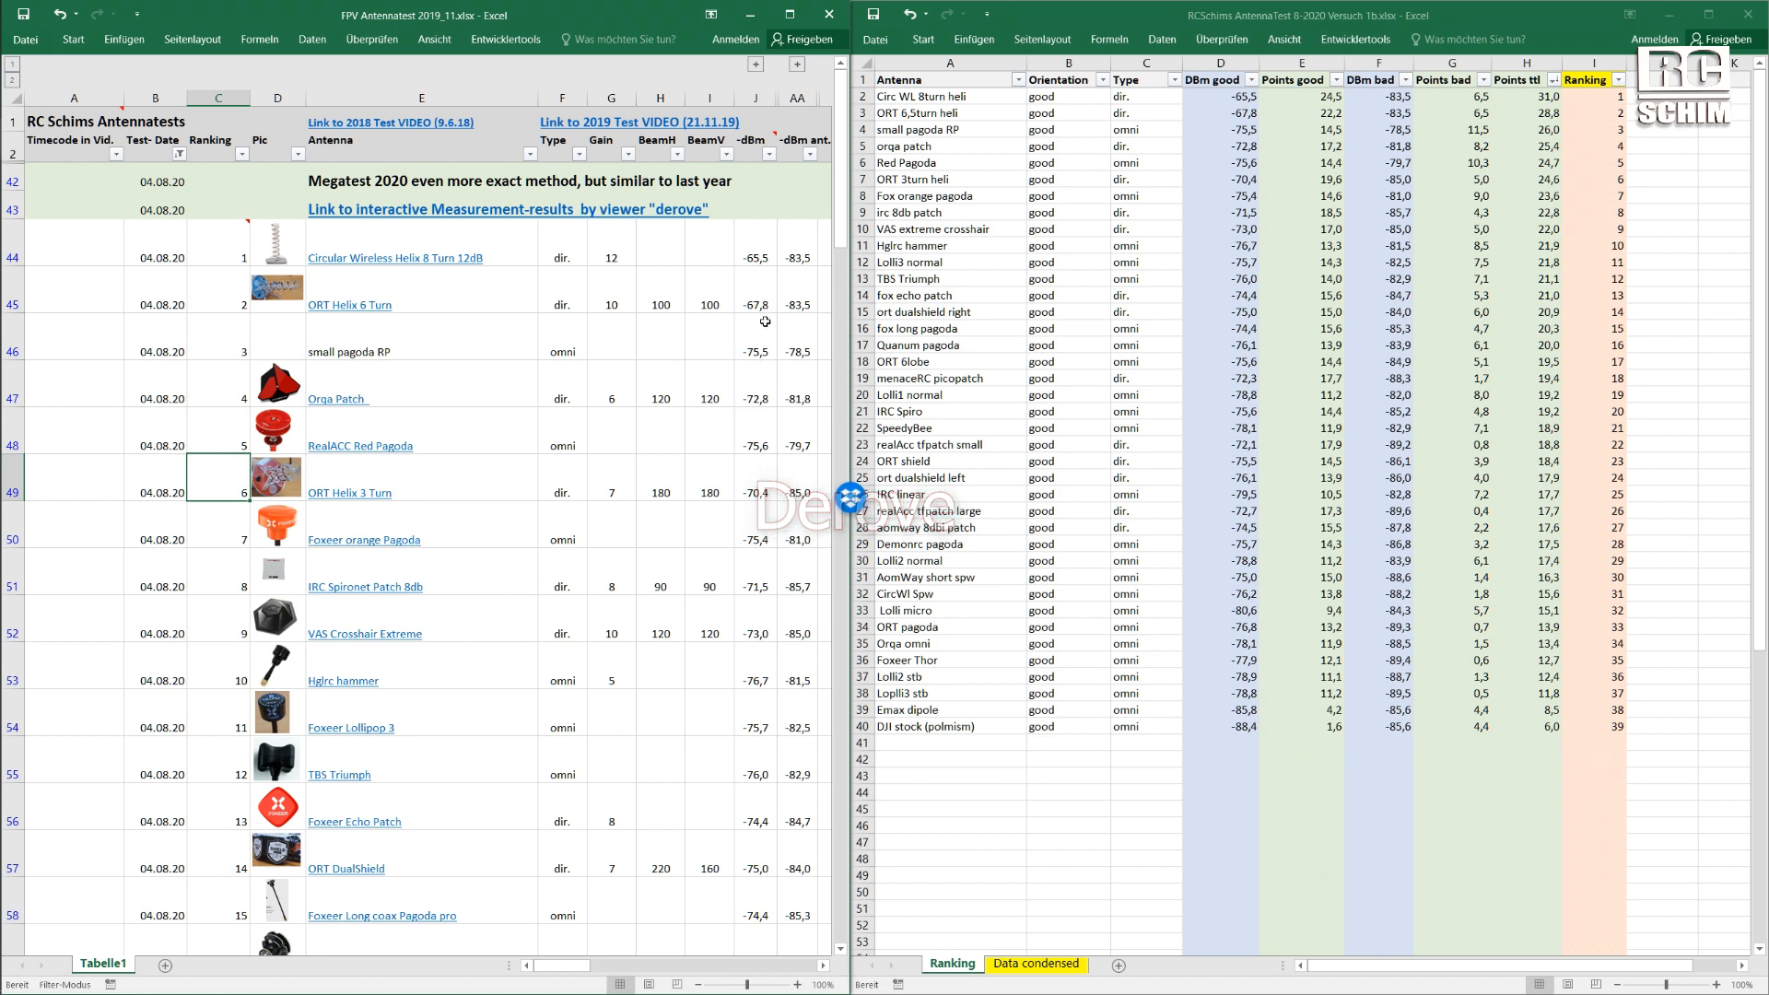
mouse_move(373, 215)
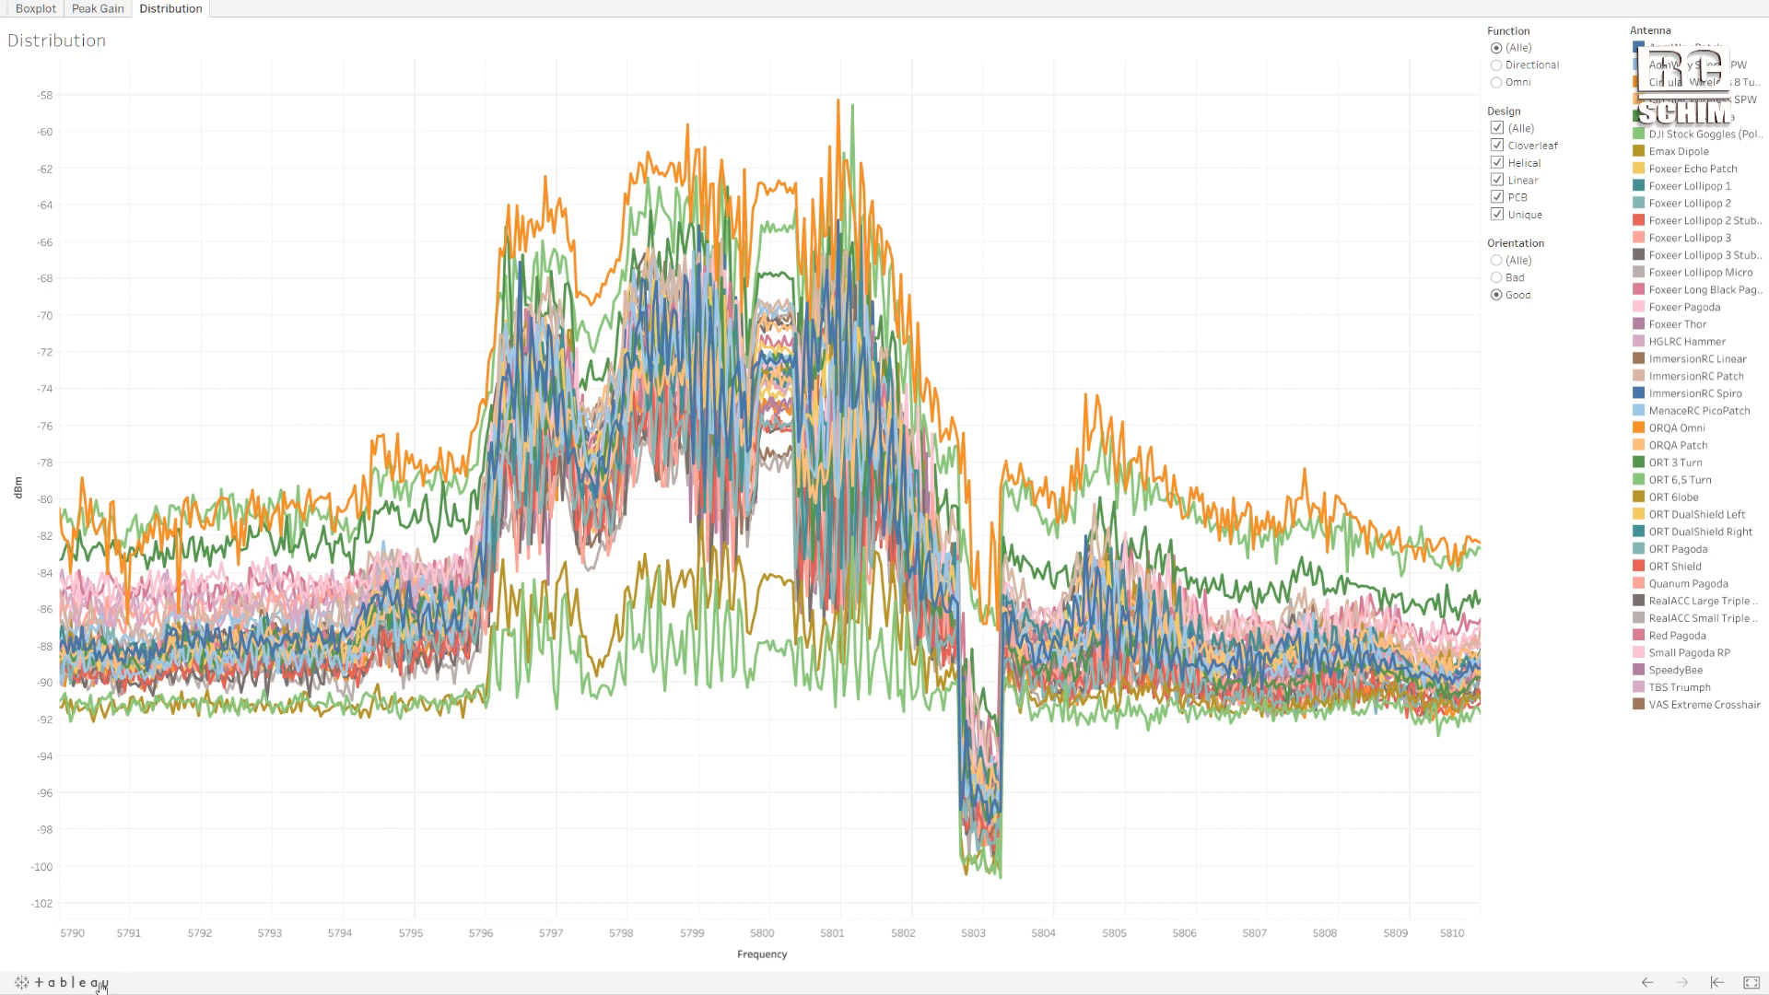
mouse_move(67, 983)
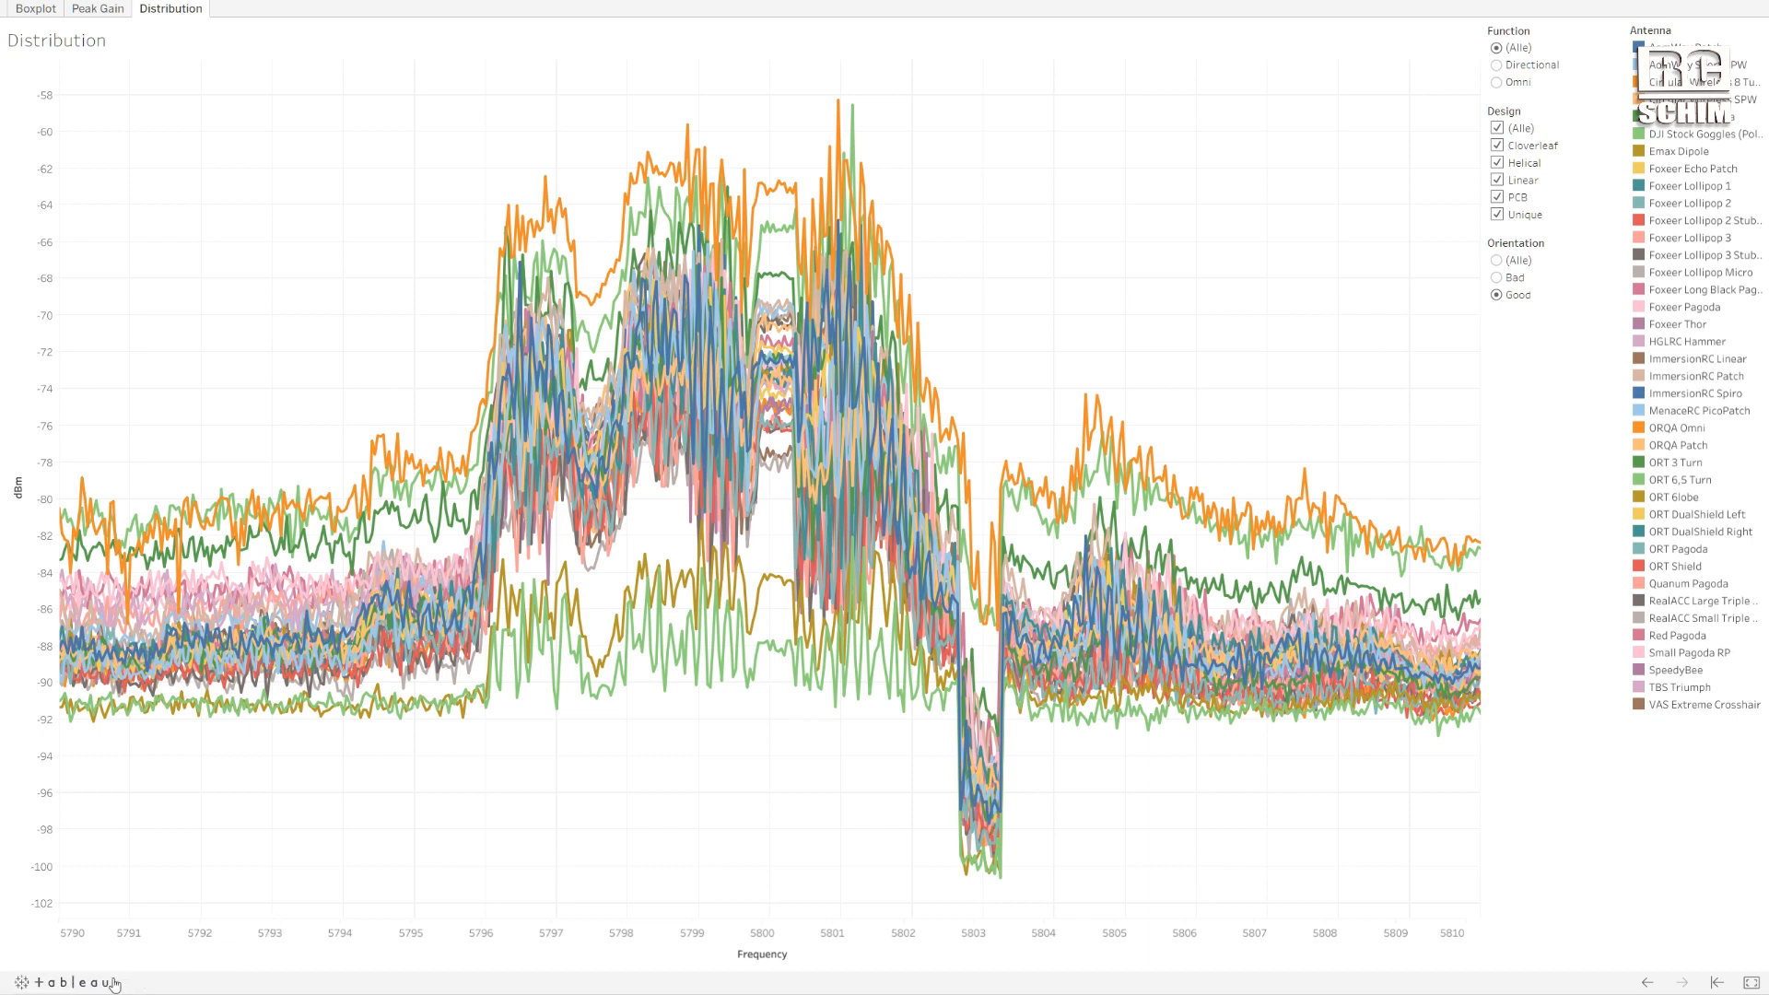
mouse_move(203, 629)
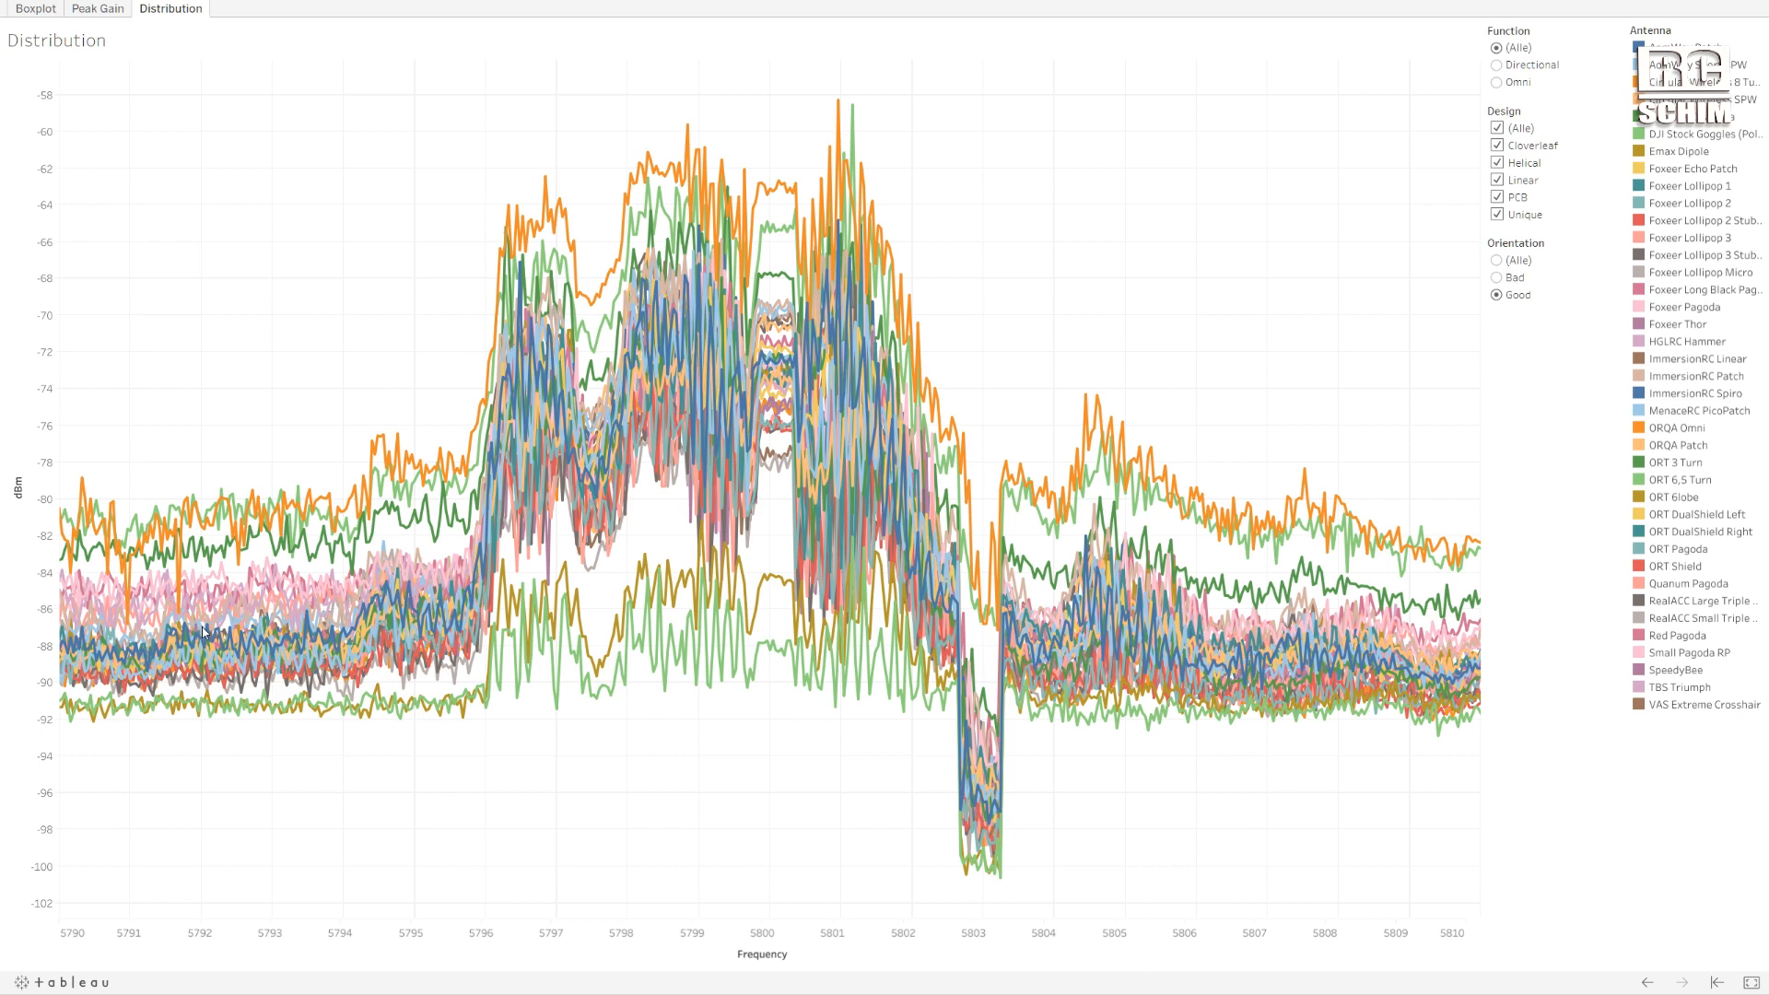
mouse_move(229, 501)
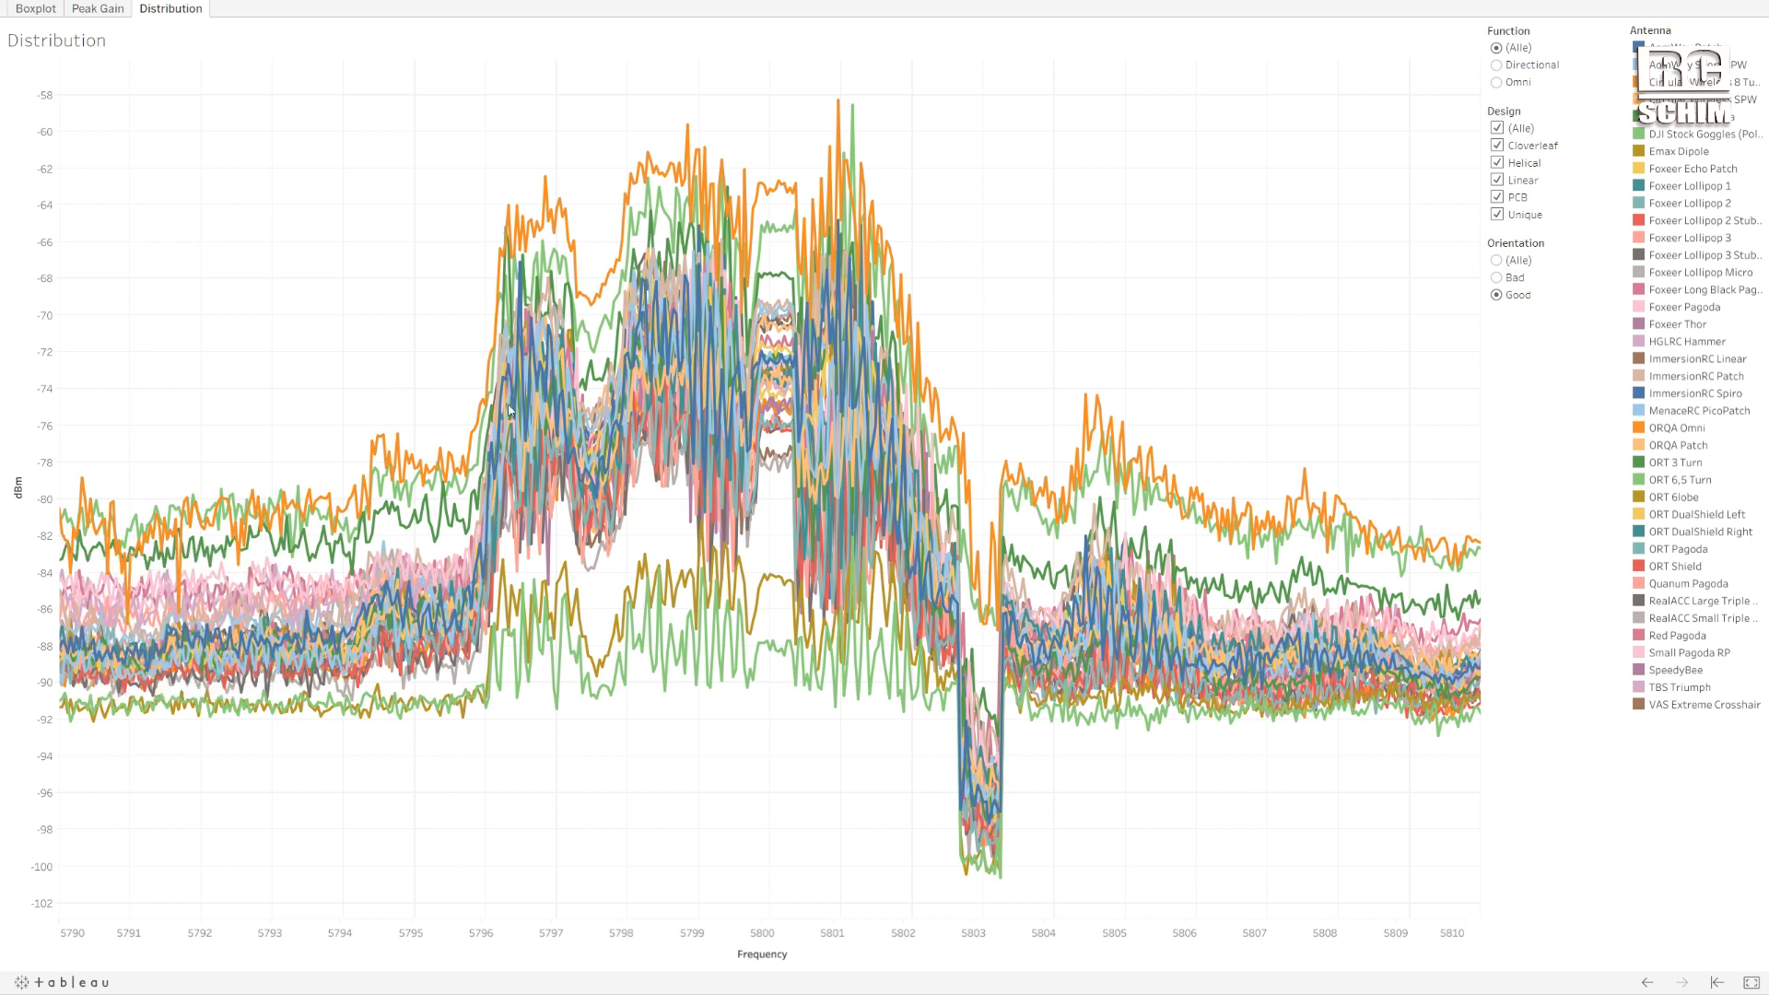
mouse_move(1075, 498)
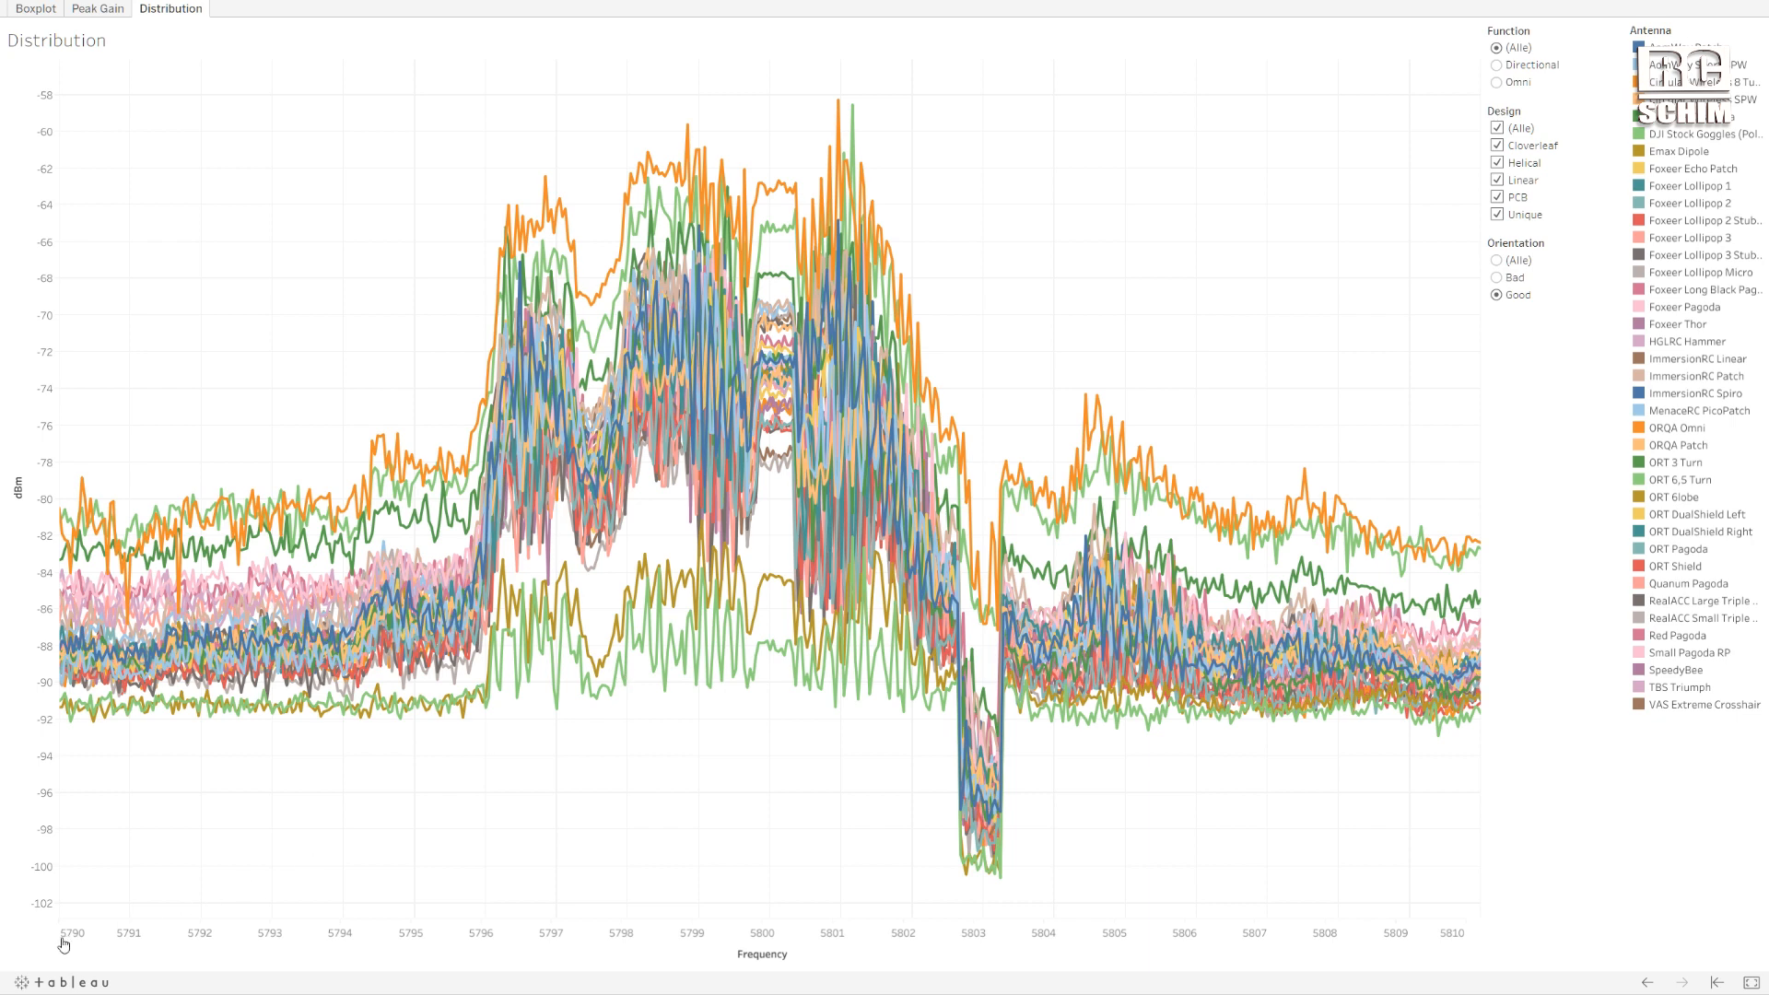
mouse_move(71, 945)
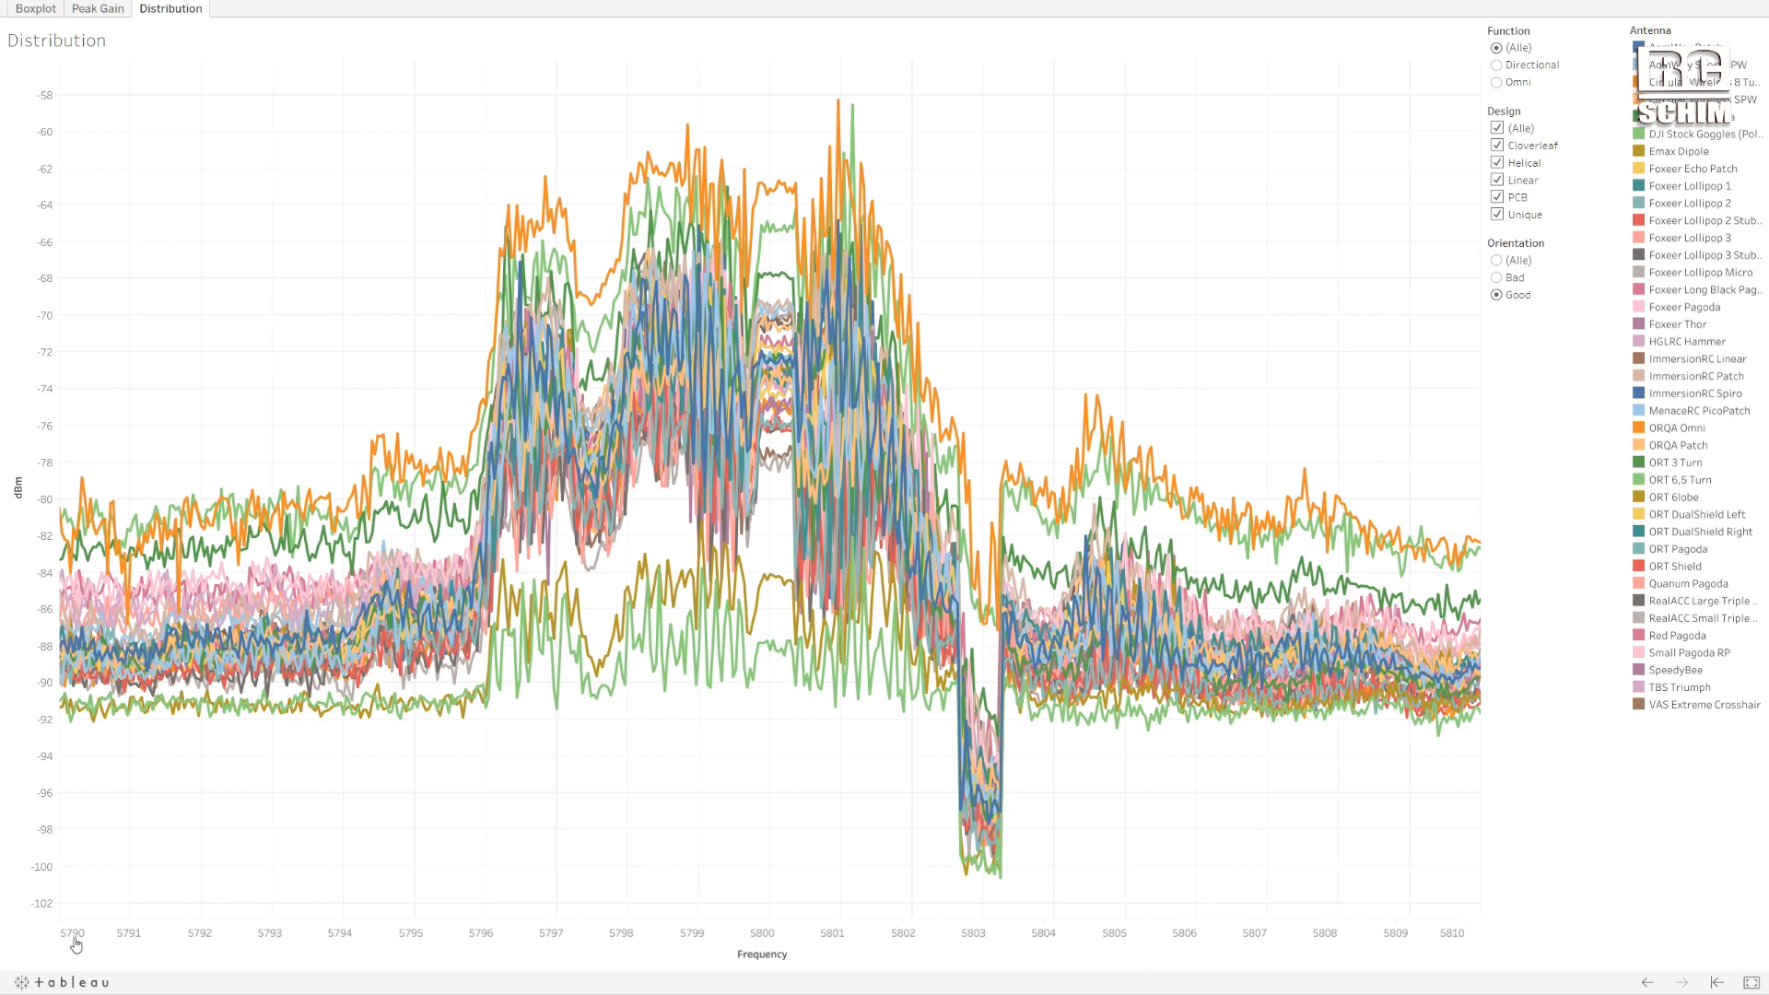
mouse_move(1458, 943)
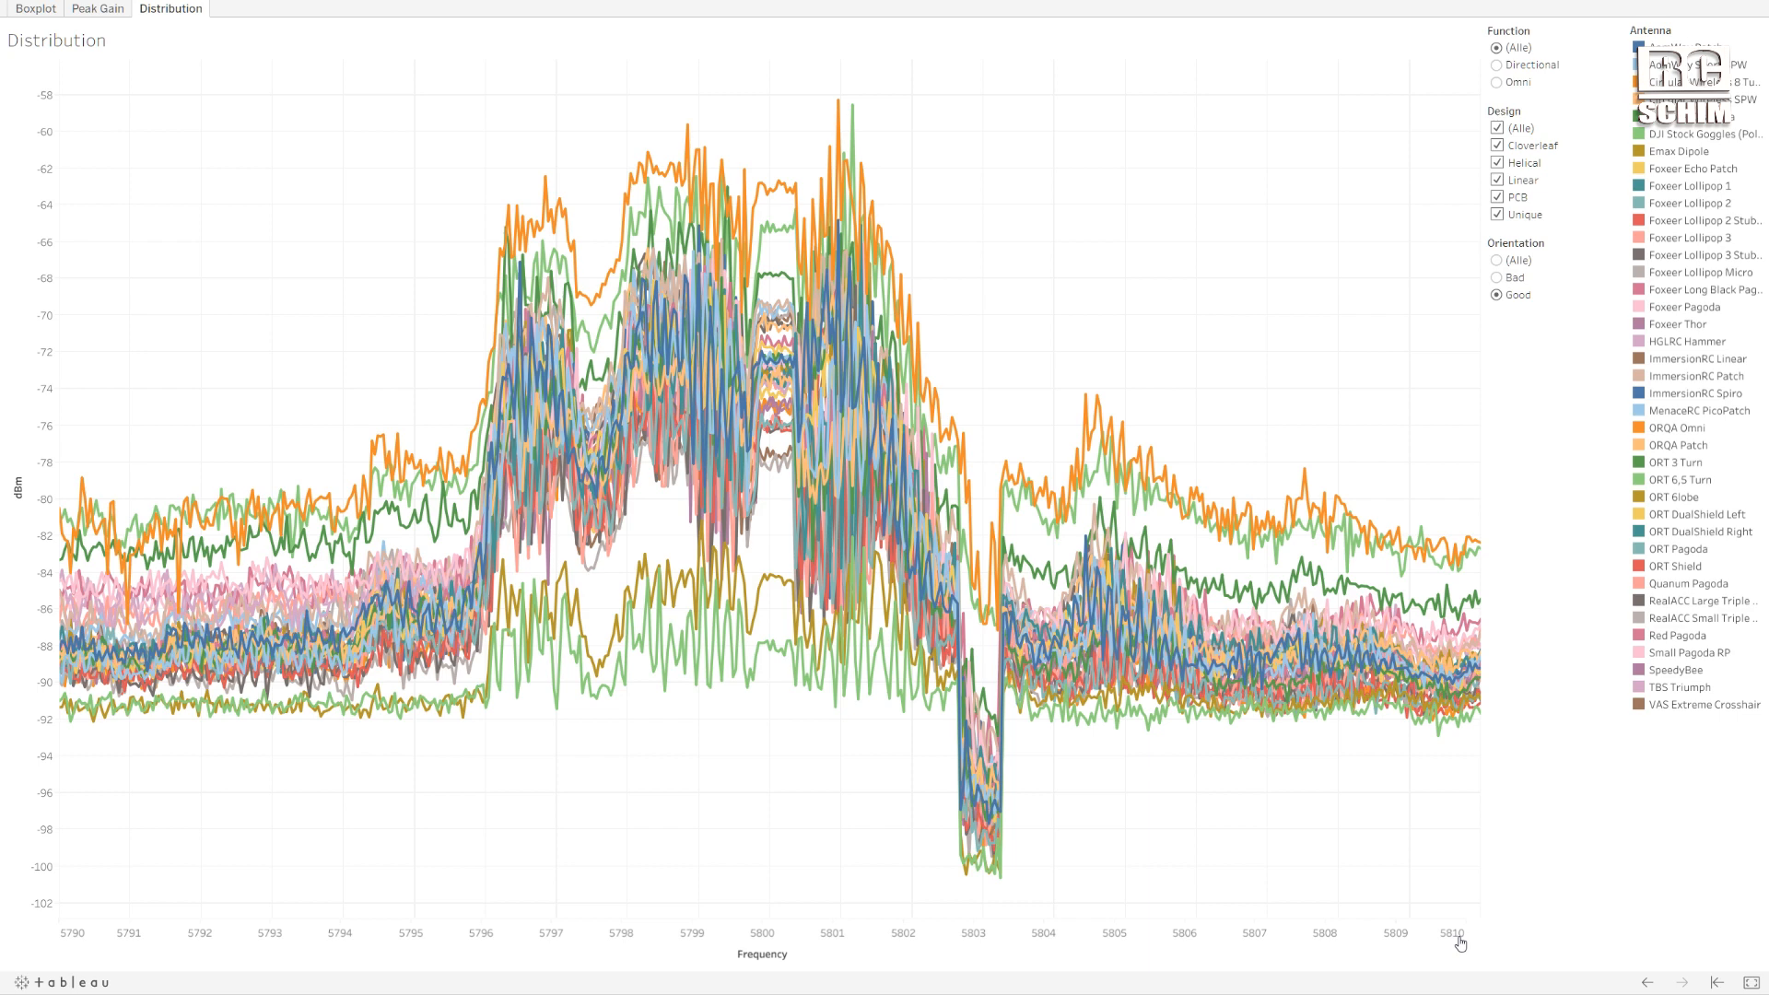
mouse_move(908, 900)
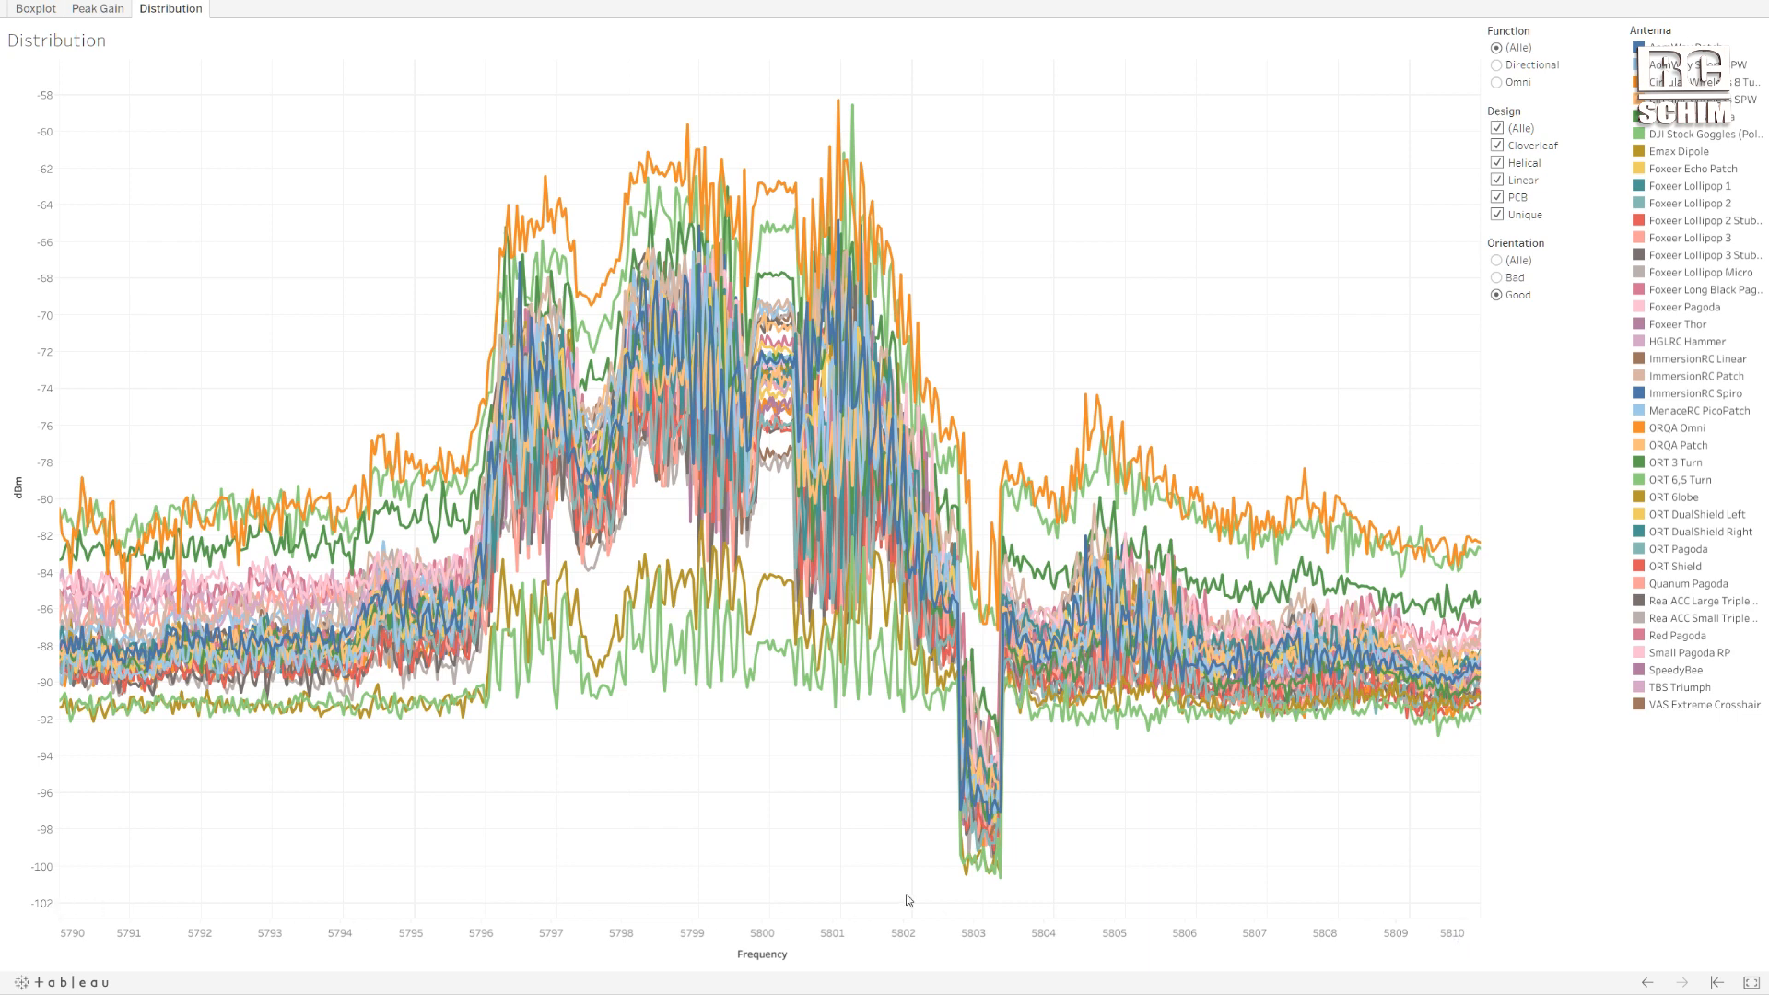
mouse_move(762, 942)
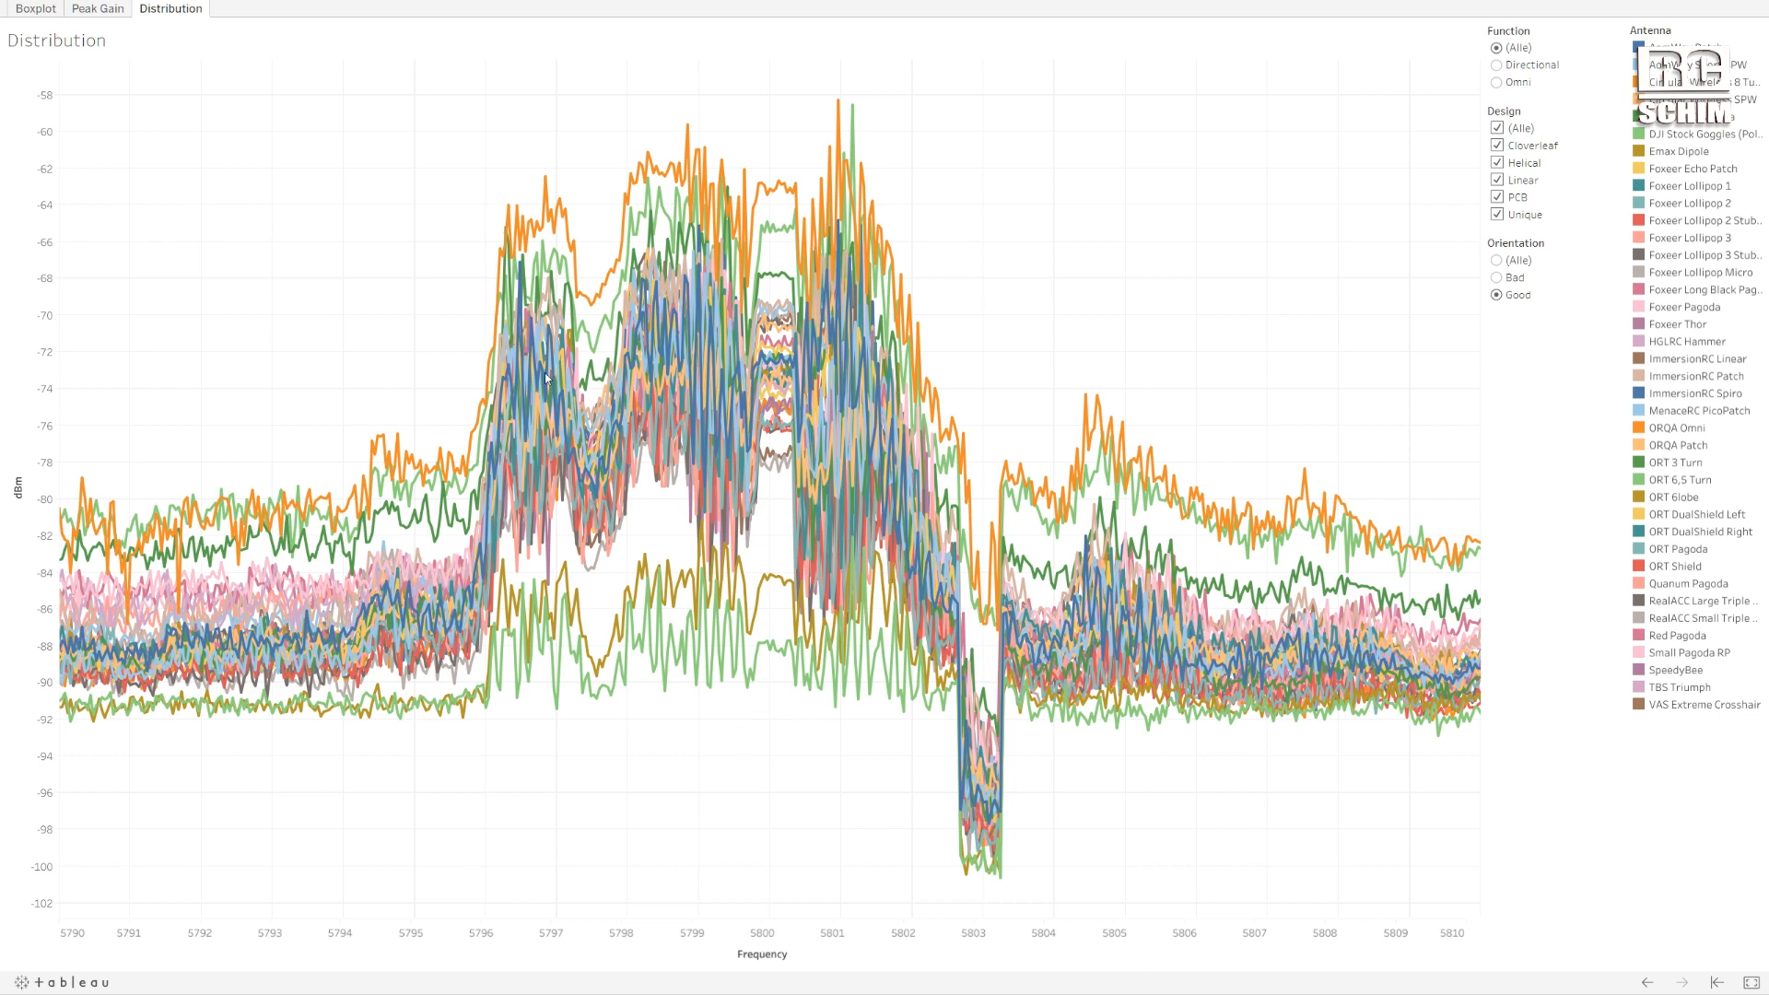
mouse_move(734, 508)
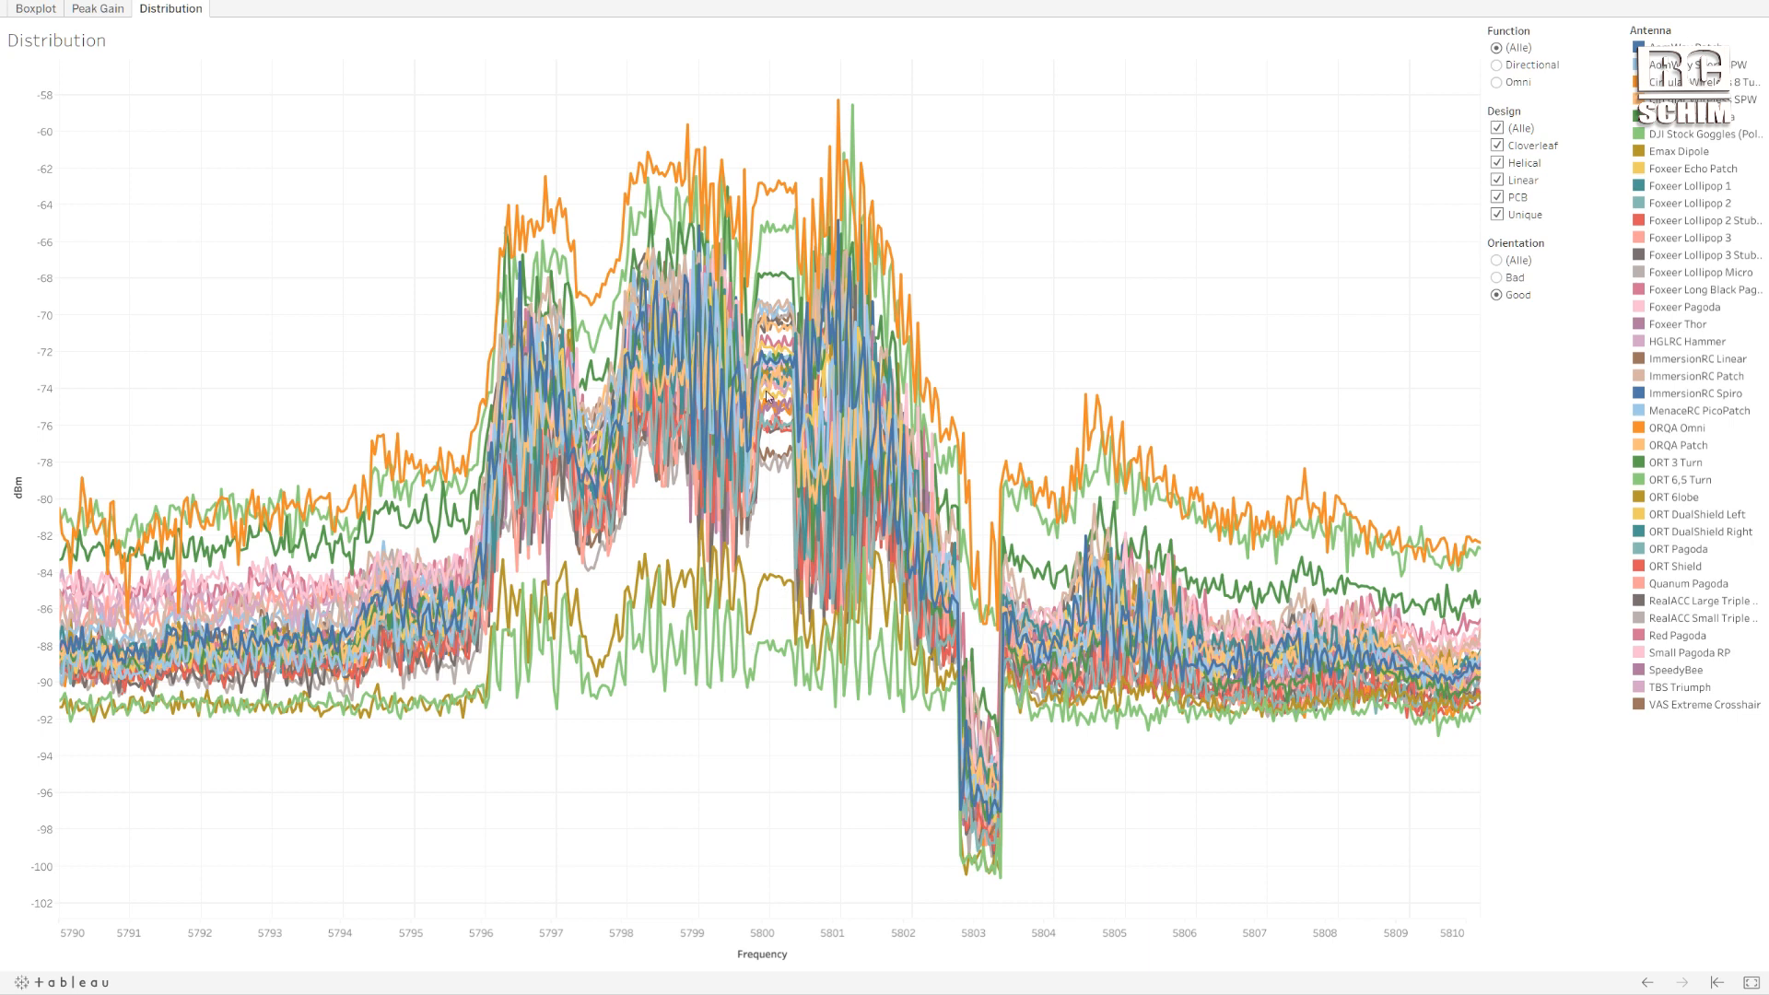
mouse_move(767, 389)
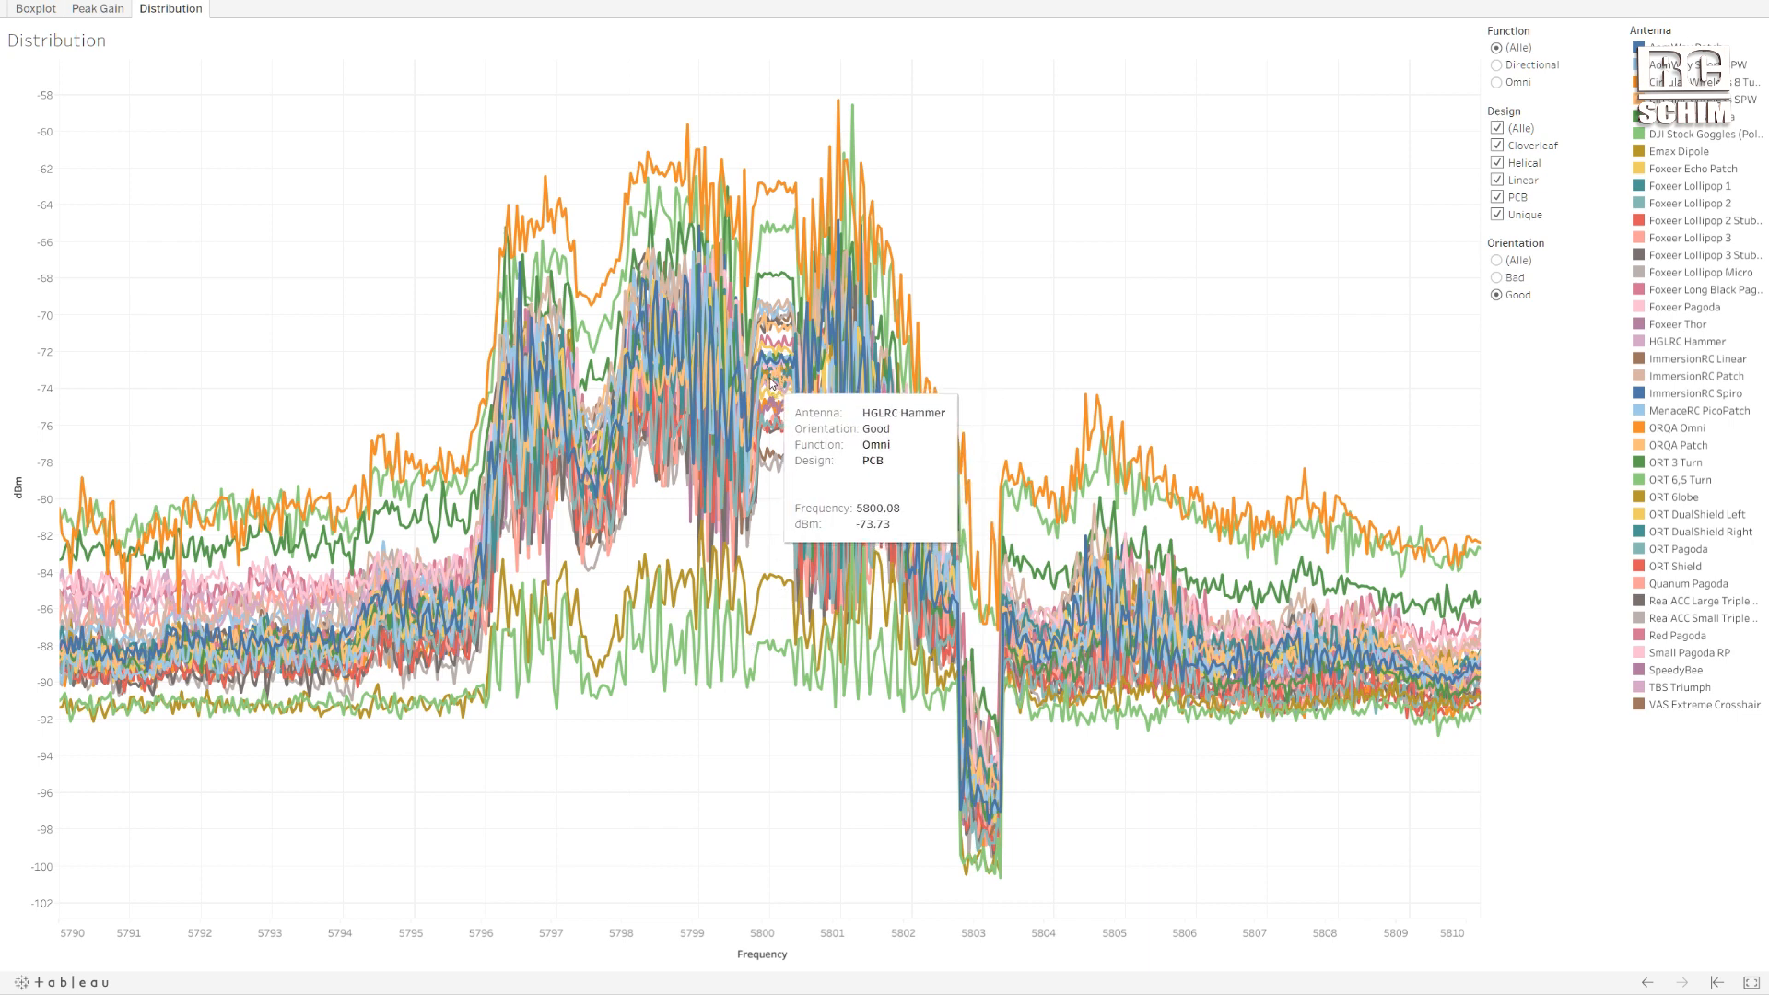
mouse_move(759, 188)
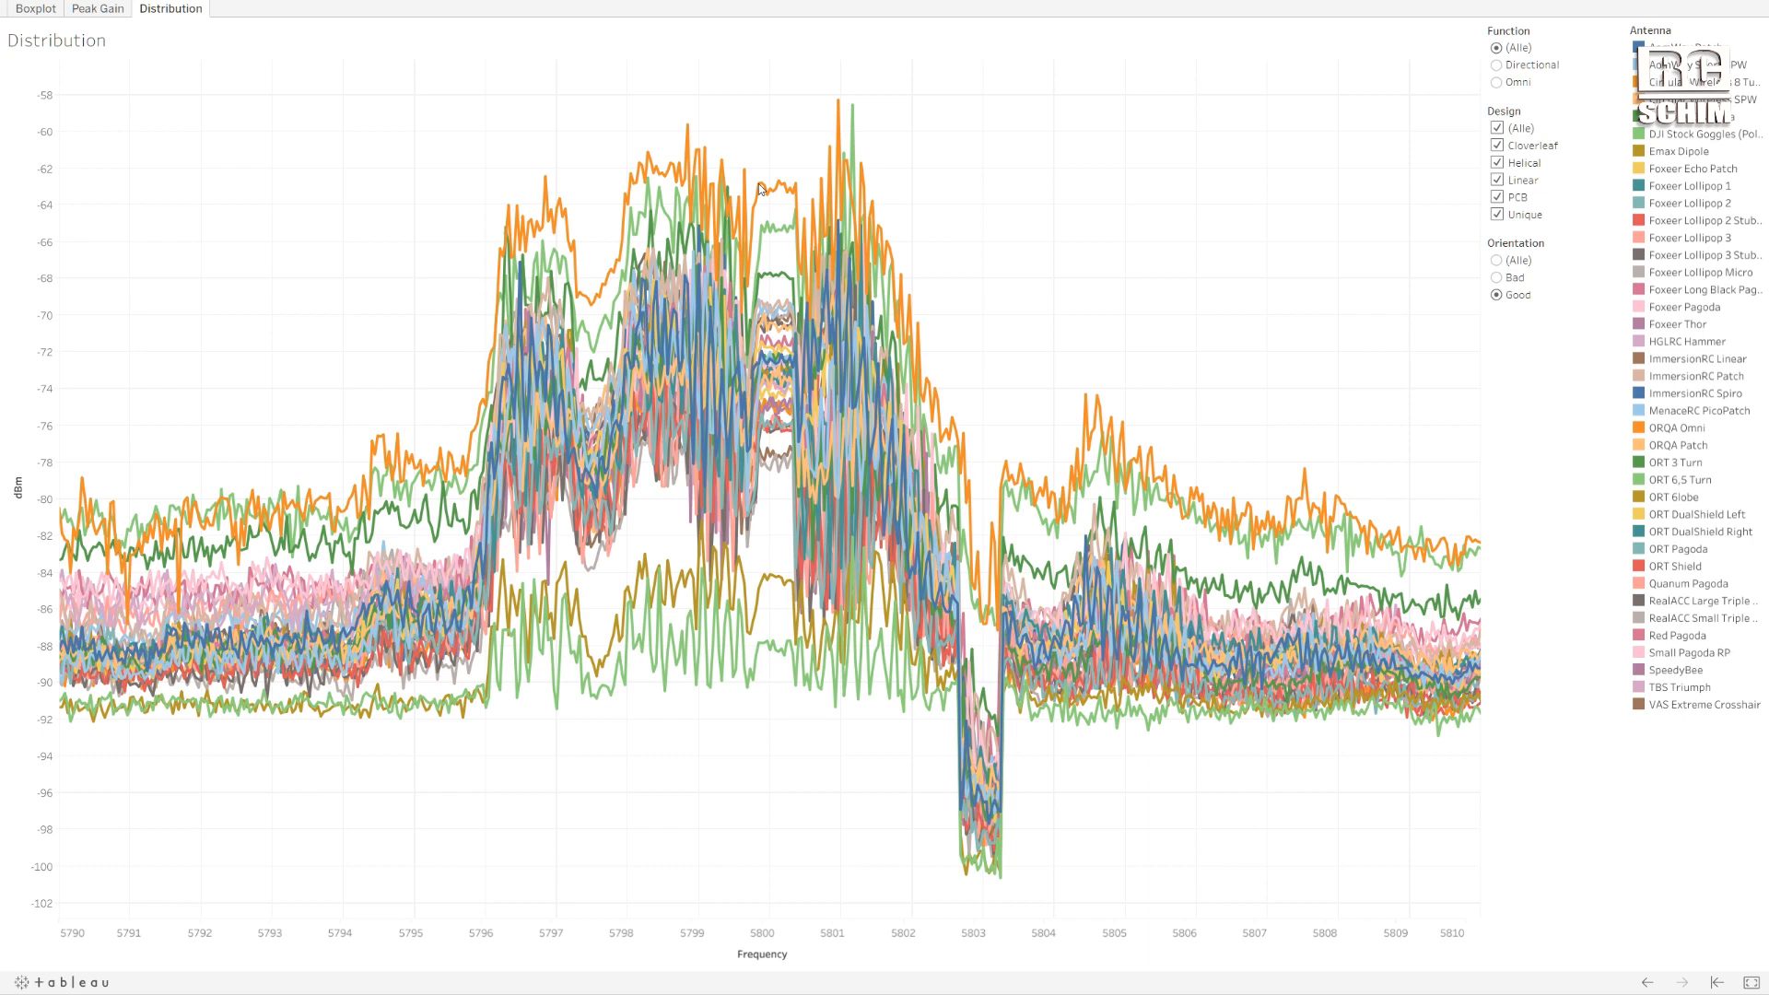
mouse_move(760, 188)
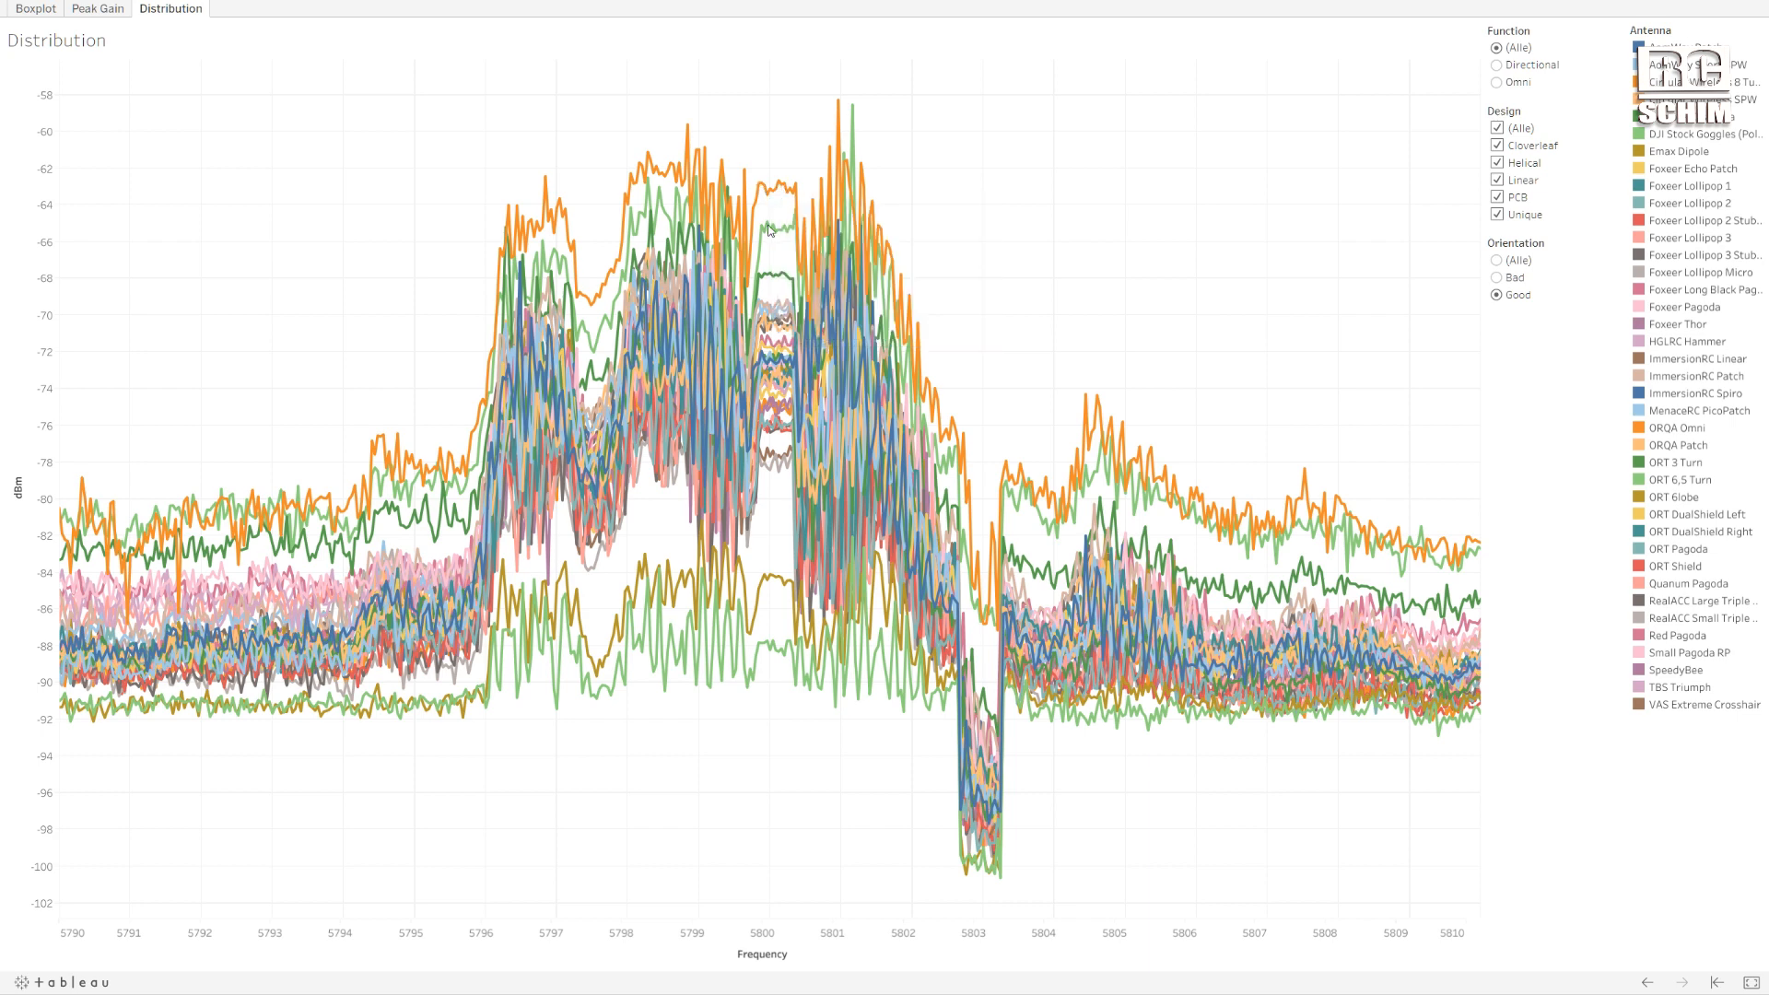
mouse_move(769, 232)
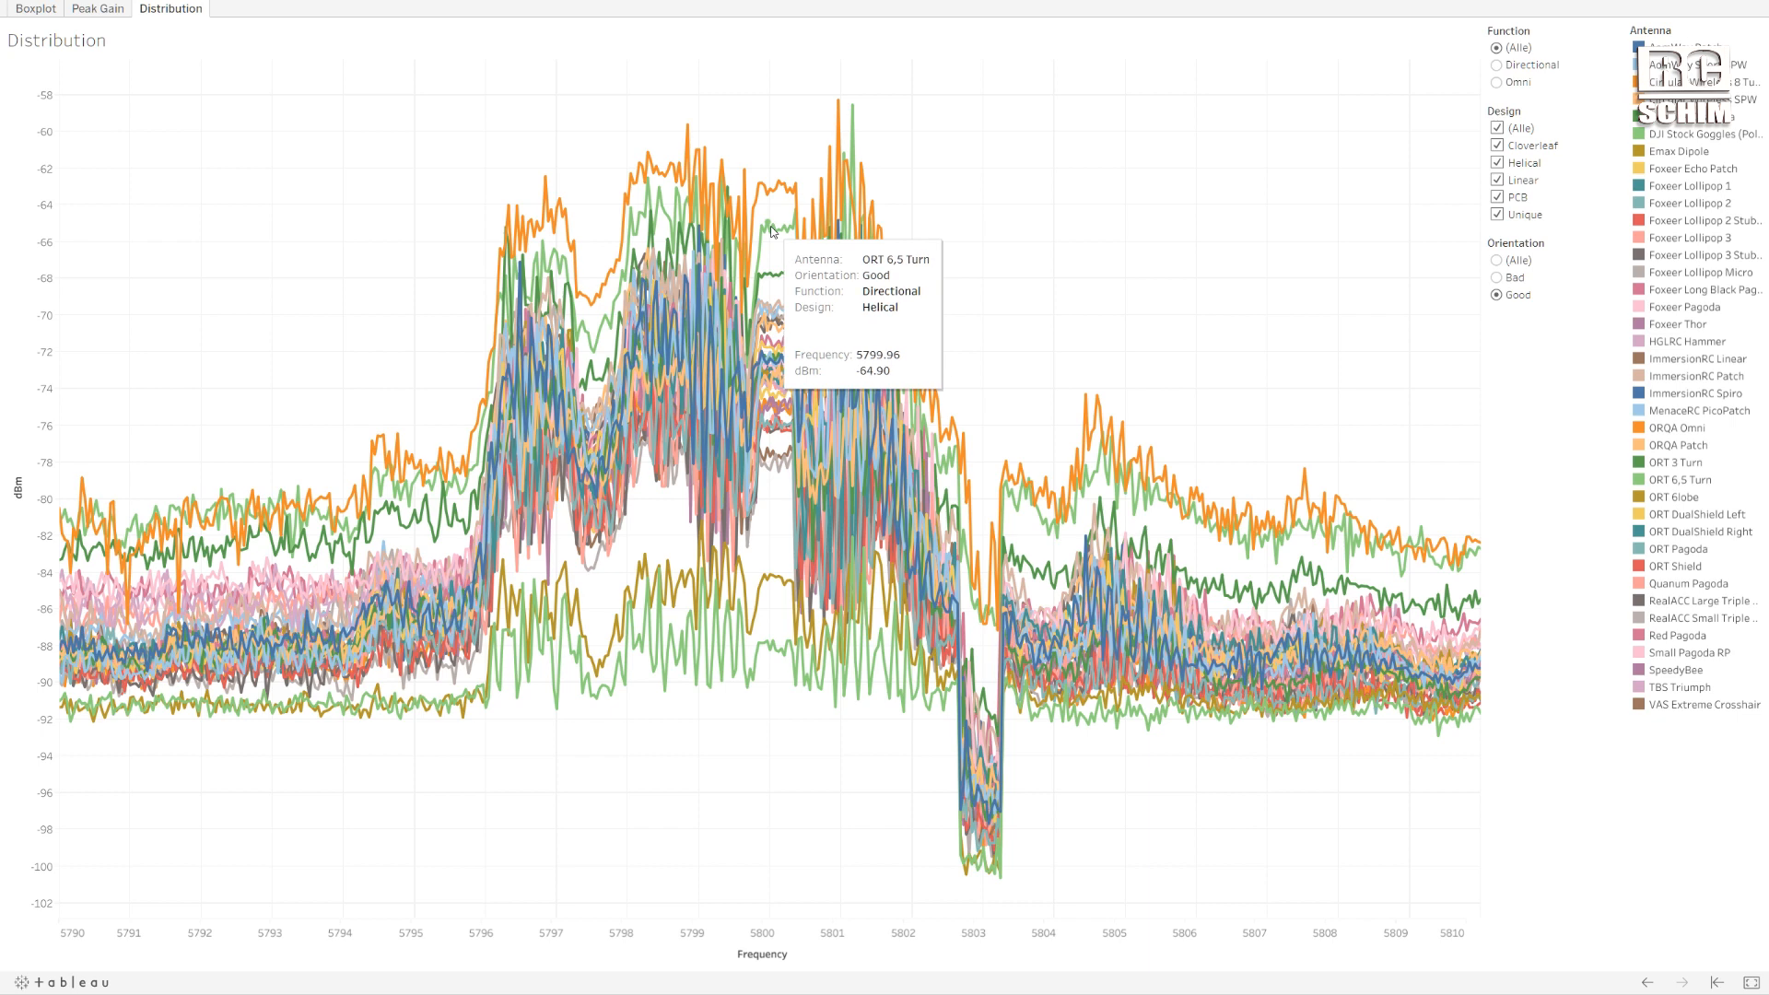
mouse_move(772, 279)
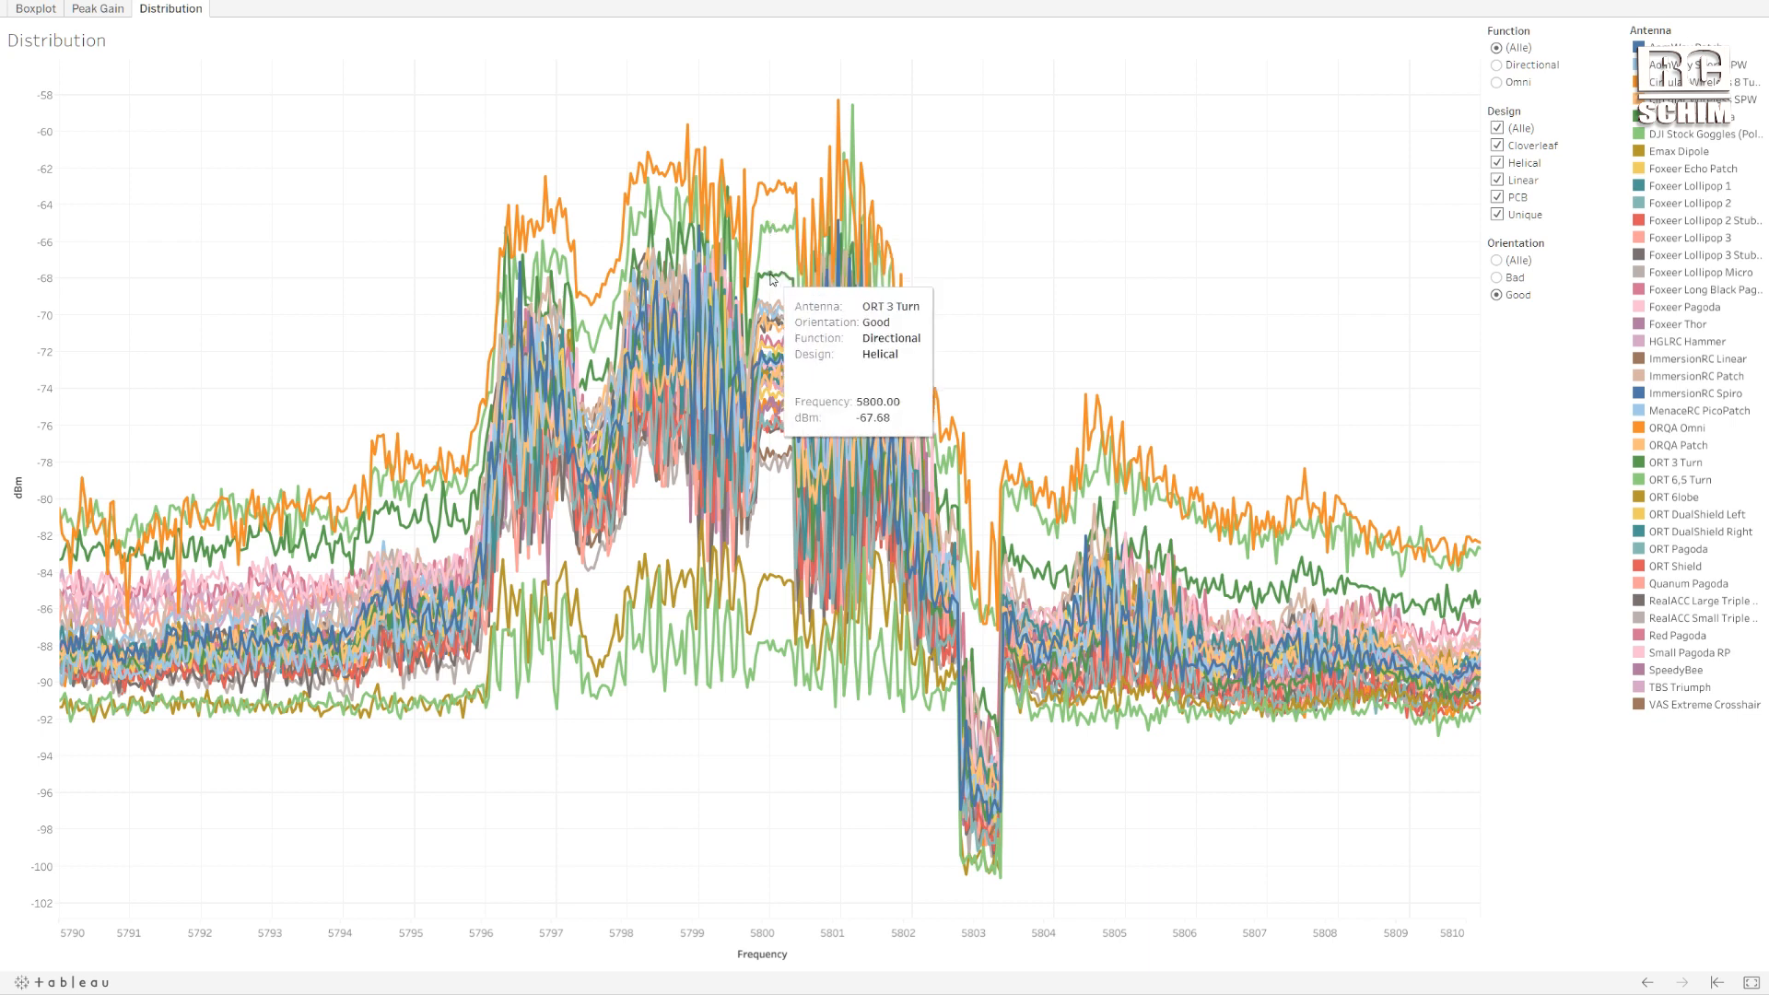
mouse_move(783, 296)
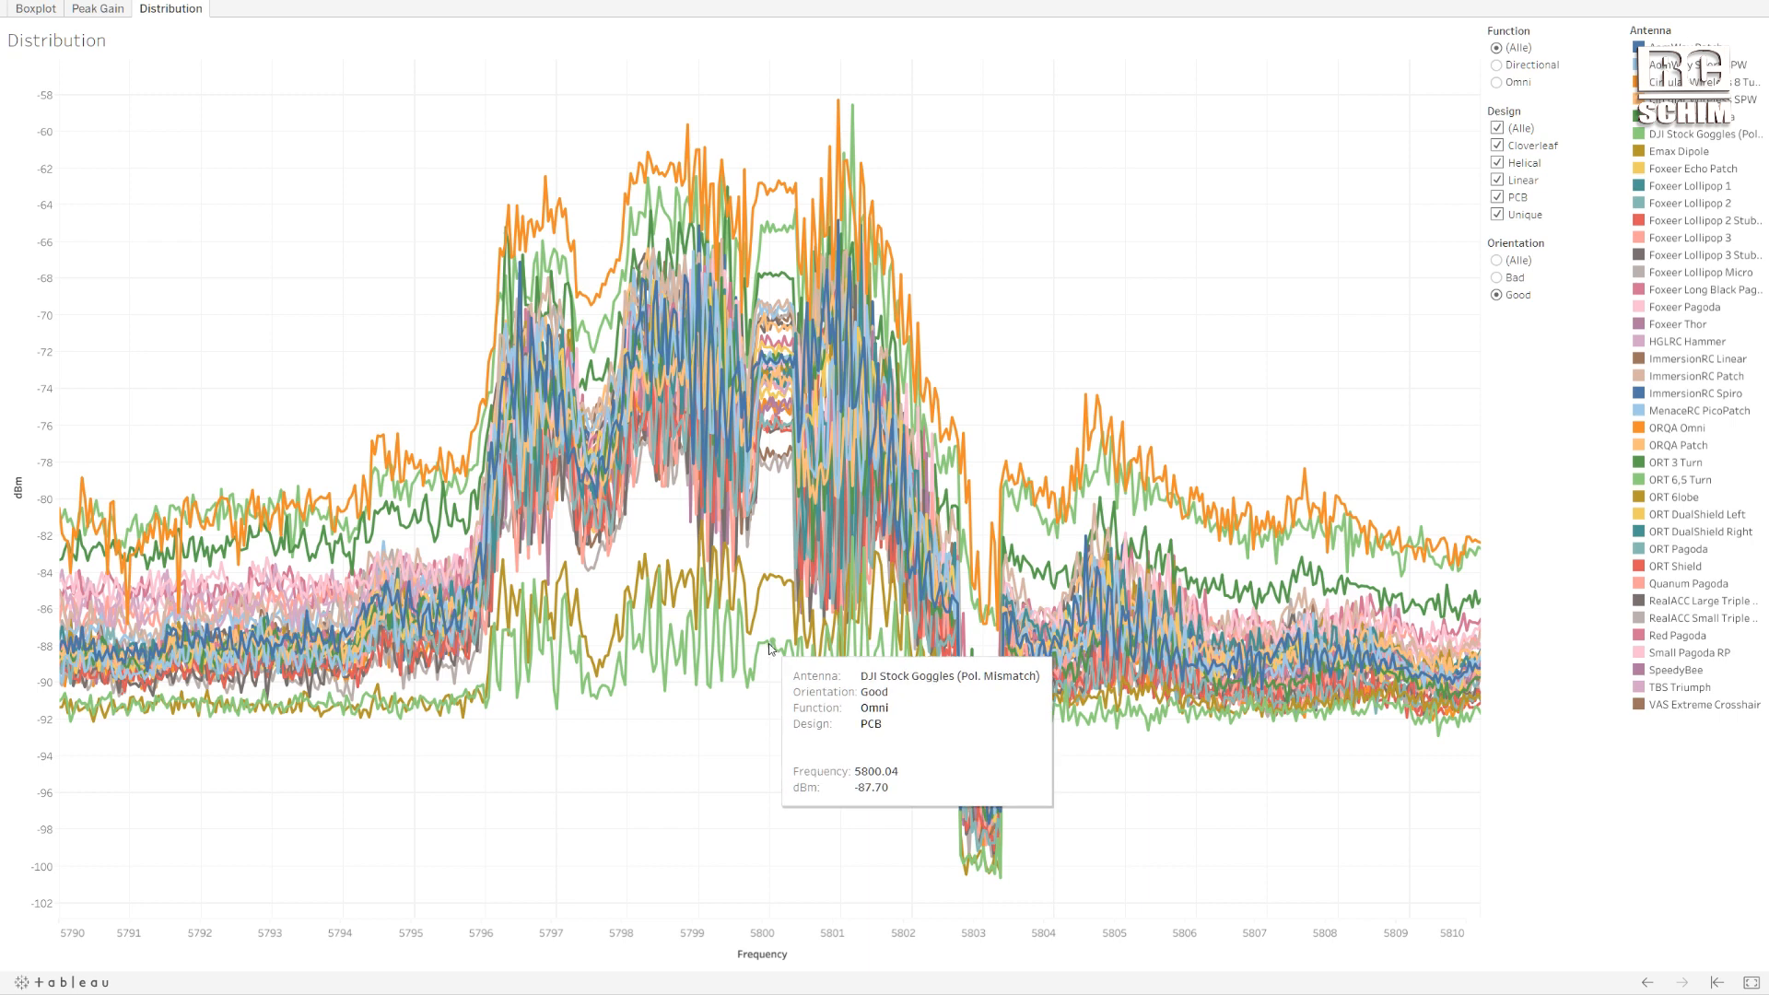
mouse_move(782, 310)
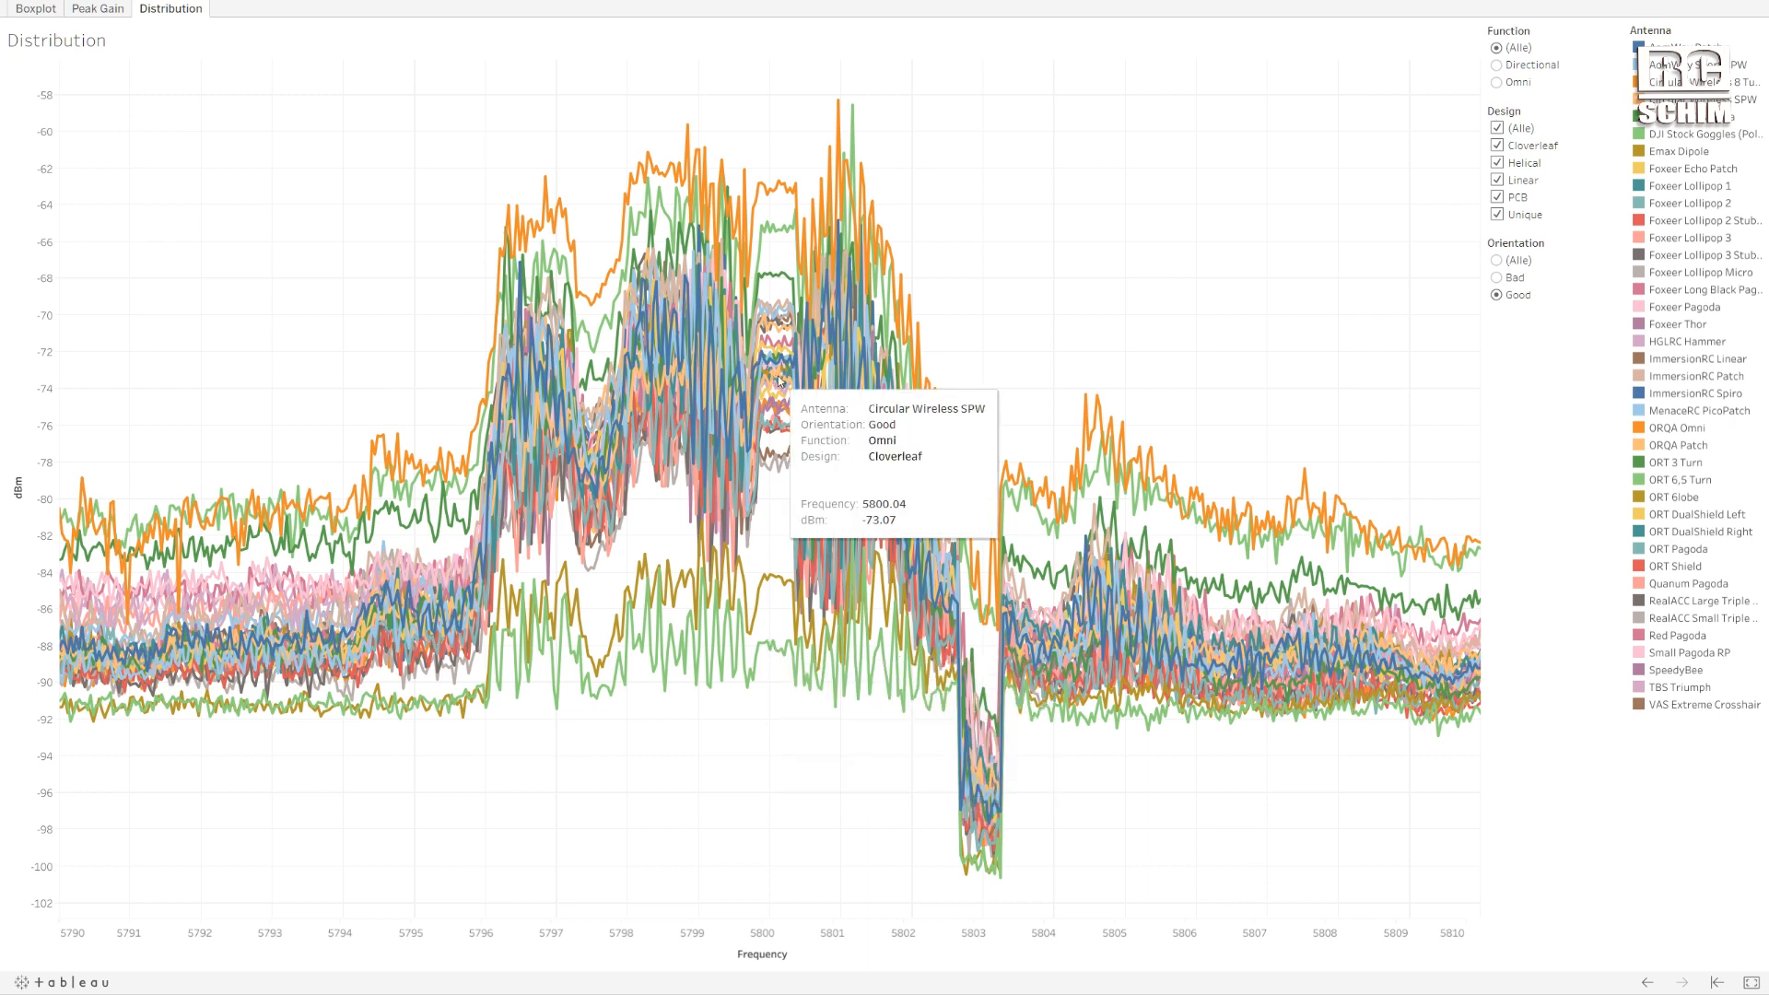
mouse_move(805, 408)
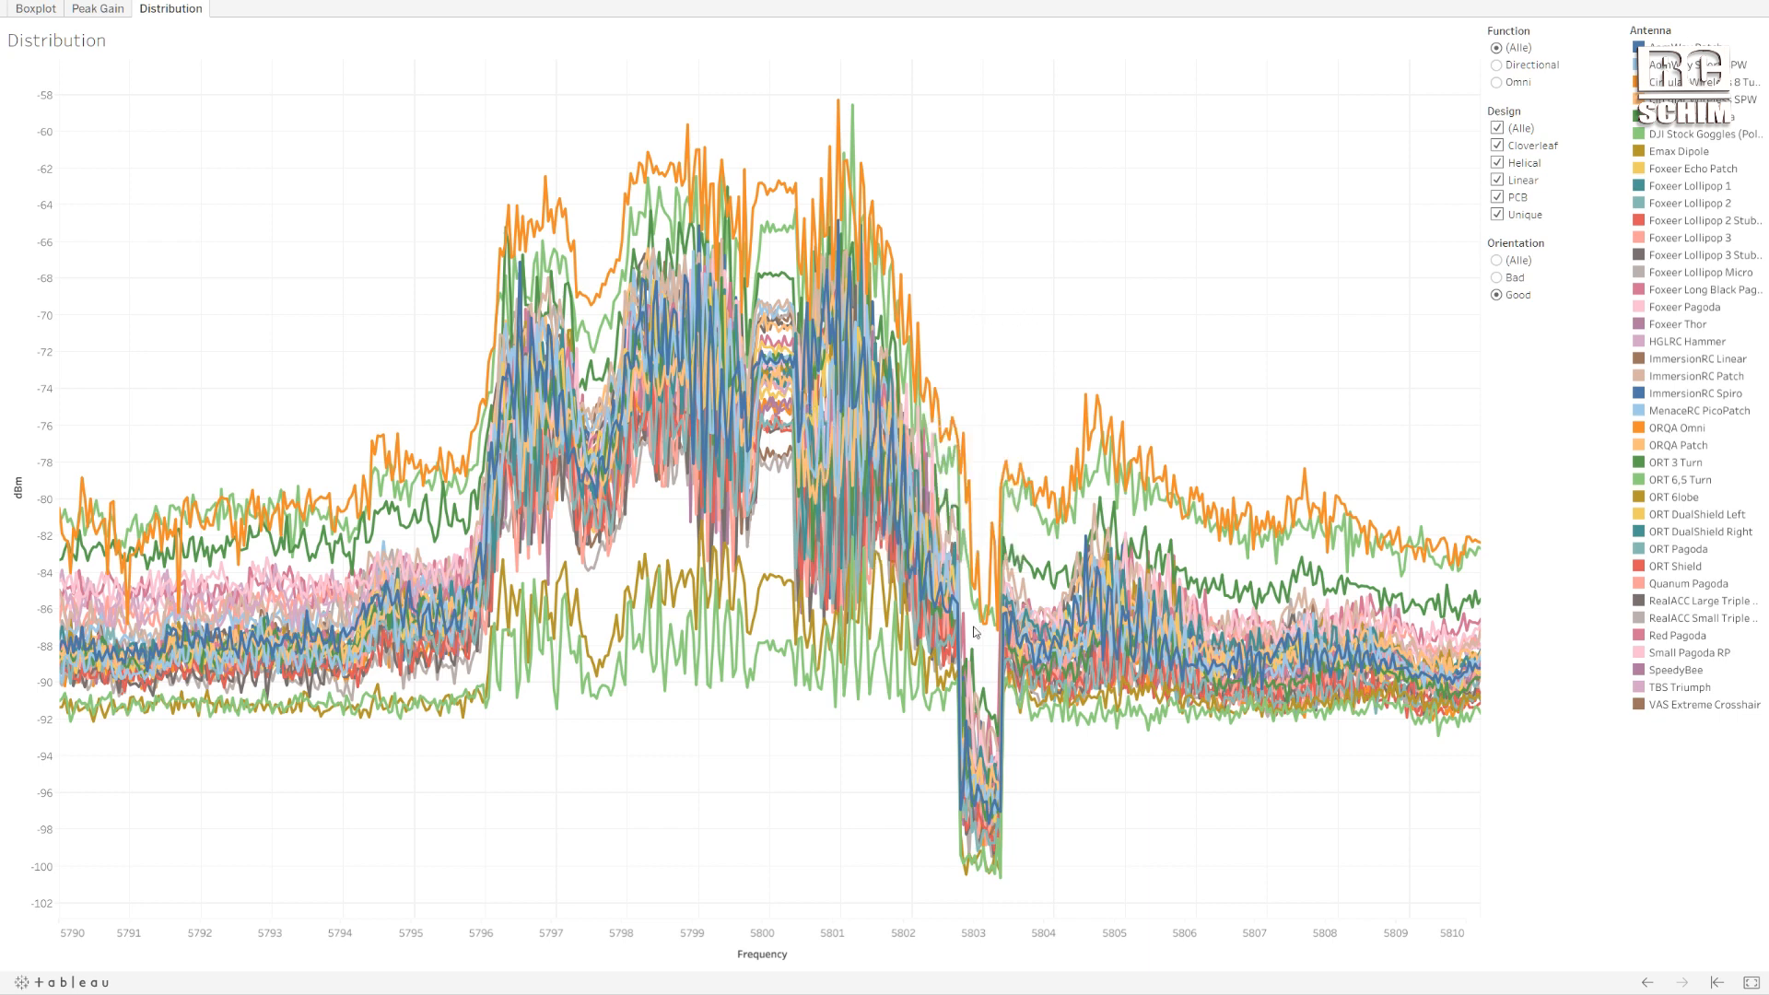
mouse_move(973, 632)
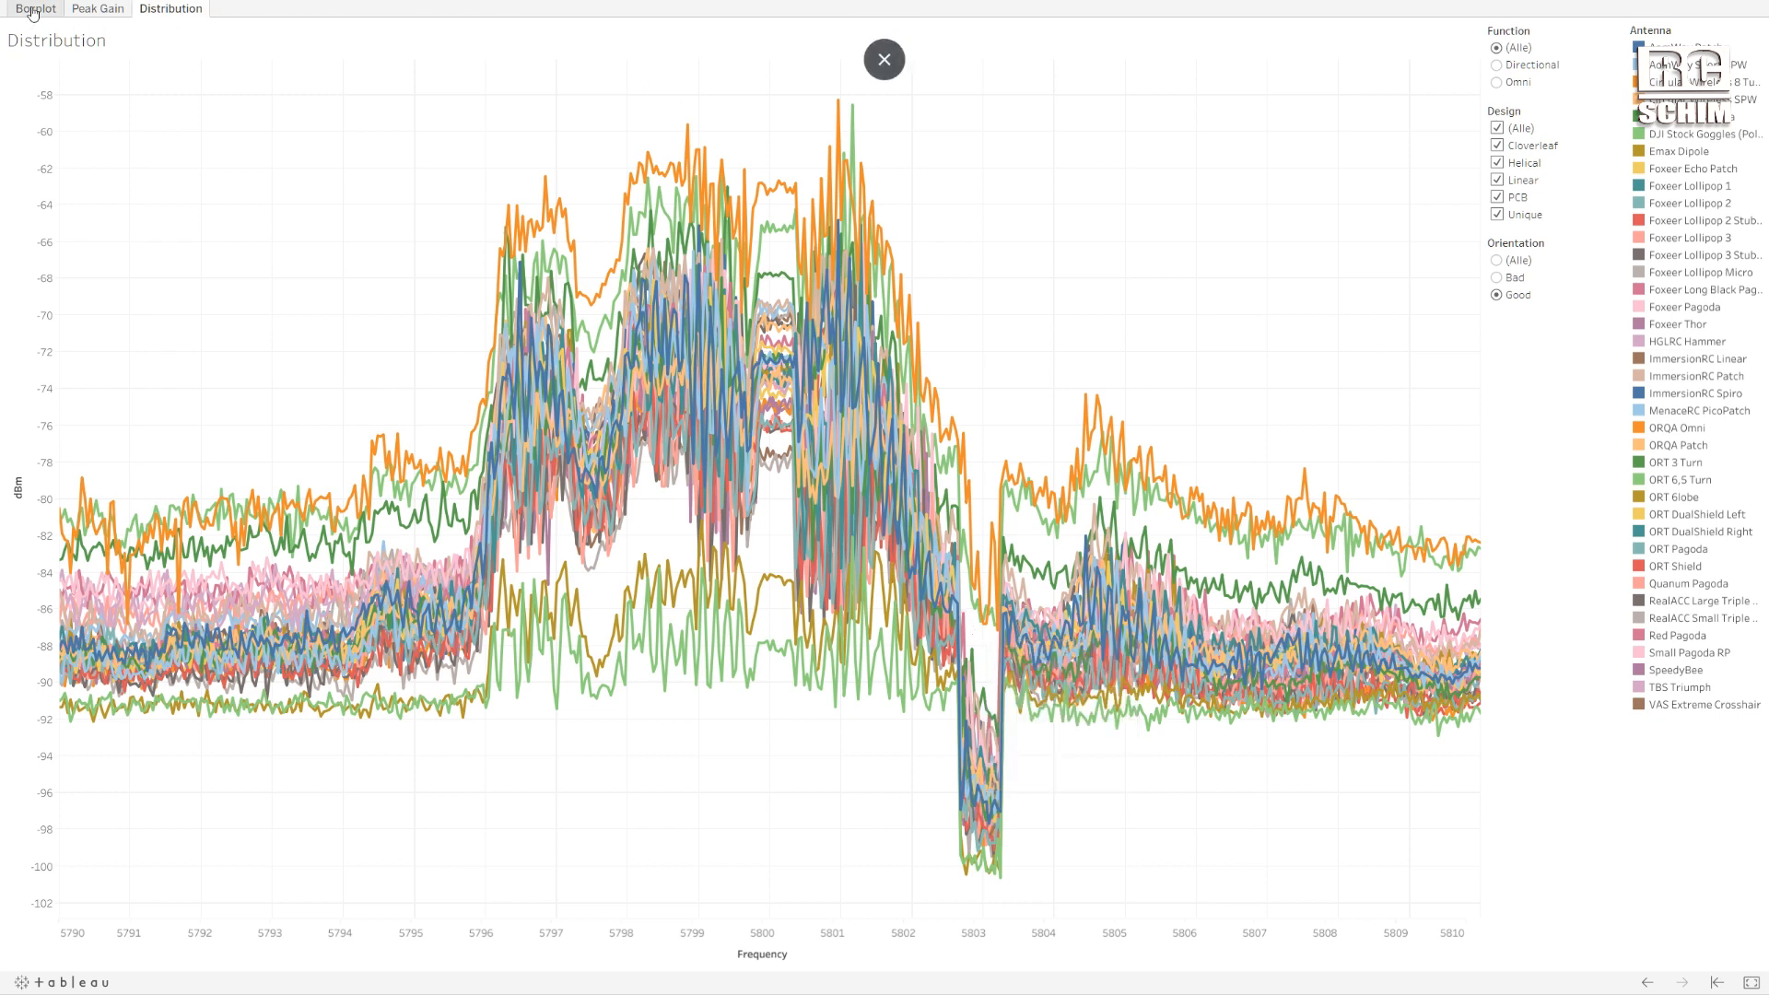
Open the Boxplot tab showing antenna dBm grouped by function and orientation.
click(34, 9)
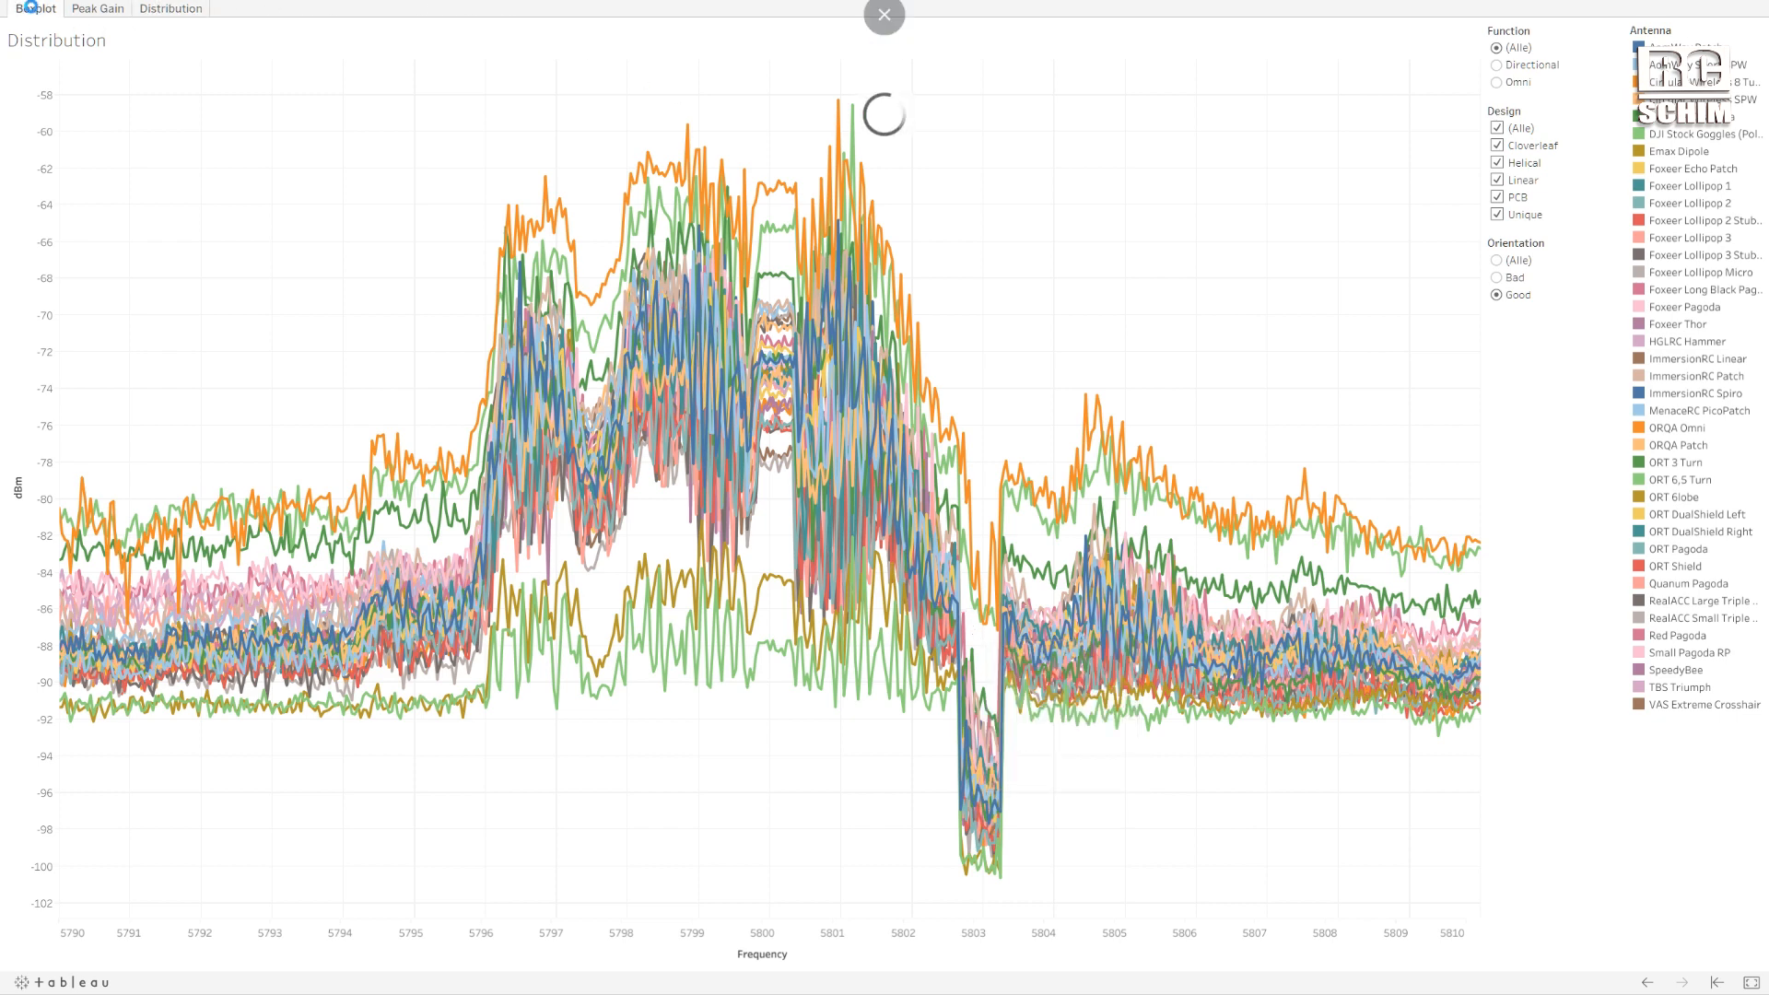
click(34, 9)
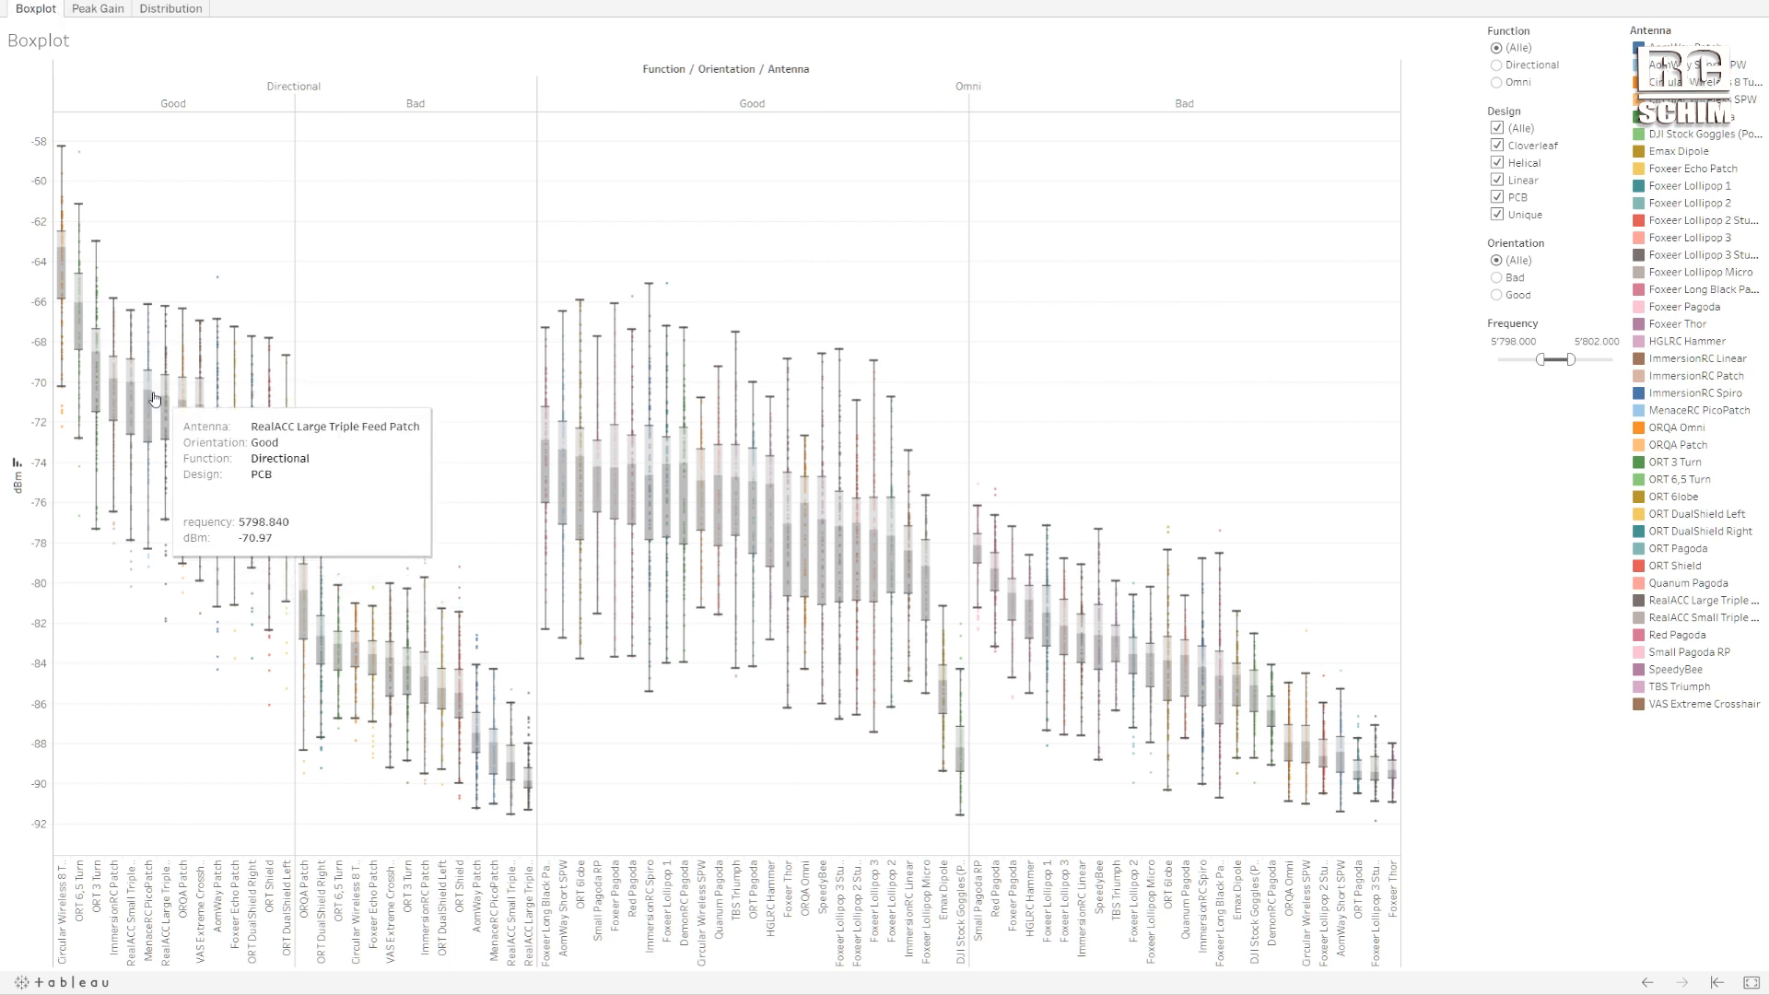
mouse_move(207, 408)
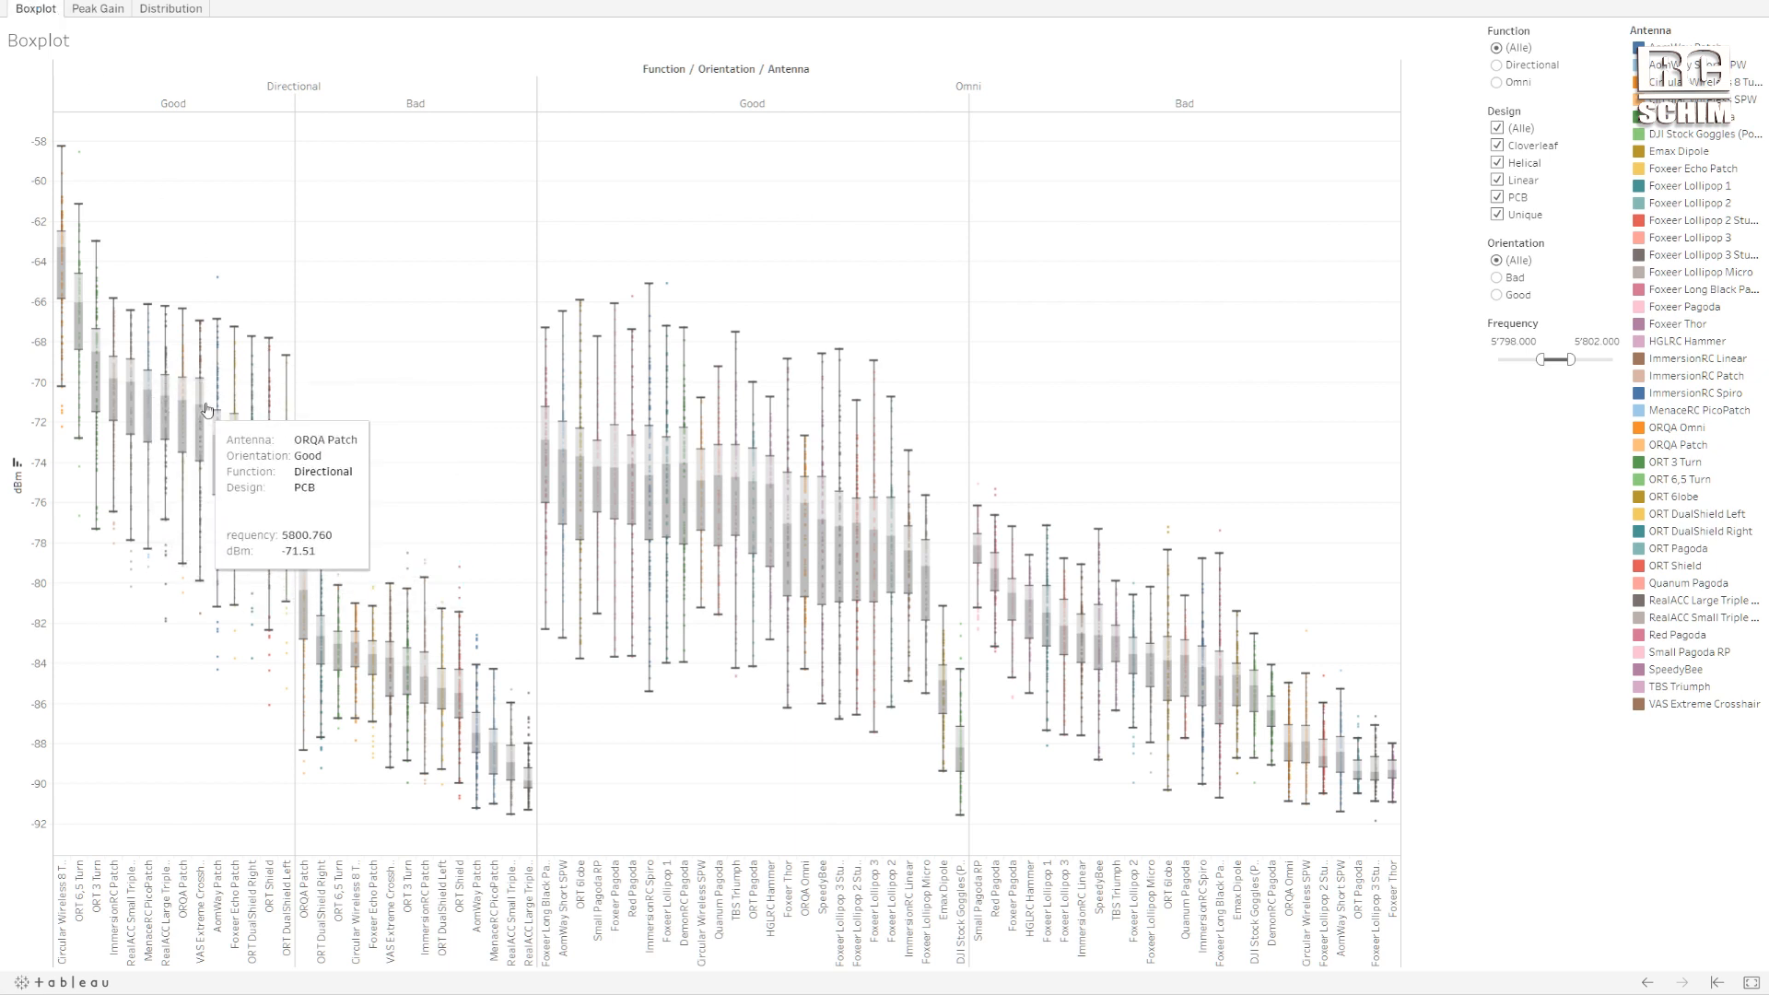
mouse_move(398, 272)
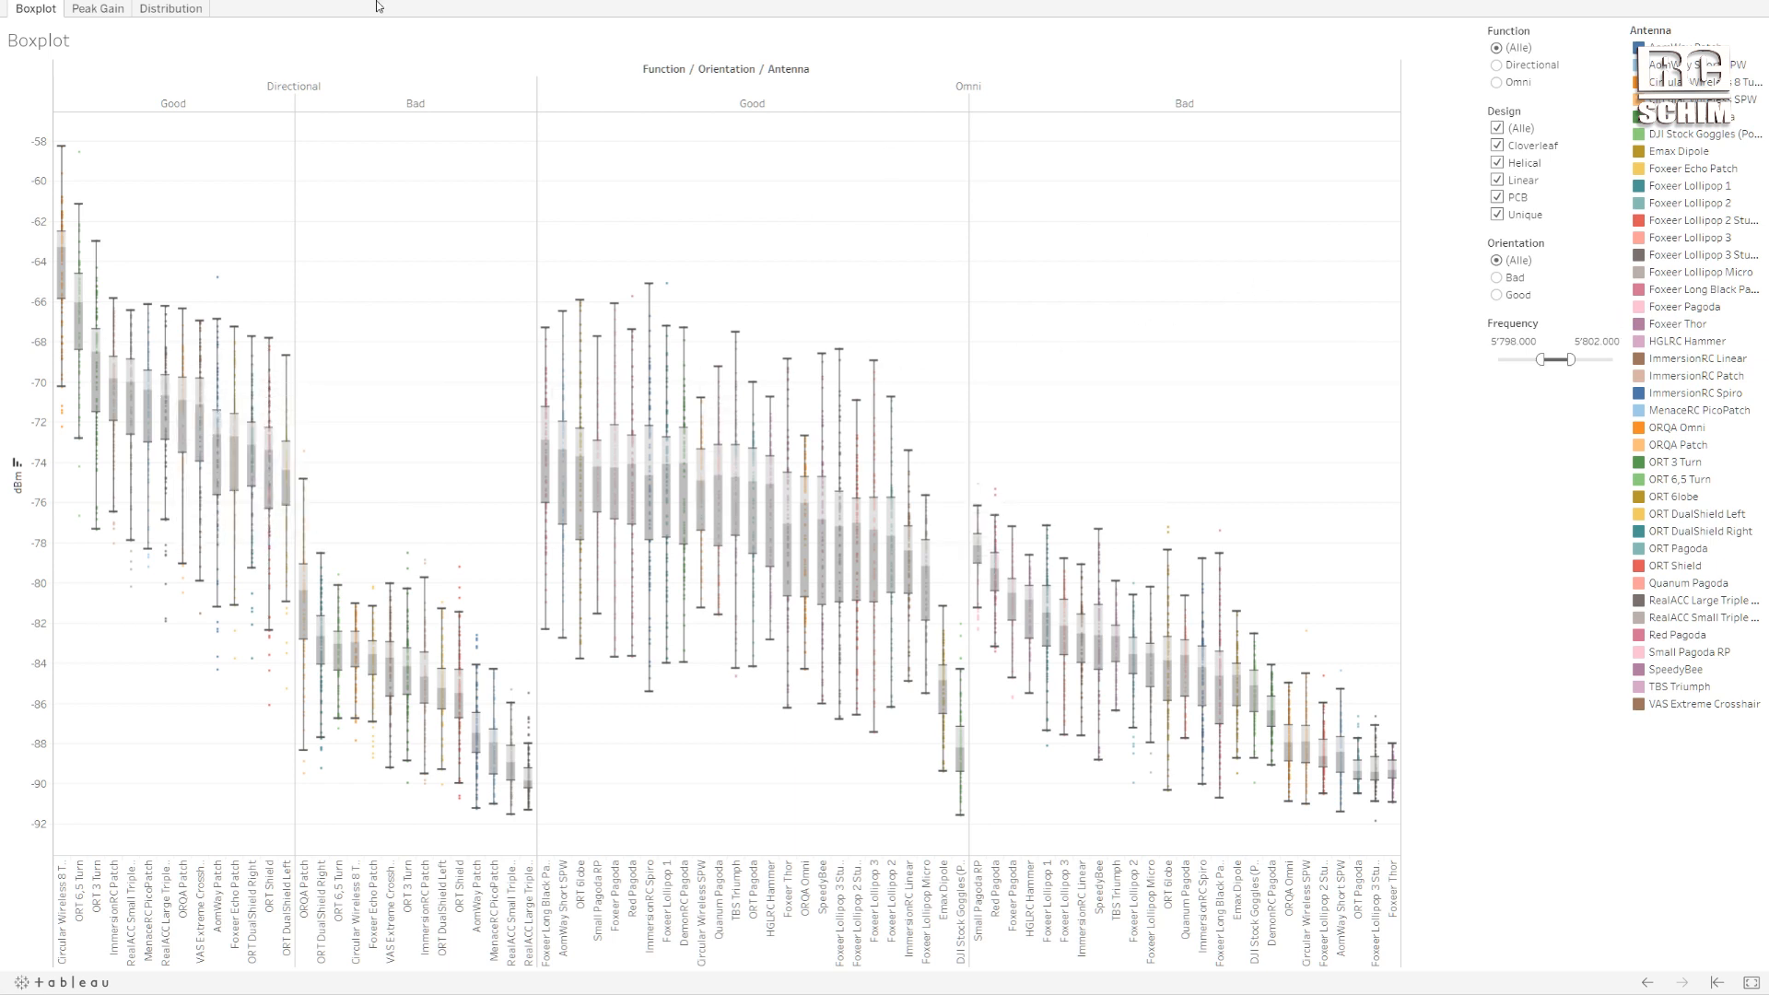
Switch to the Distribution tab plotting dBm across 5790–5810 for good orientation.
click(169, 9)
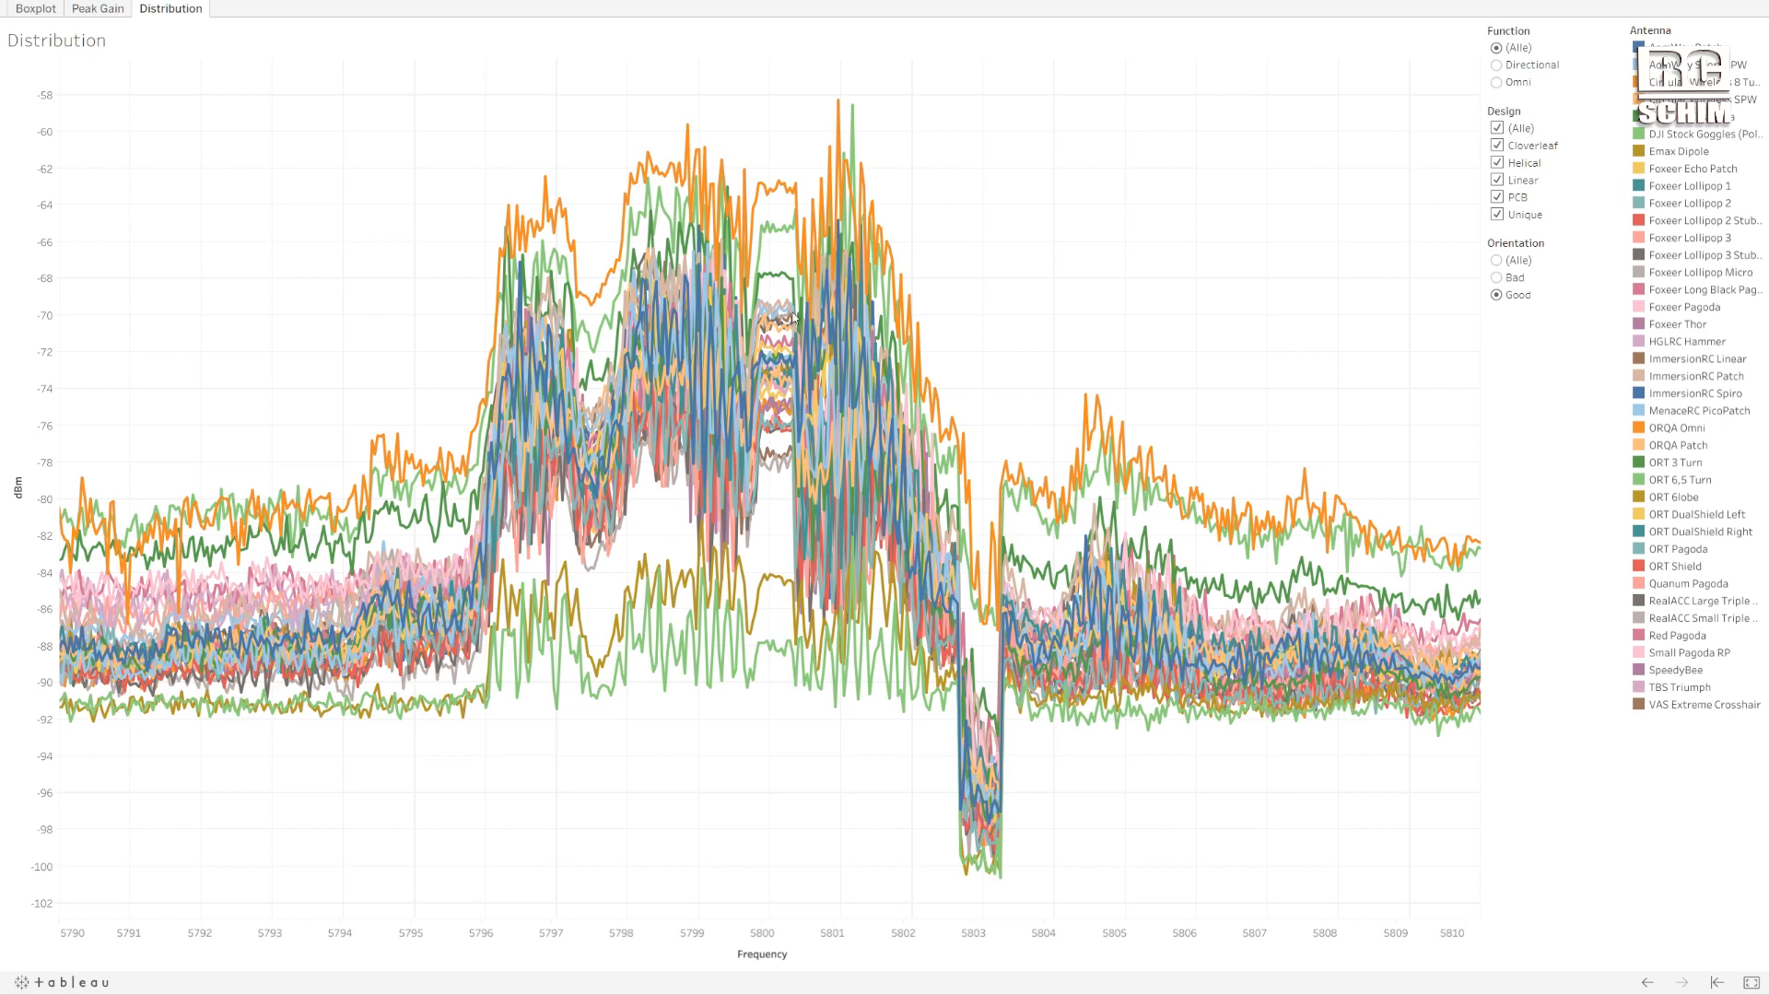
mouse_move(776, 919)
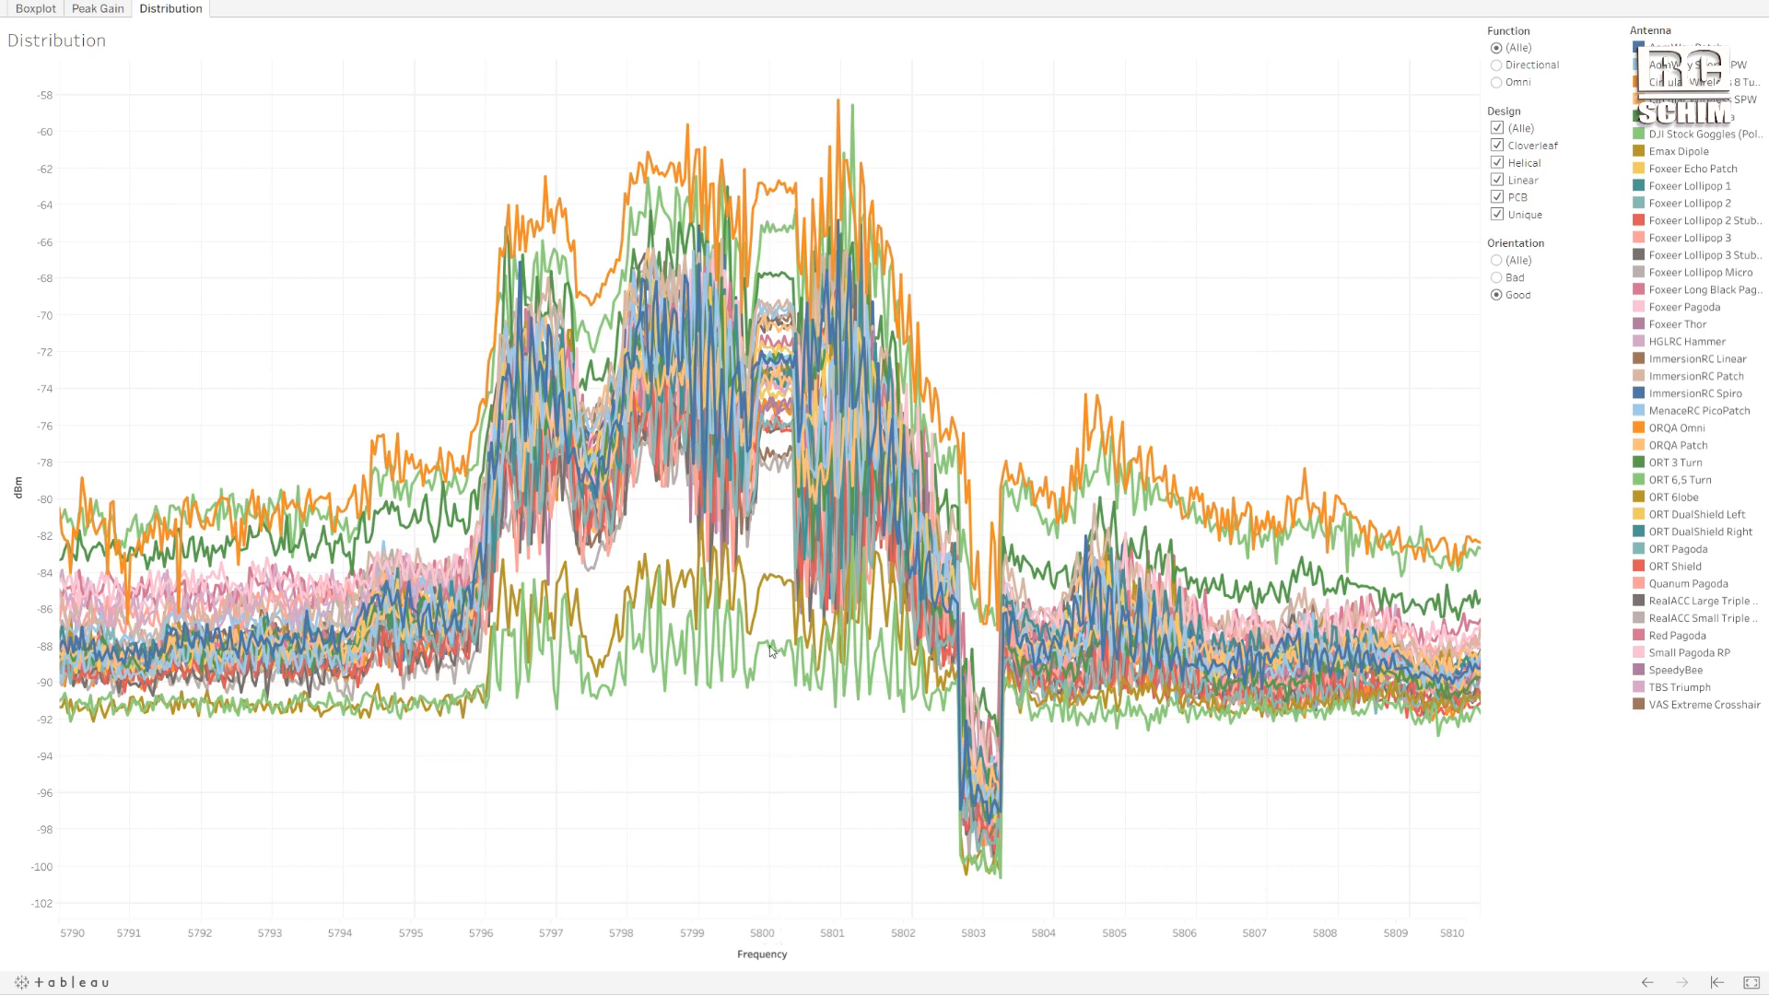
mouse_move(764, 190)
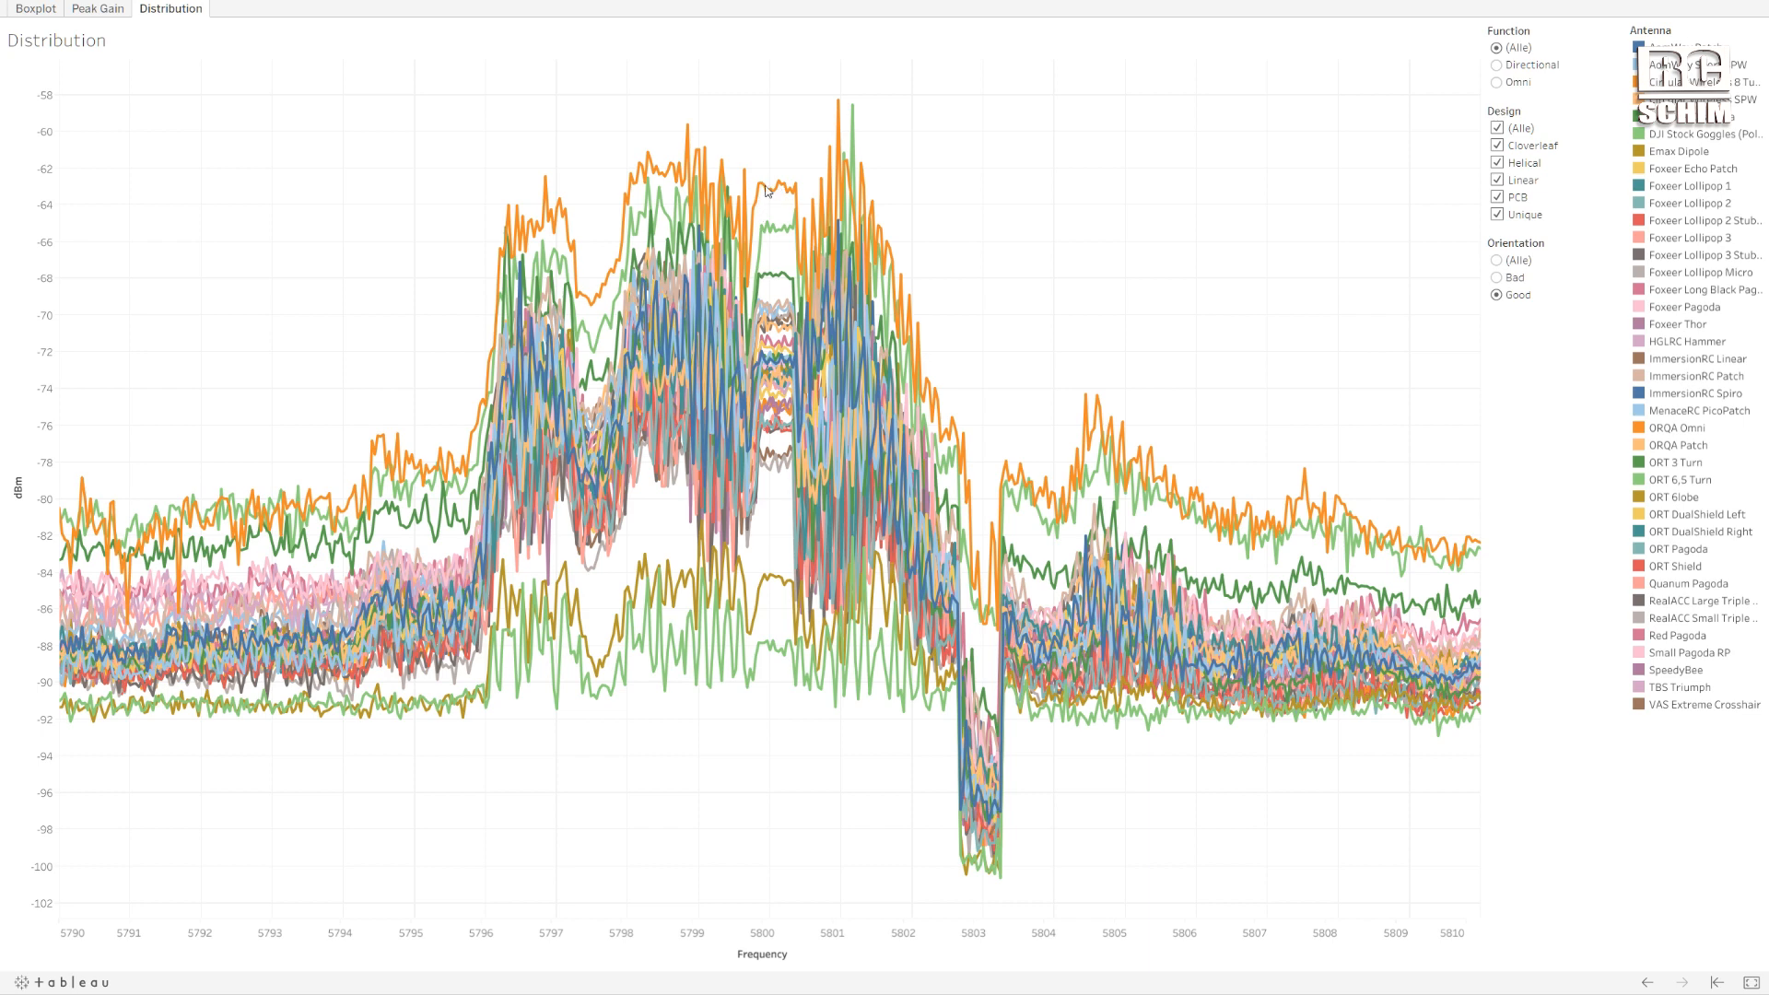
mouse_move(762, 187)
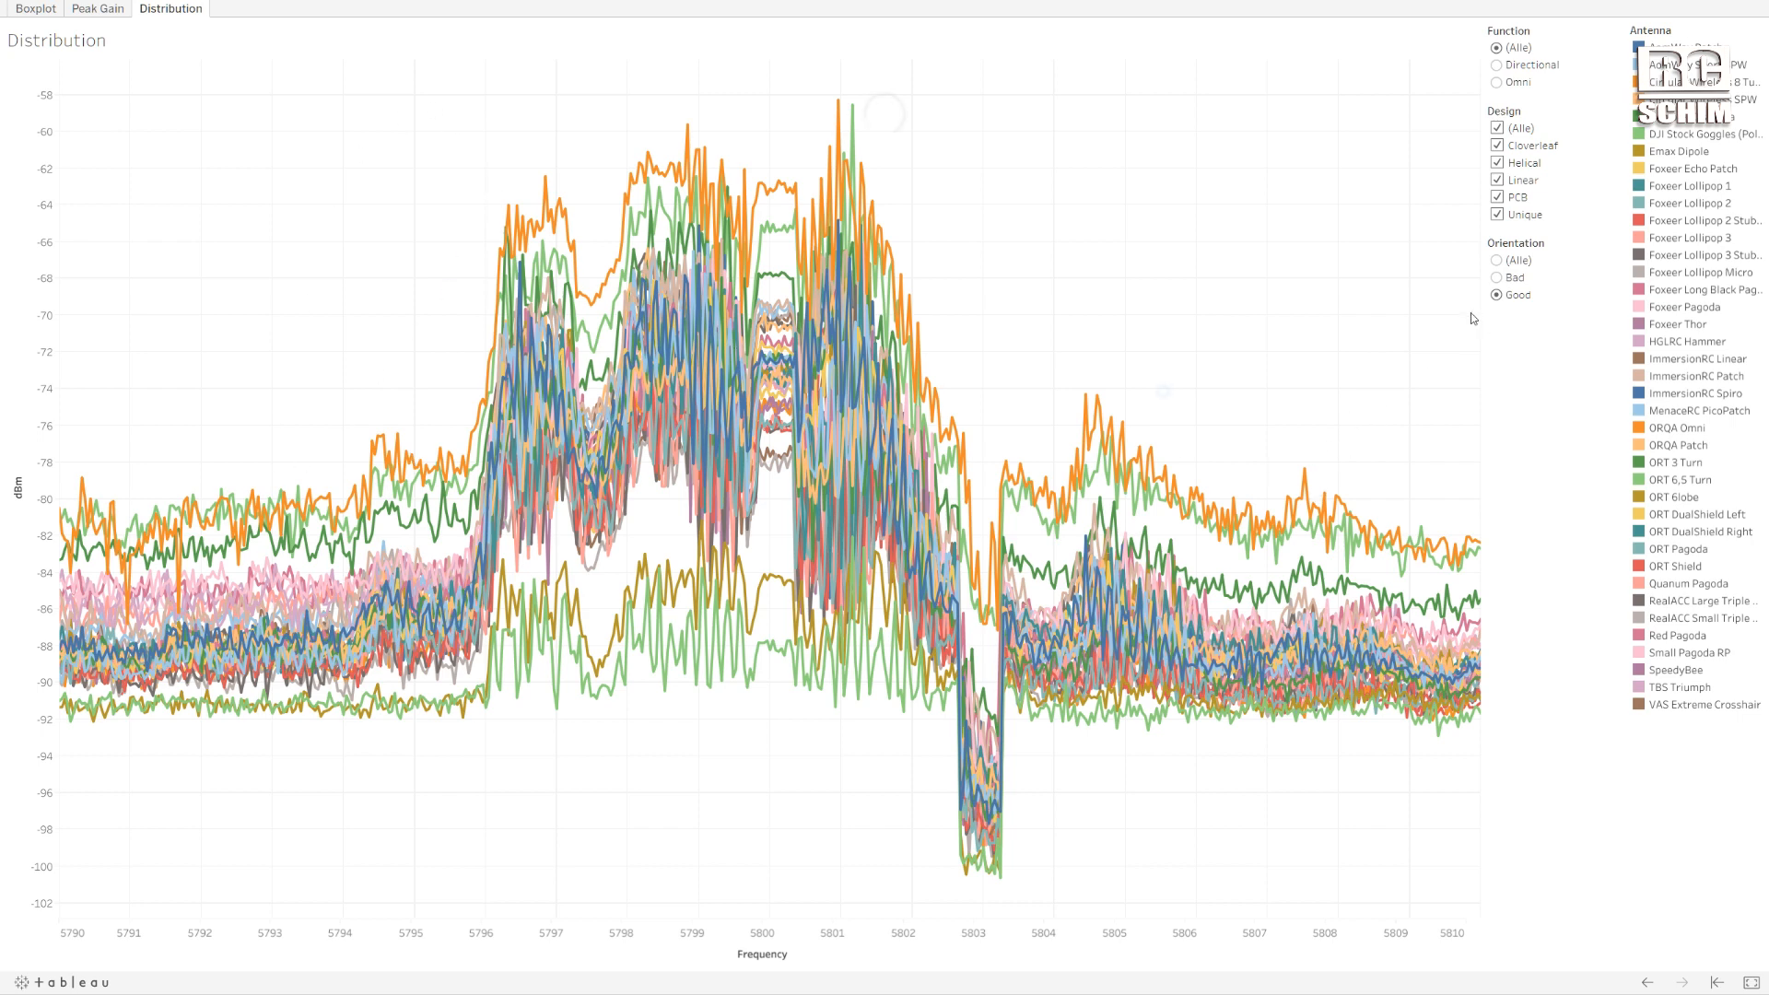
Show the Boxplot with the Frequency slider narrowed to 5,799.200–5,800.700.
click(35, 9)
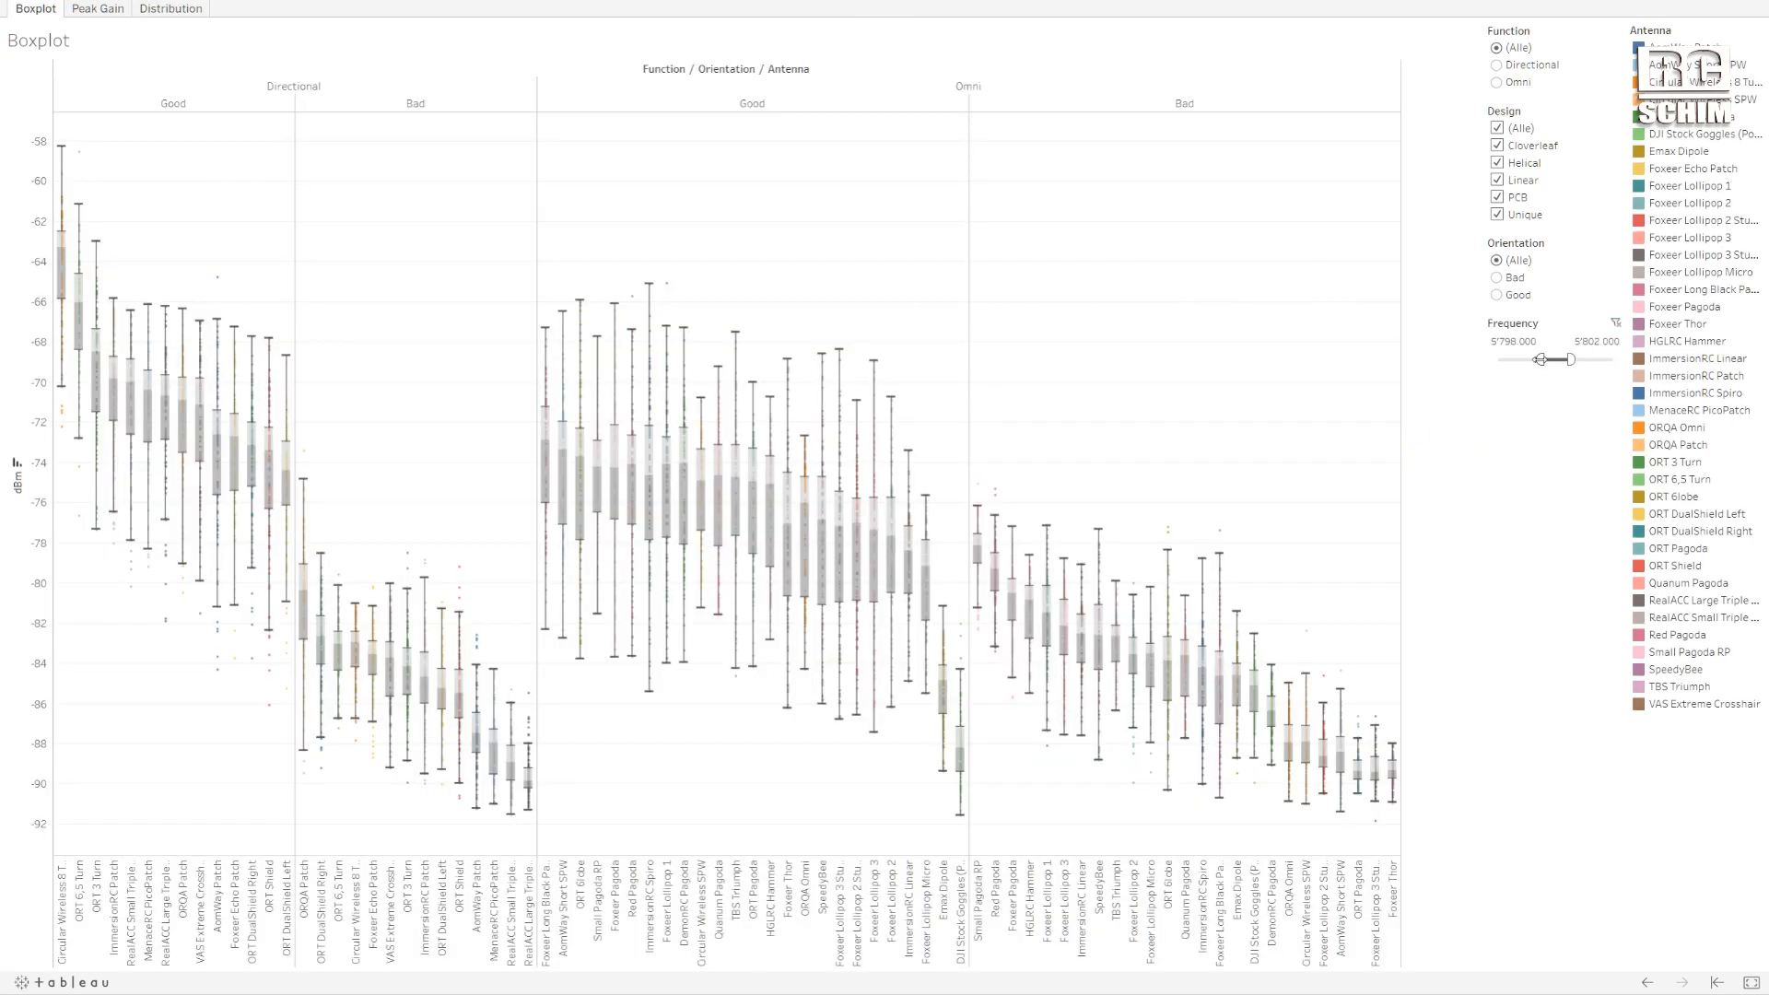
drag(1534, 358, 1551, 359)
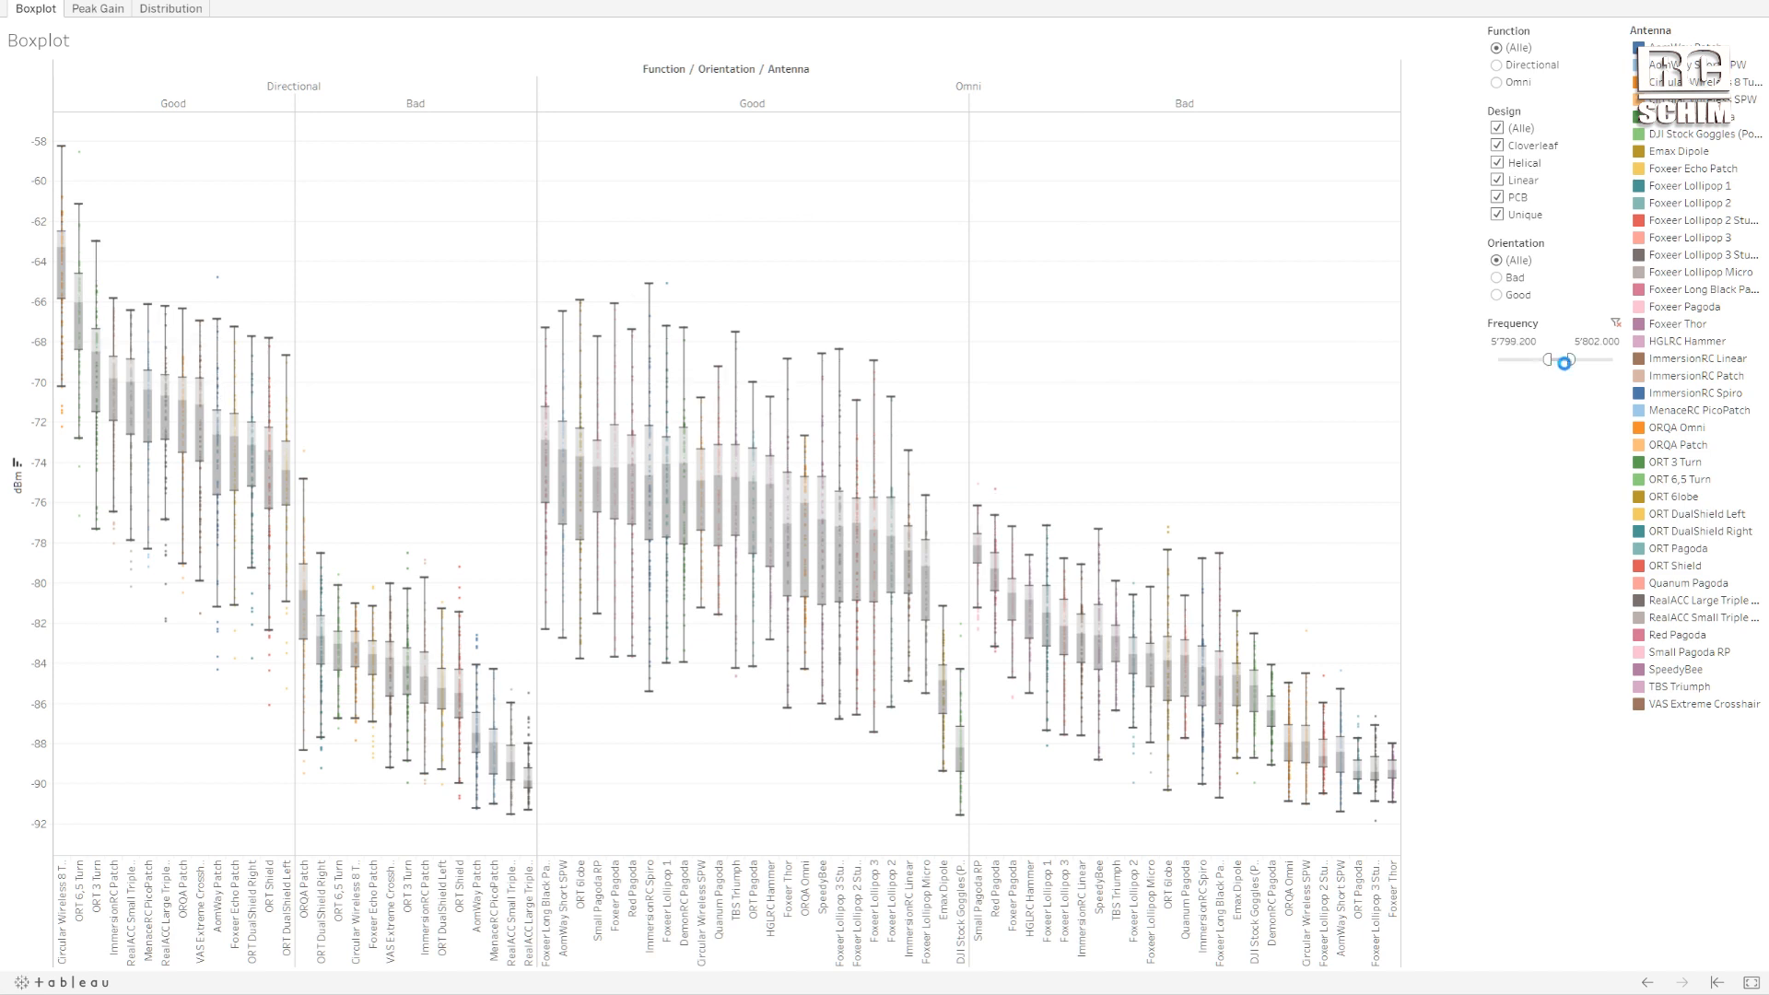
drag(1564, 358, 1567, 358)
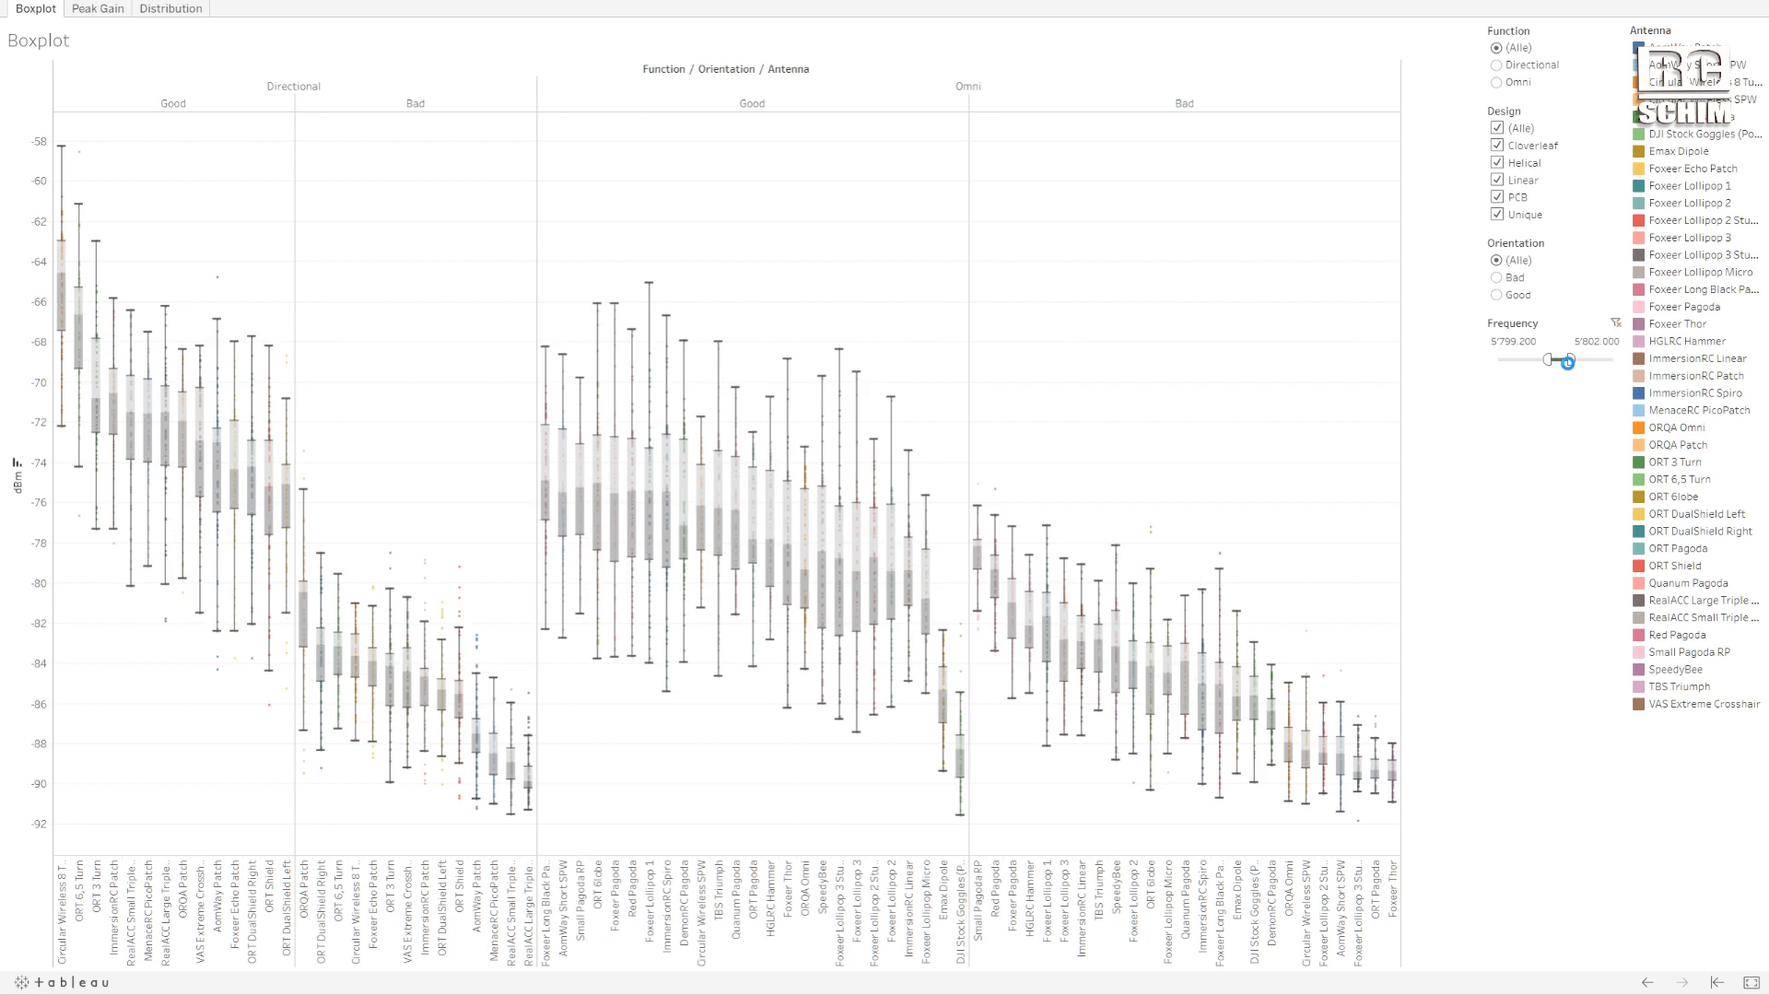
drag(1569, 358, 1566, 358)
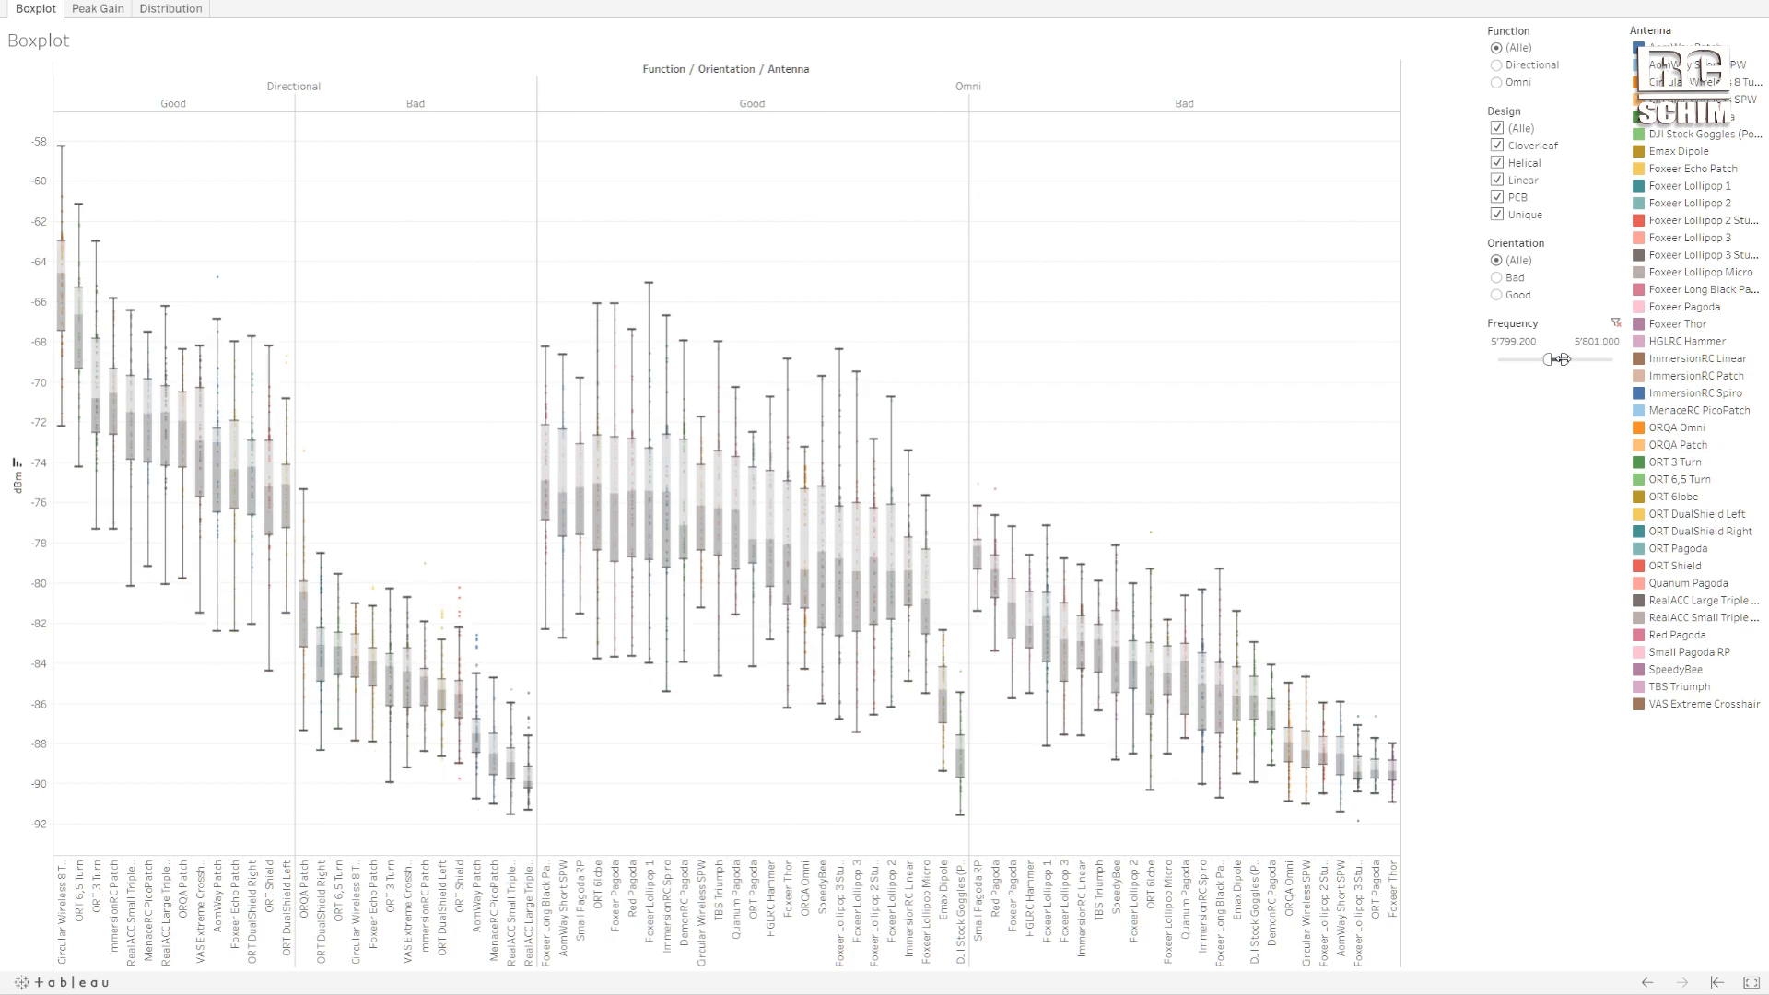
drag(1566, 359, 1563, 359)
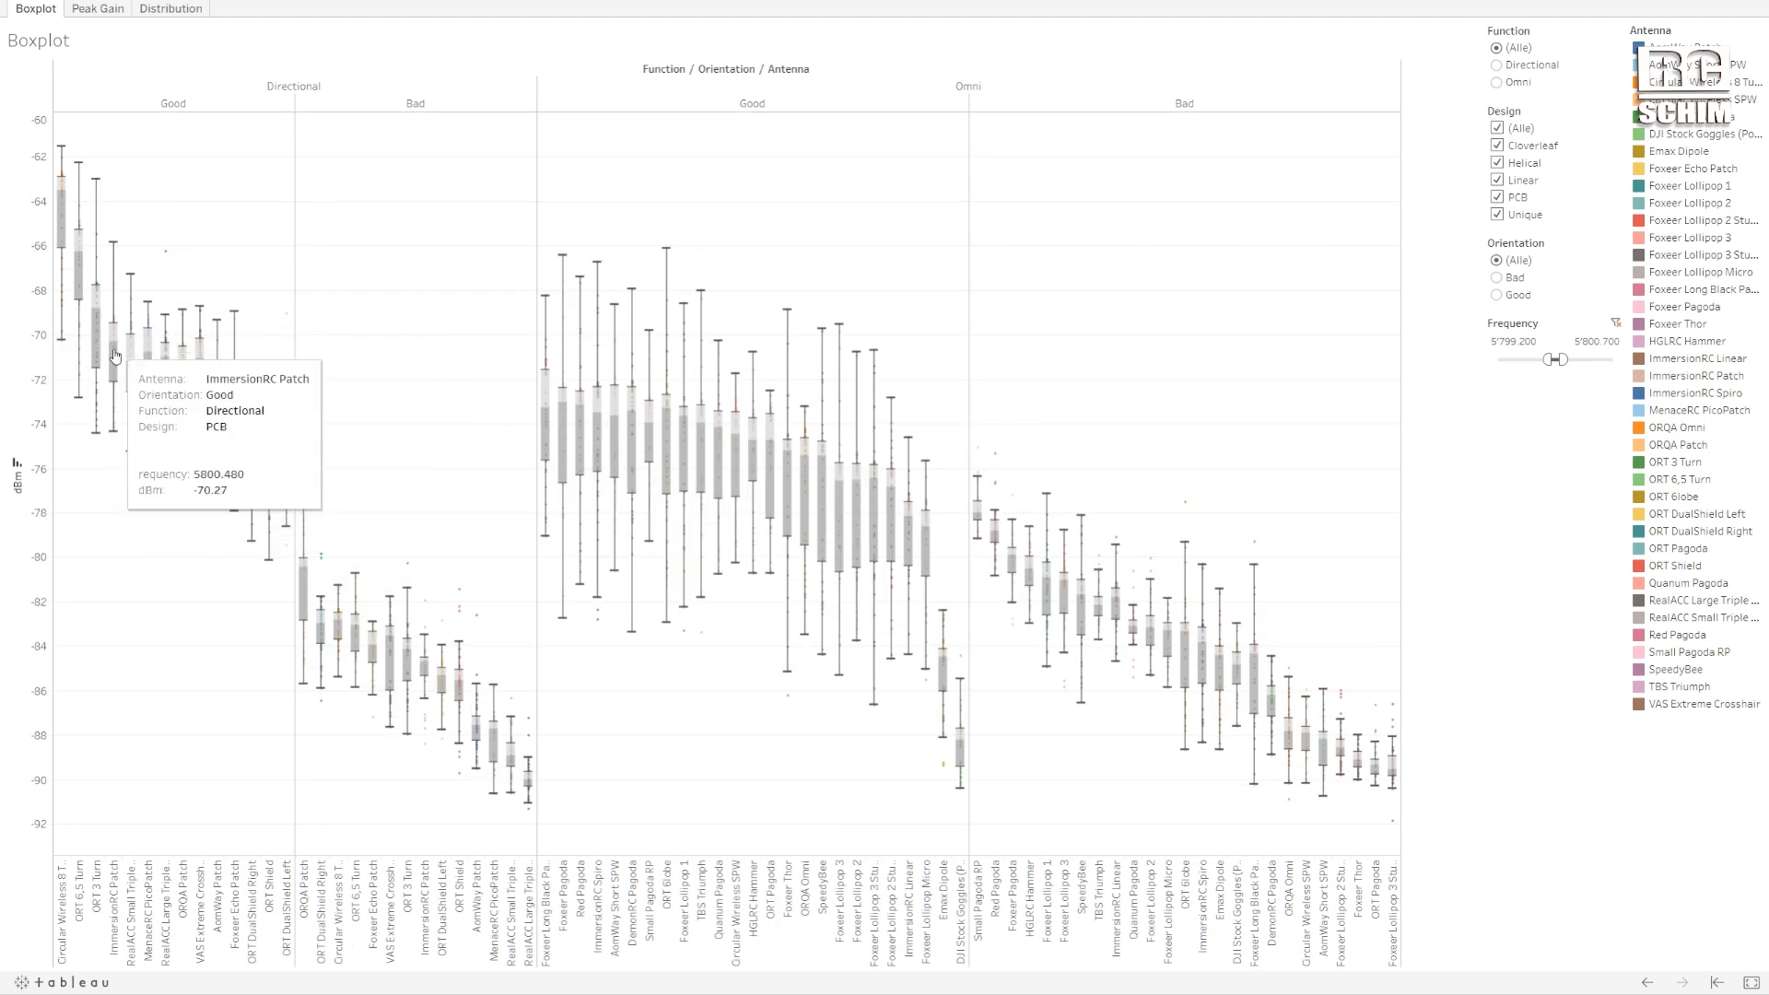
mouse_move(248, 370)
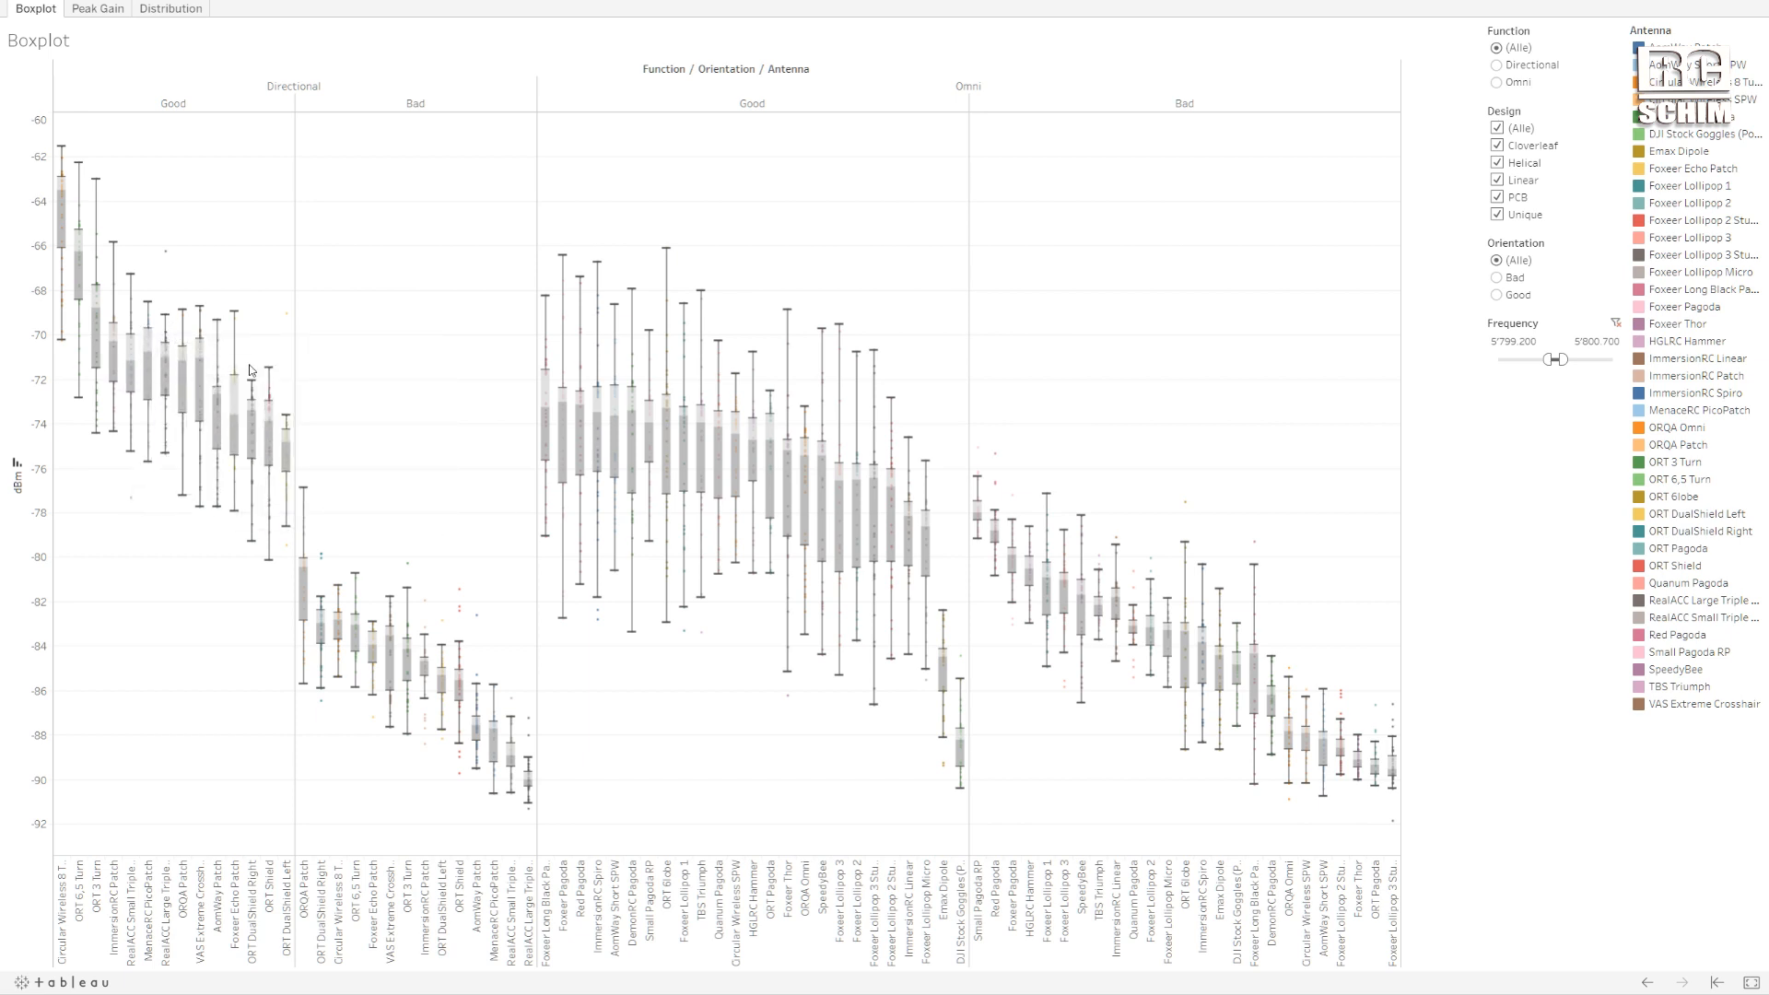
mouse_move(1617, 353)
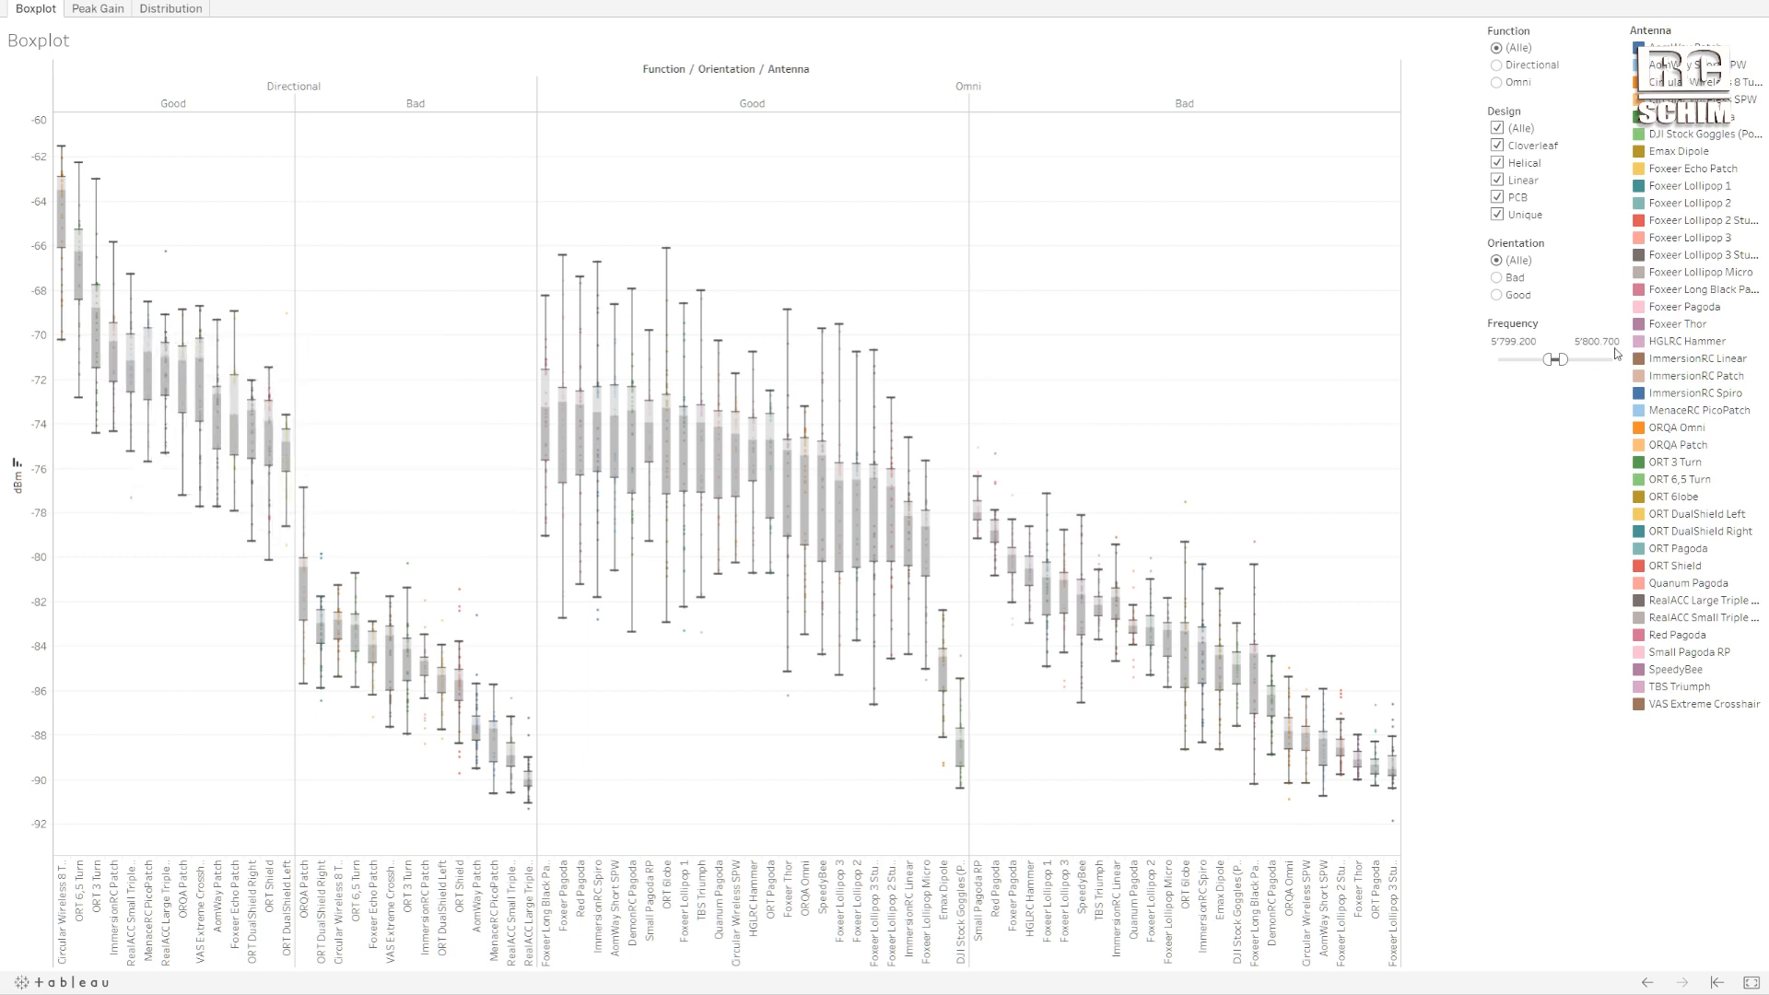
click(1517, 341)
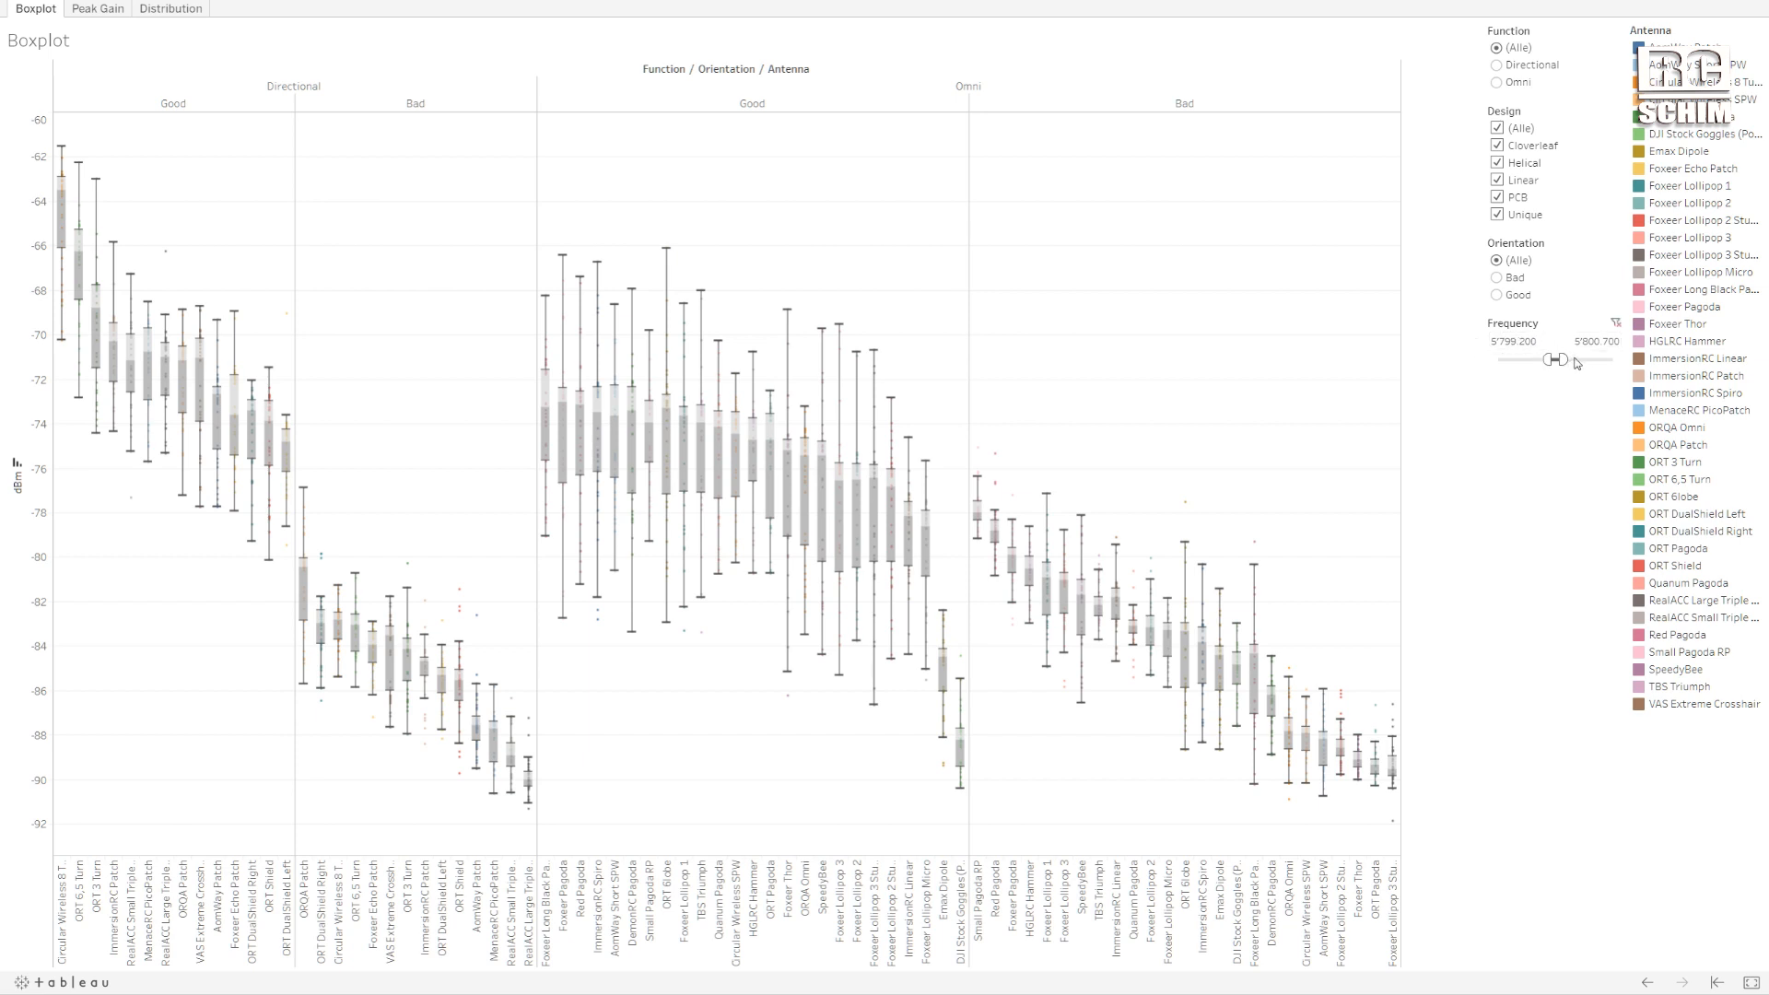
mouse_move(1587, 283)
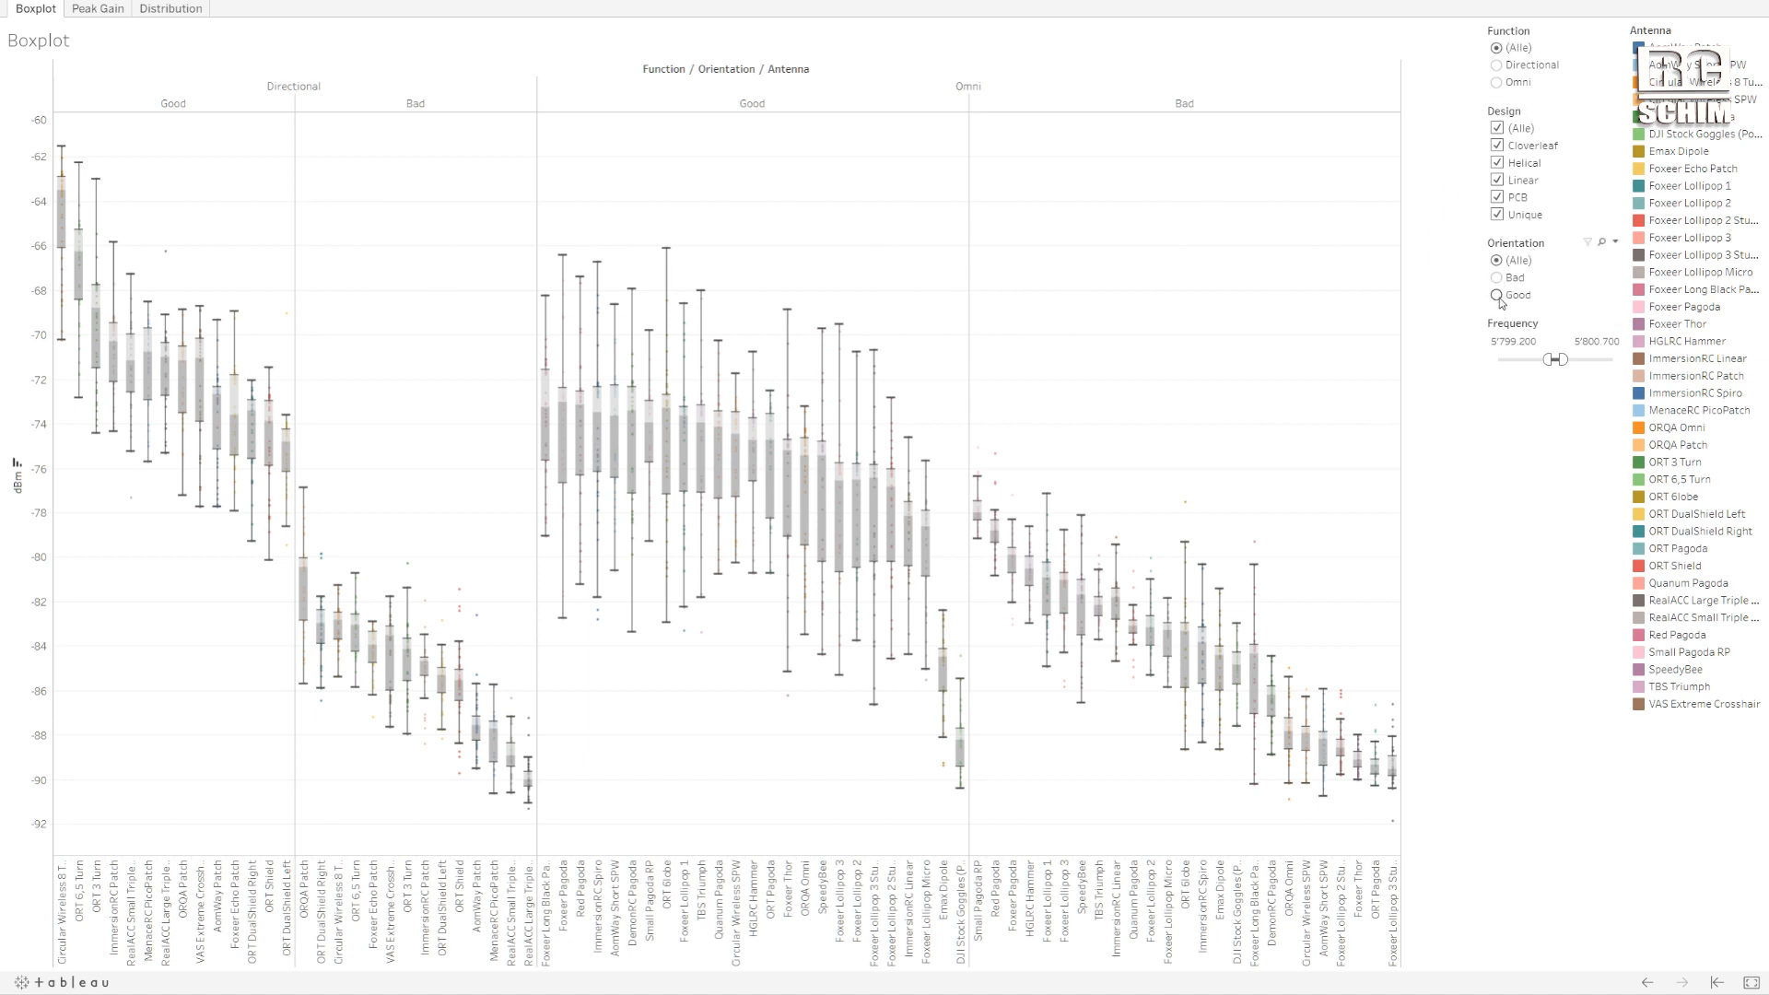
Restrict the boxplot to Good-orientation measurements only.
click(1496, 294)
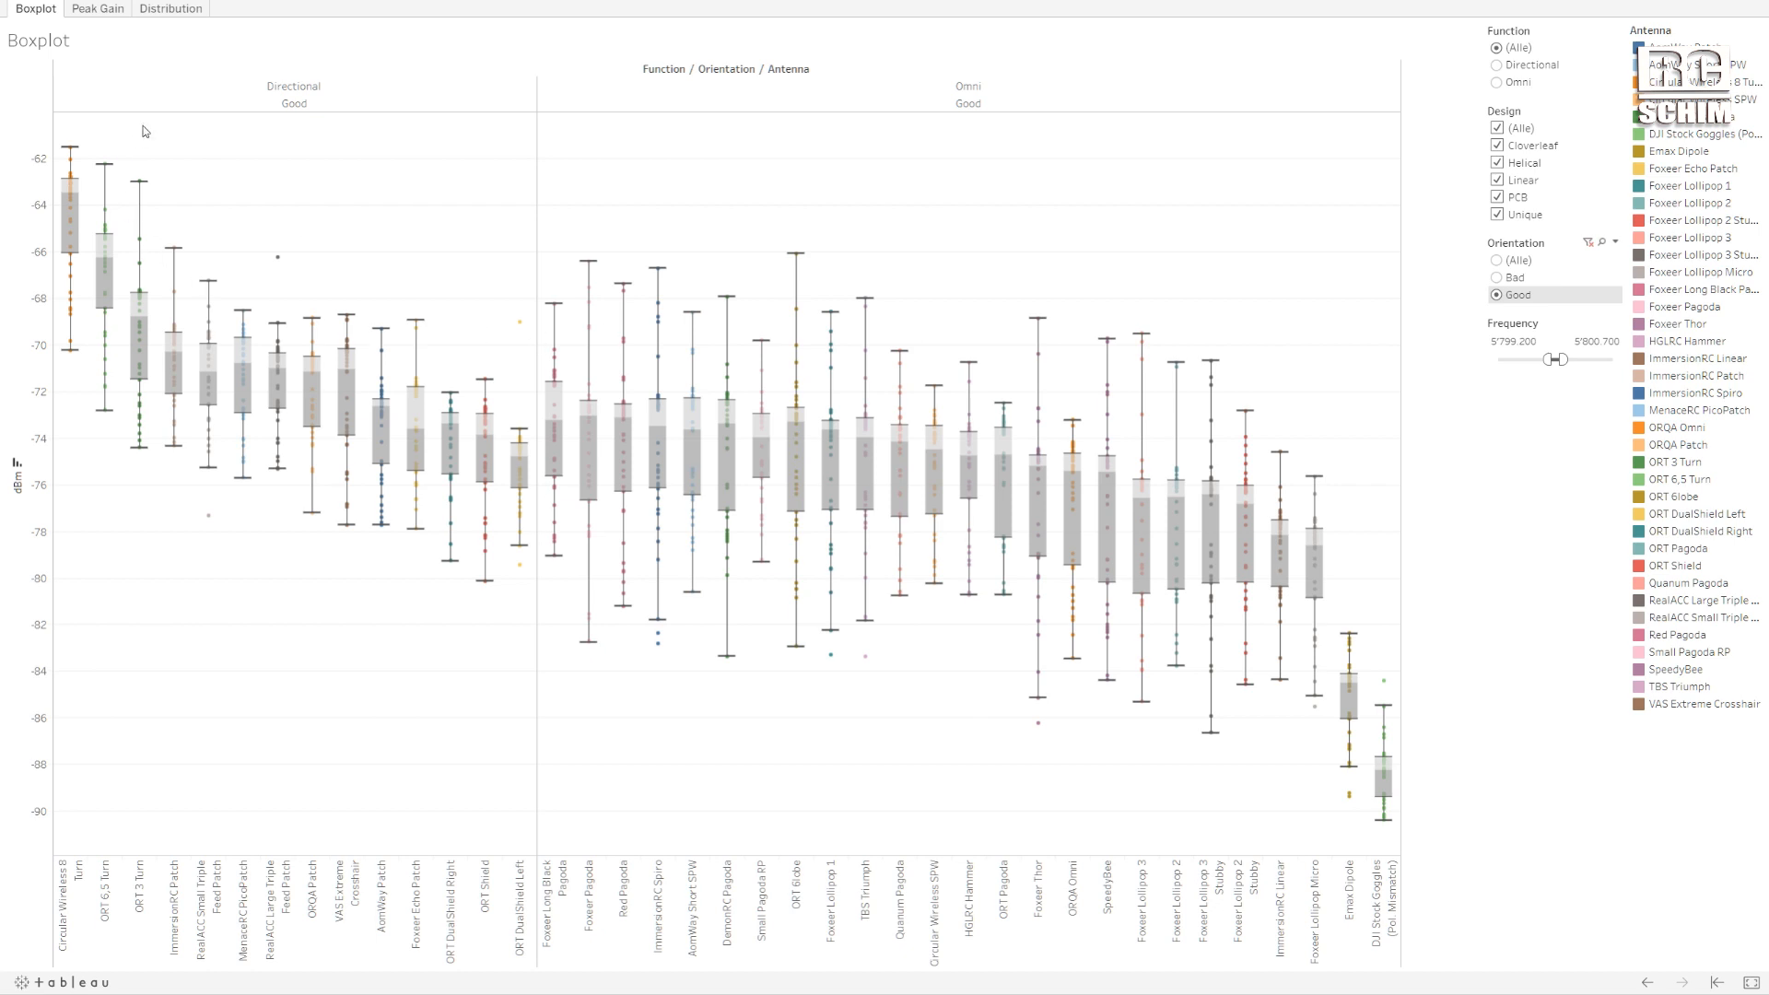
mouse_move(556, 250)
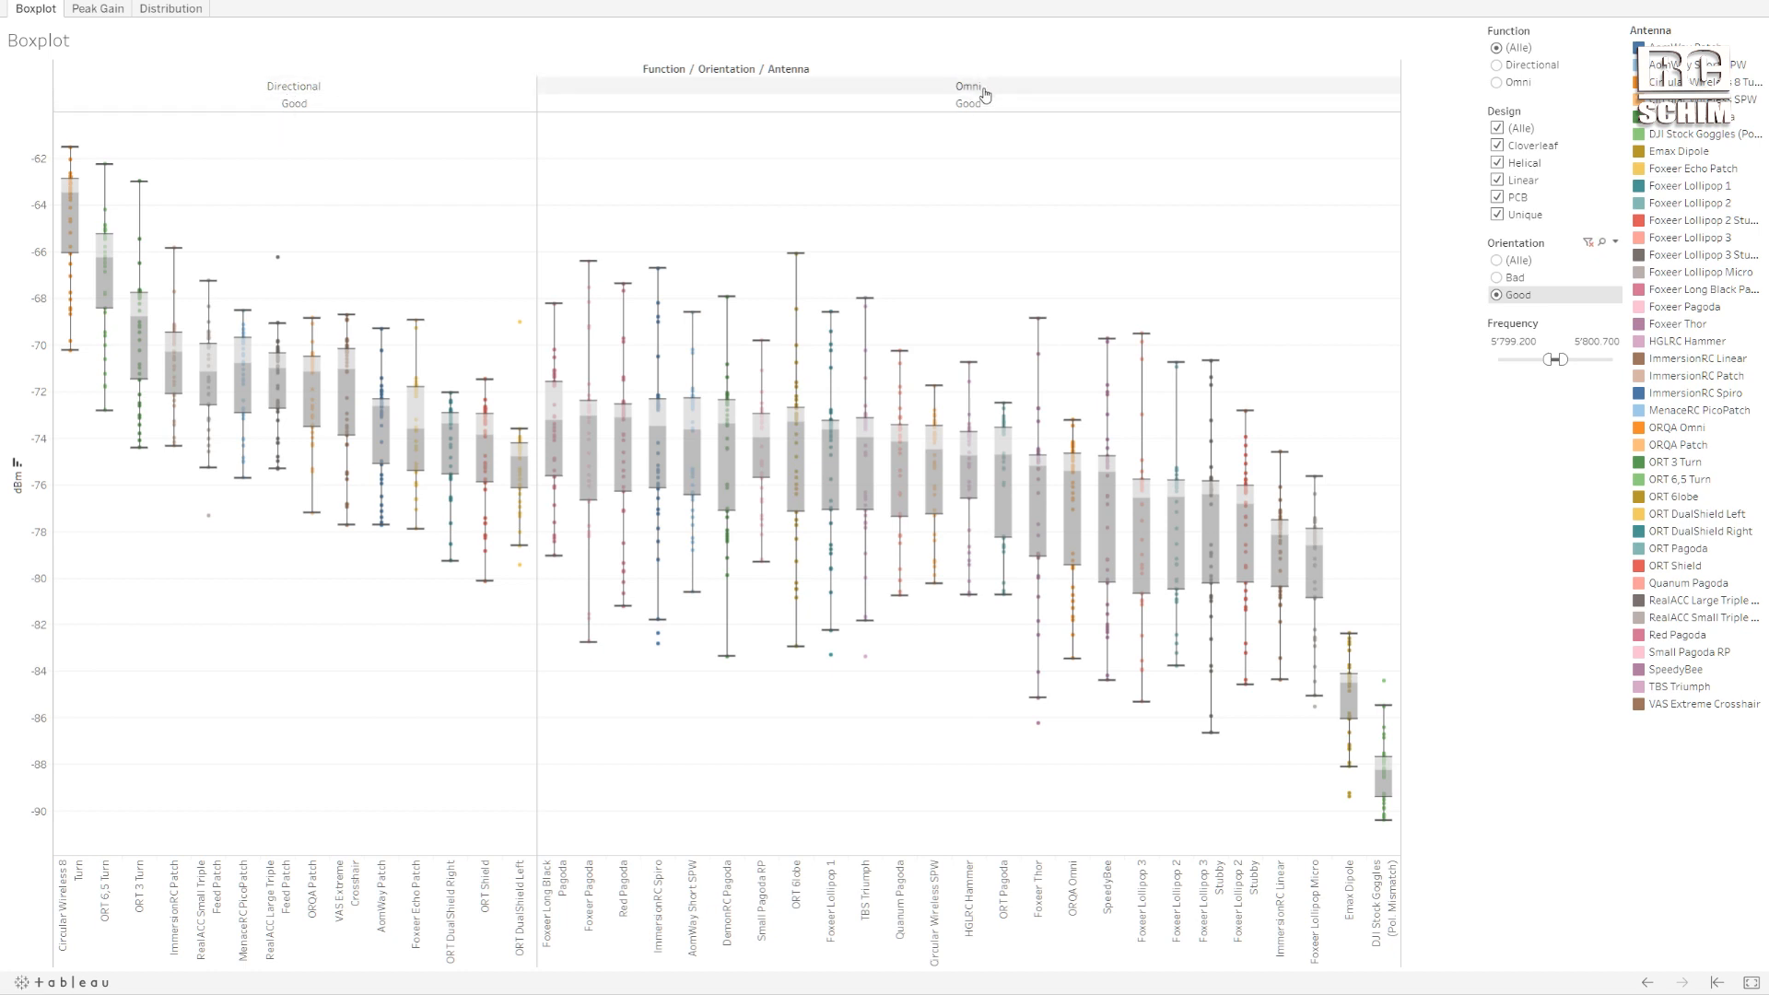
mouse_move(446, 180)
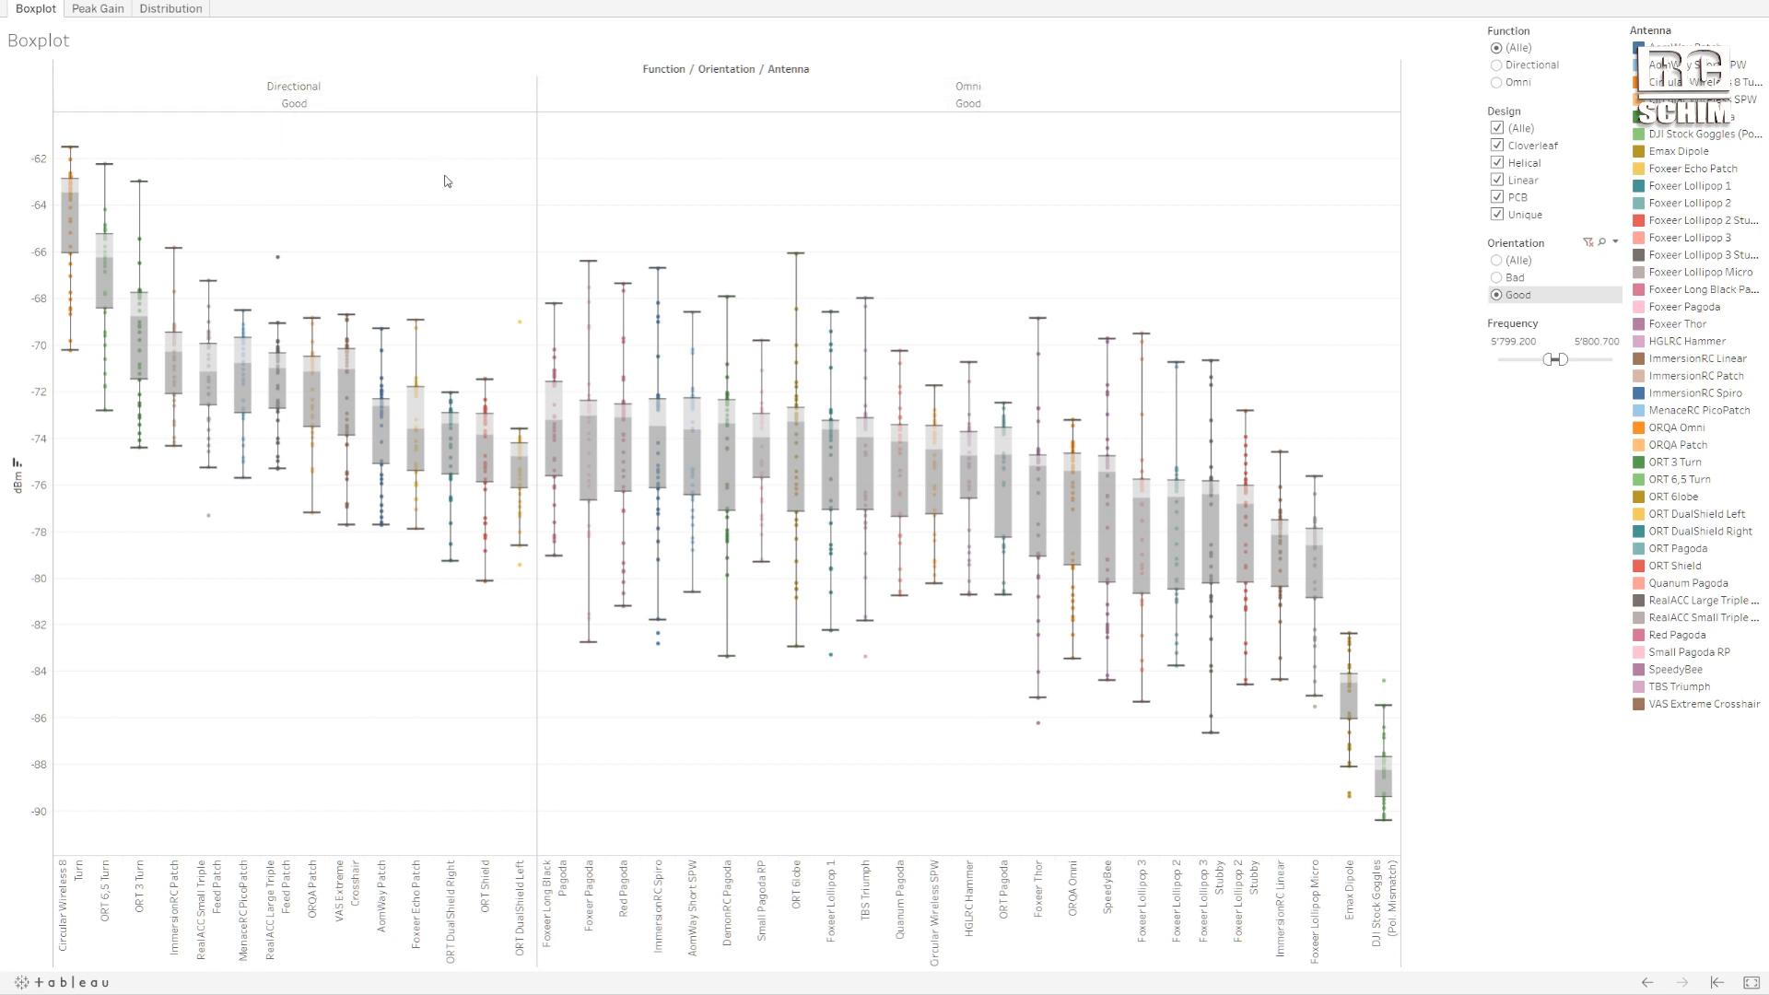
mouse_move(523, 479)
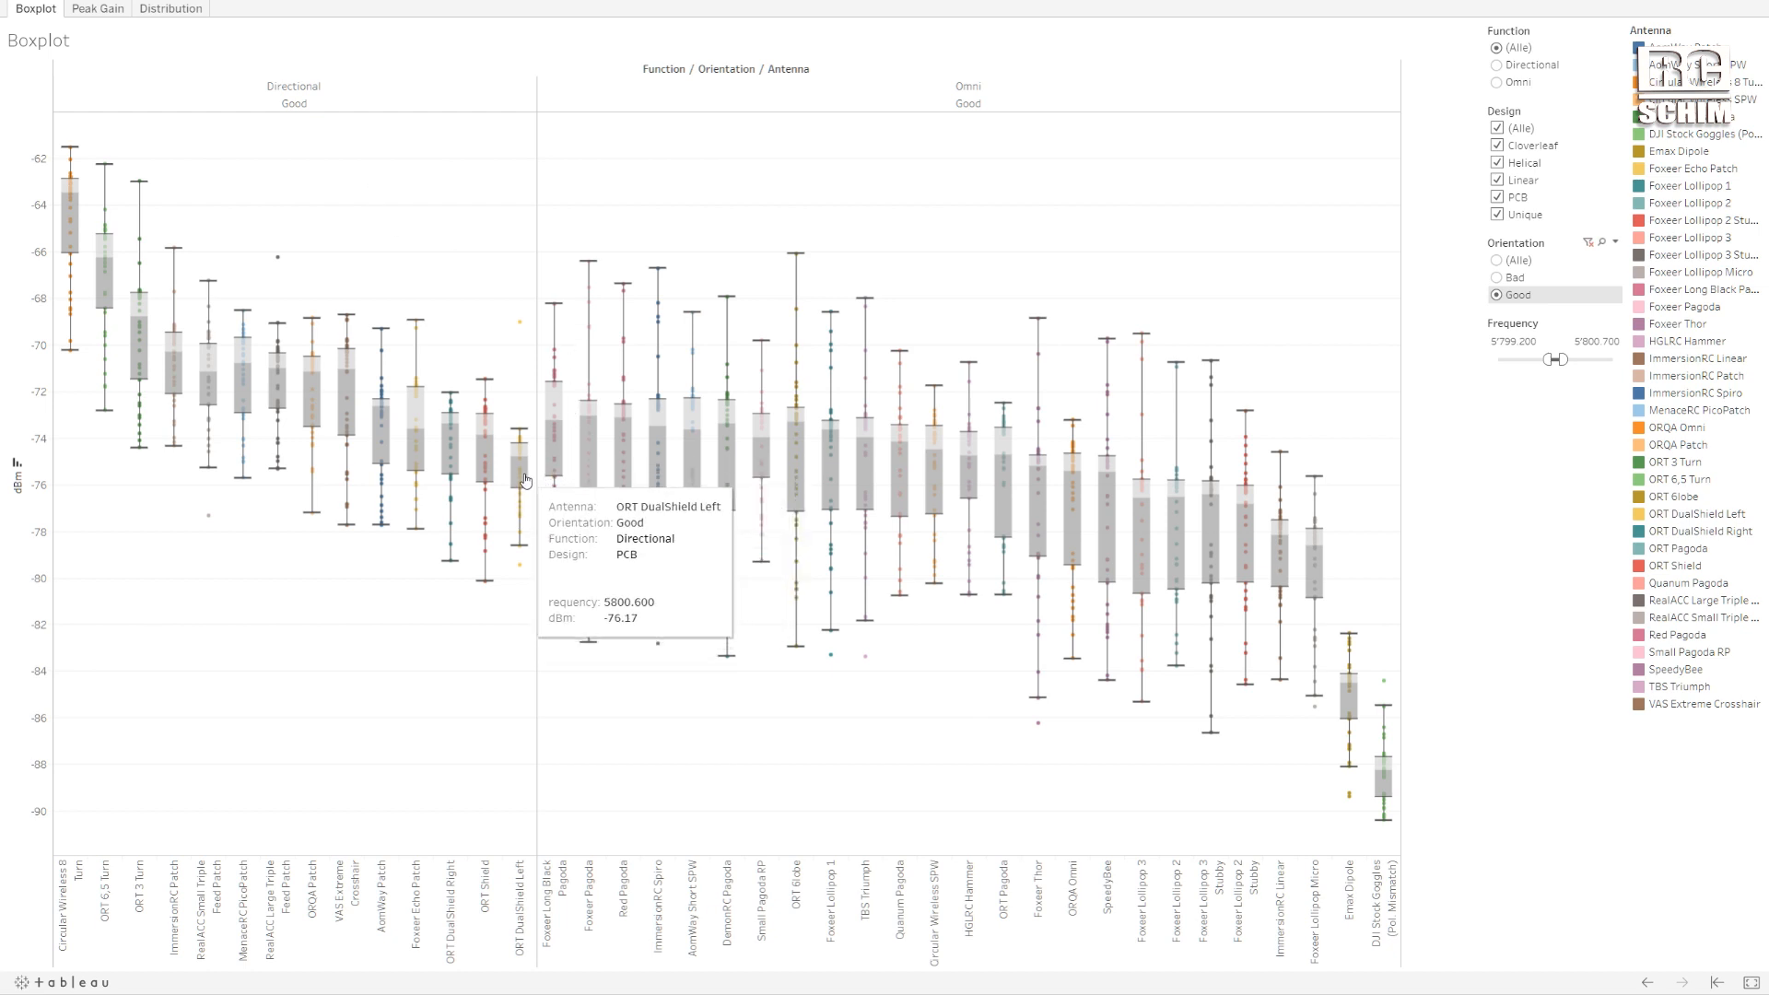
mouse_move(522, 452)
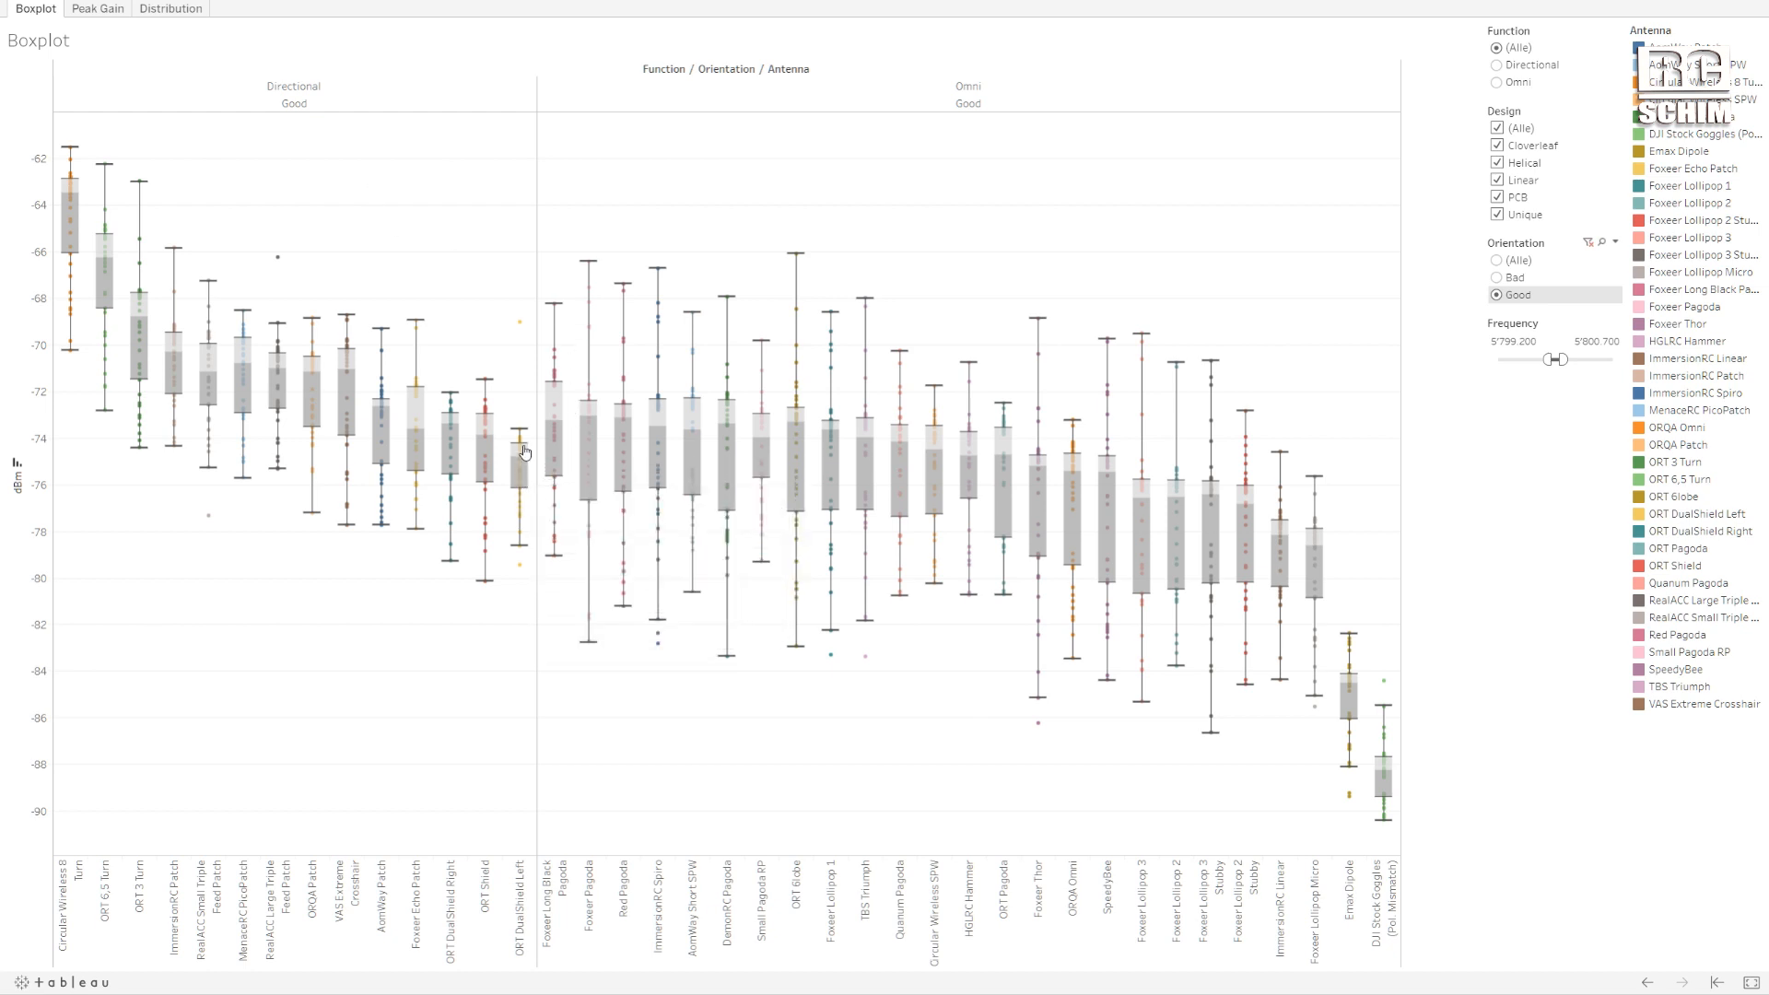
mouse_move(520, 460)
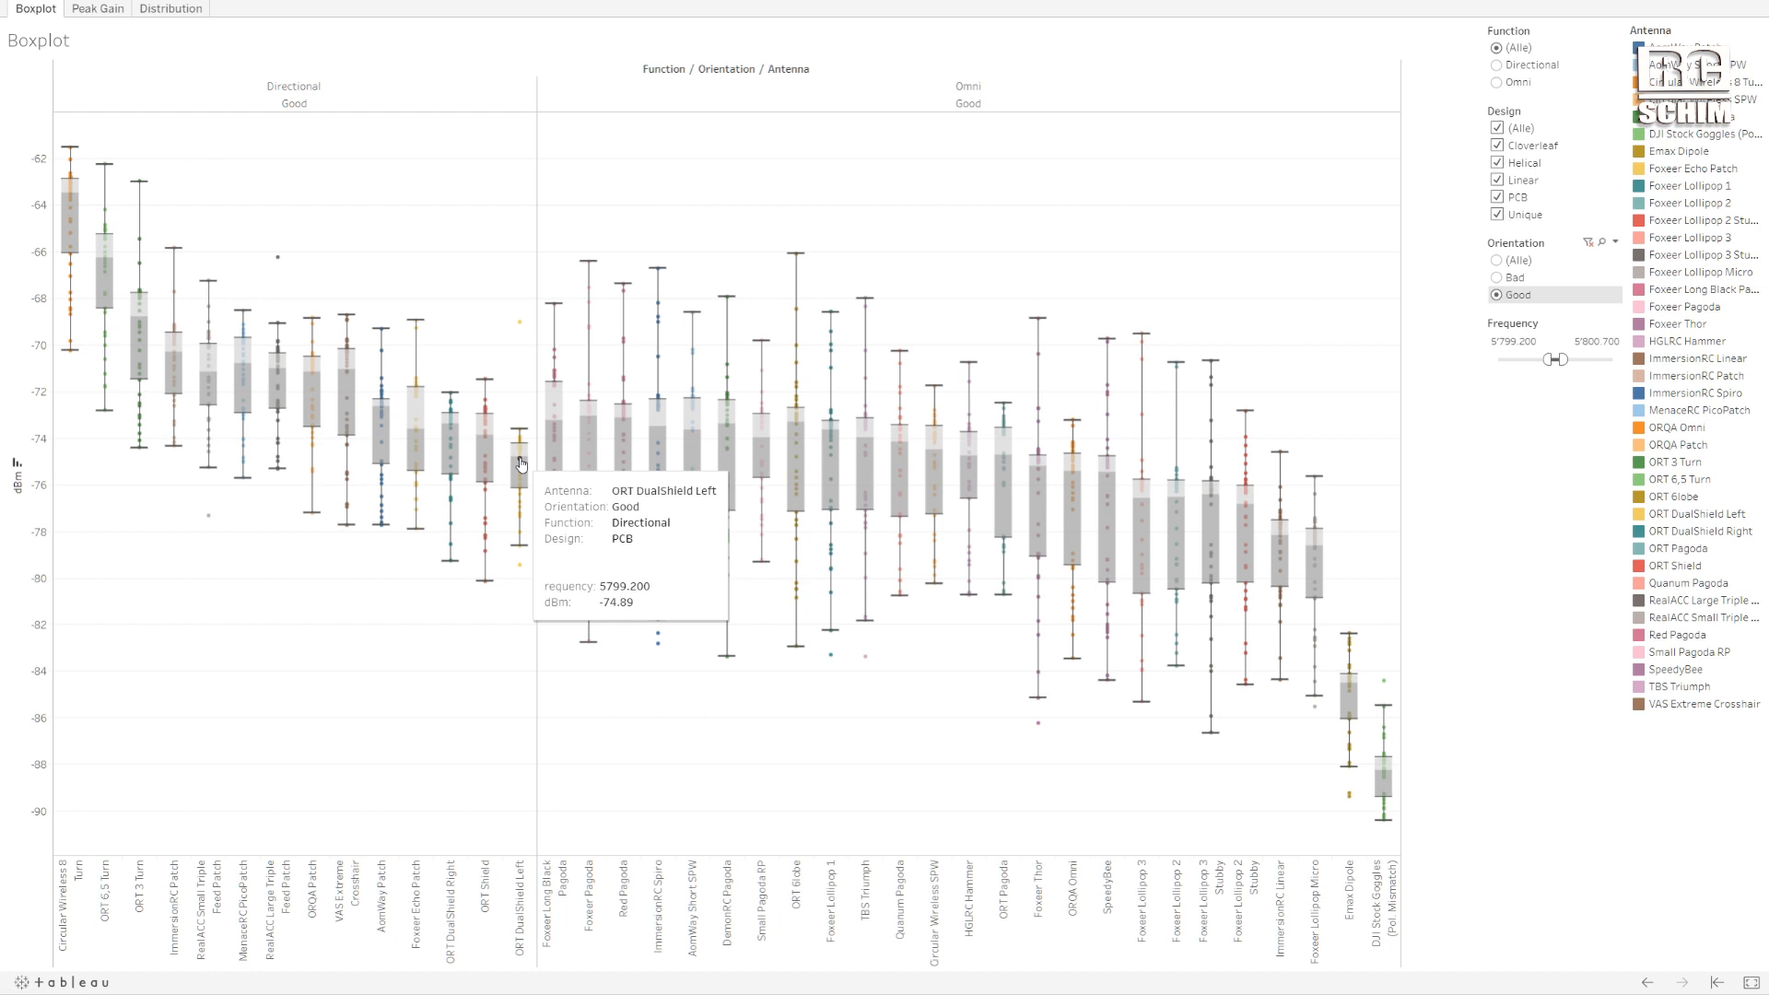
mouse_move(518, 459)
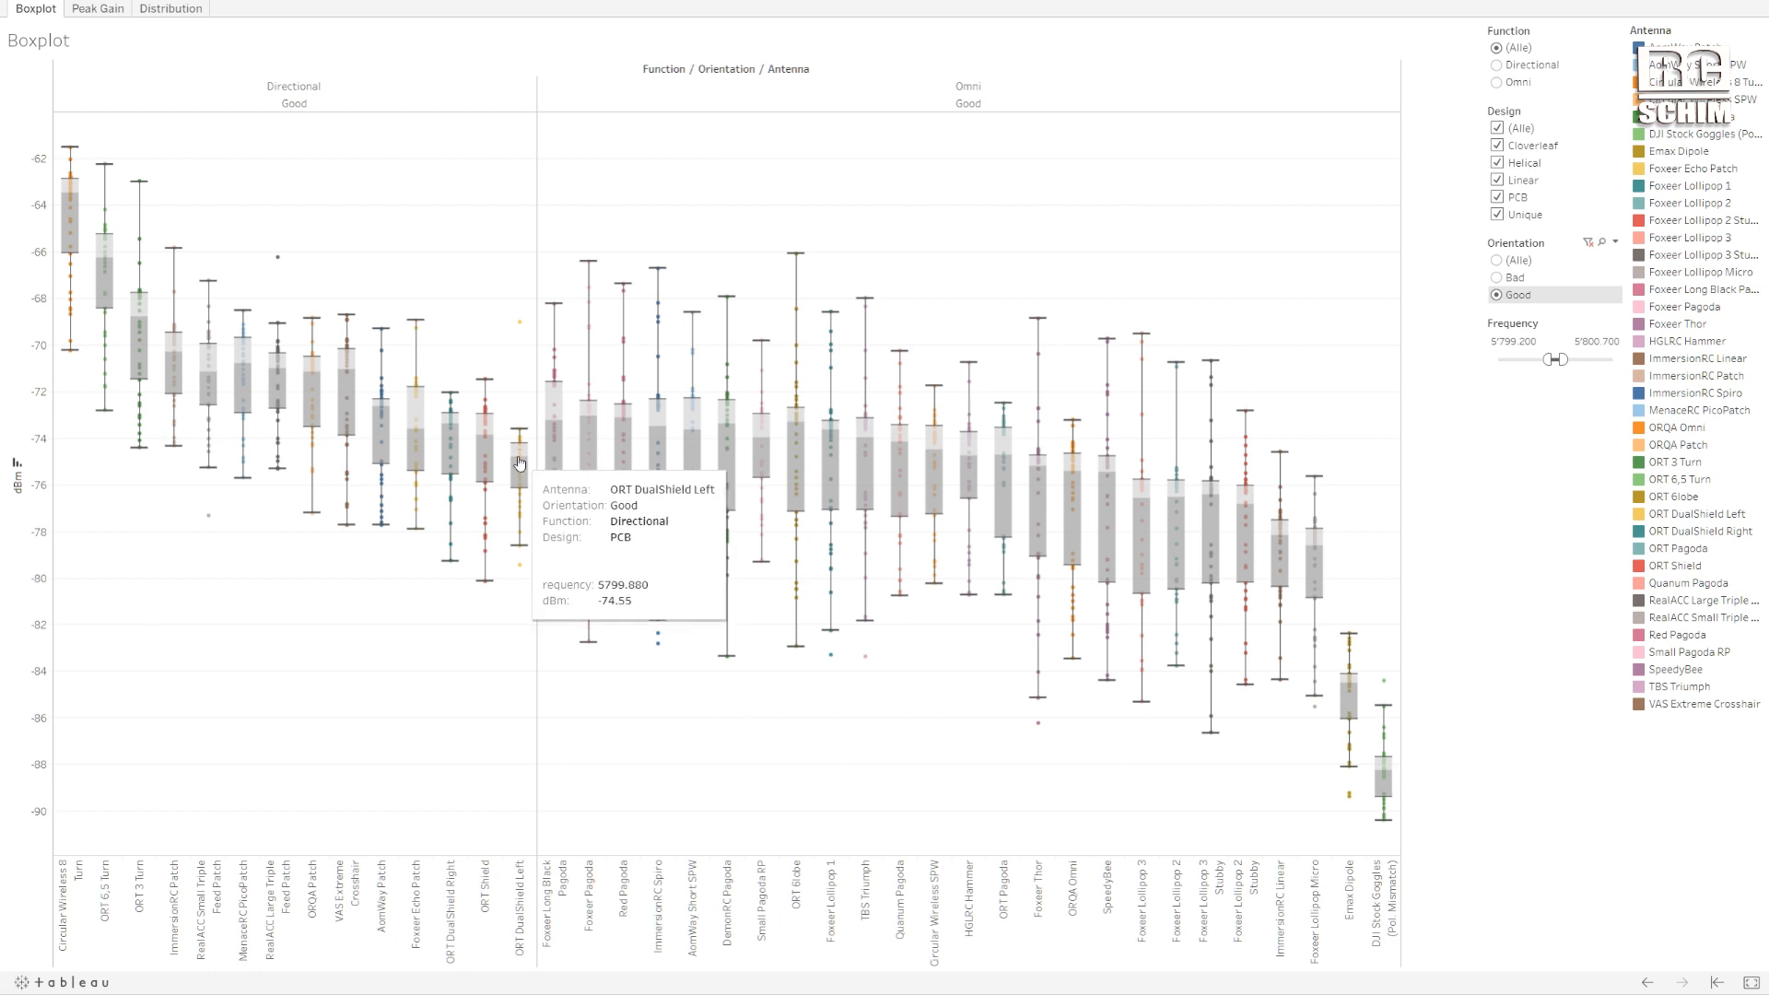
mouse_move(602, 441)
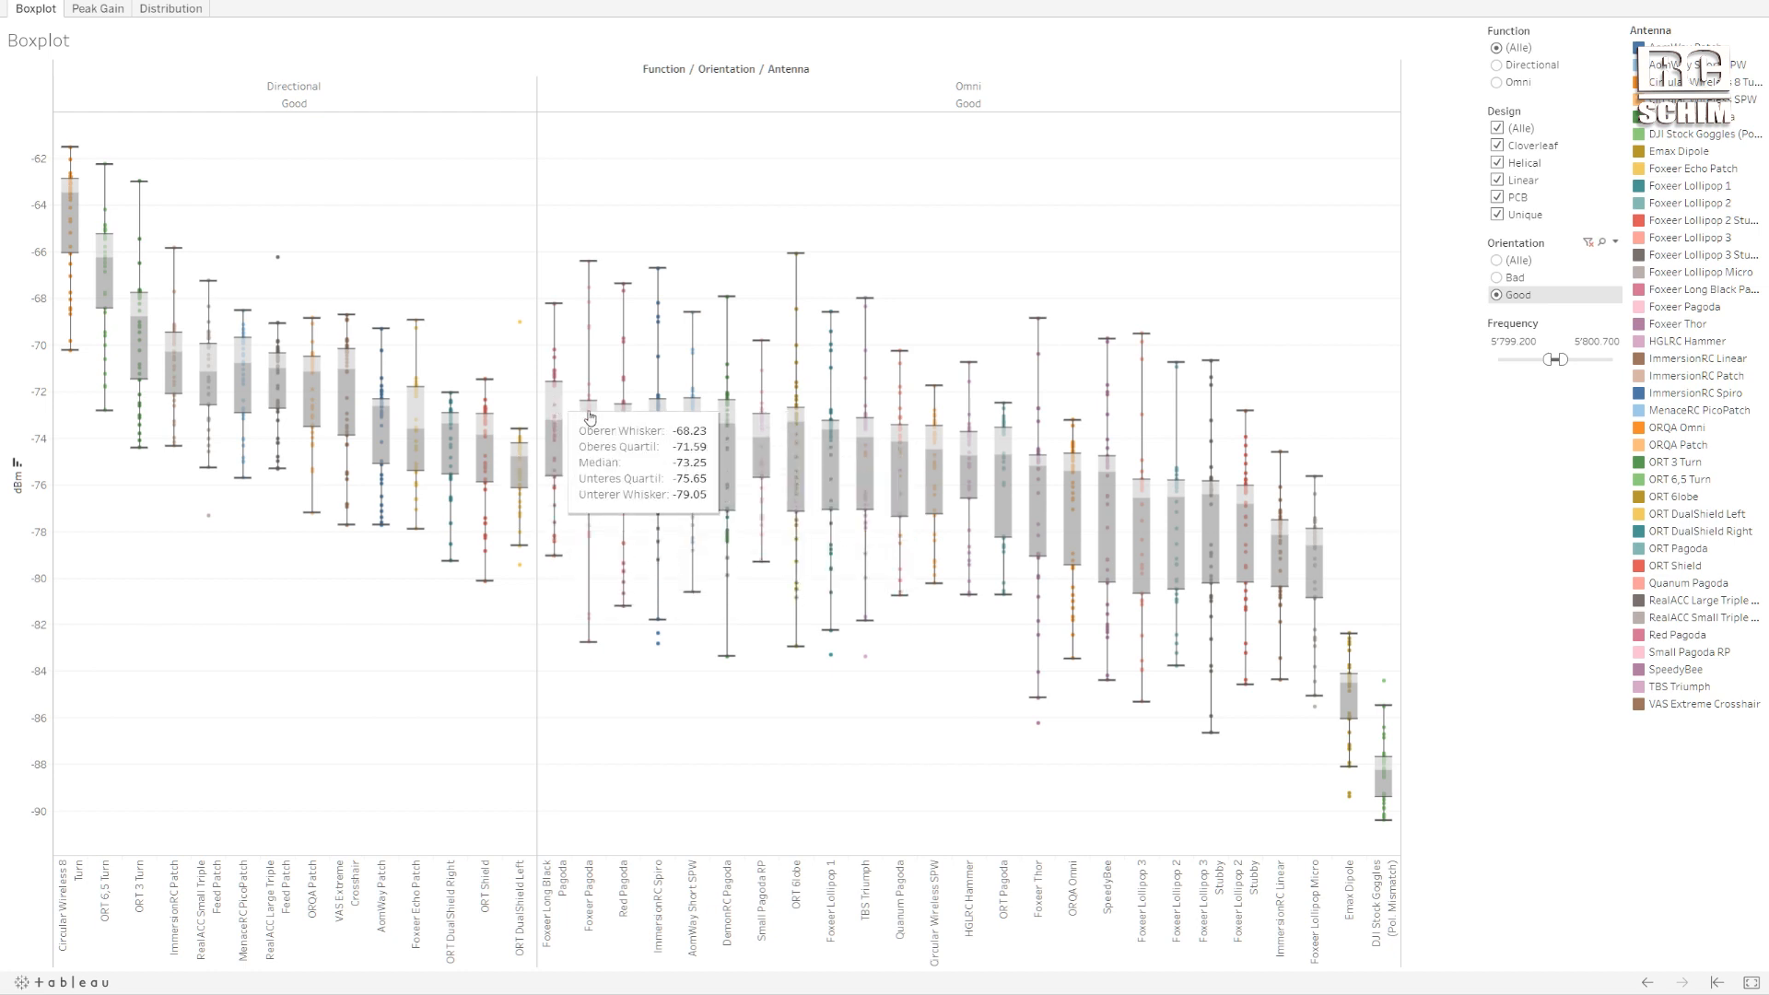
mouse_move(351, 411)
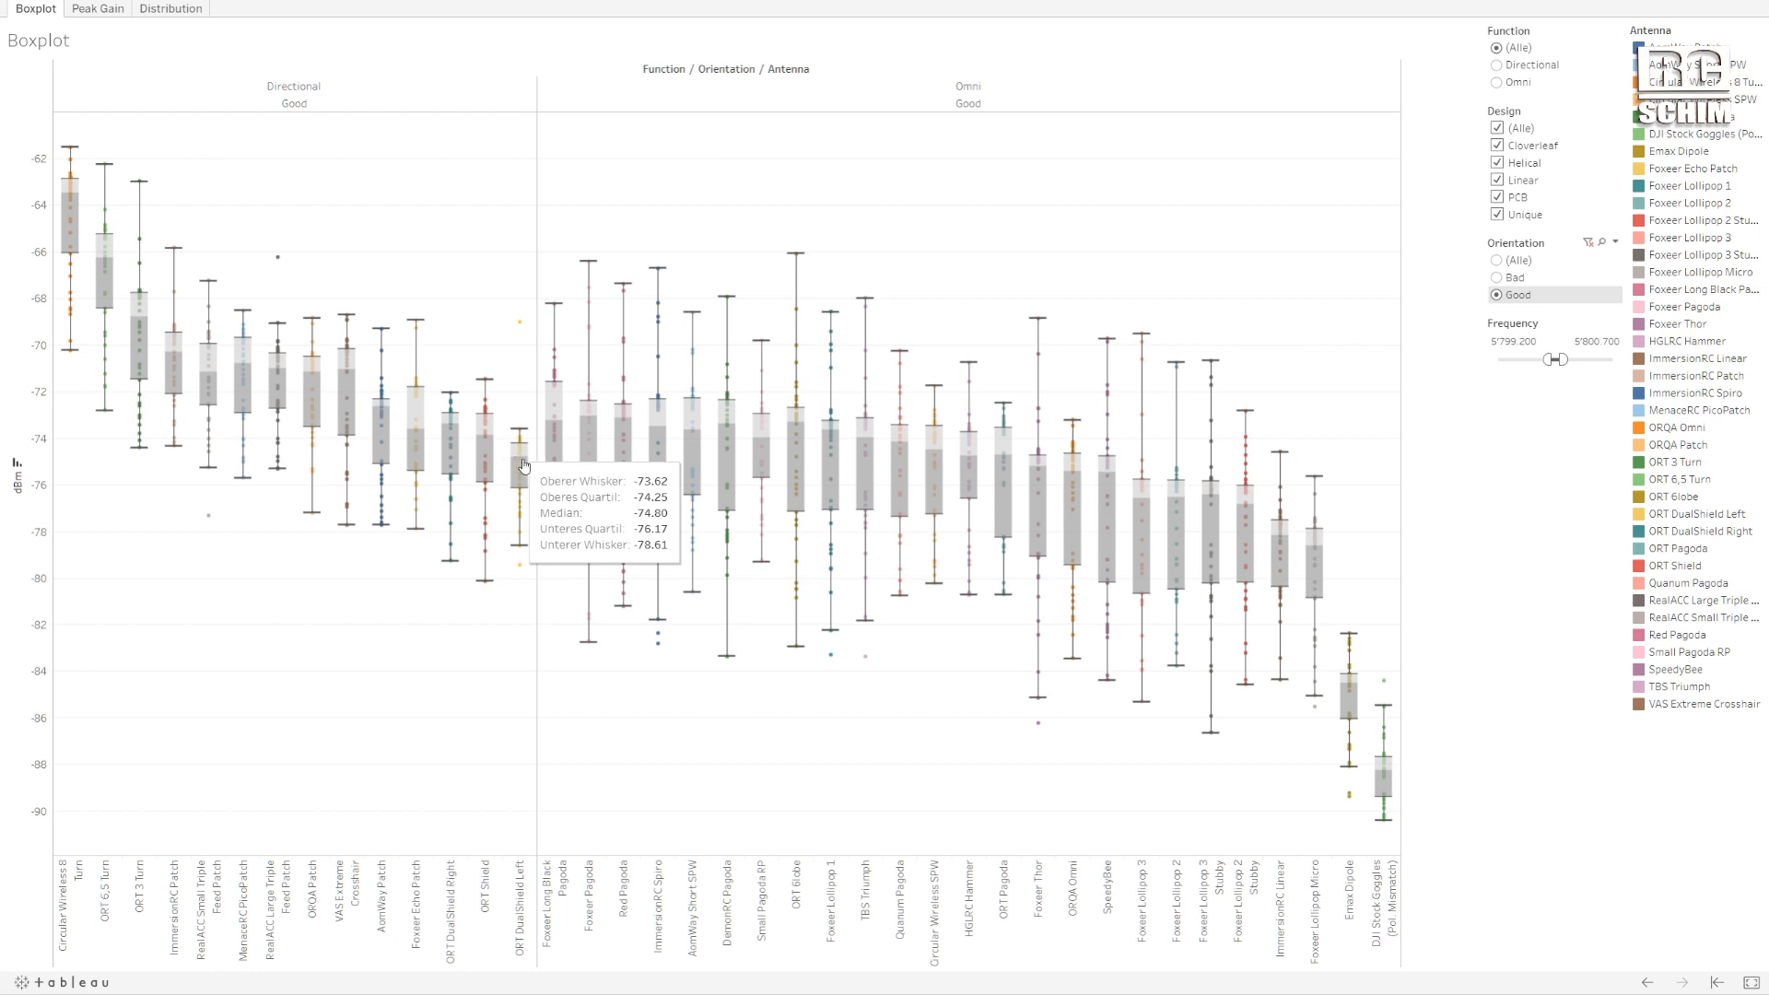
mouse_move(1518, 121)
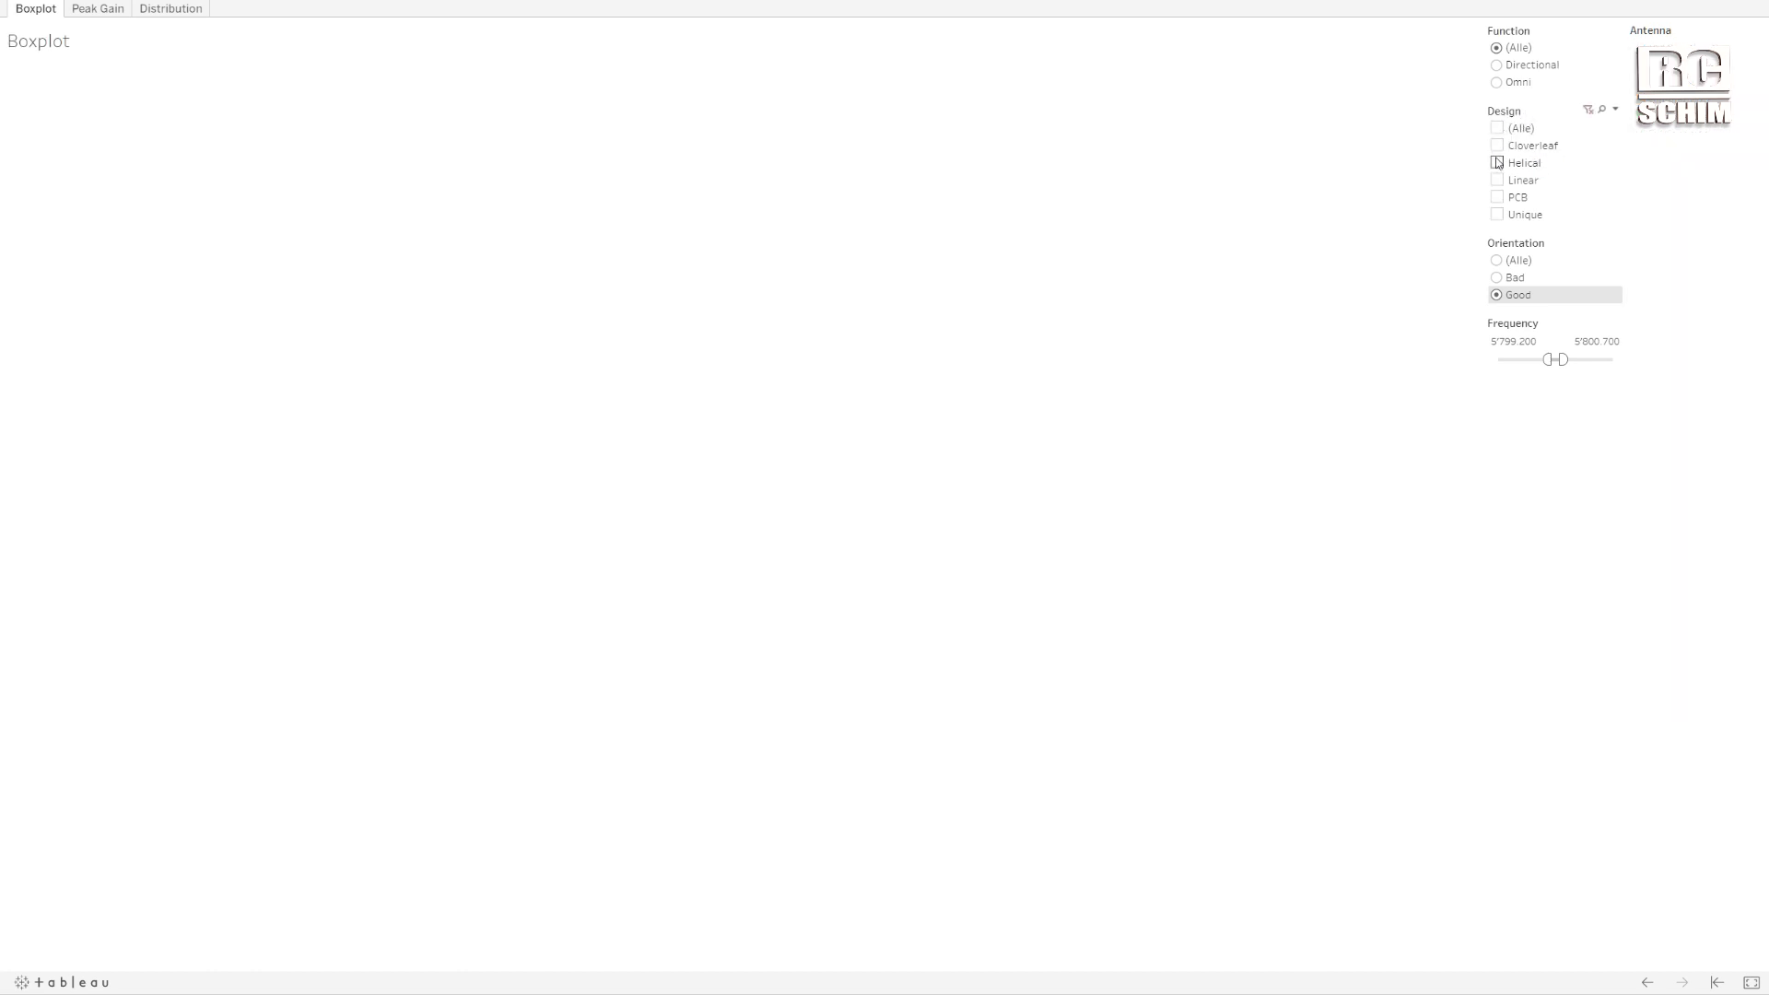
Filter Design to Helical, then Cloverleaf alone, then restore all designs with (Alle).
click(1497, 163)
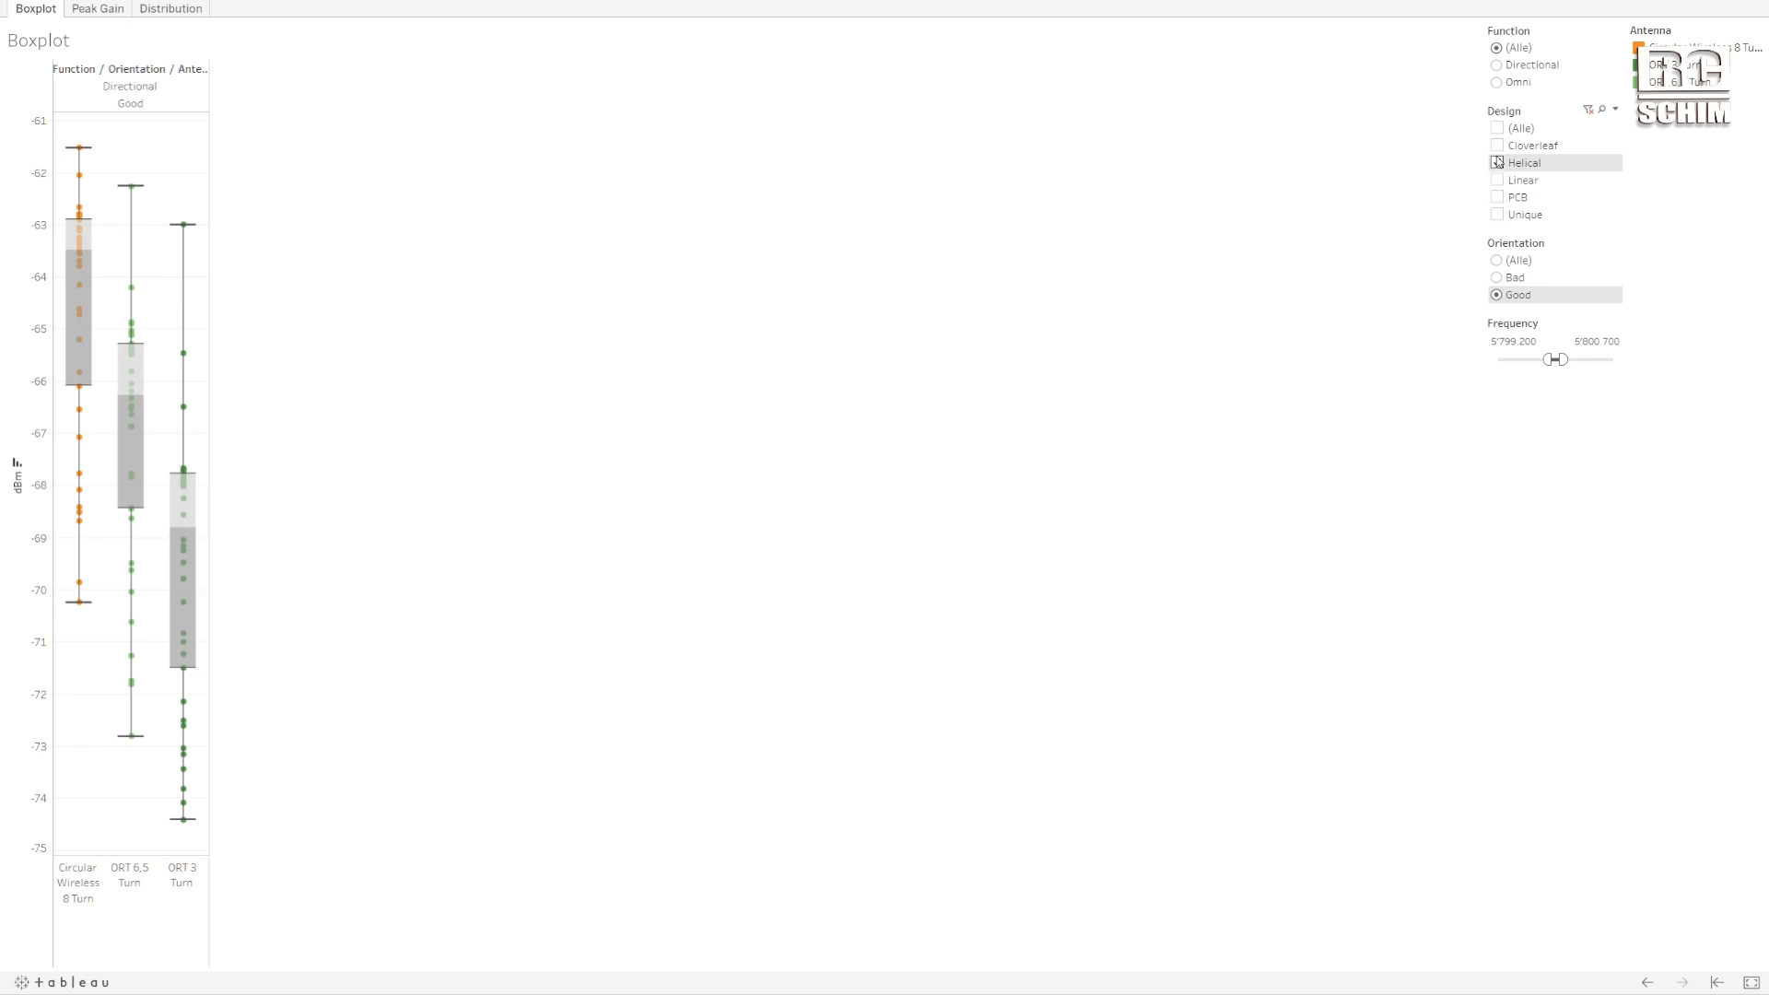
click(1498, 146)
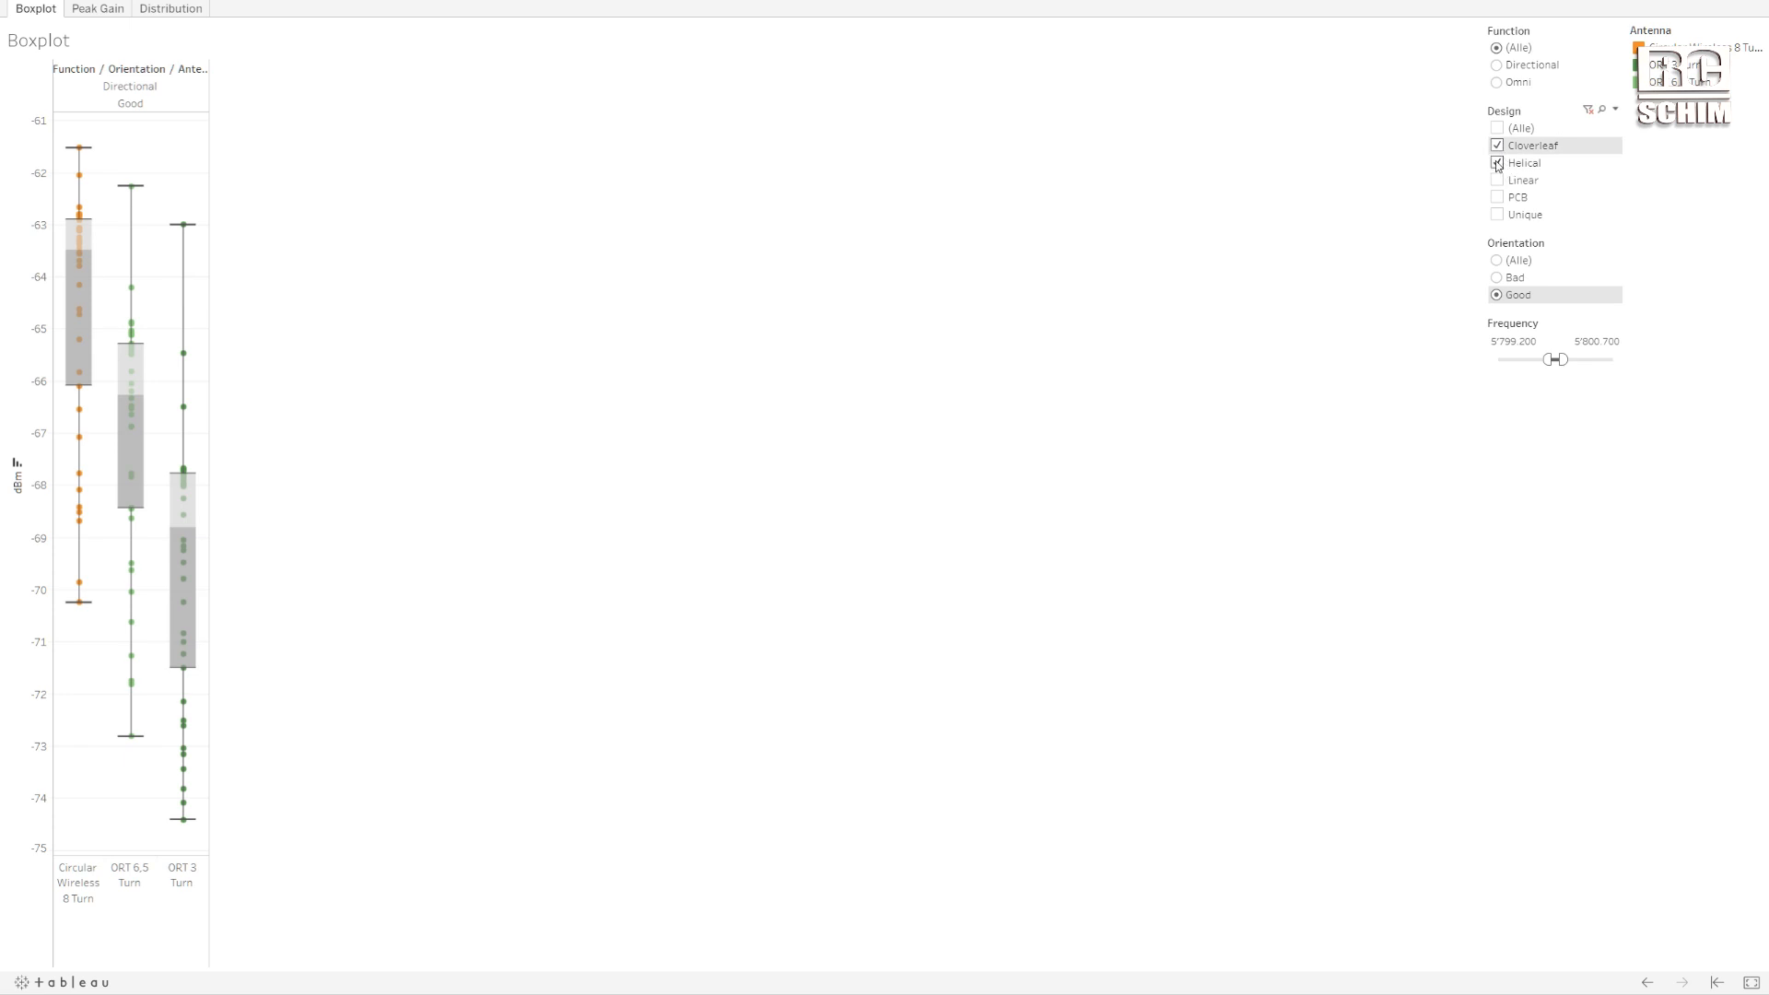
click(1499, 162)
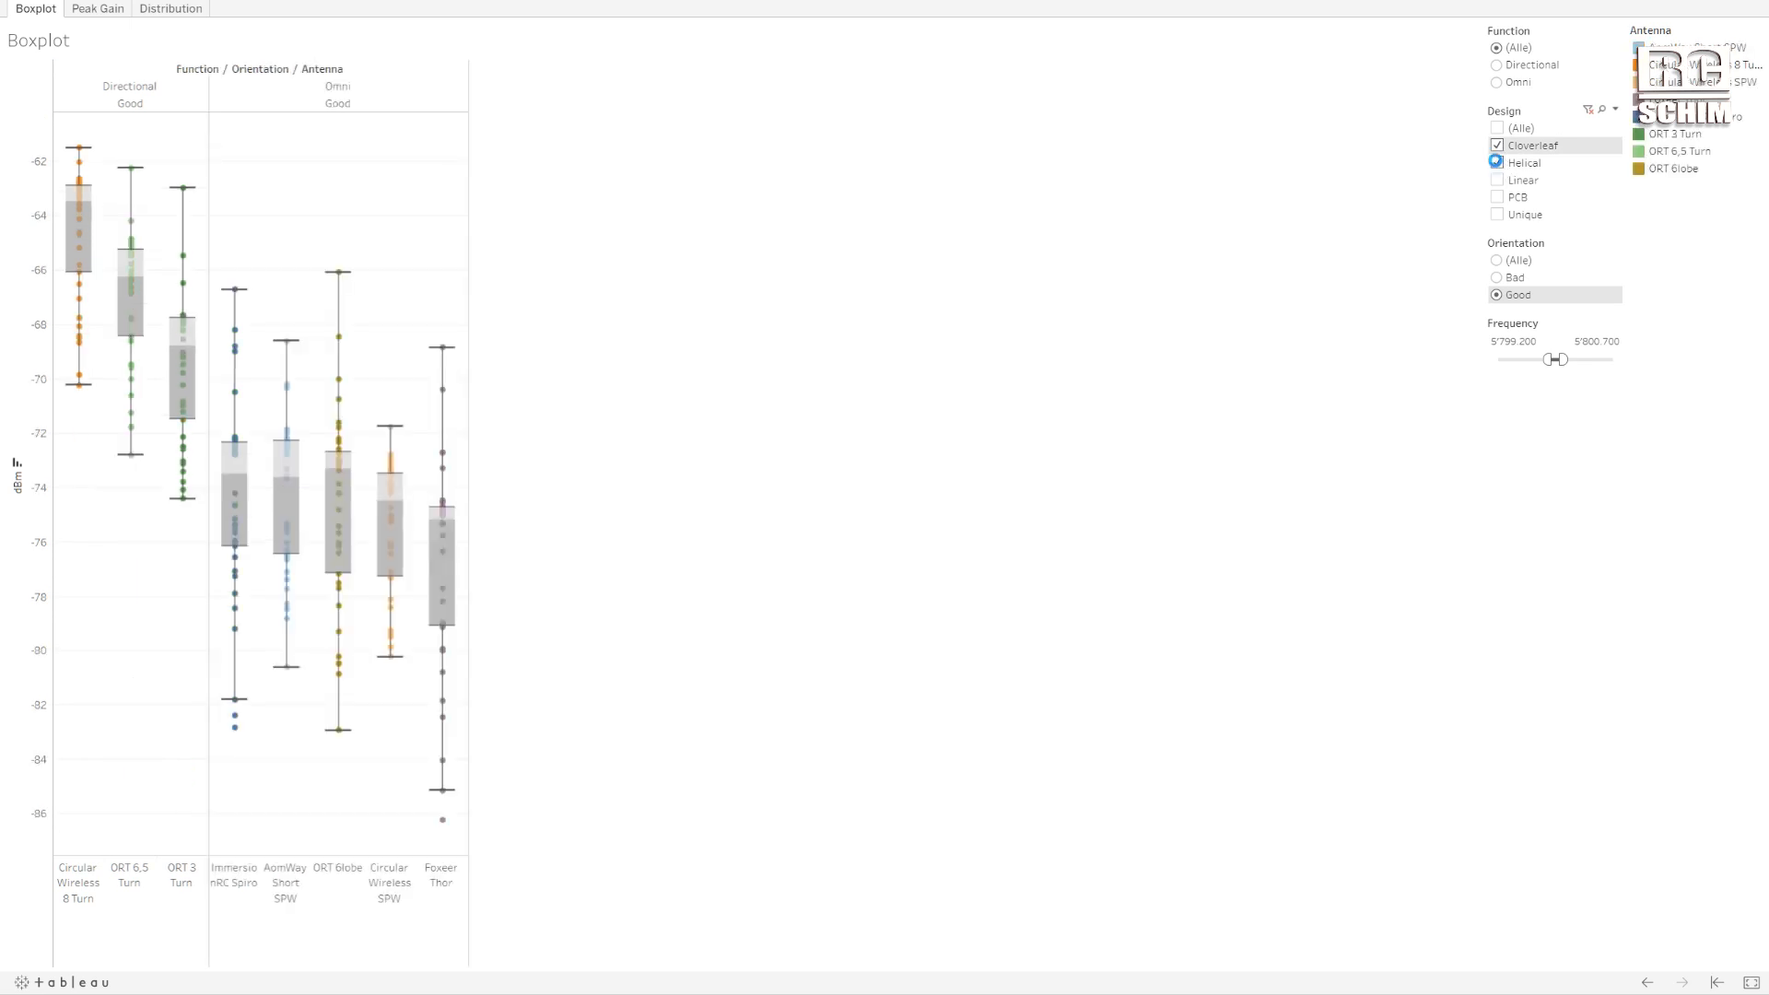
click(1497, 163)
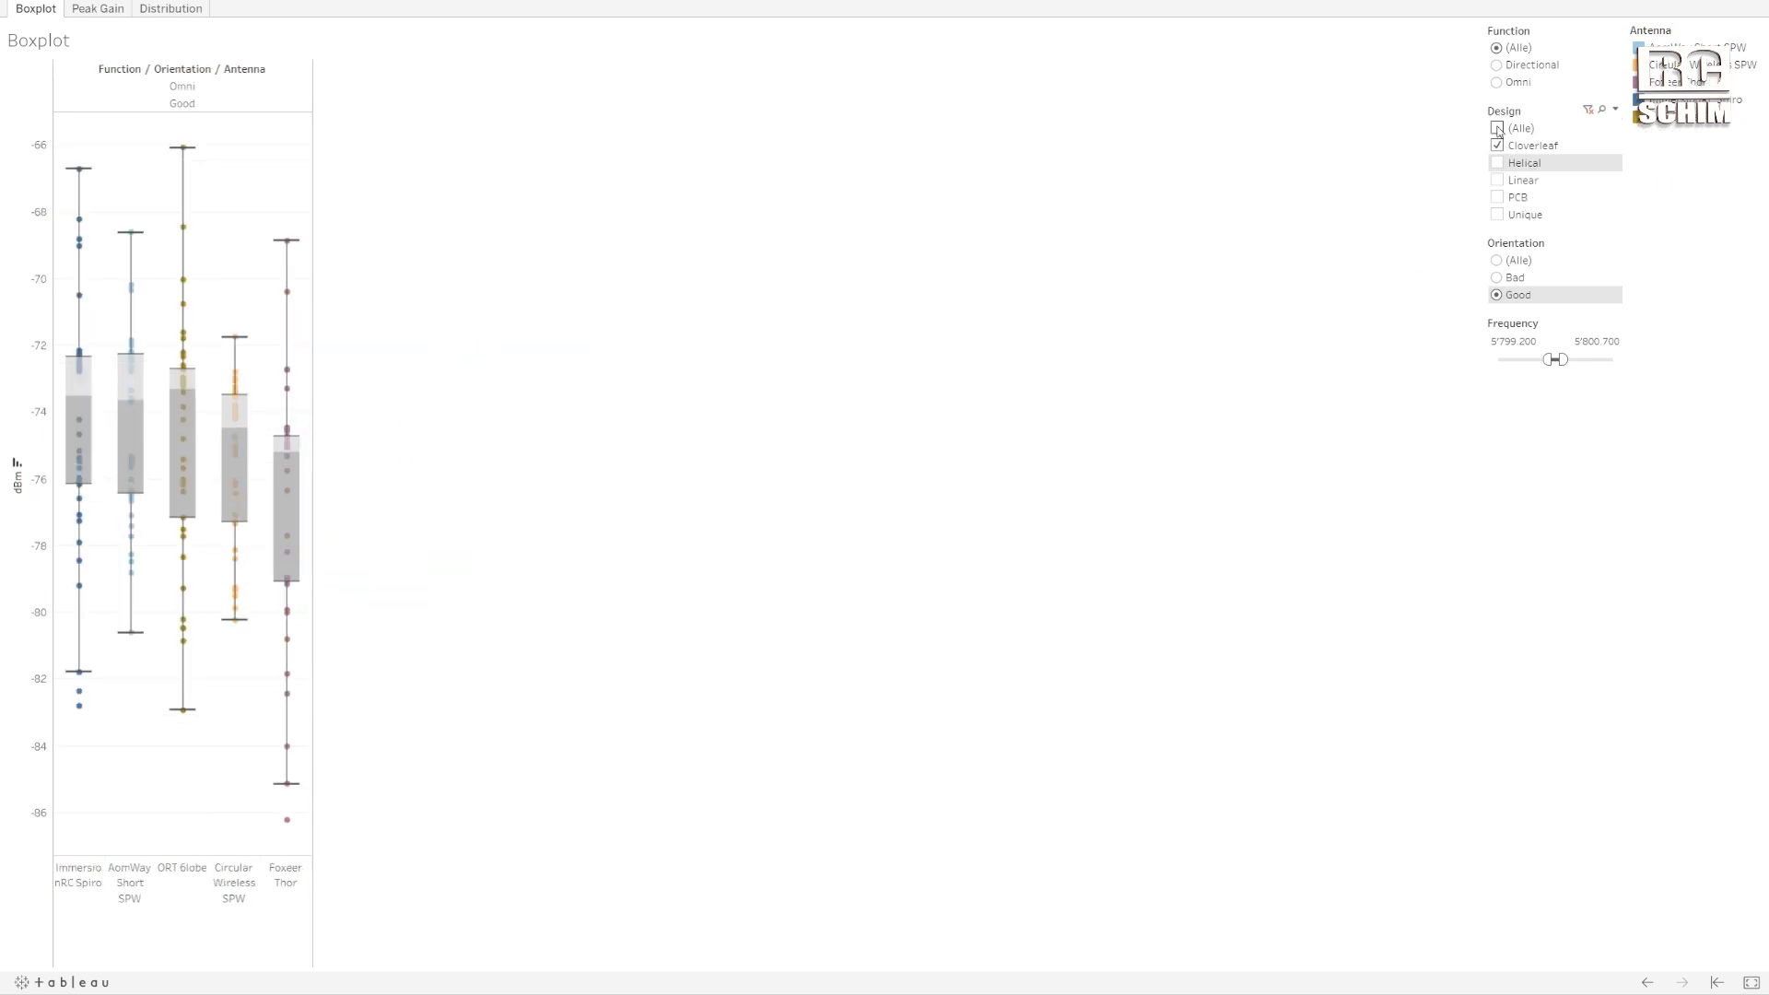
click(1497, 127)
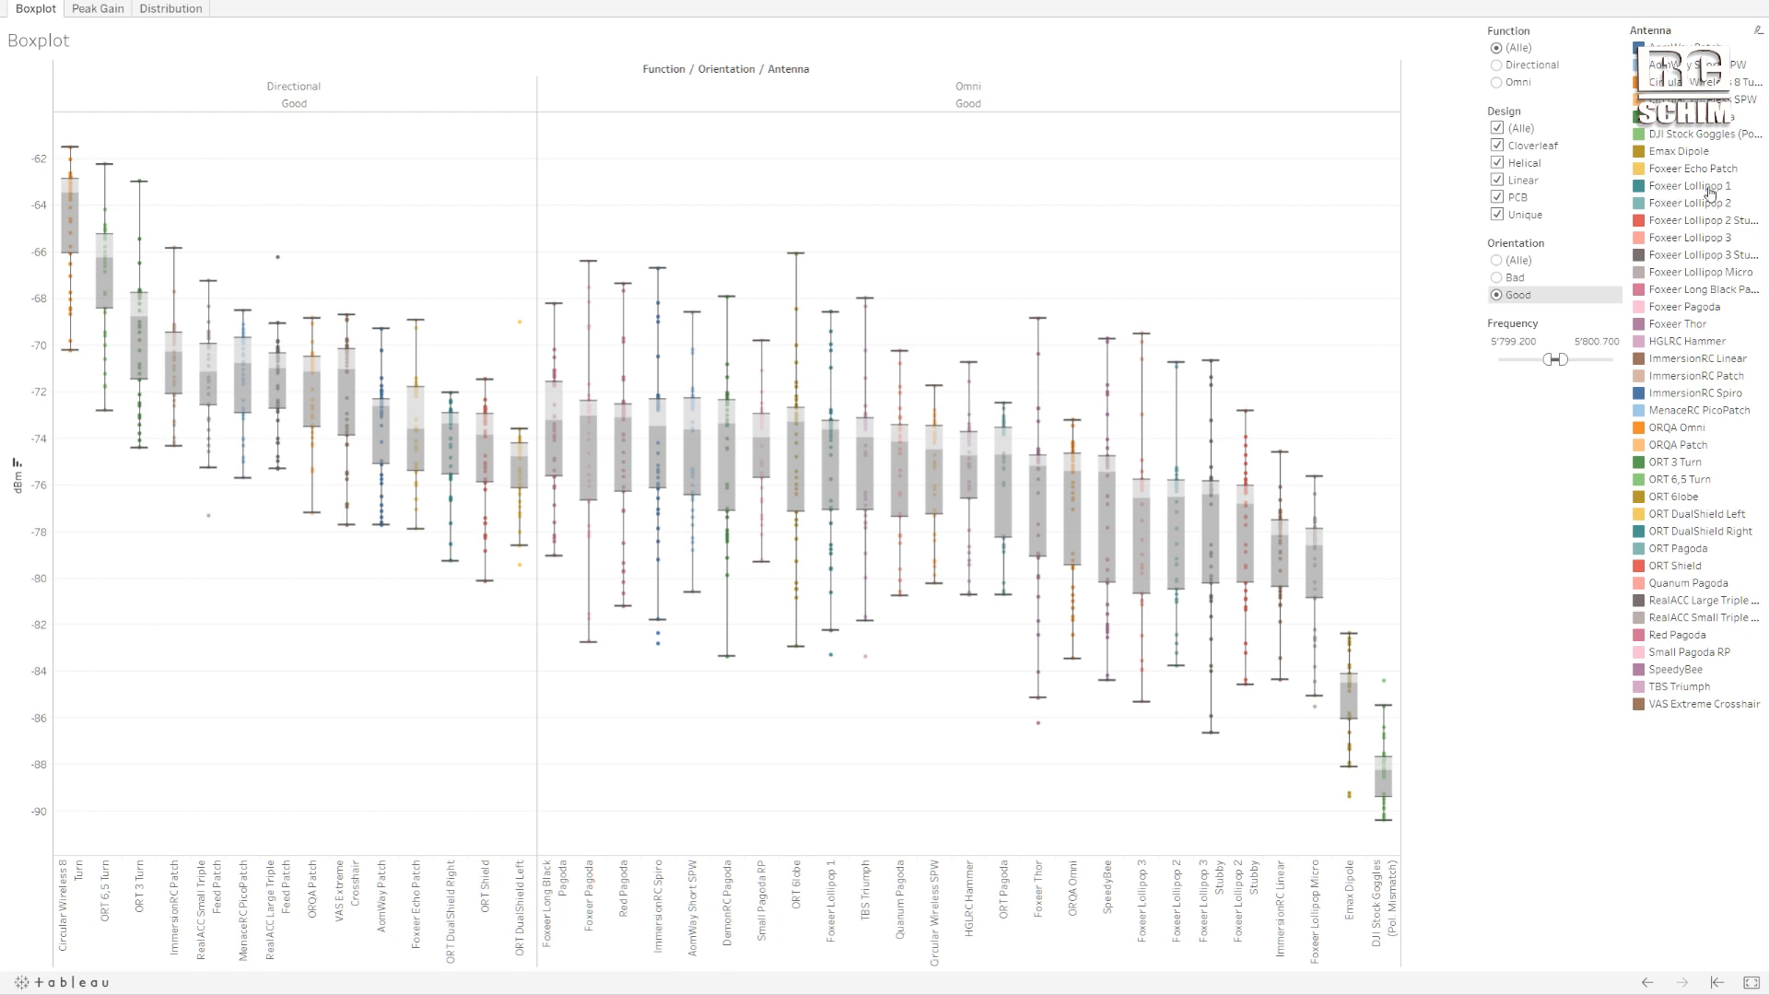
mouse_move(1712, 193)
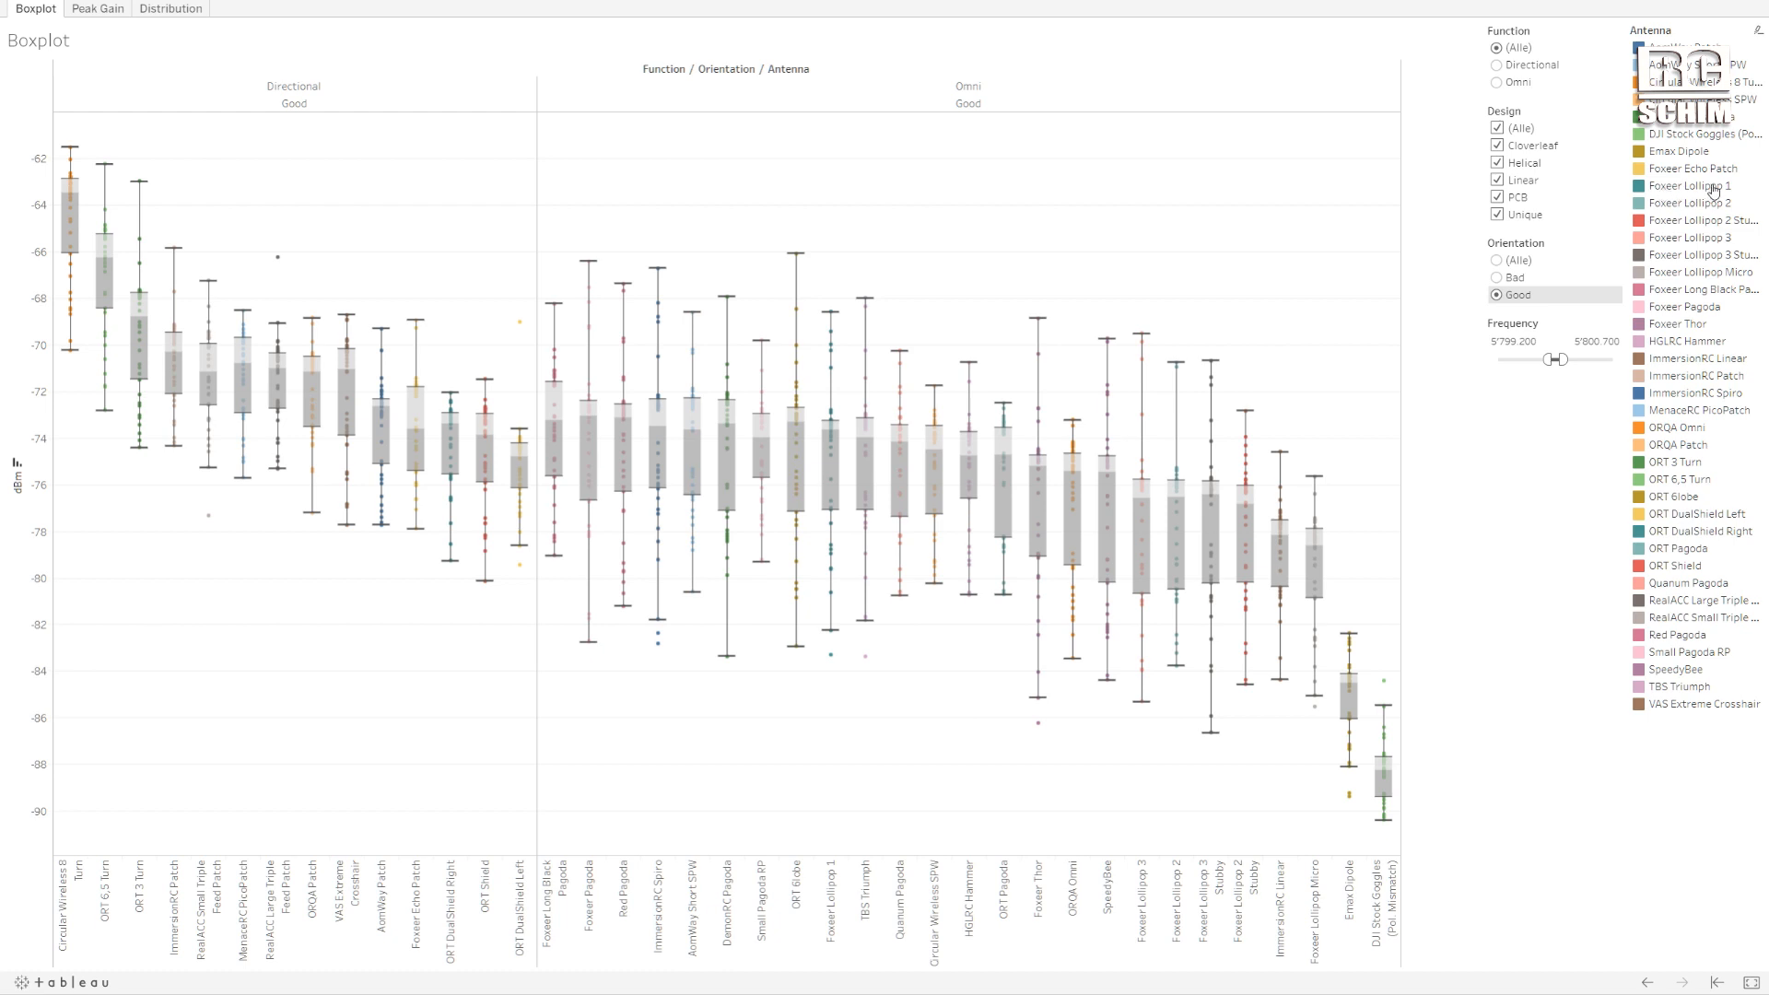
mouse_move(1704, 188)
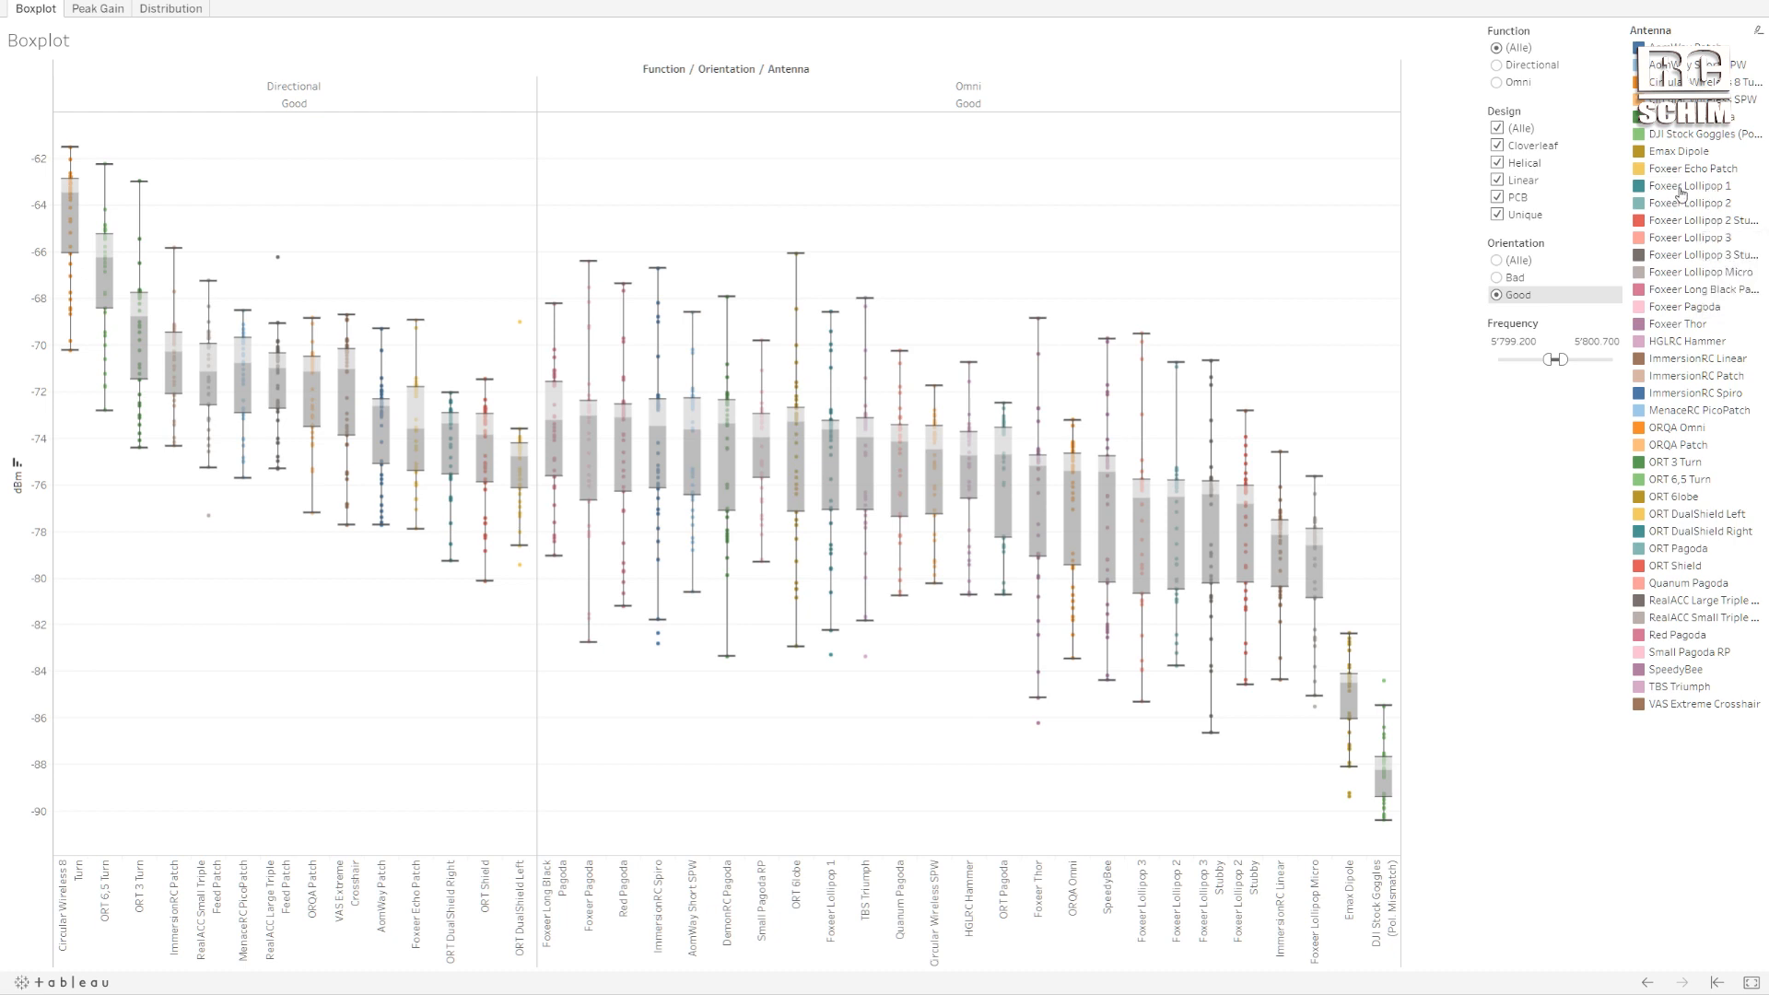
Keep only the Foxeer Long Black Pagoda and Lollipop antennas via Nur beibehalten.
click(1689, 186)
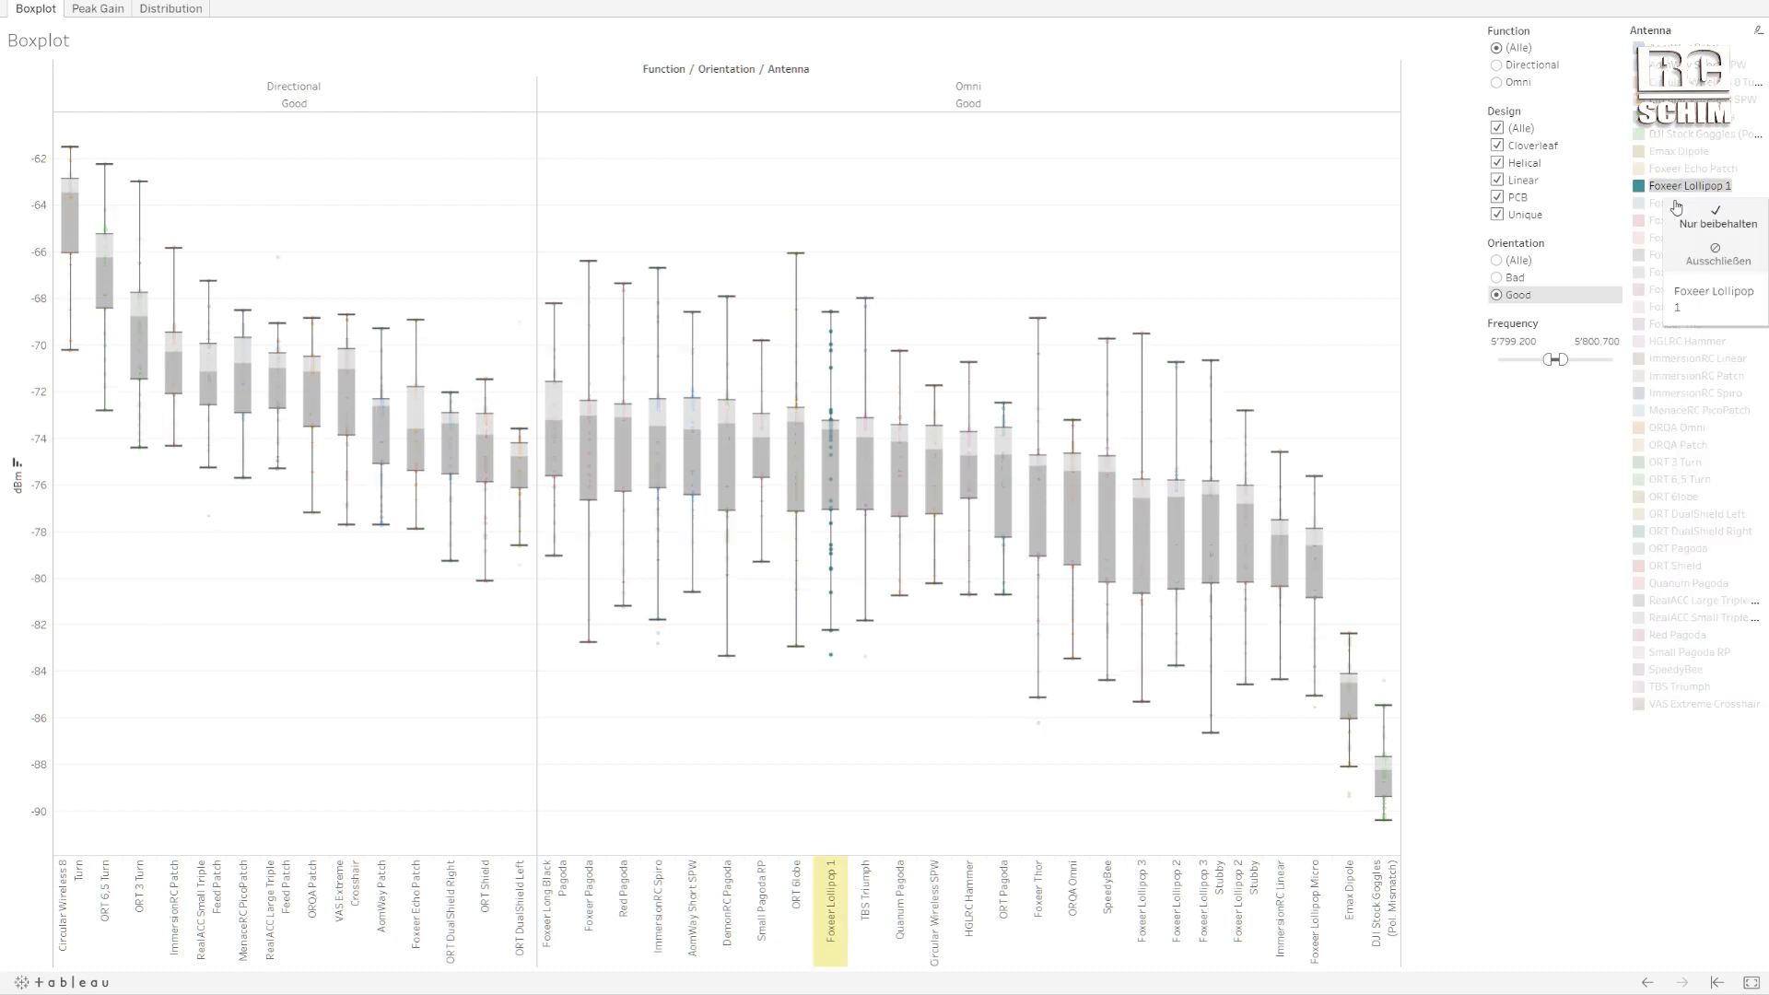
click(1691, 203)
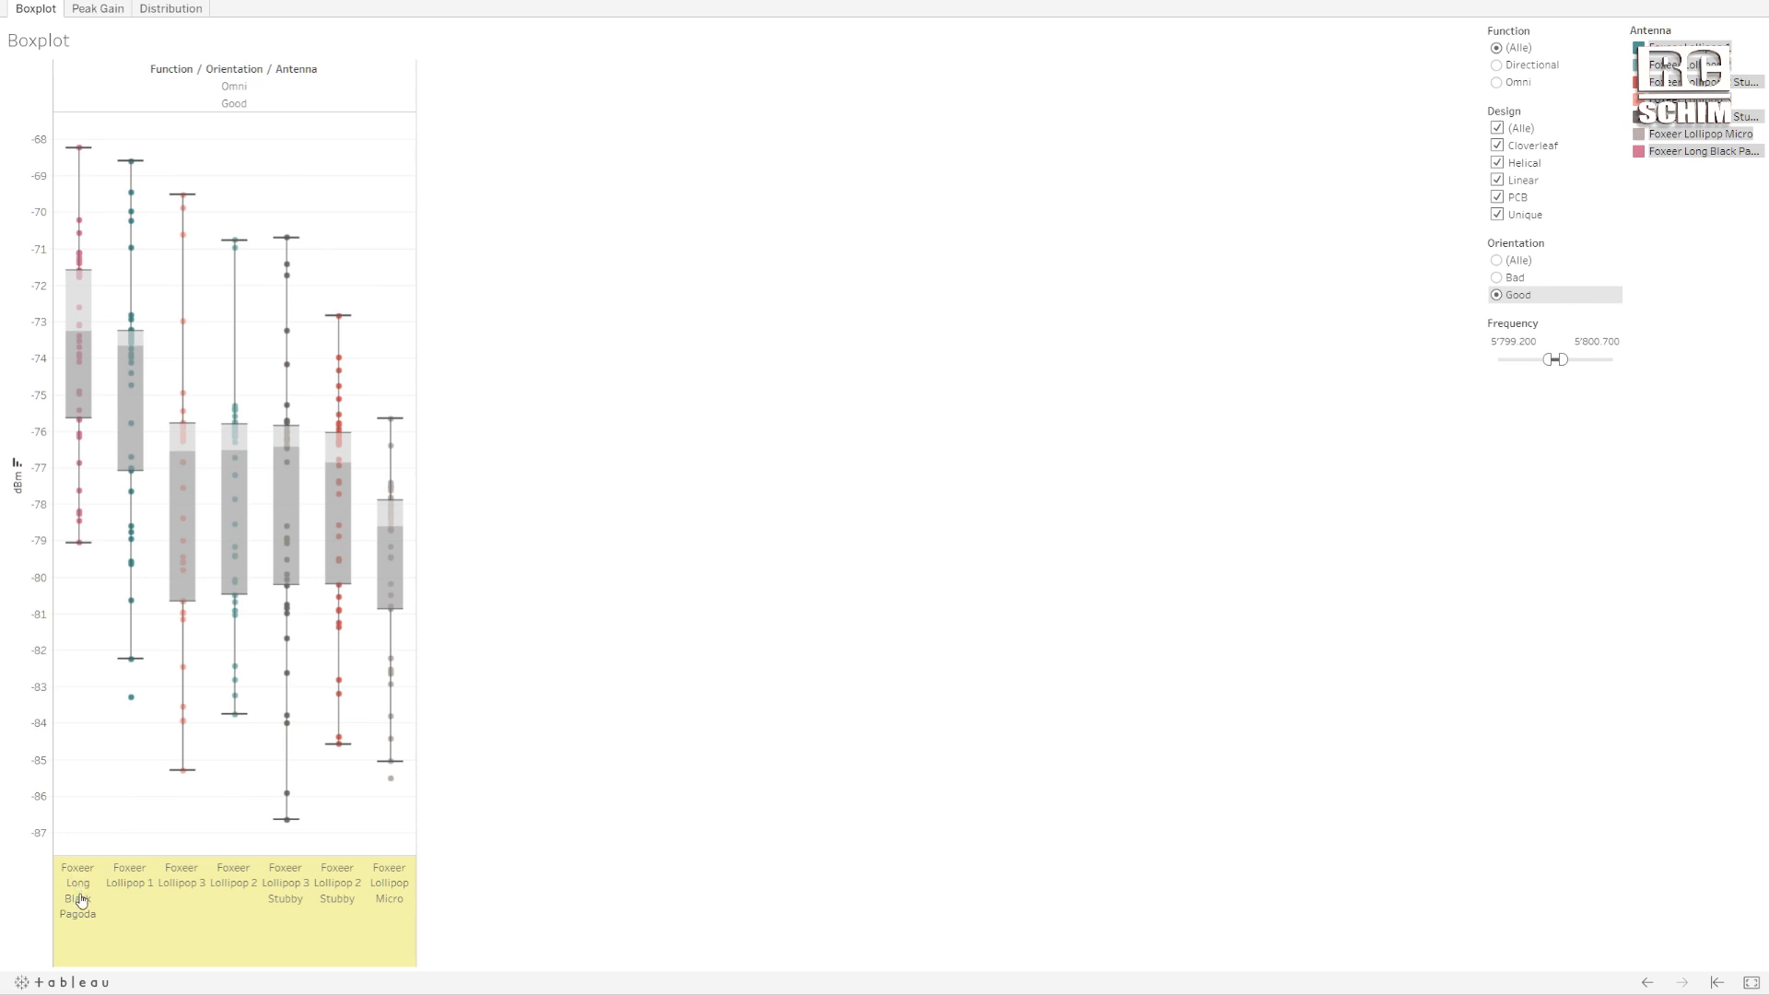
mouse_move(83, 930)
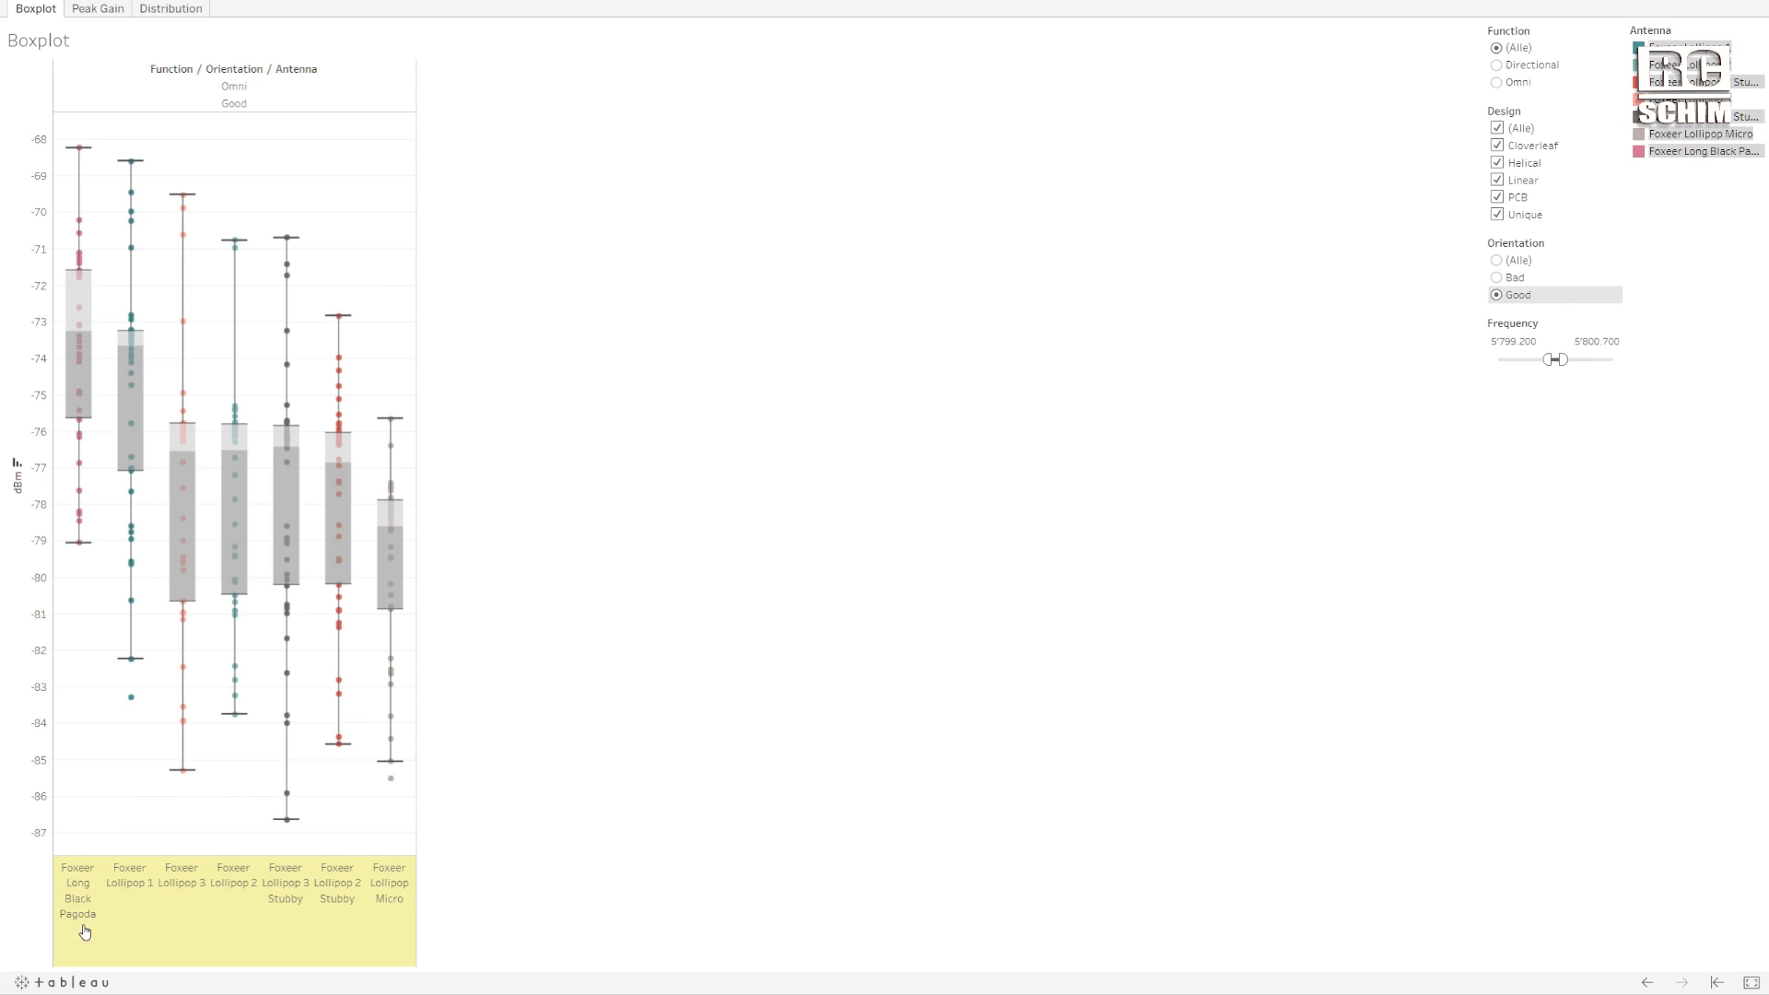
mouse_move(77, 925)
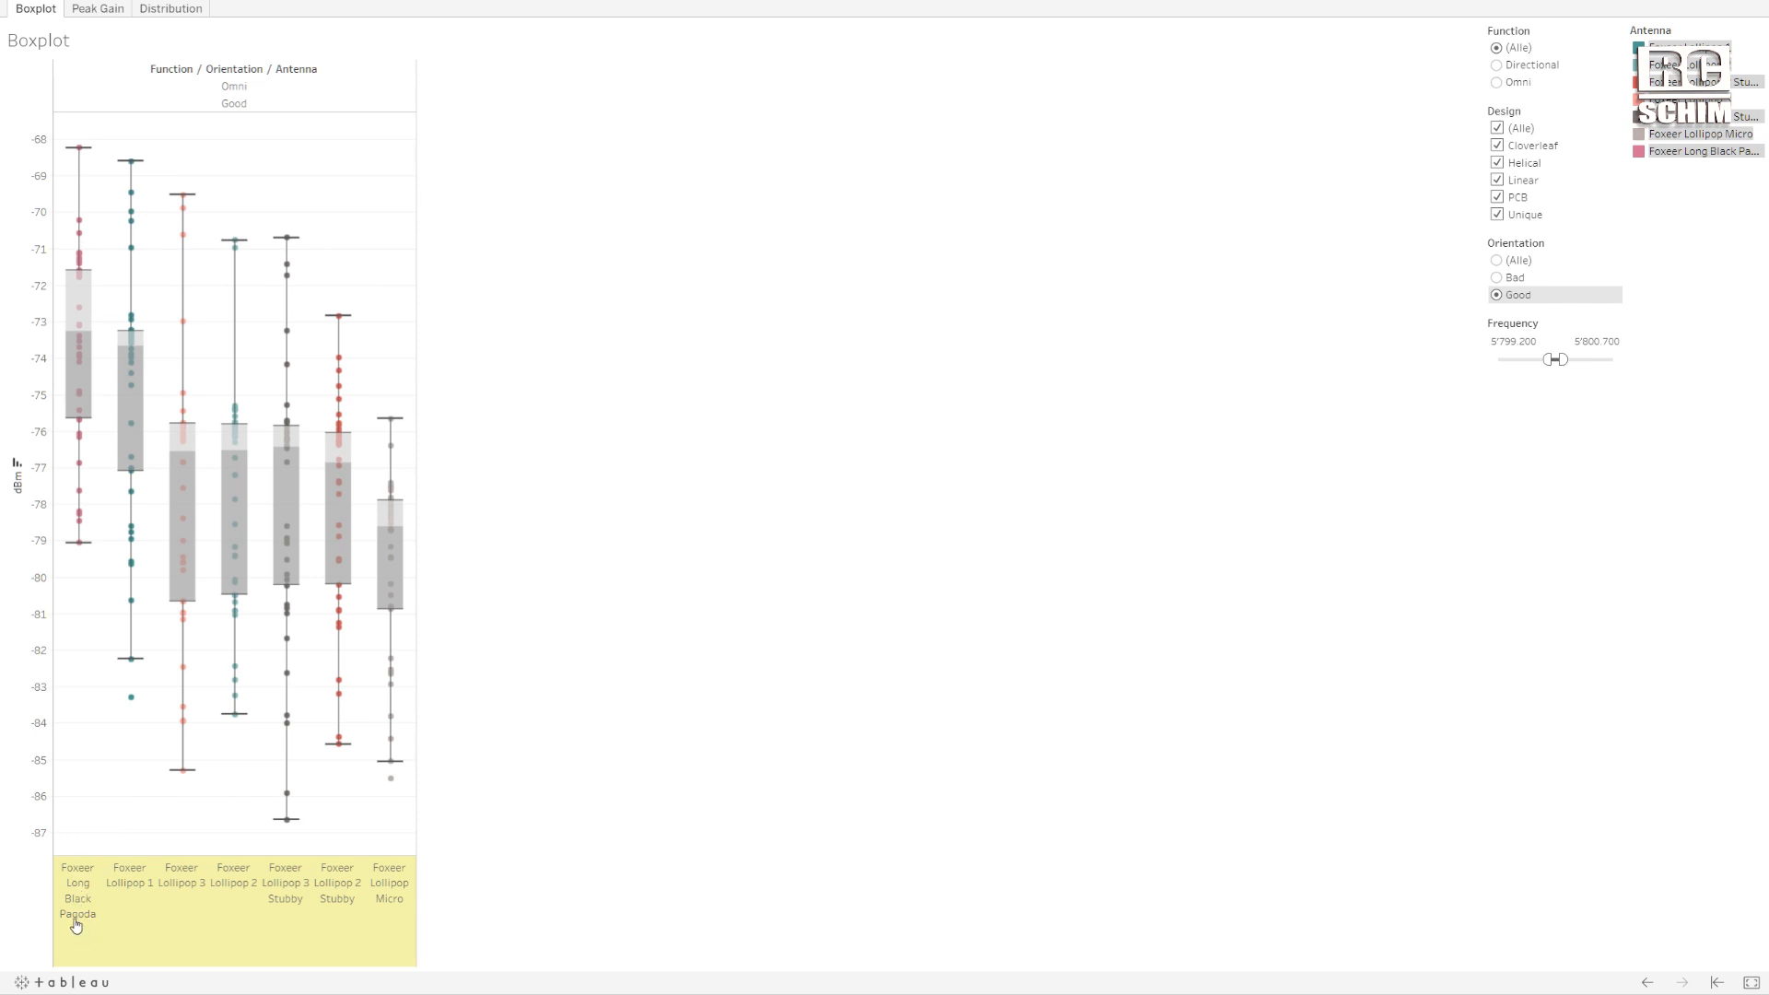
mouse_move(144, 678)
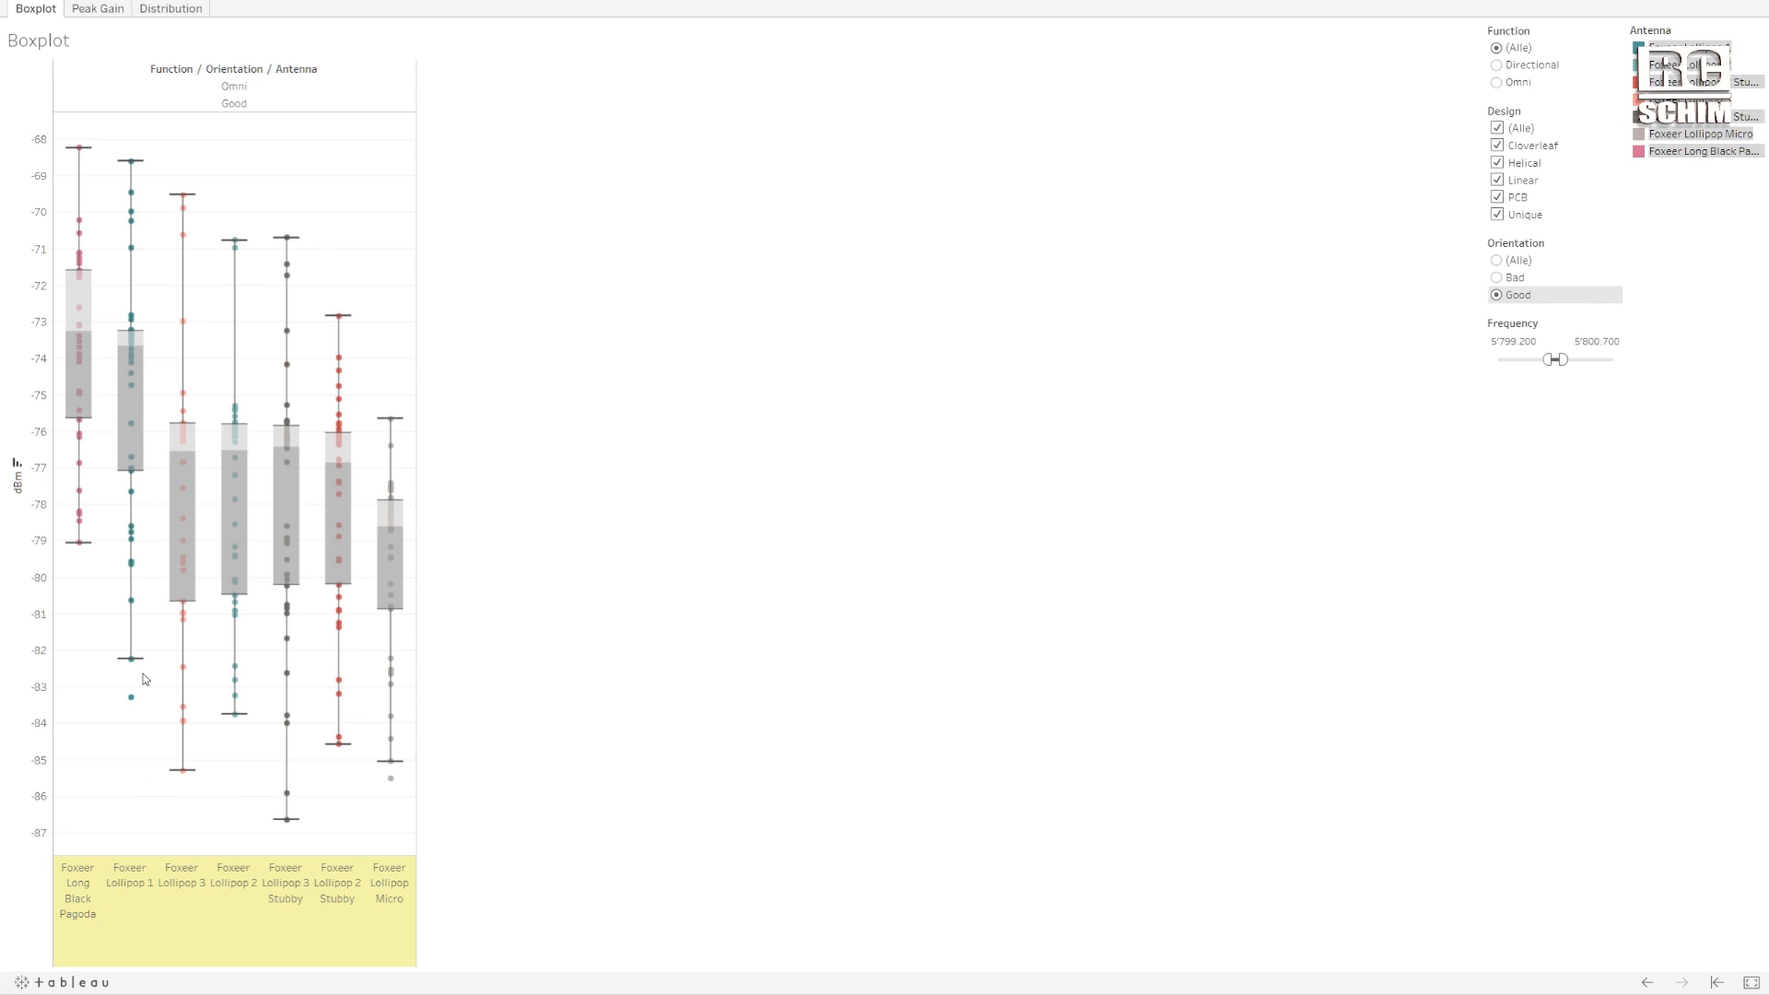
mouse_move(130, 426)
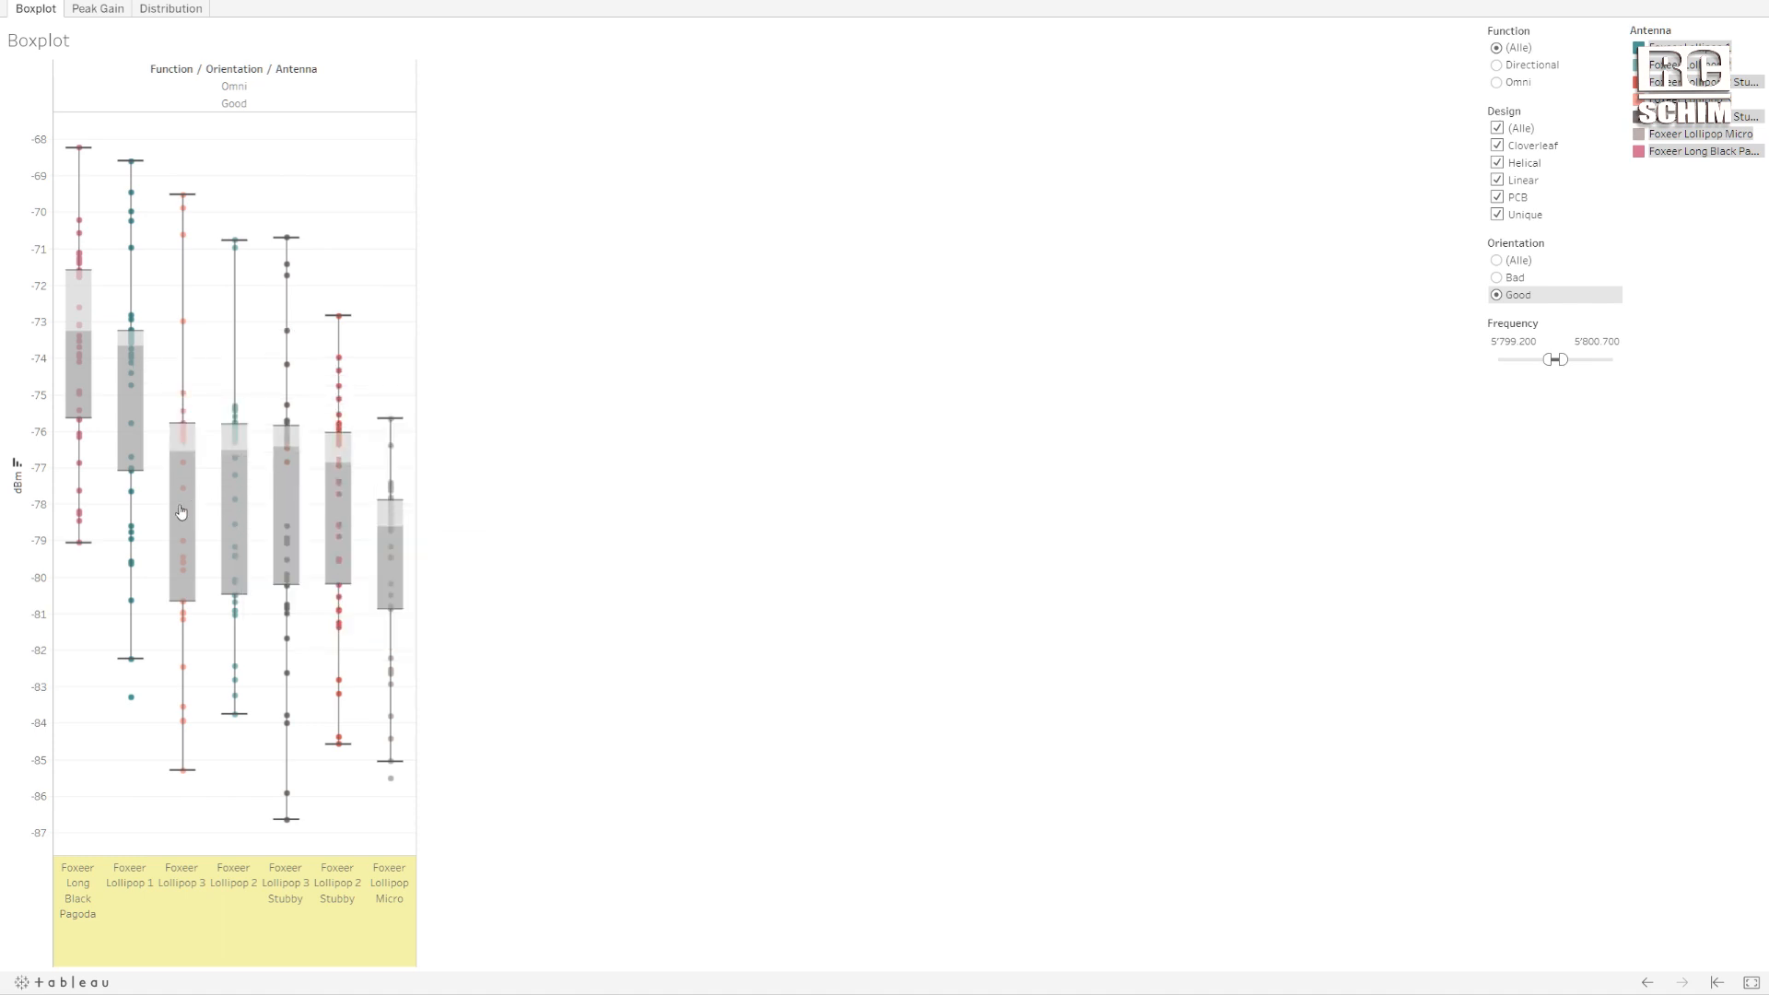
mouse_move(336, 502)
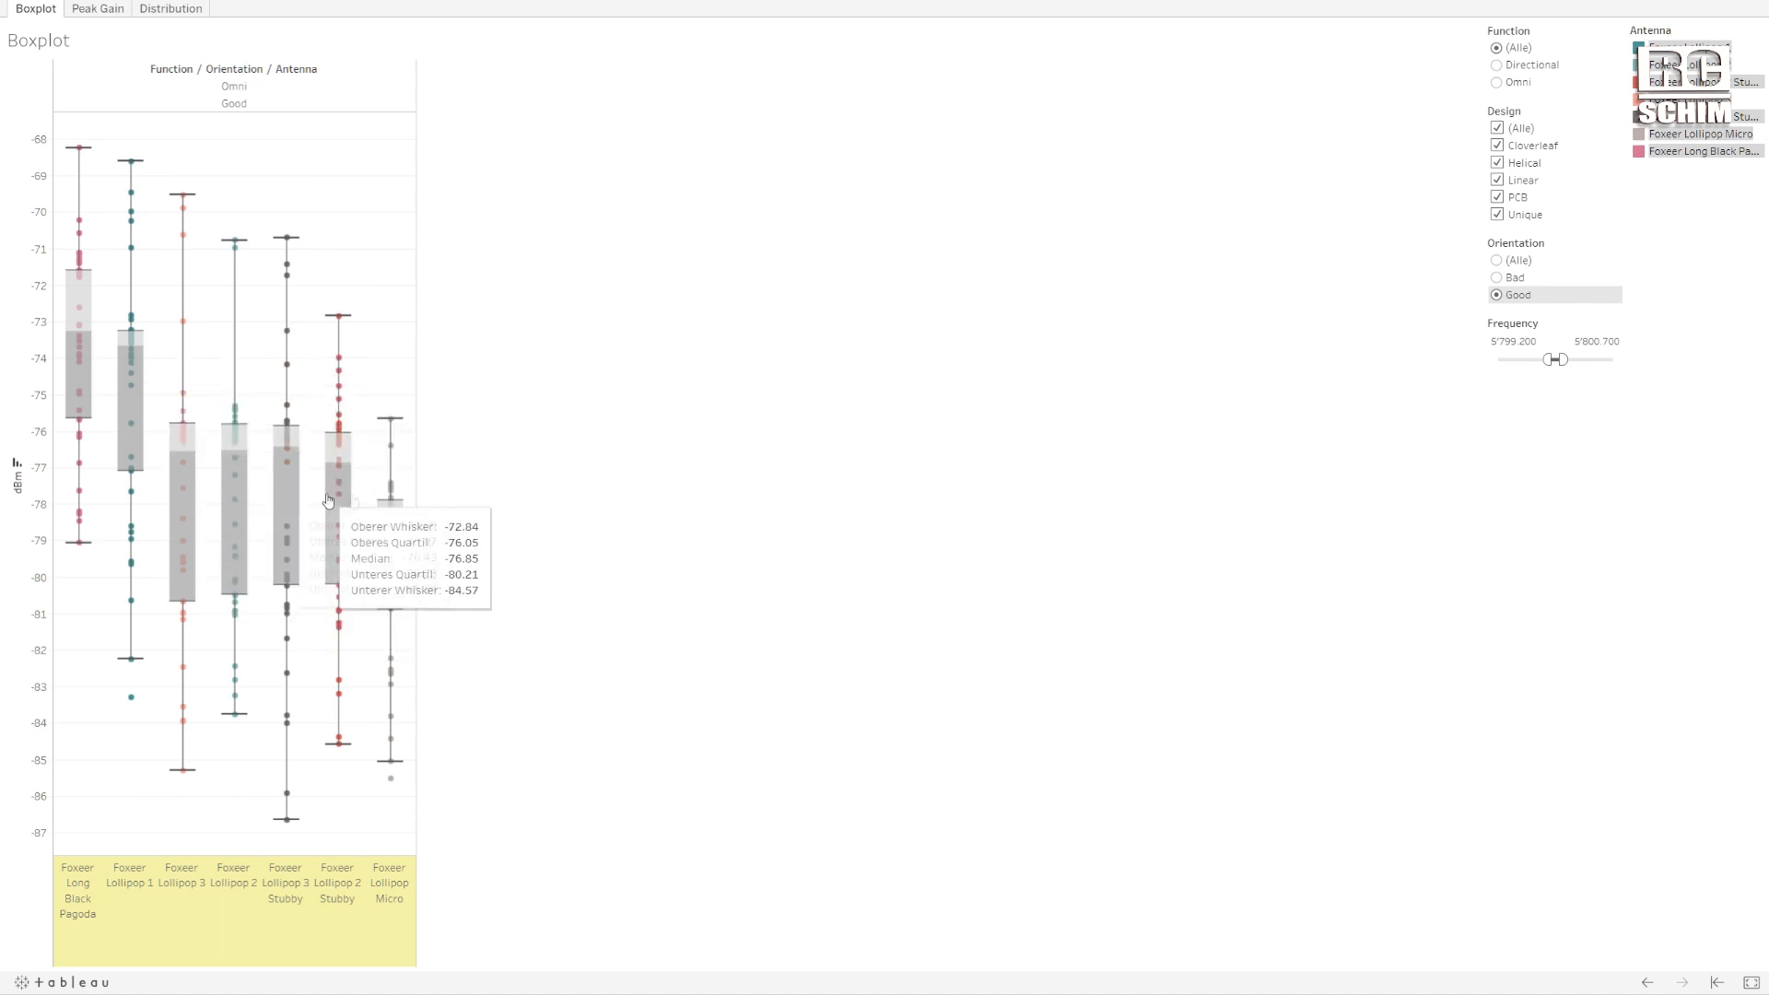
mouse_move(1587, 217)
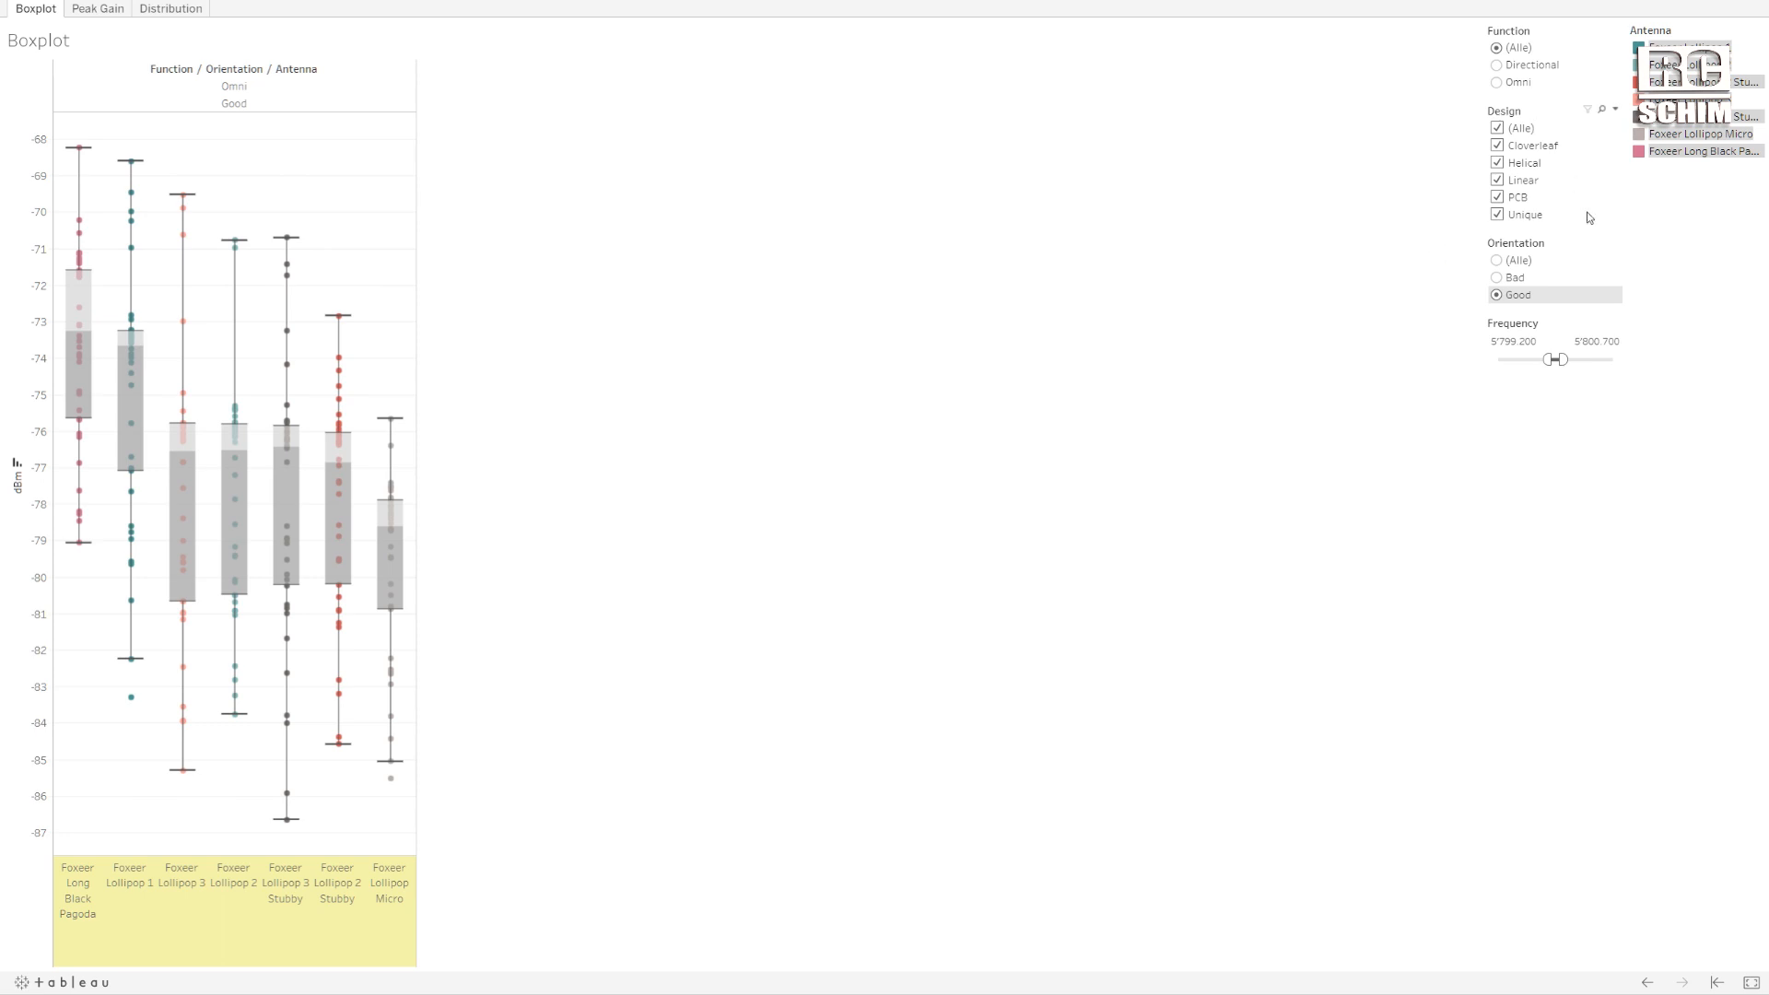
click(1497, 261)
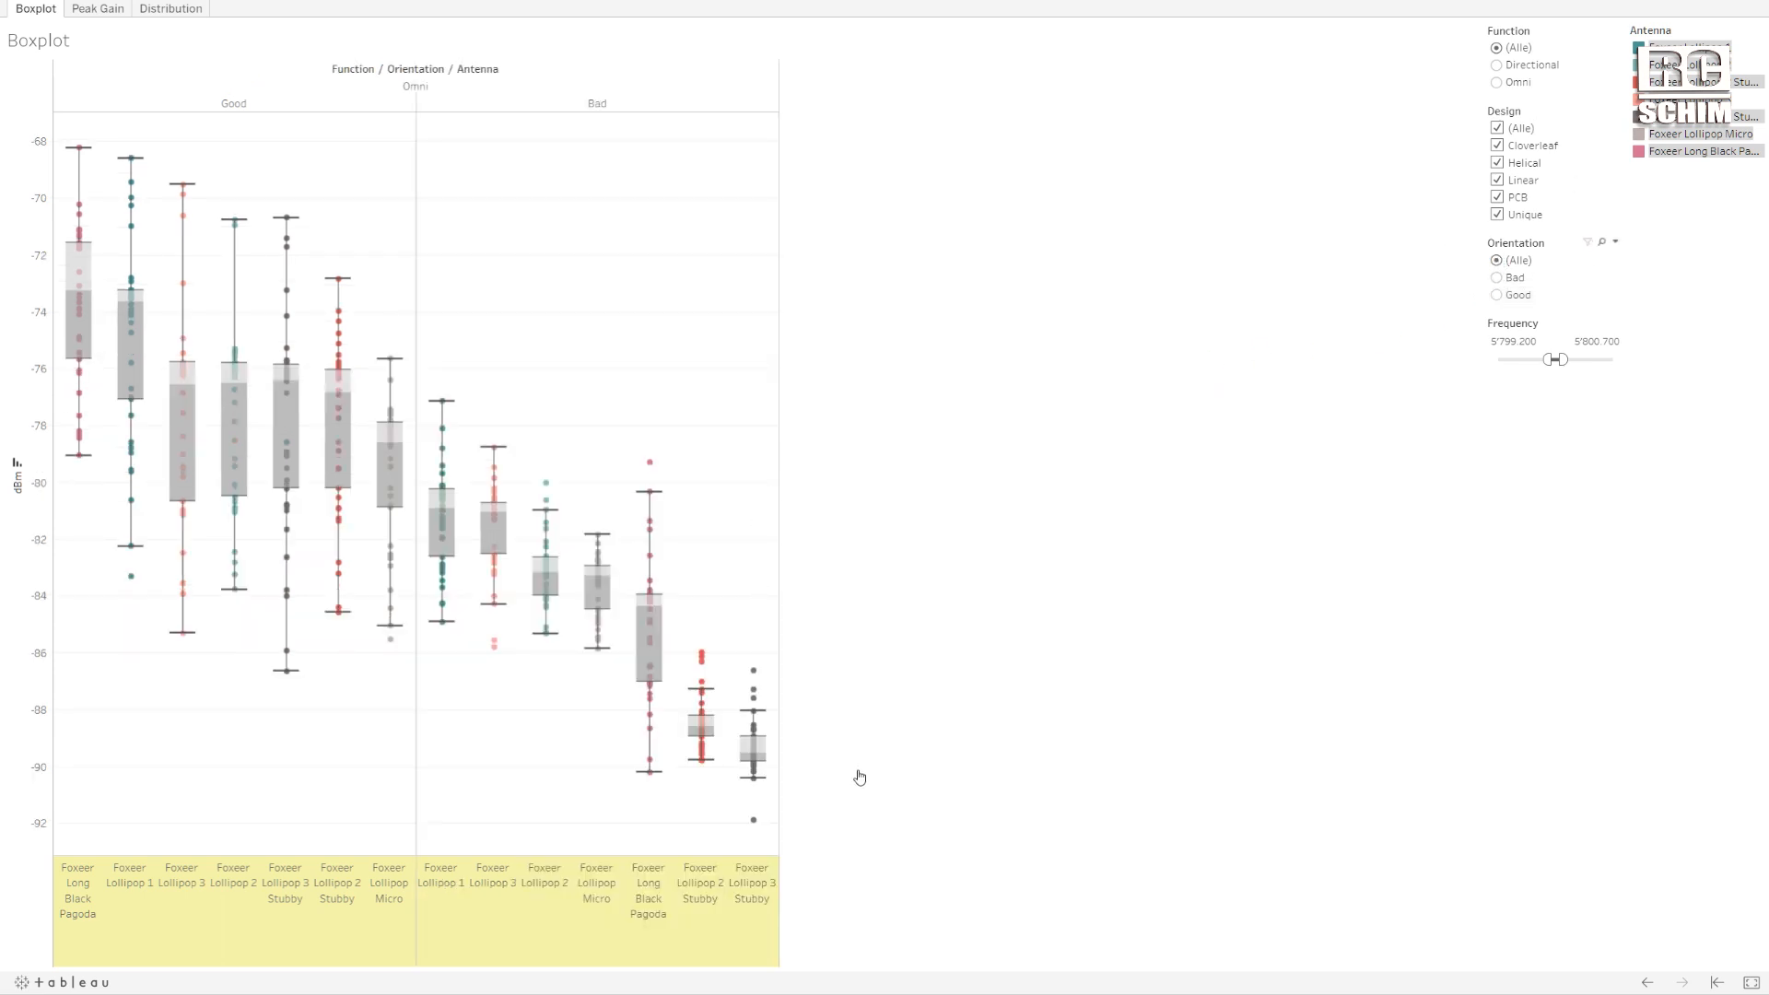
mouse_move(801, 663)
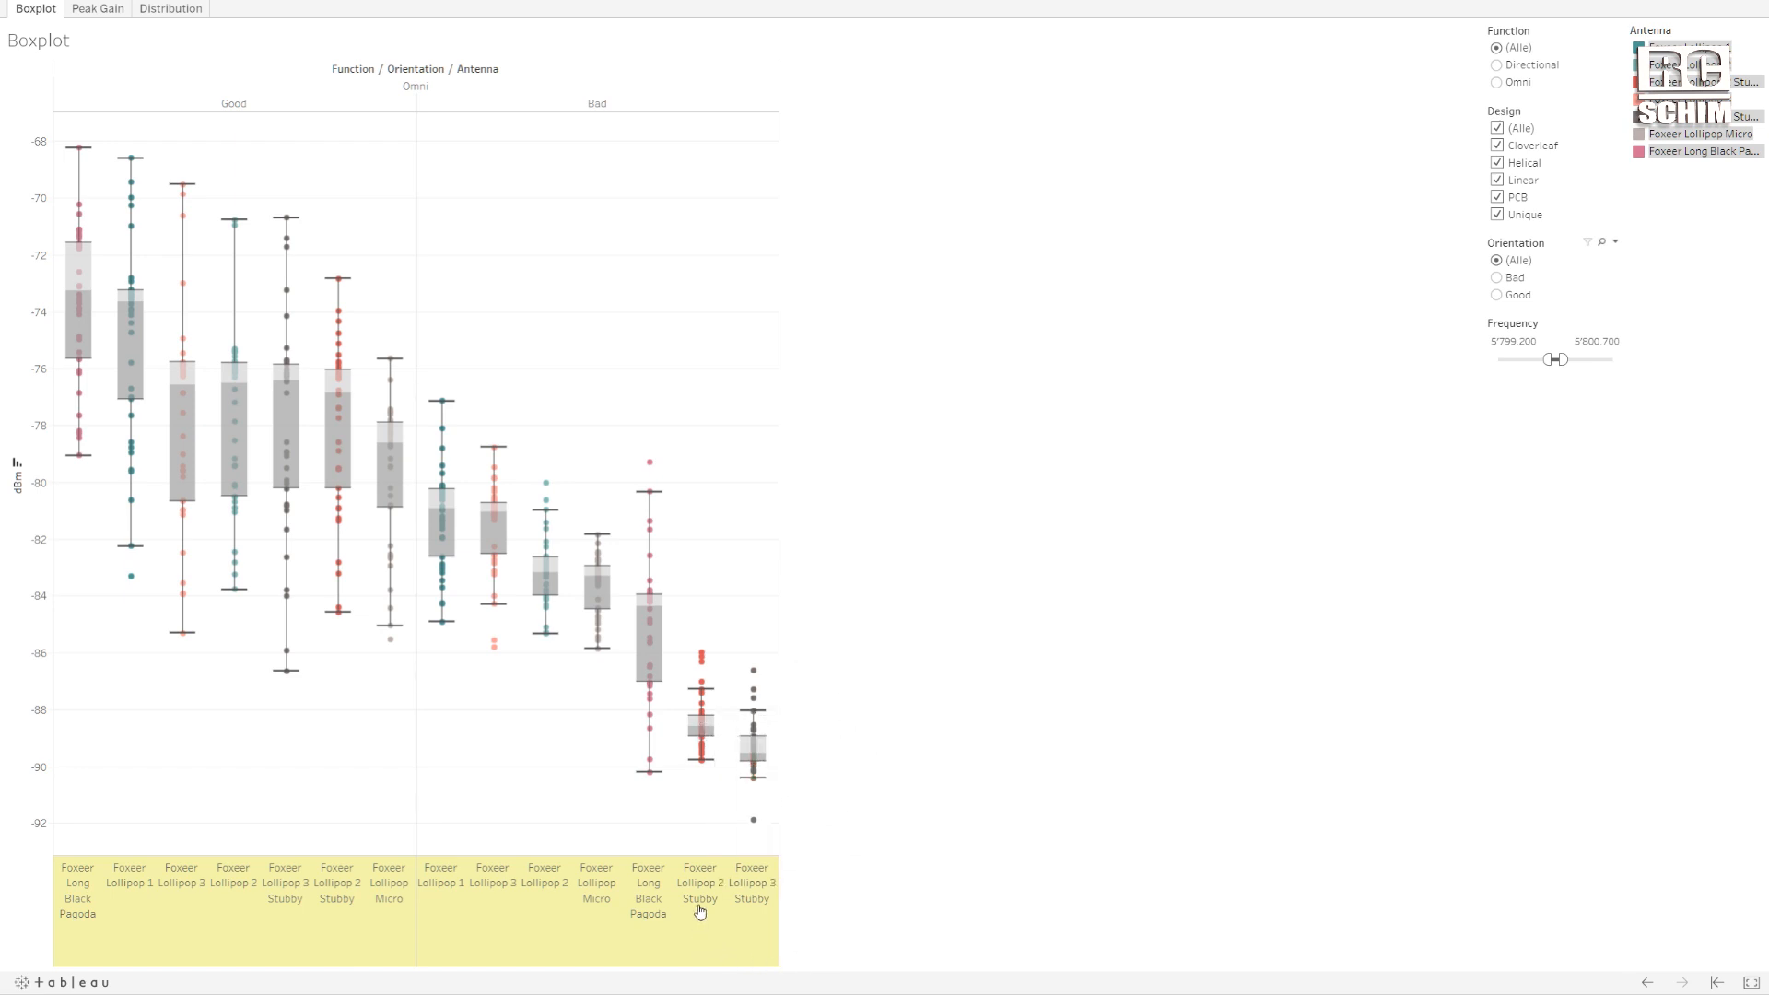
mouse_move(700, 920)
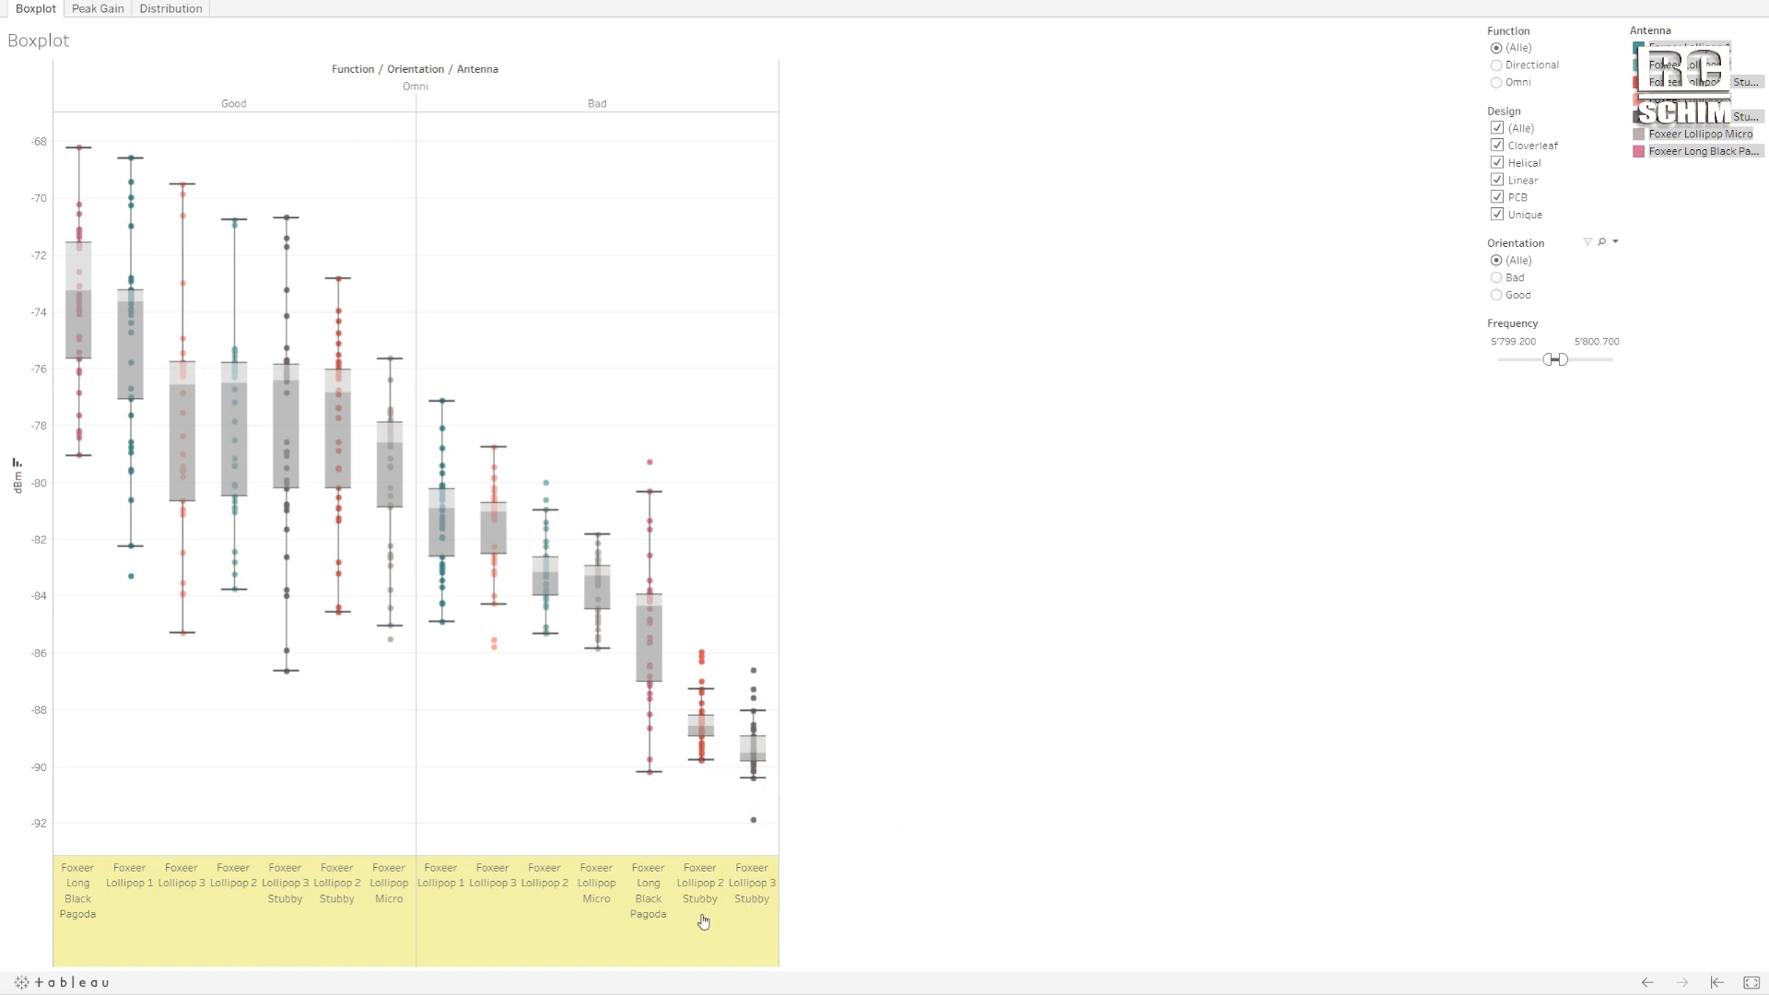
mouse_move(705, 914)
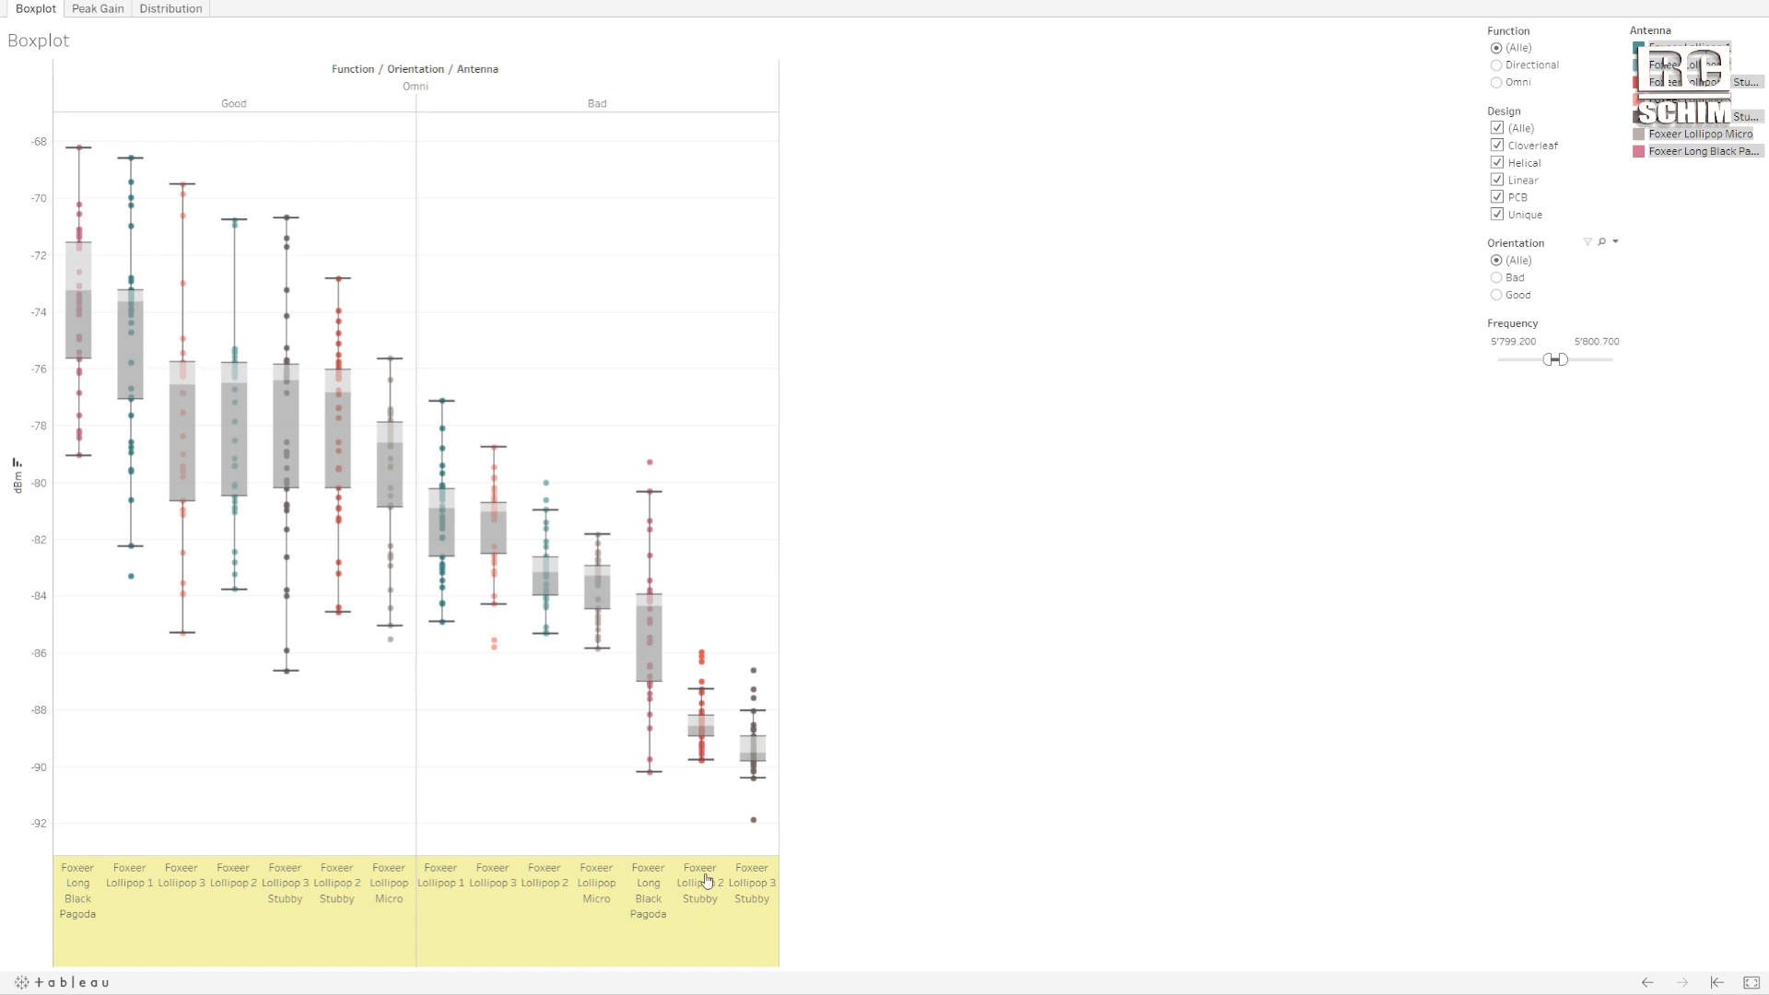
mouse_move(700, 734)
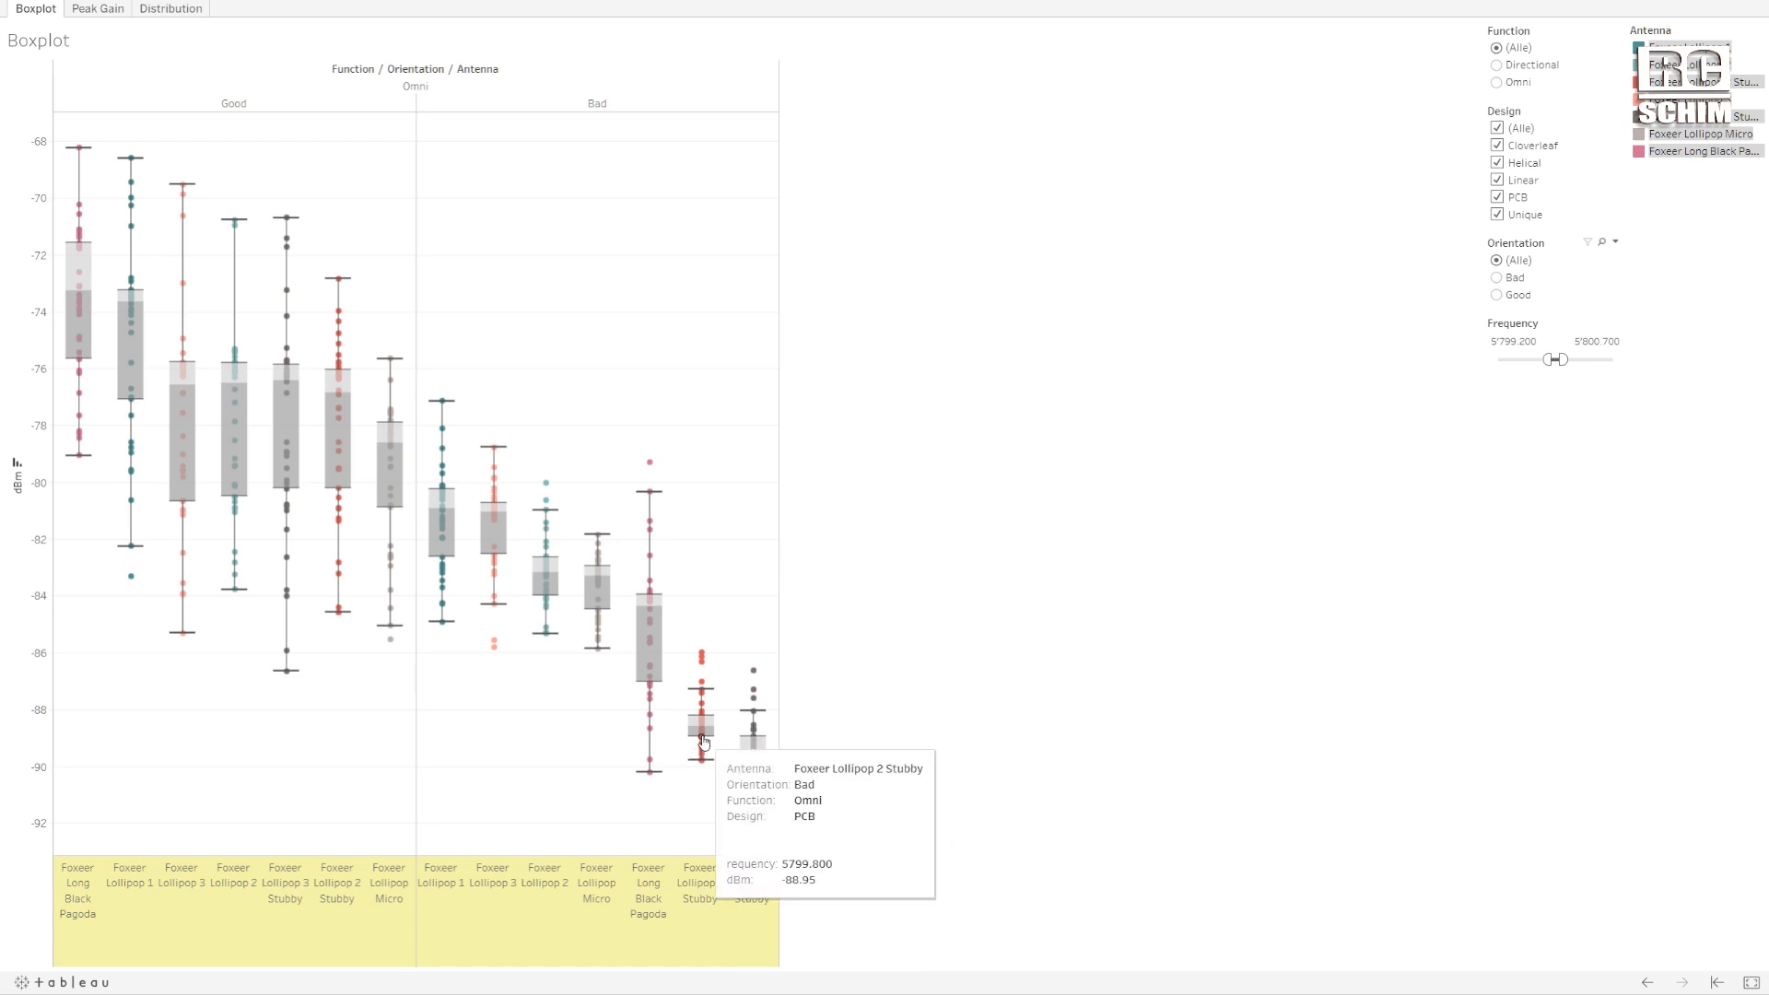
mouse_move(457, 723)
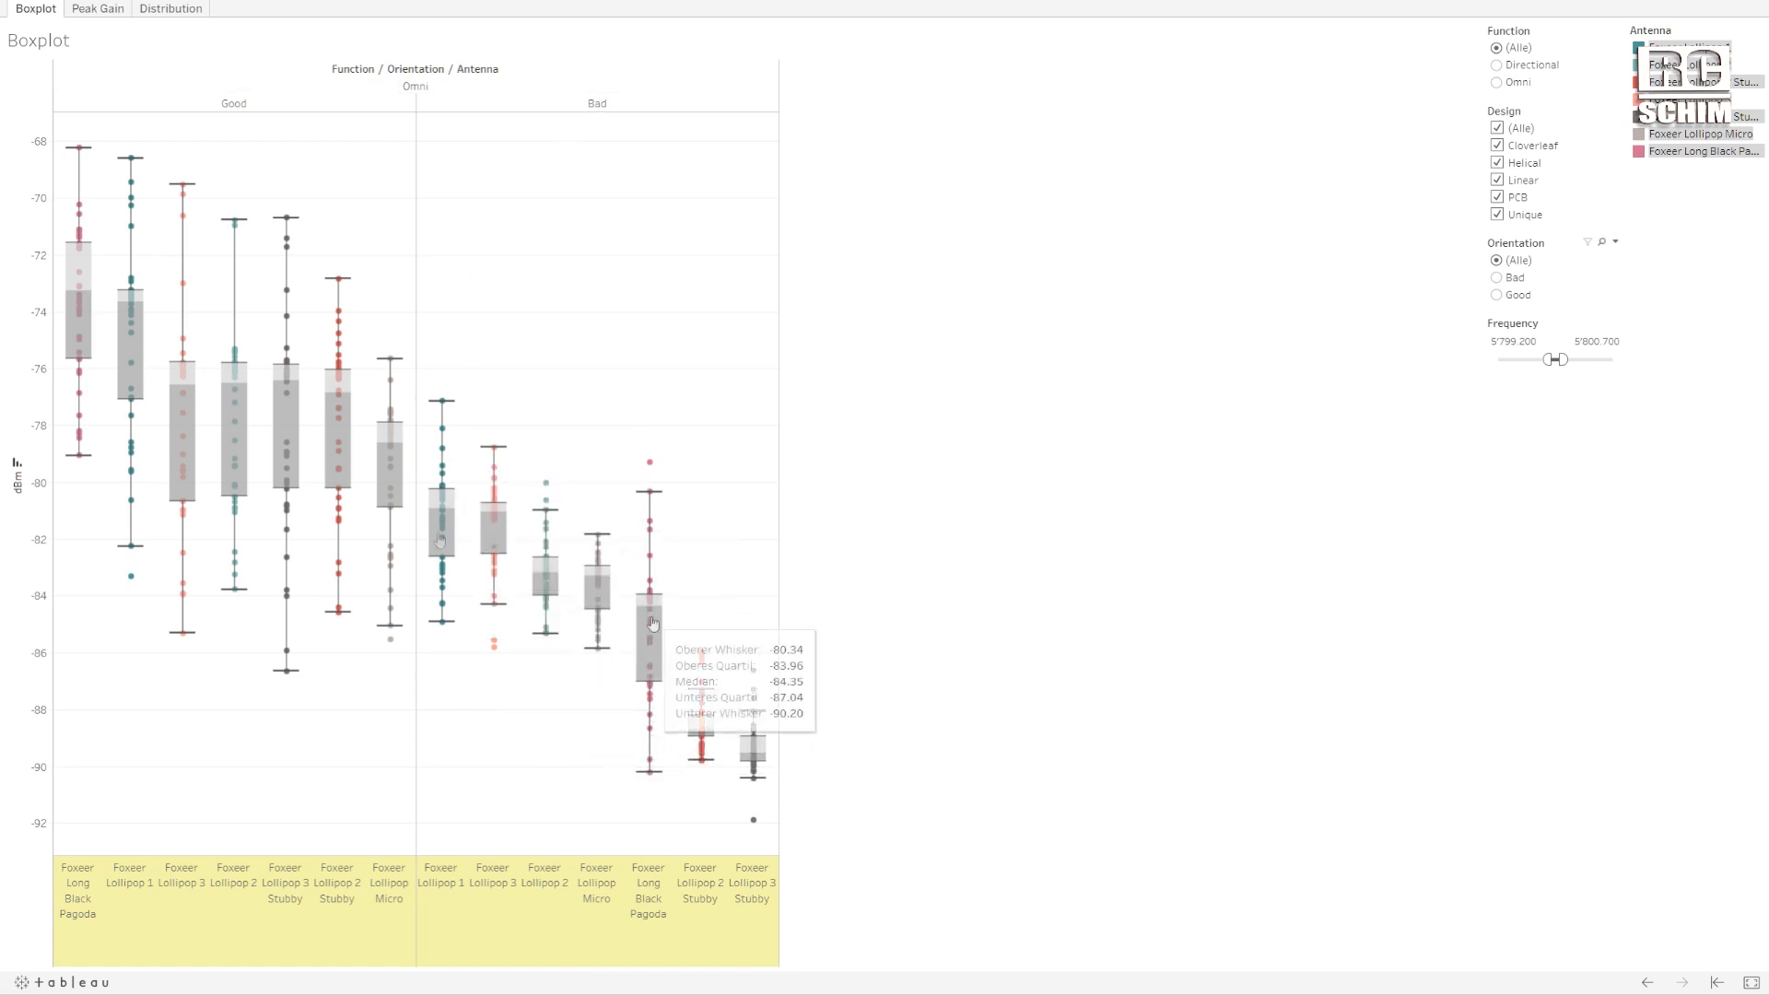
mouse_move(654, 653)
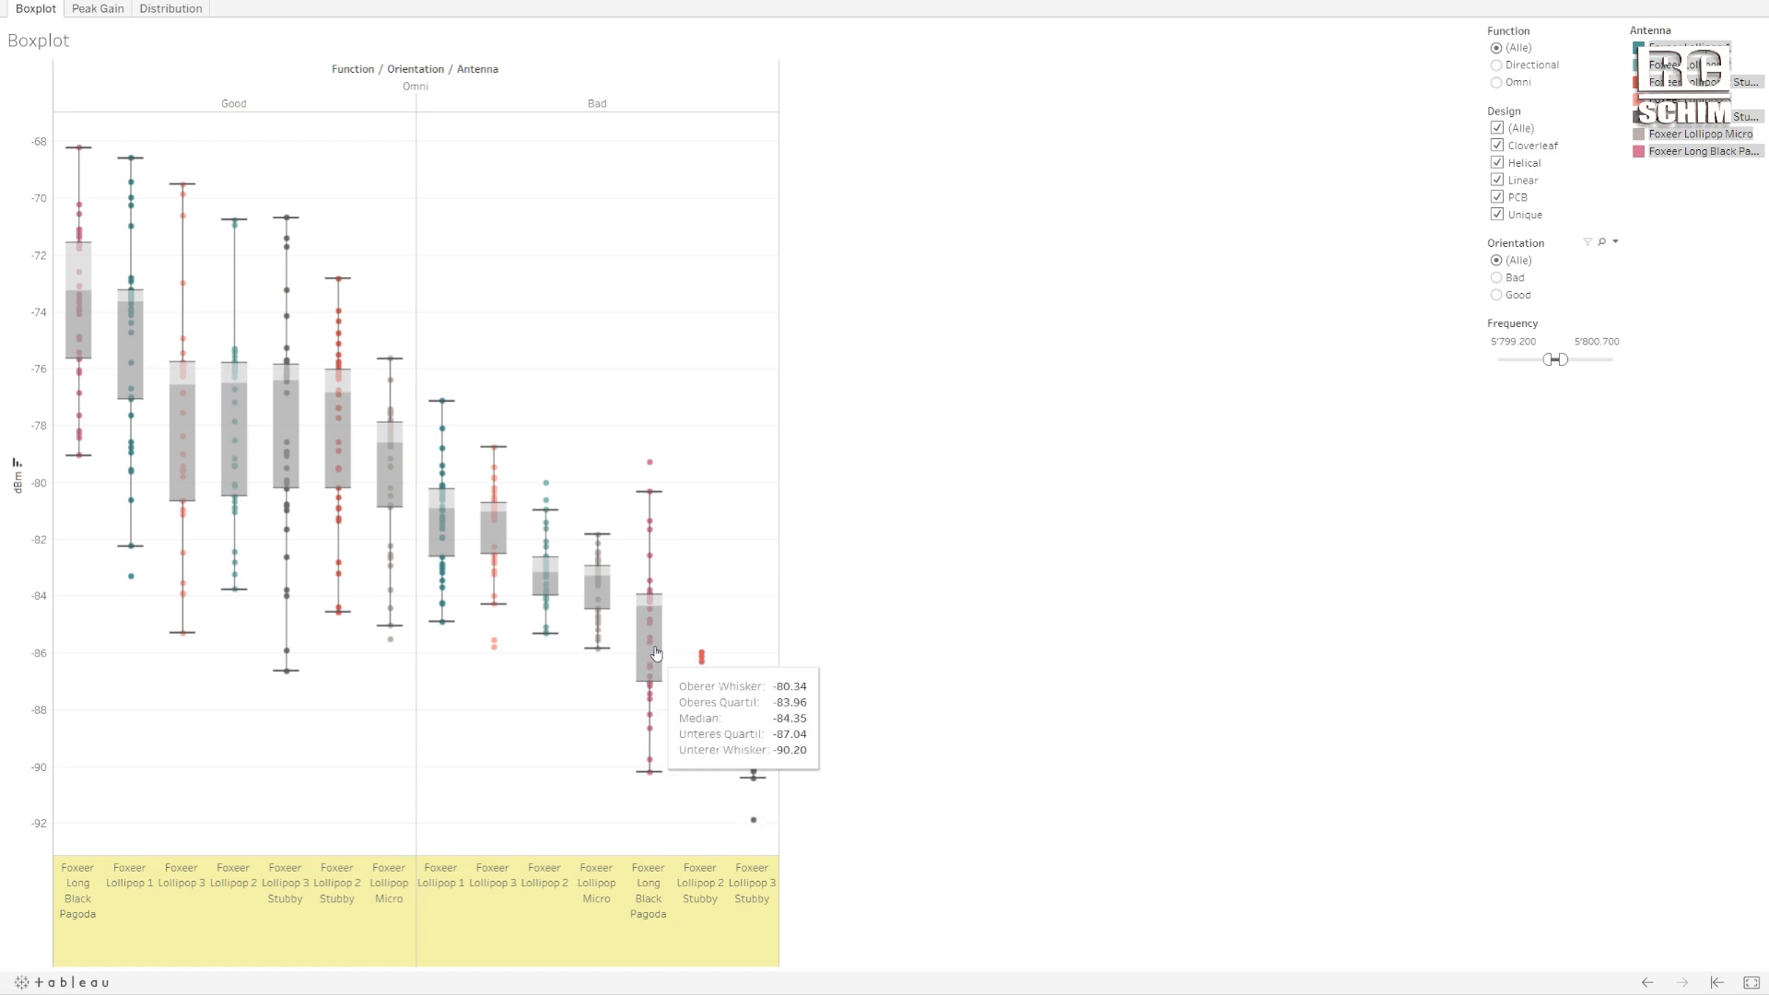
mouse_move(715, 604)
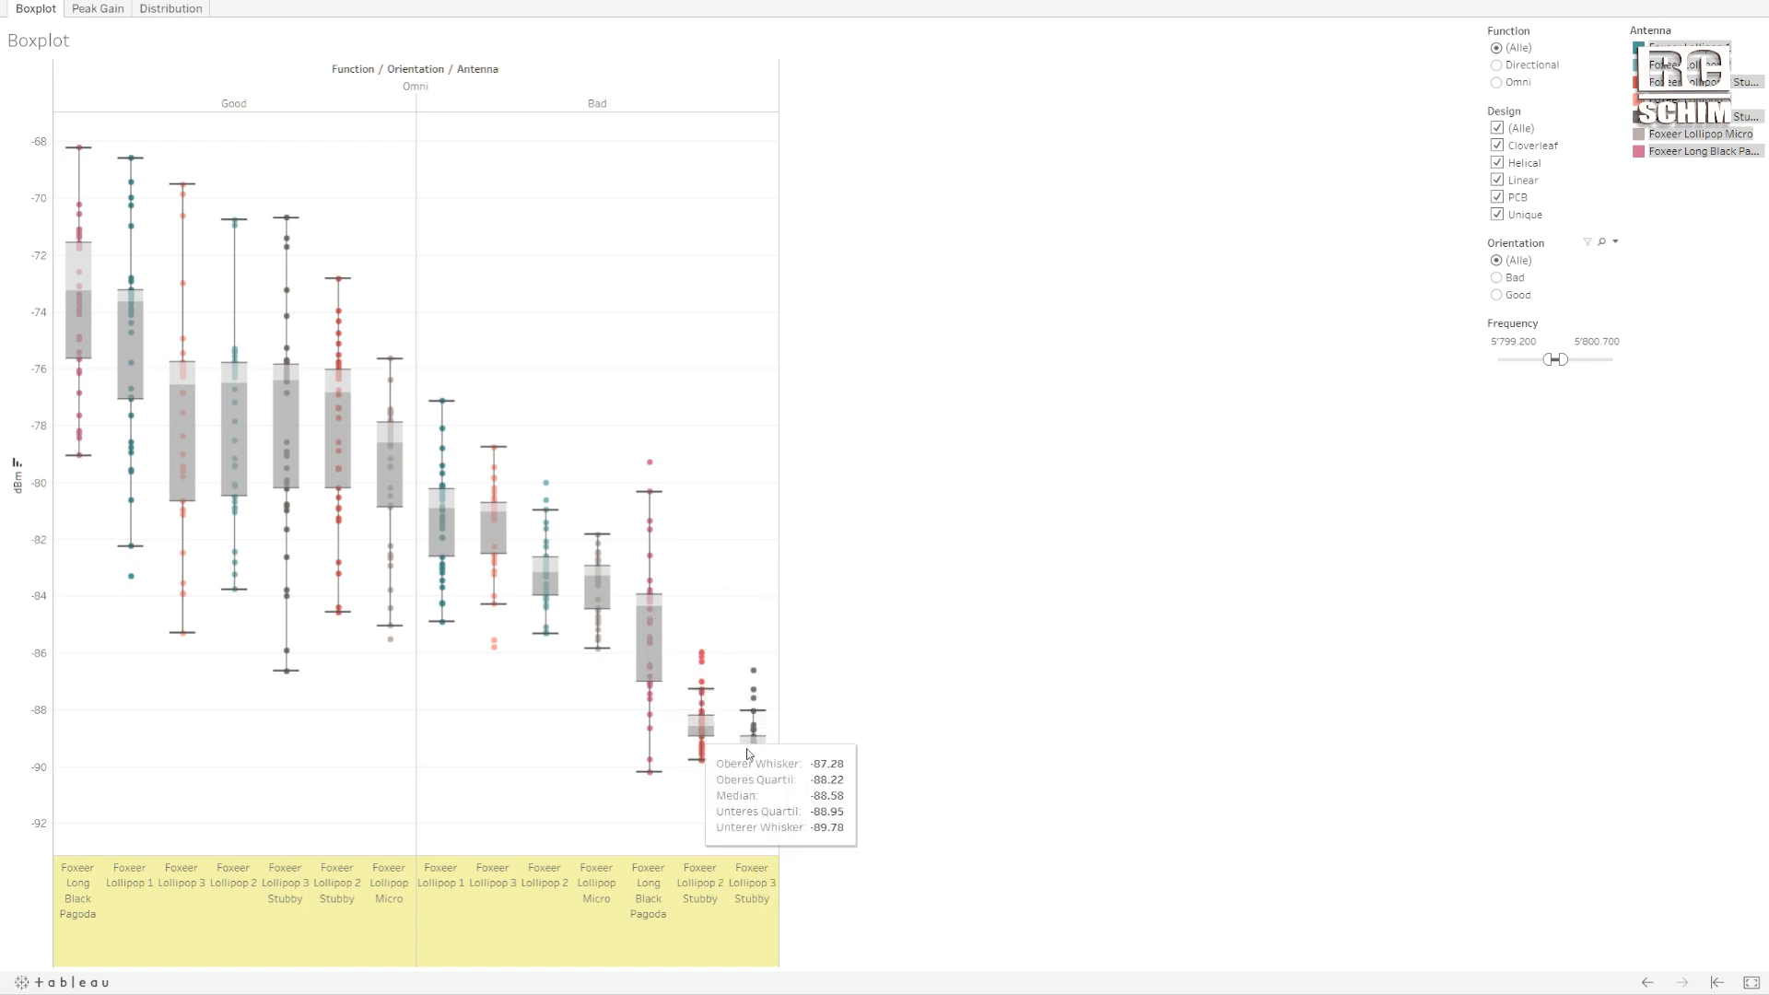
mouse_move(702, 724)
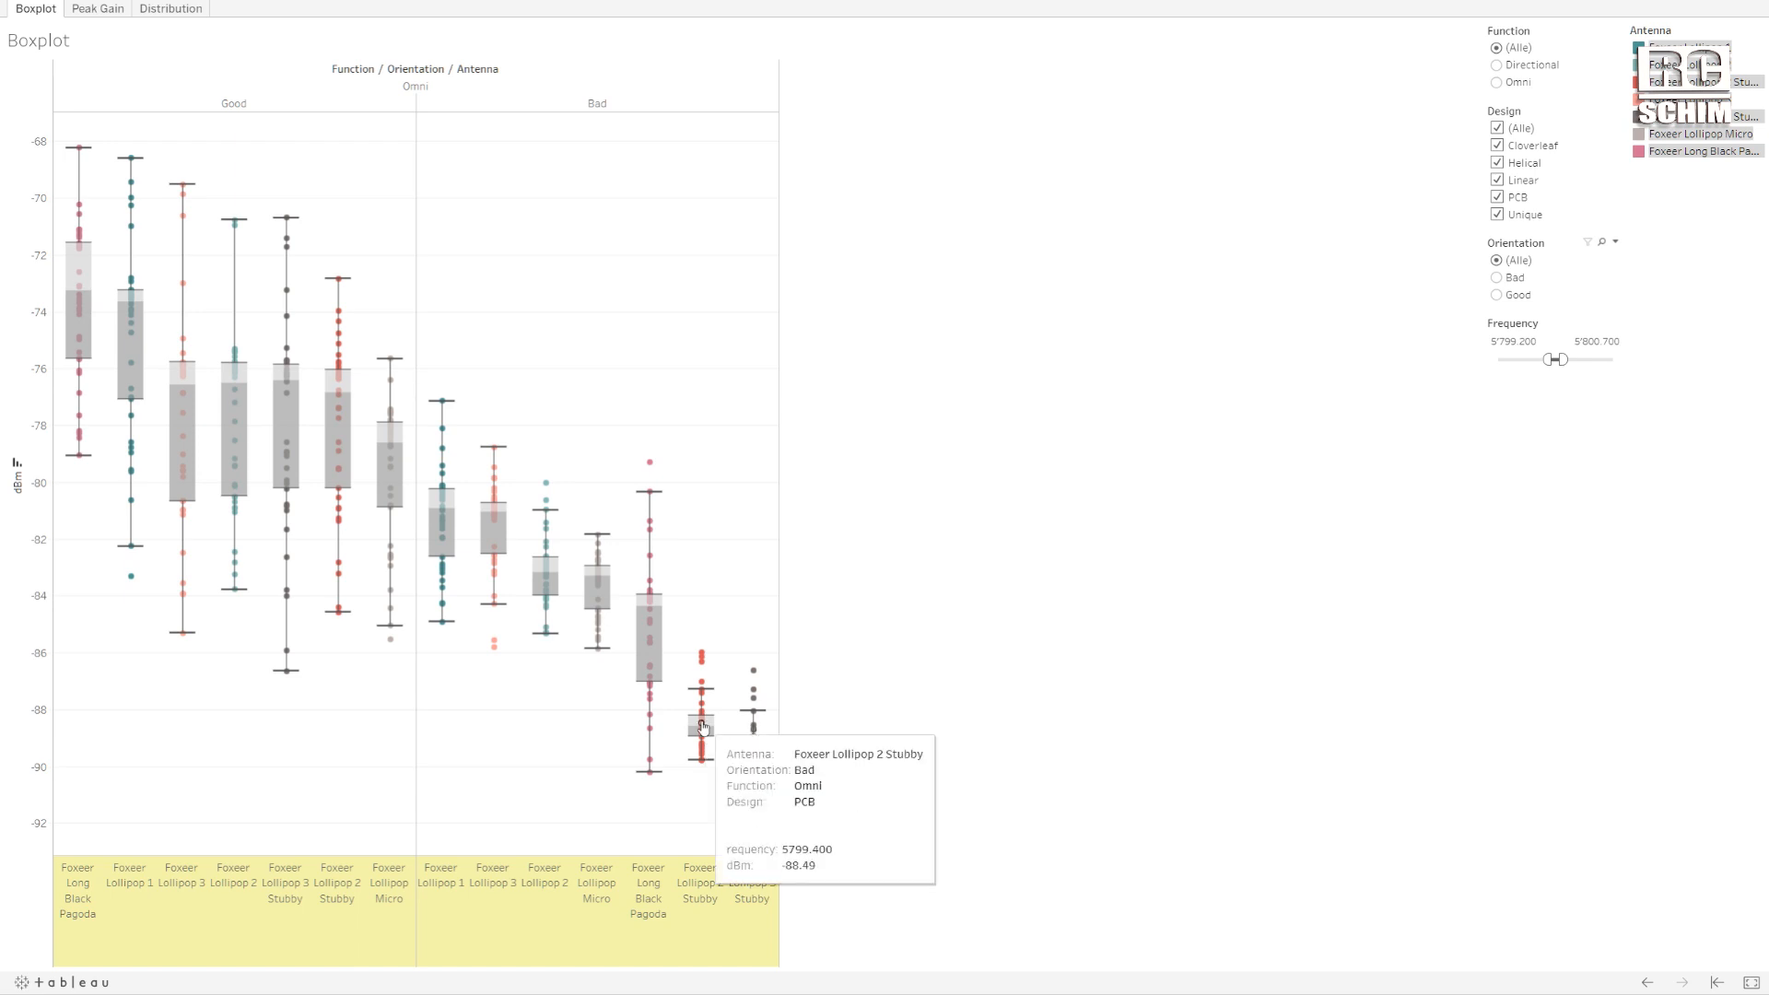
mouse_move(709, 728)
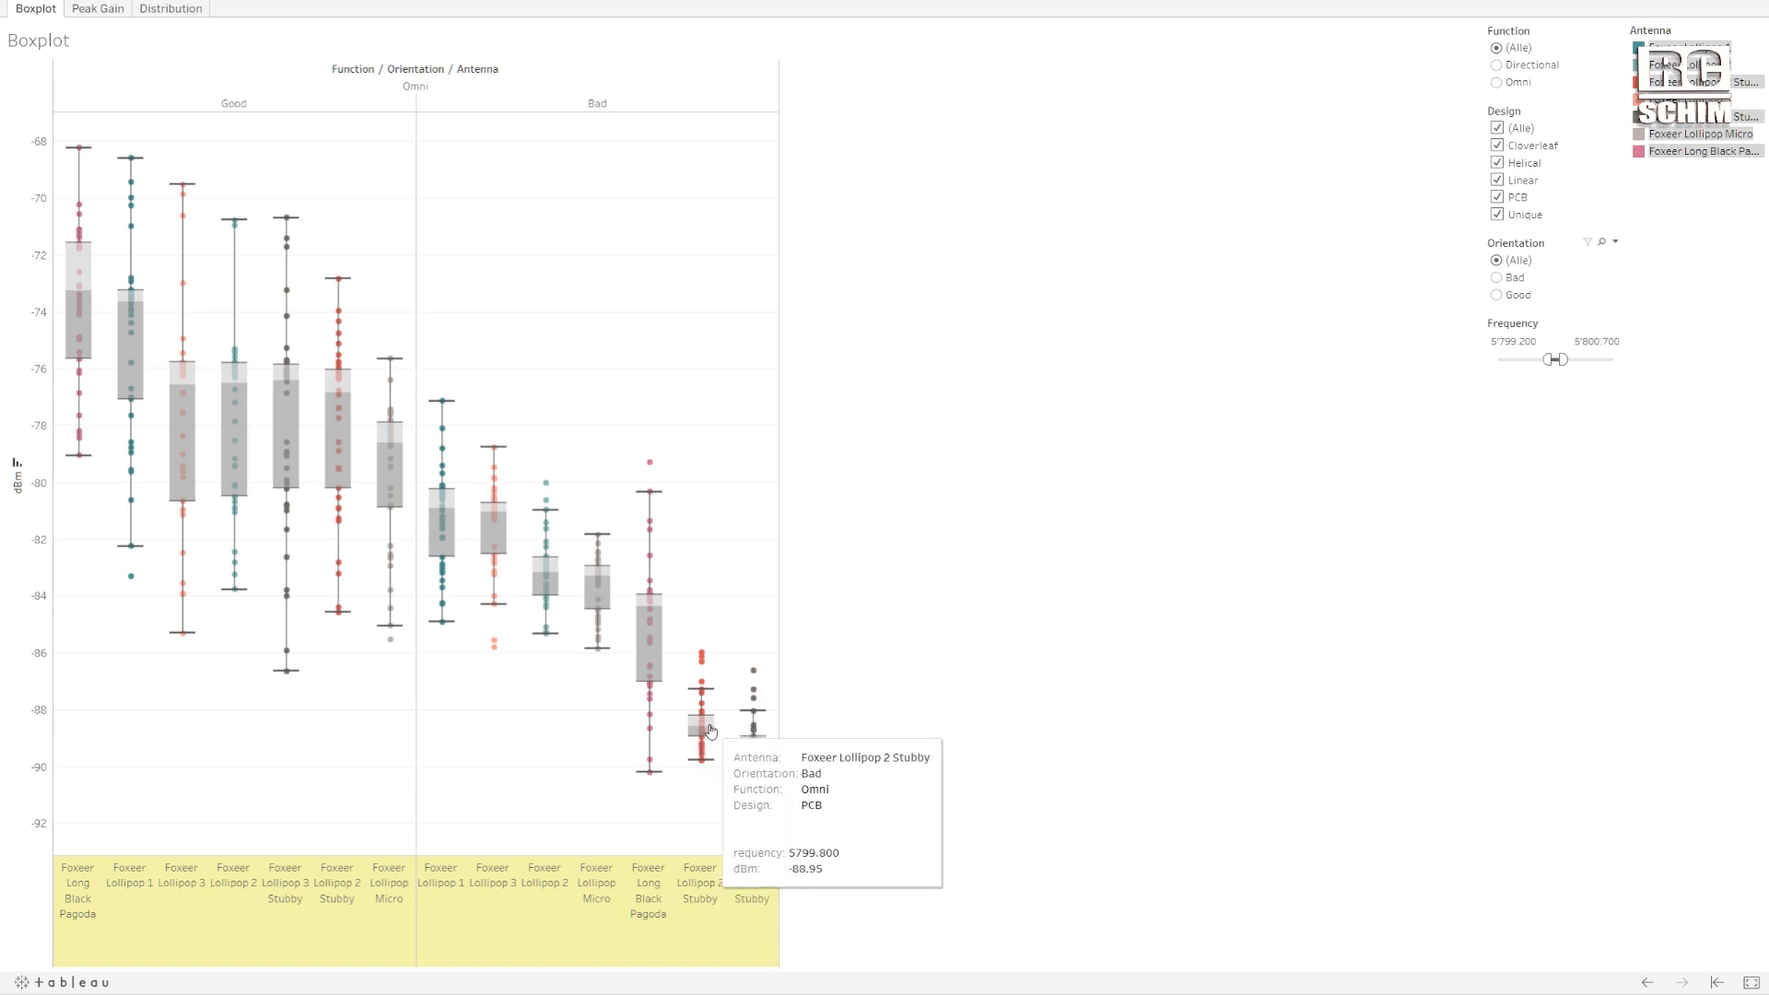
mouse_move(723, 705)
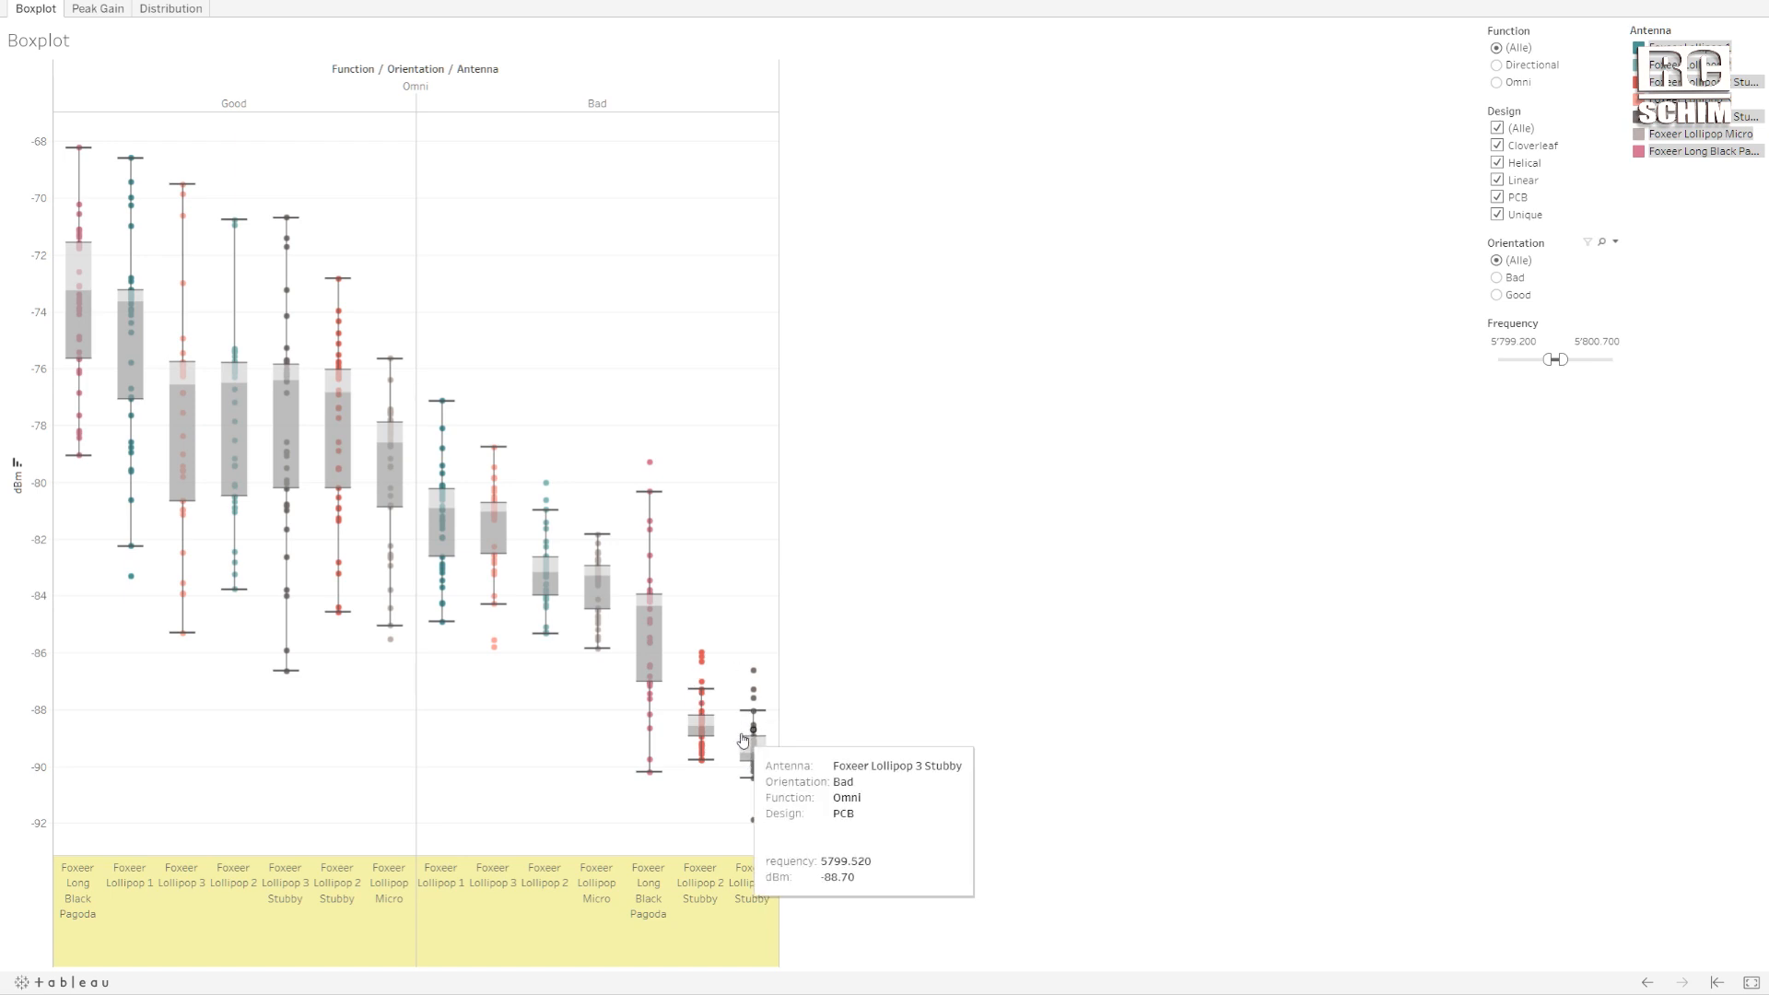
mouse_move(760, 846)
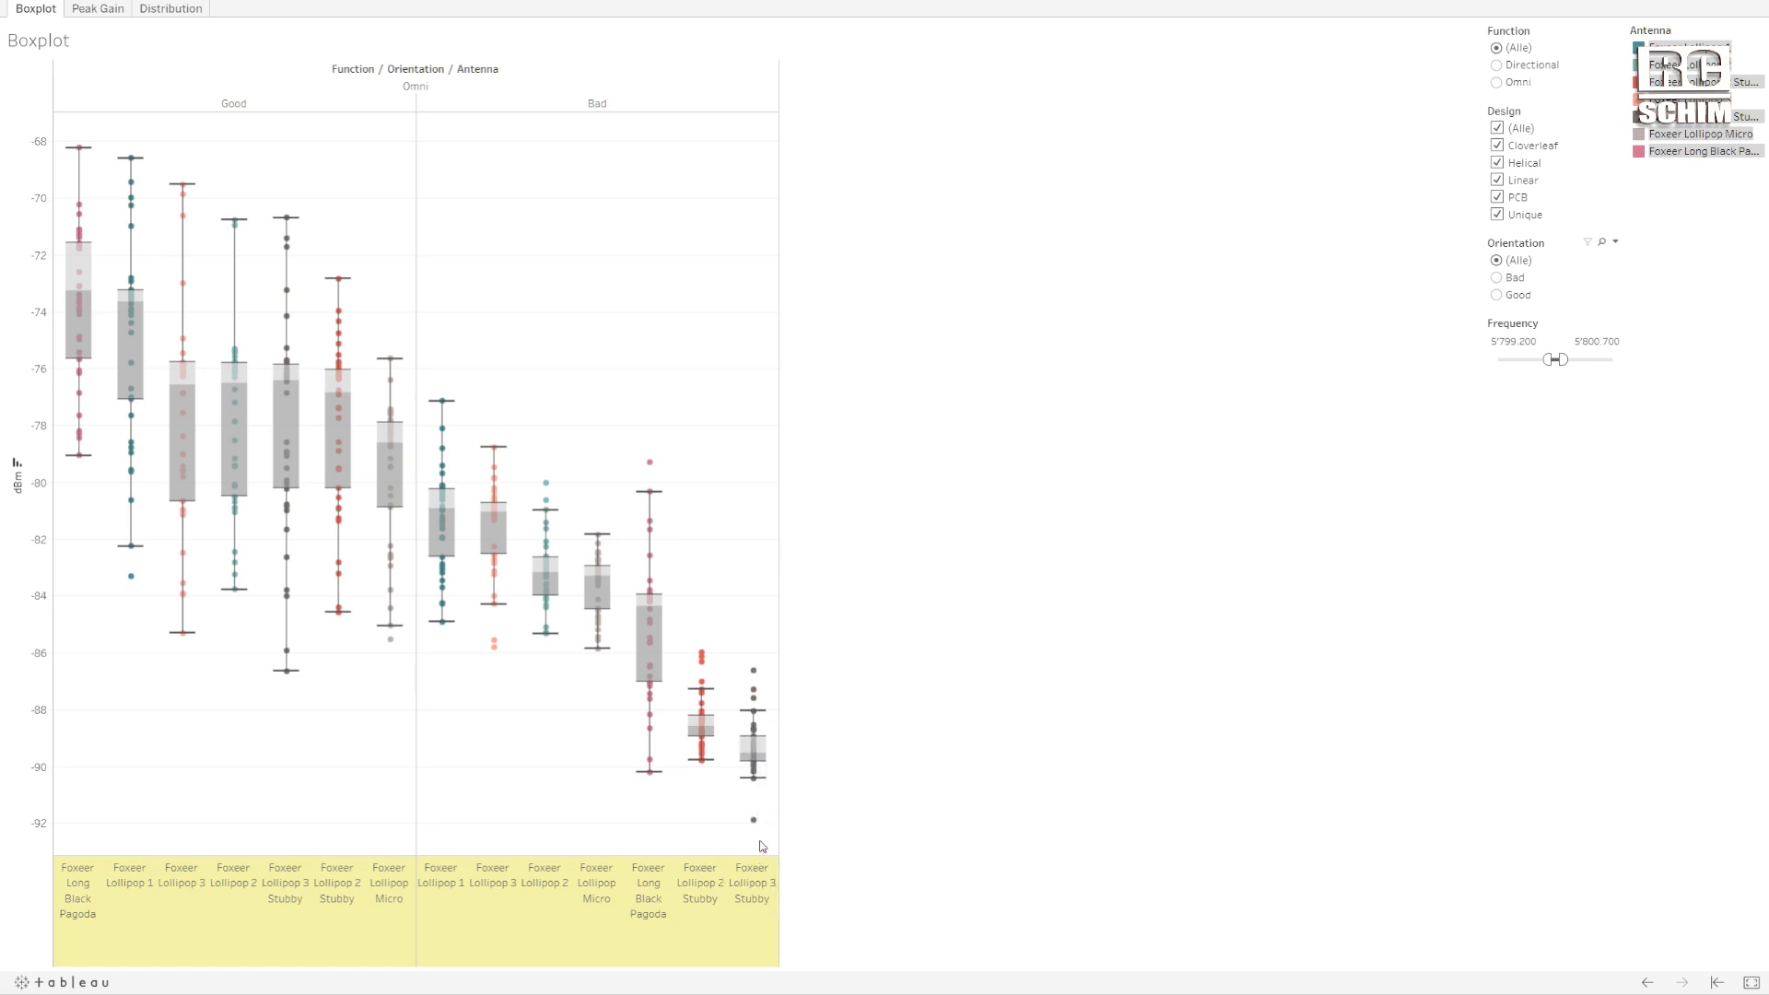
mouse_move(756, 909)
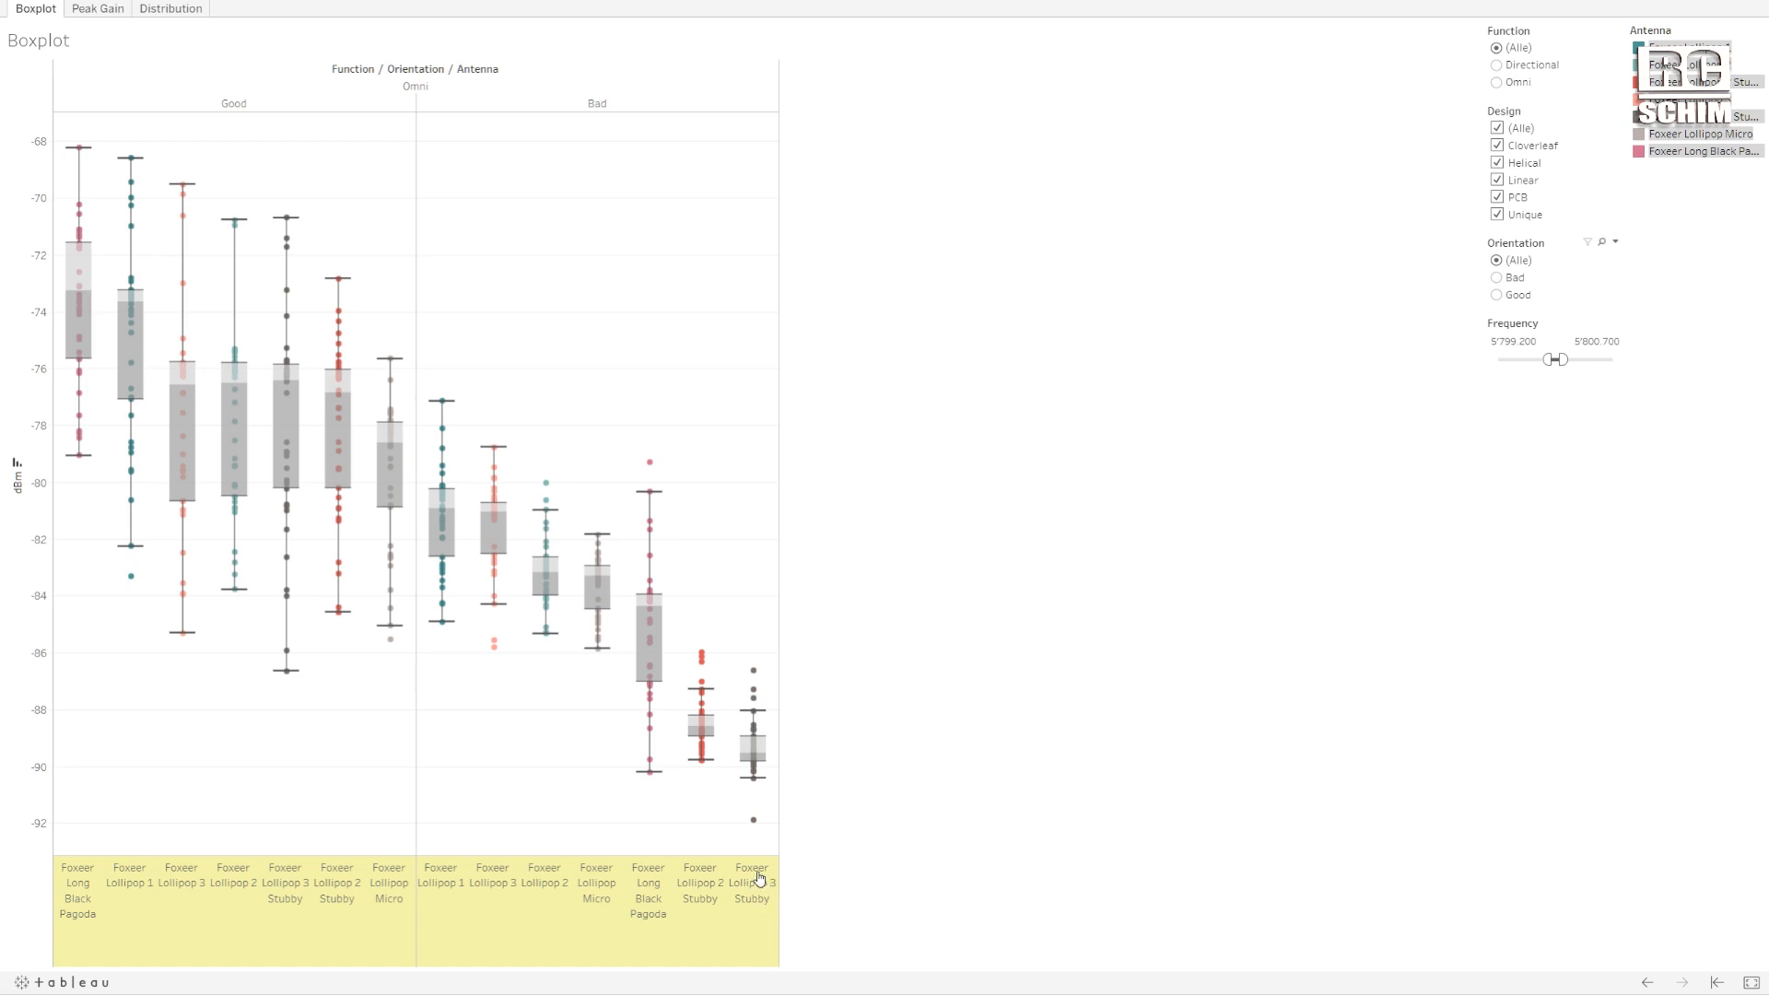
mouse_move(492, 889)
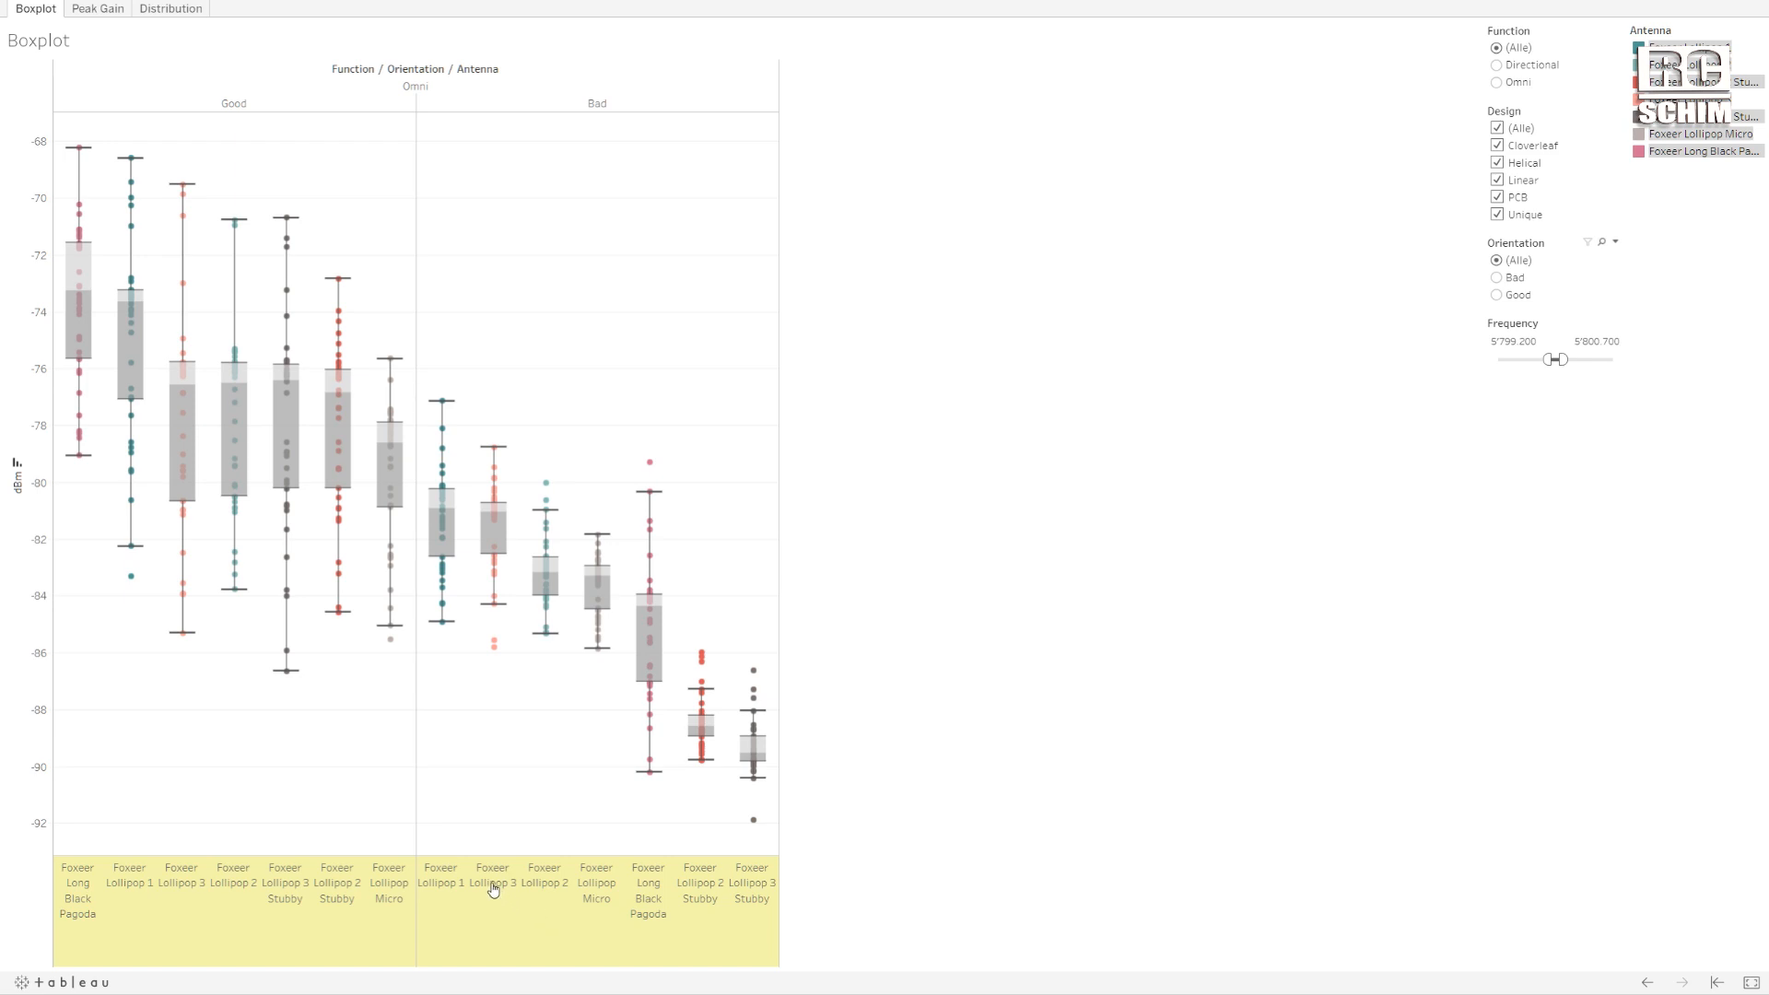
mouse_move(493, 482)
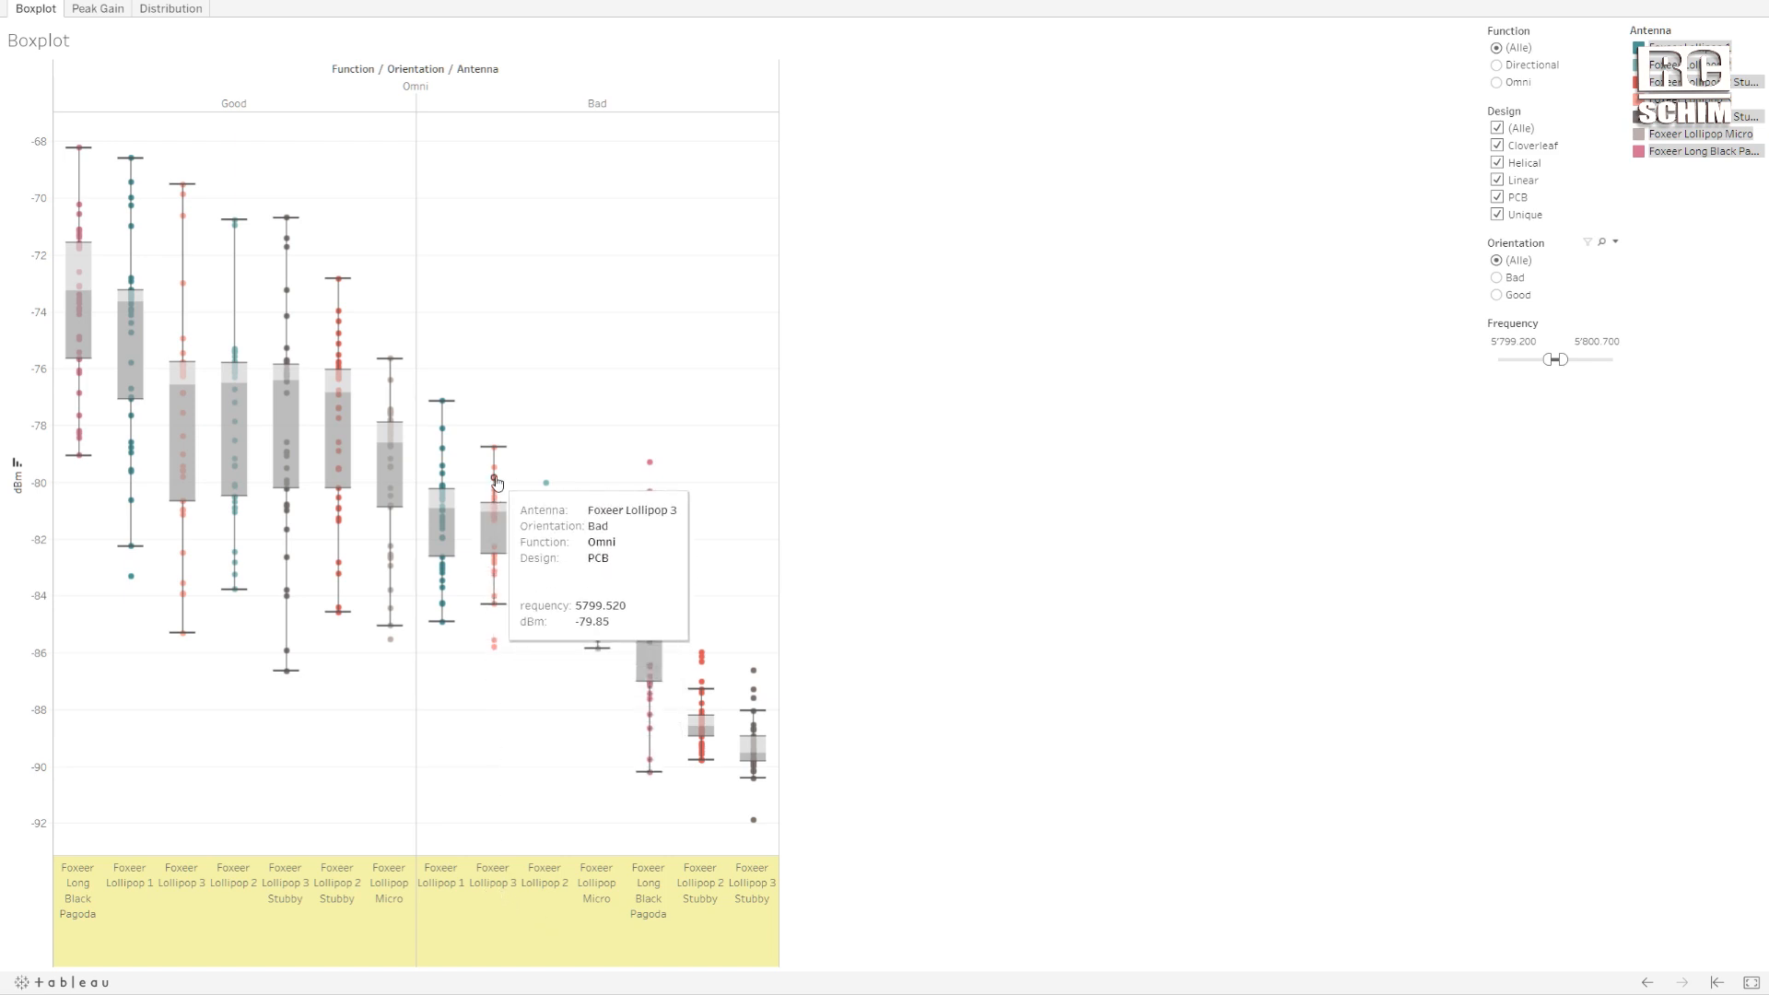
mouse_move(497, 564)
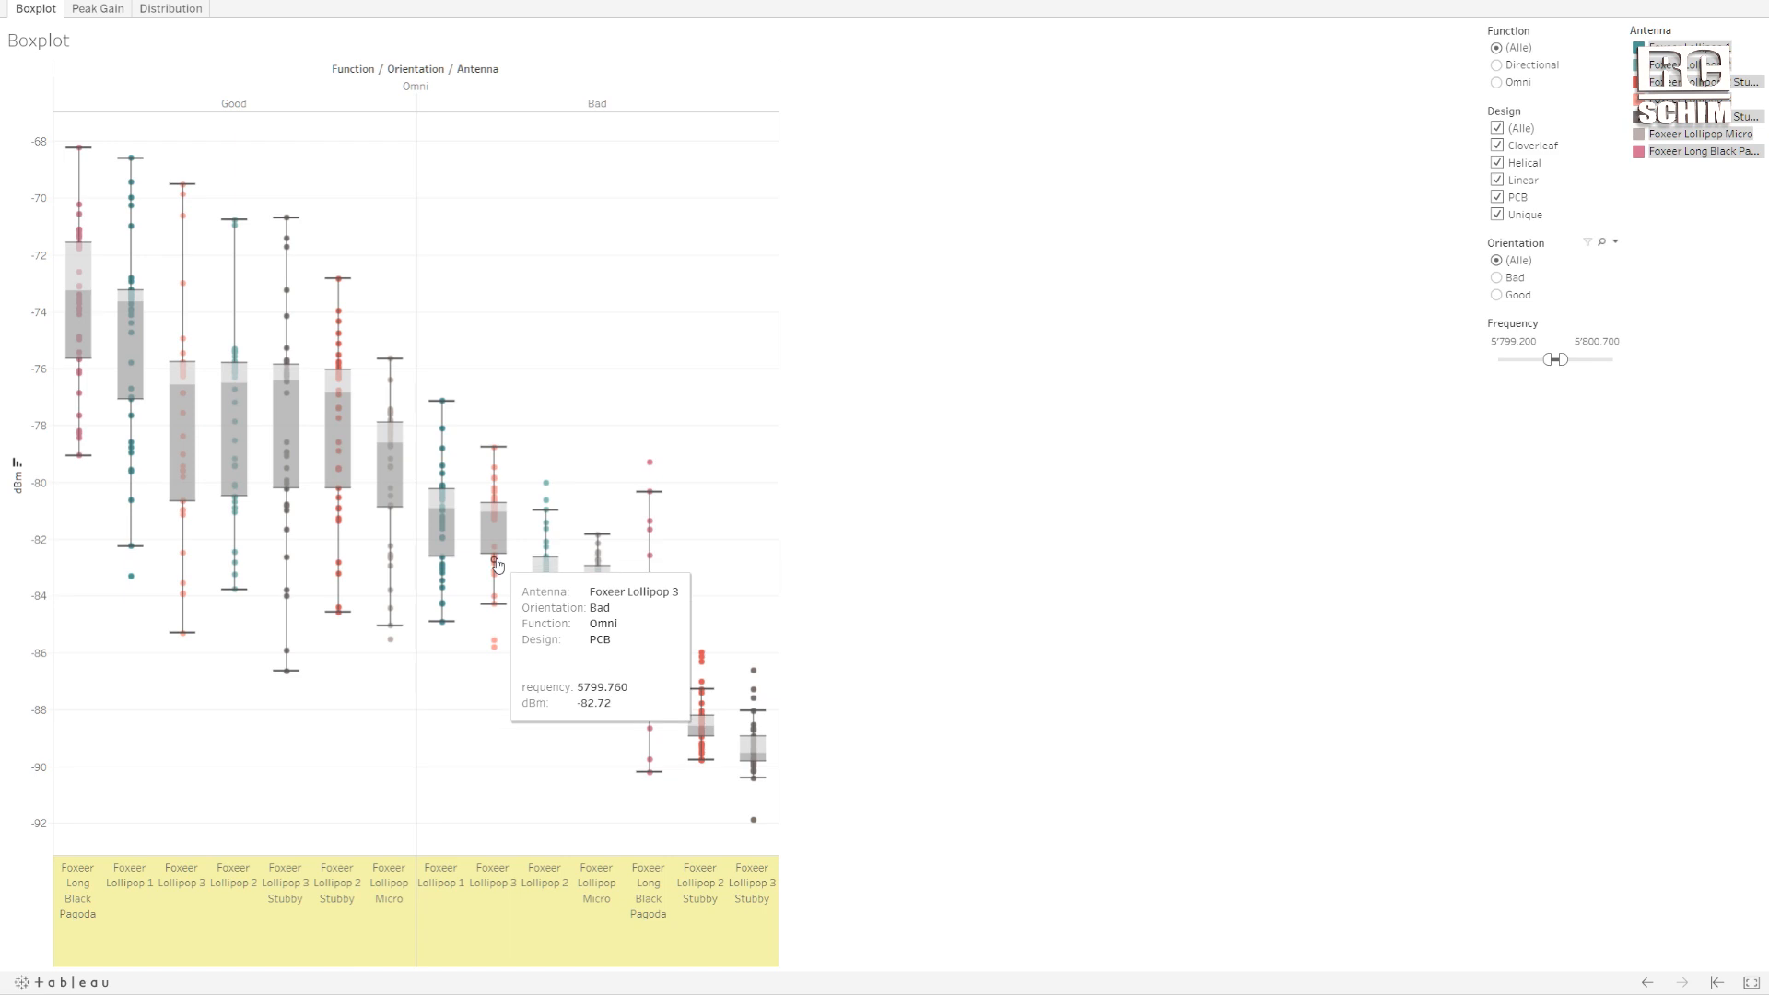
mouse_move(1099, 425)
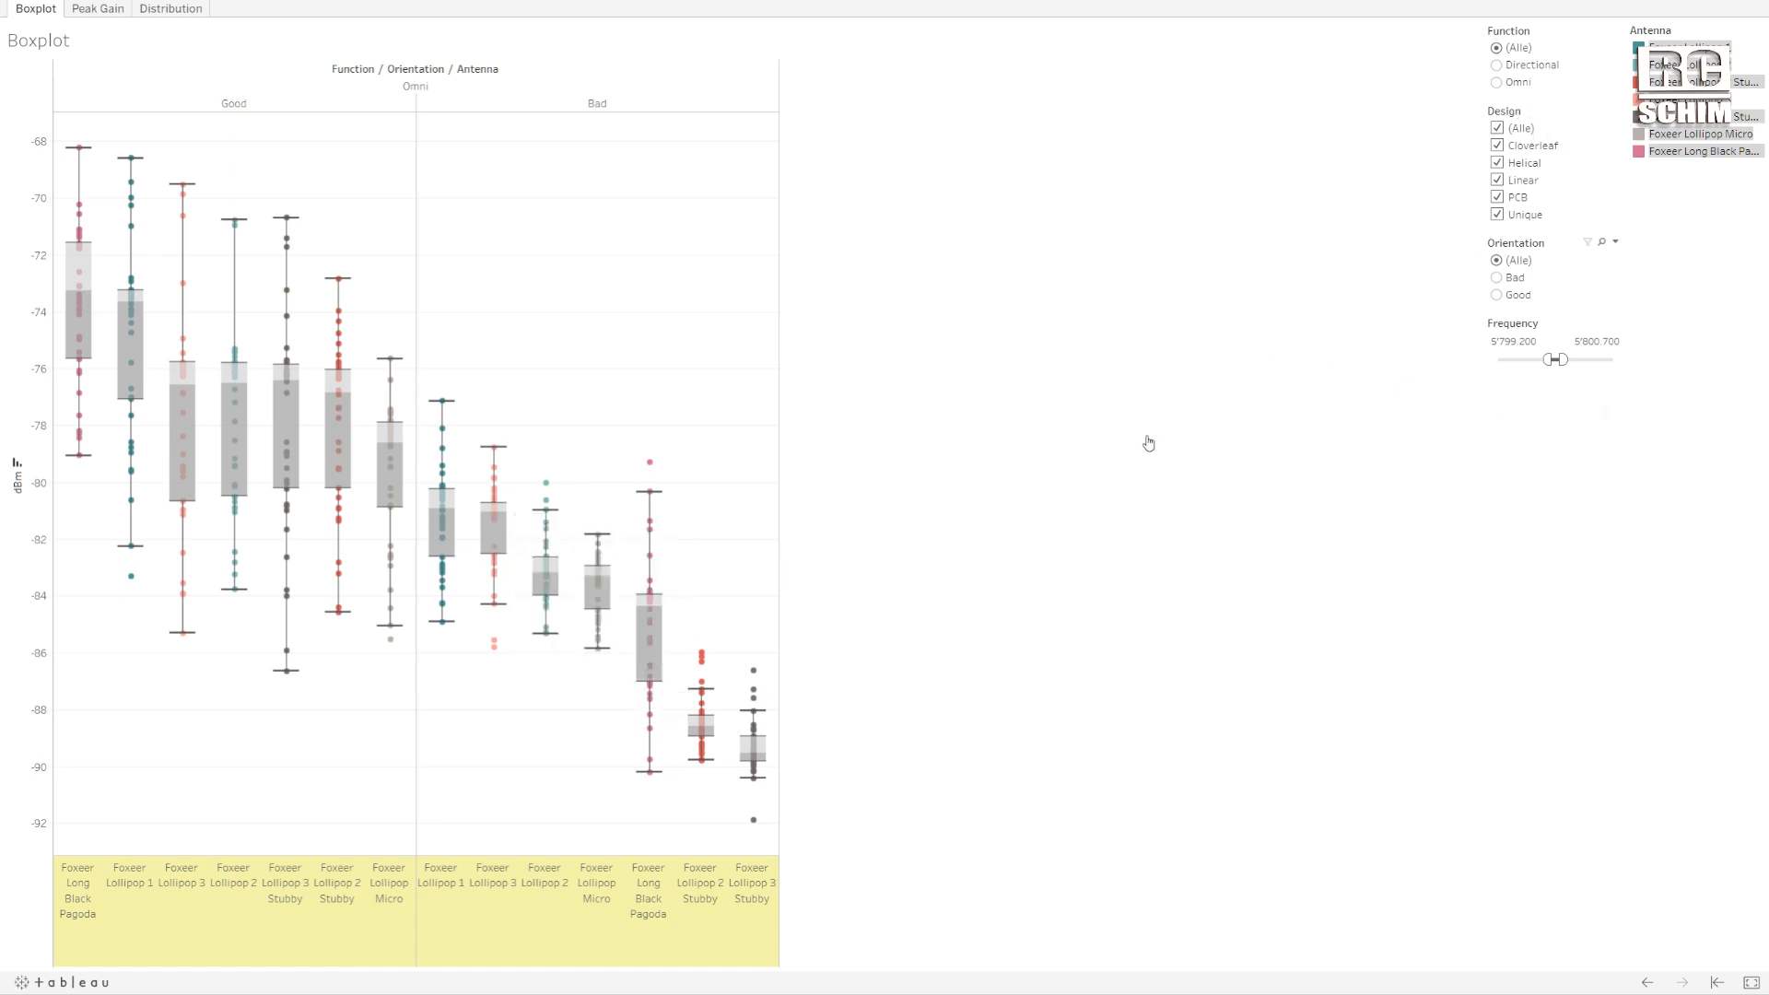
mouse_move(1167, 306)
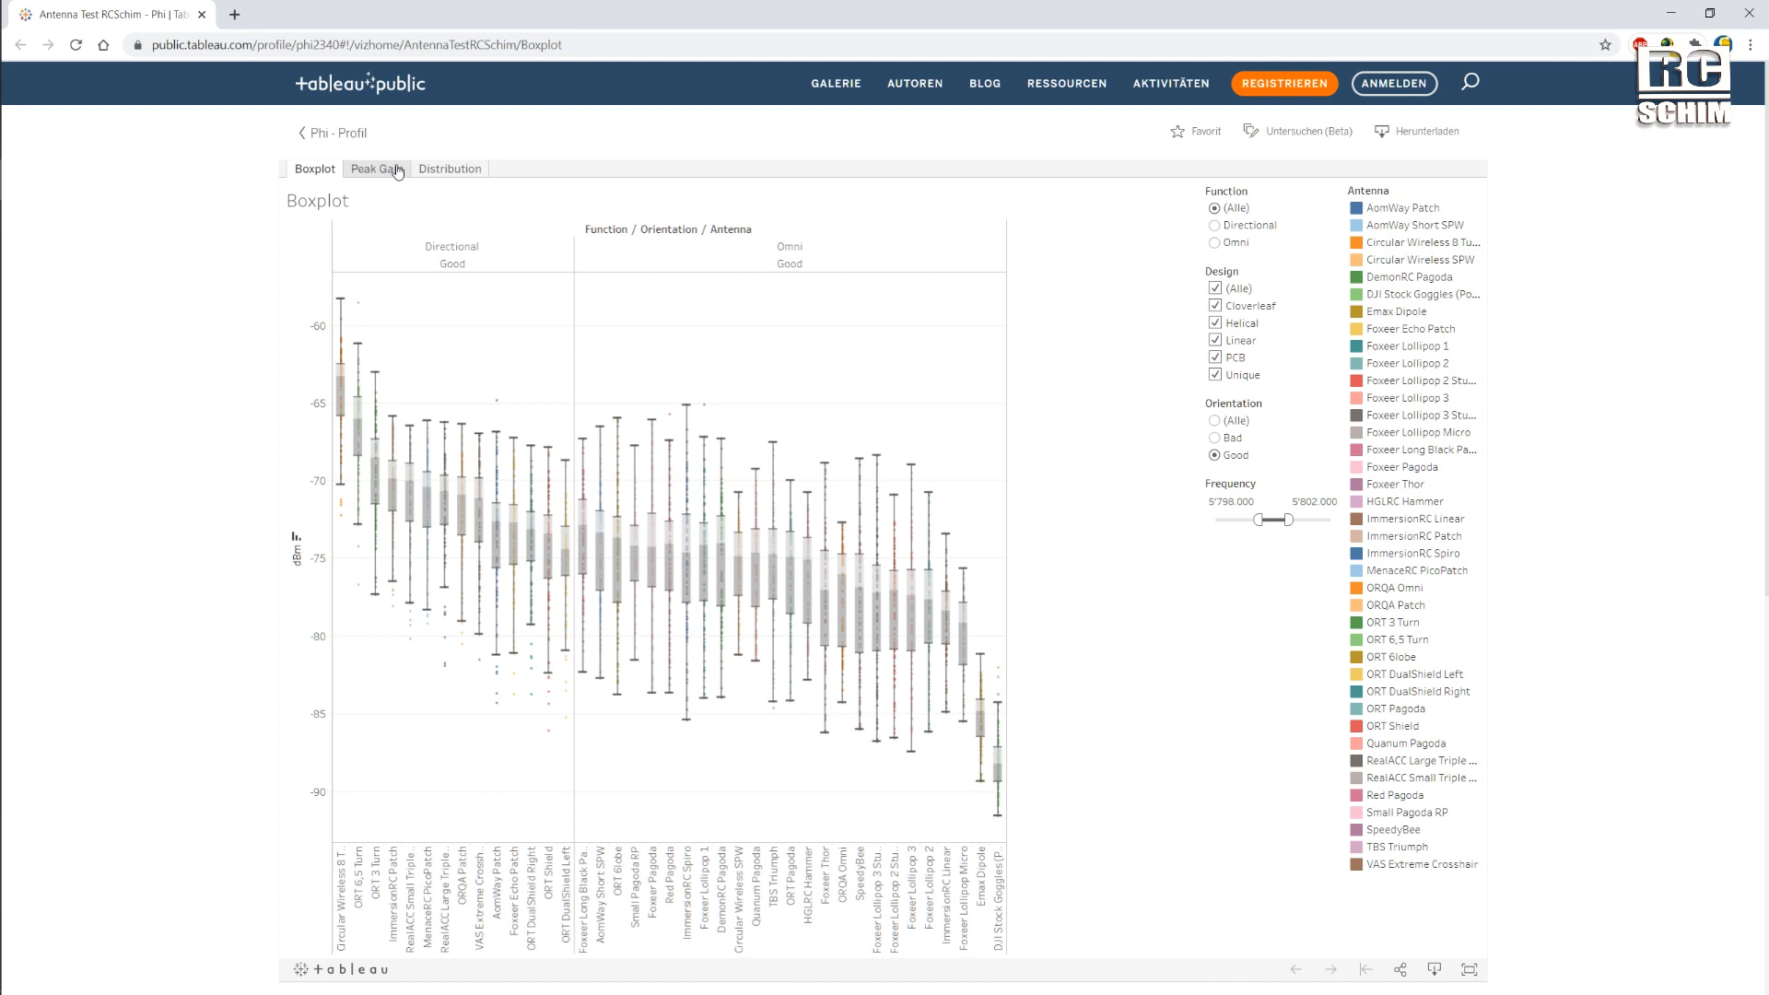
Open the Peak Gain tab ranking antennas by gain above the noise floor.
click(376, 168)
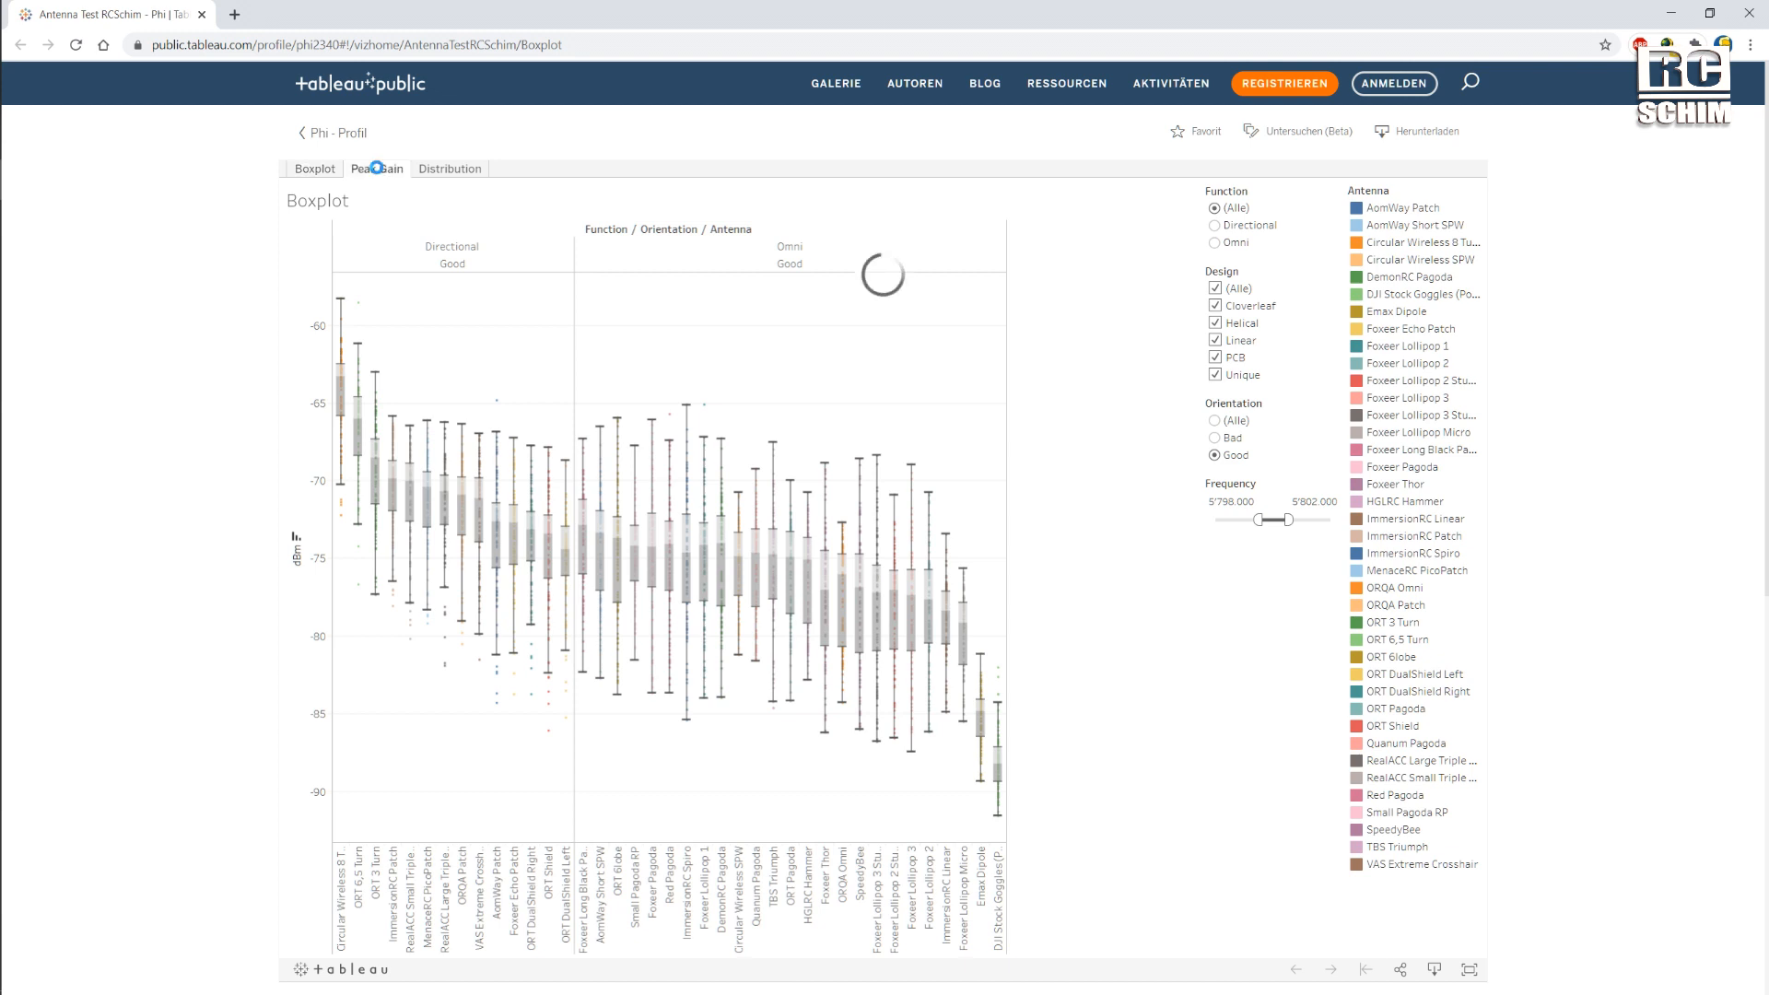
click(377, 167)
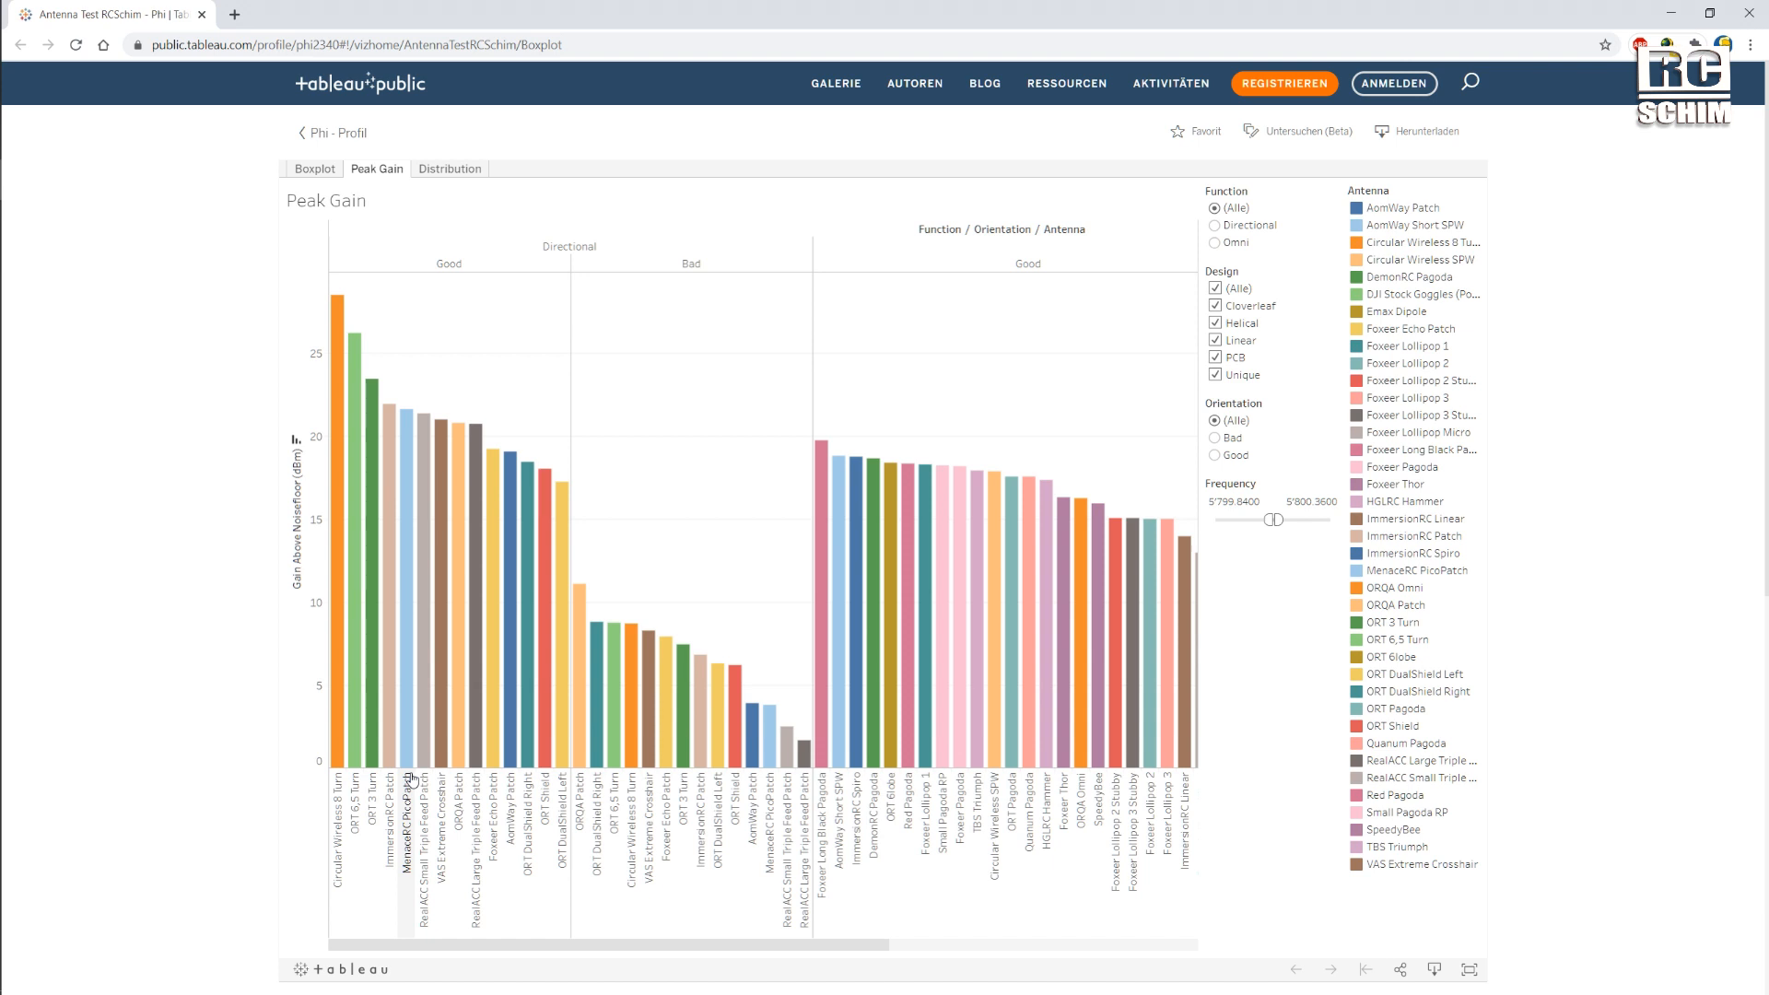
mouse_move(407, 423)
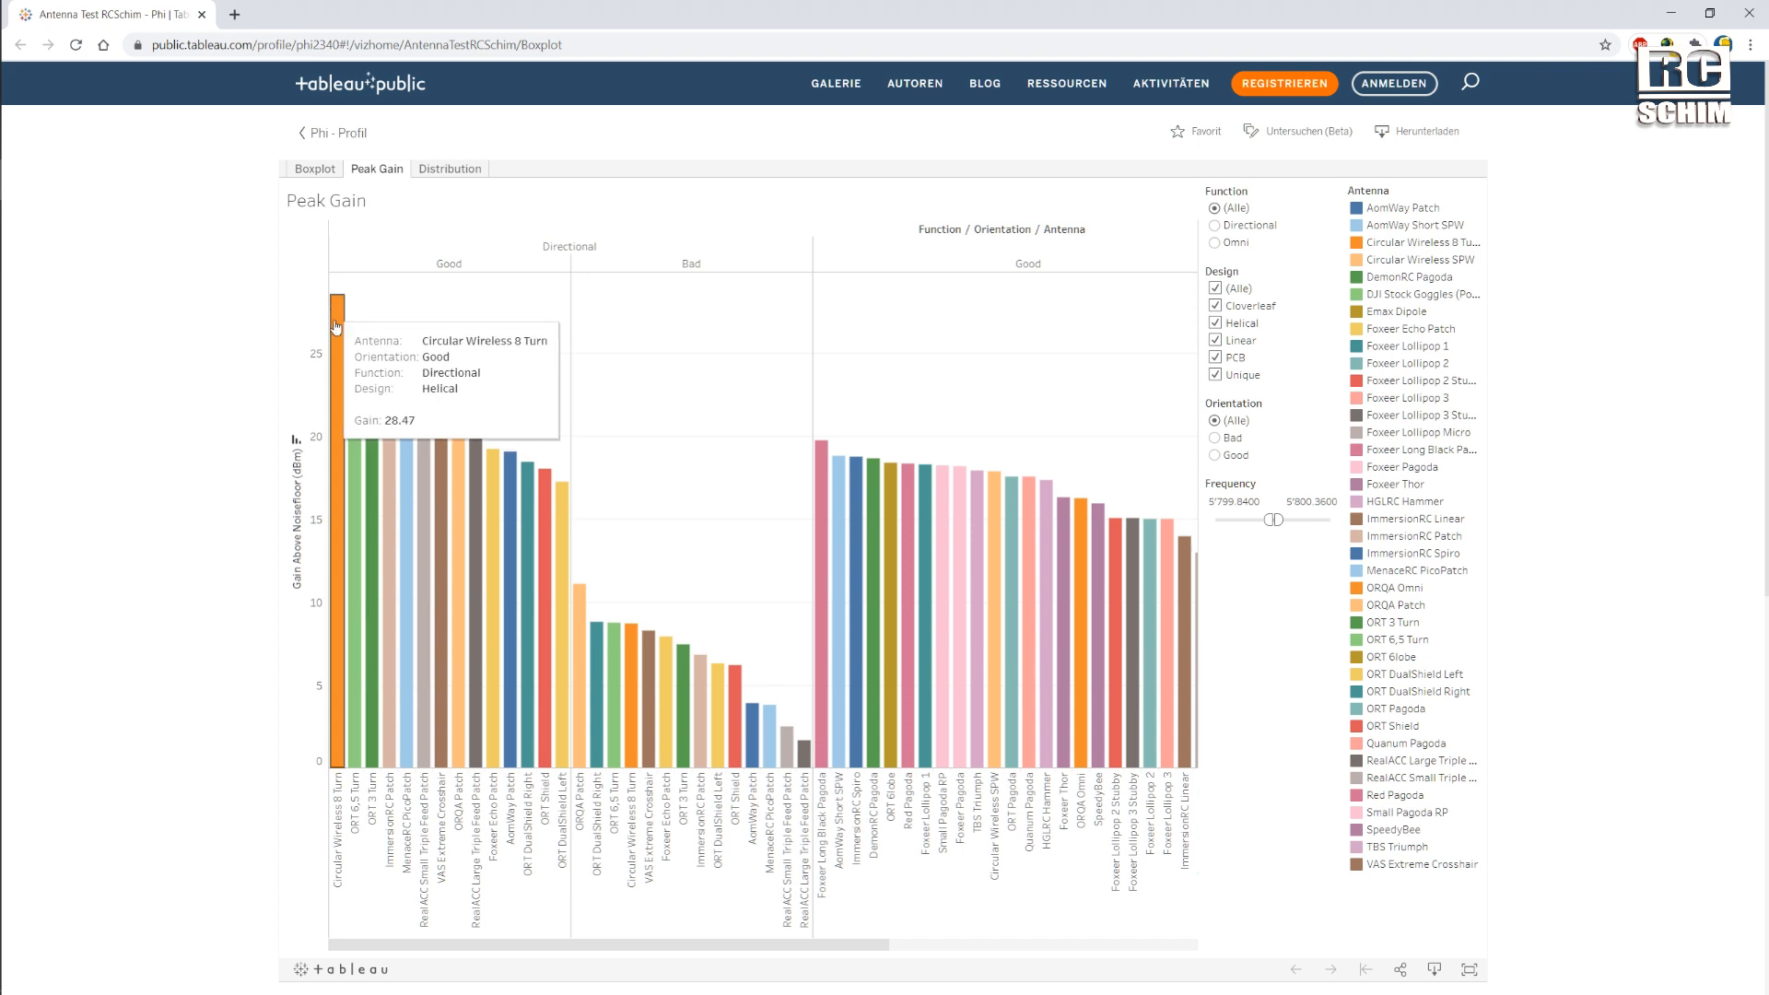
mouse_move(1011, 563)
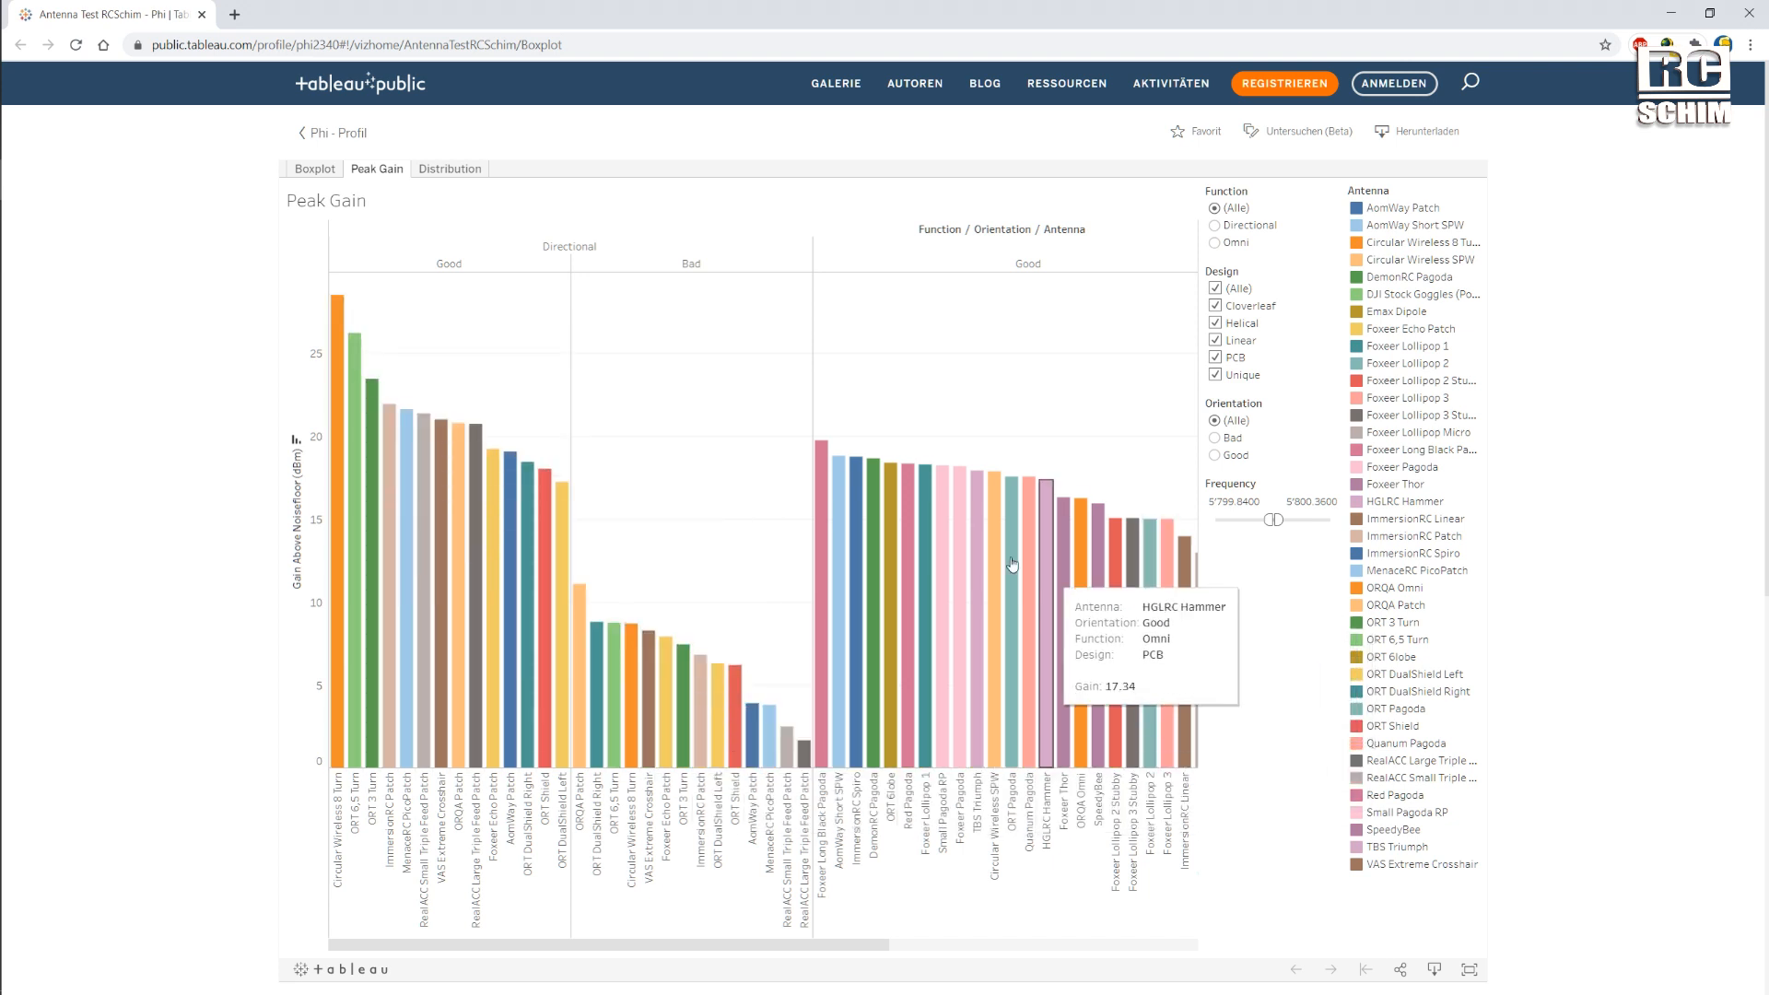
mouse_move(762, 654)
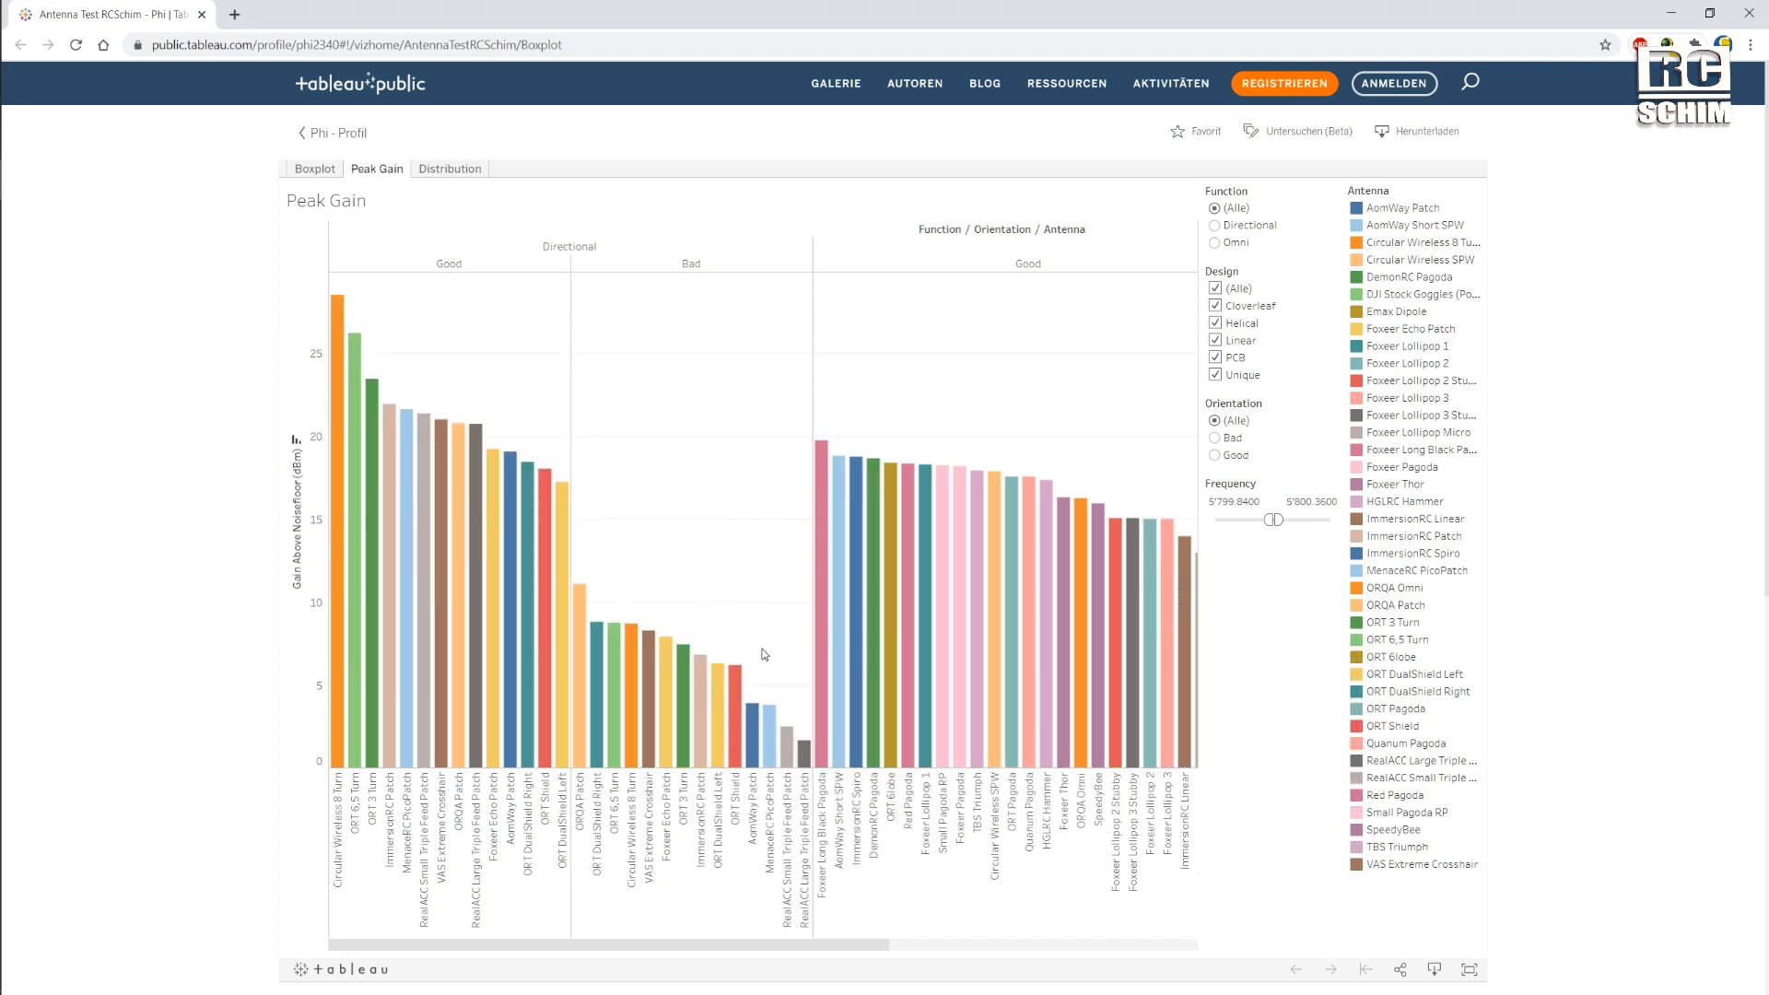
mouse_move(694, 562)
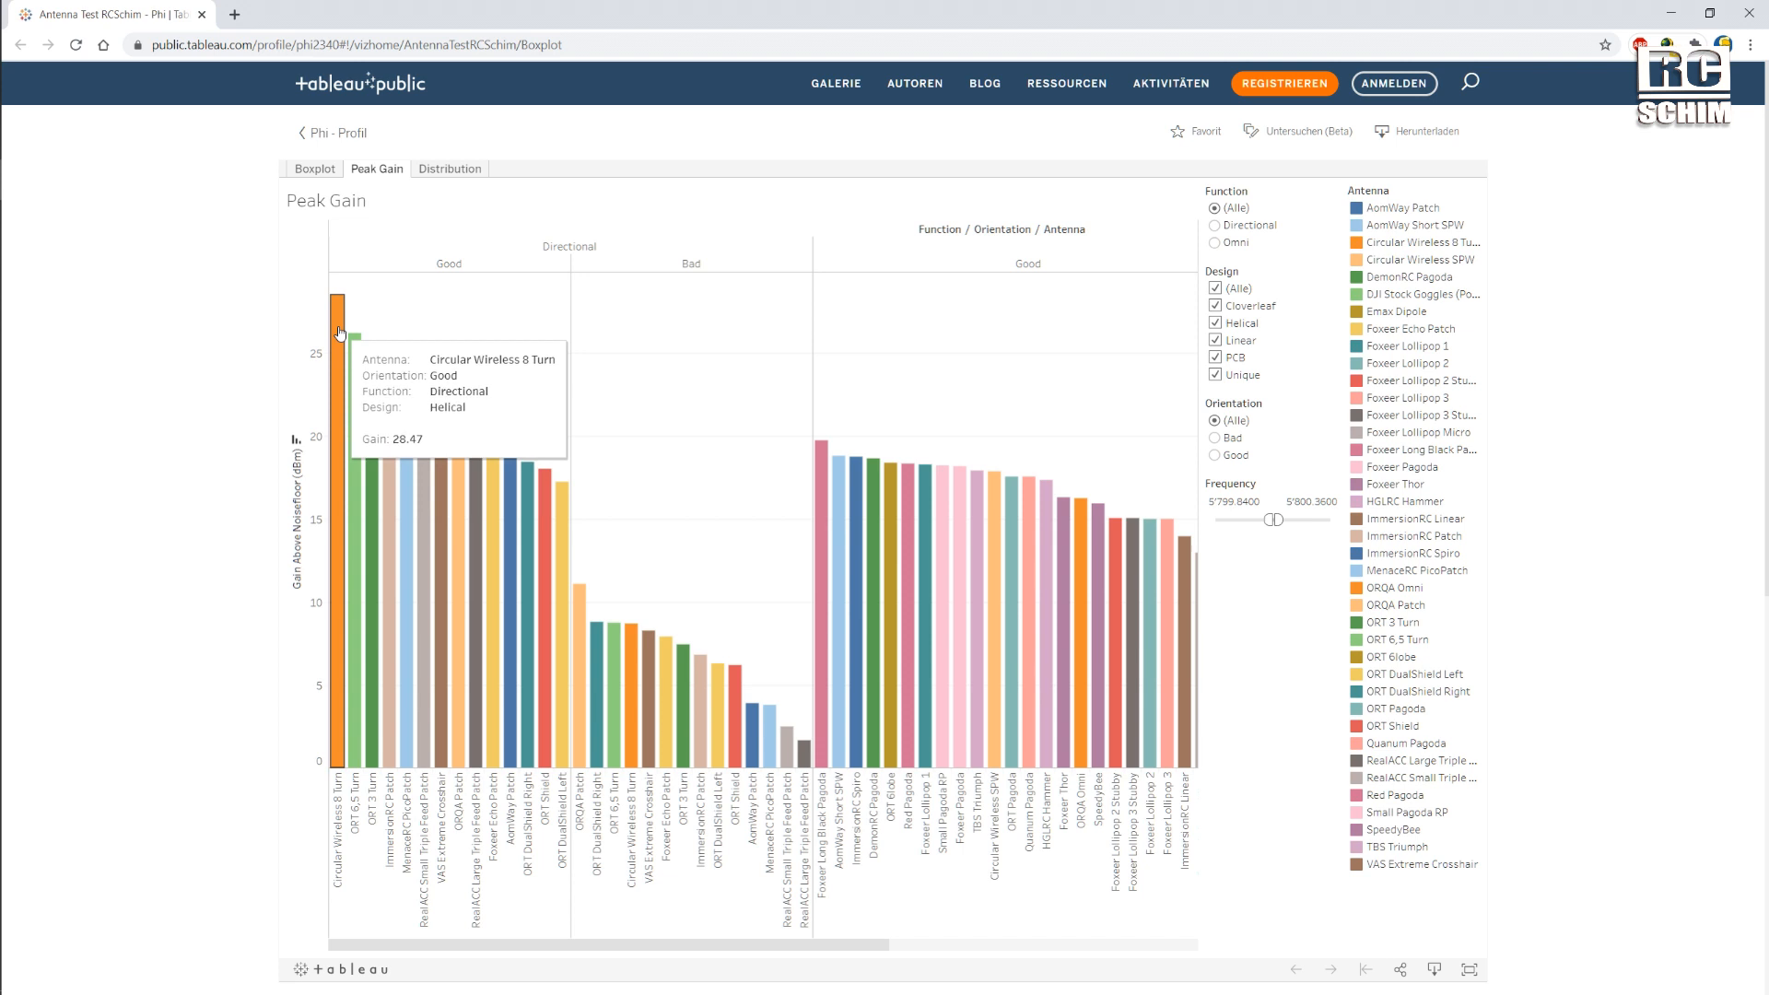
mouse_move(353, 361)
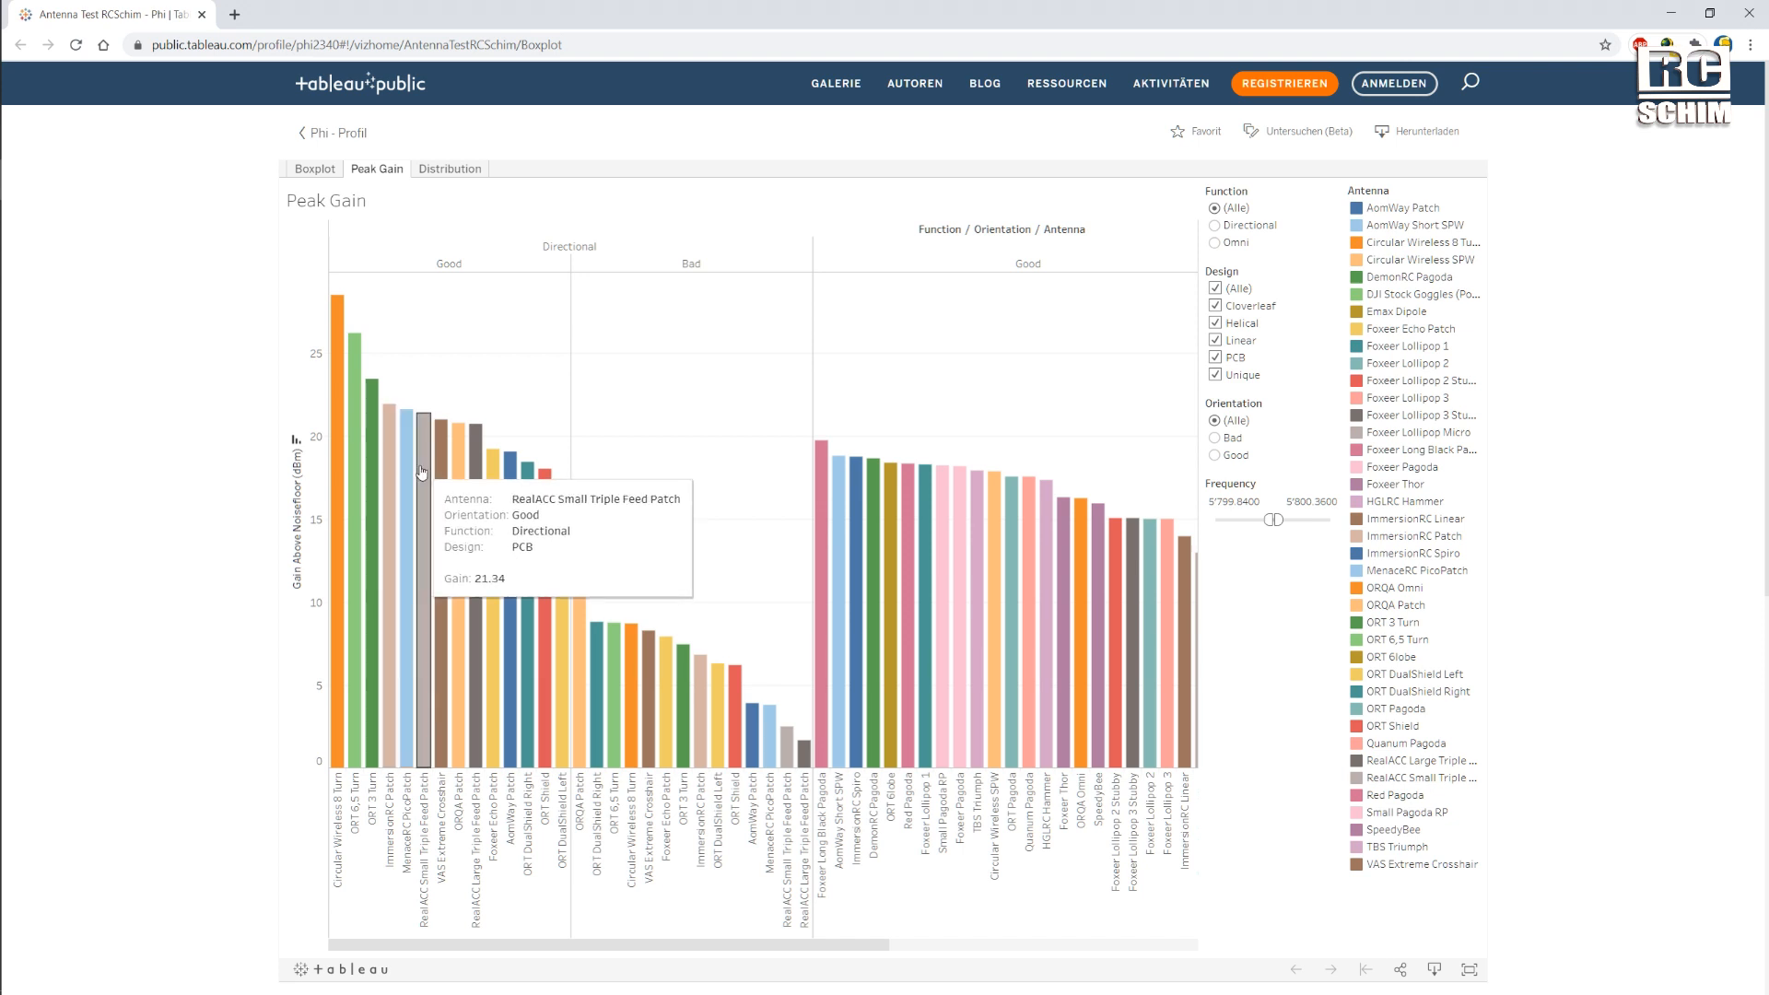
mouse_move(439, 468)
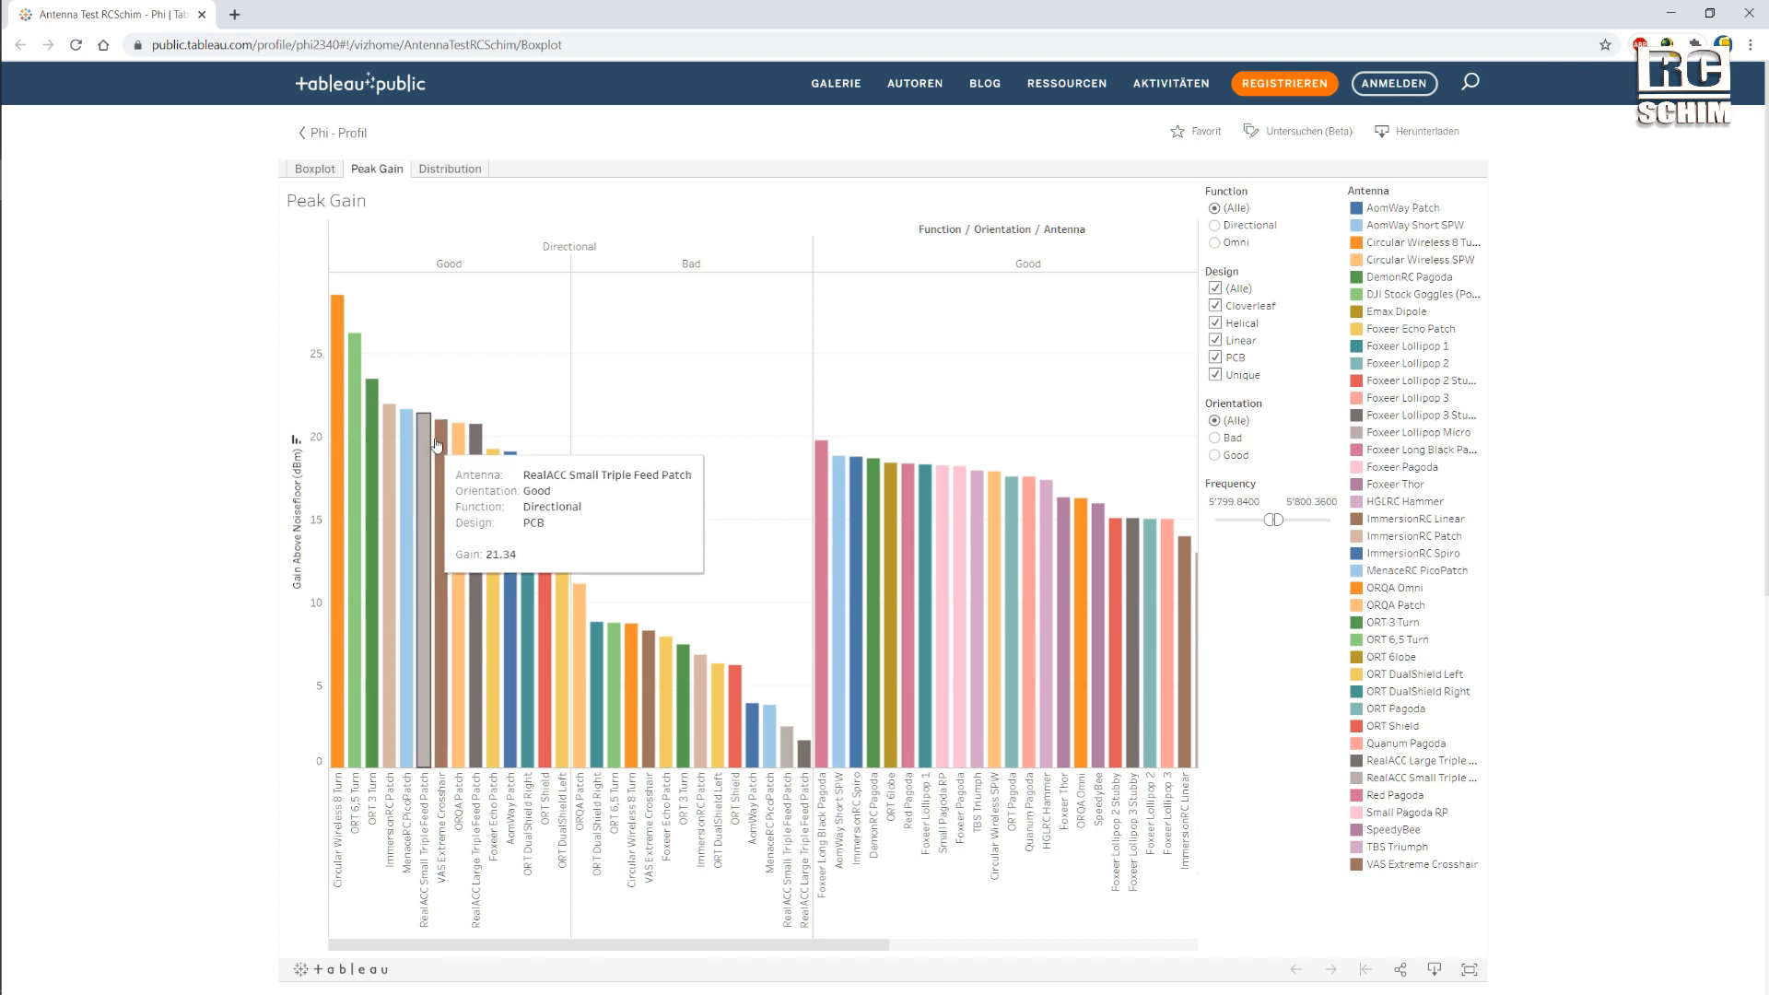
mouse_move(394, 436)
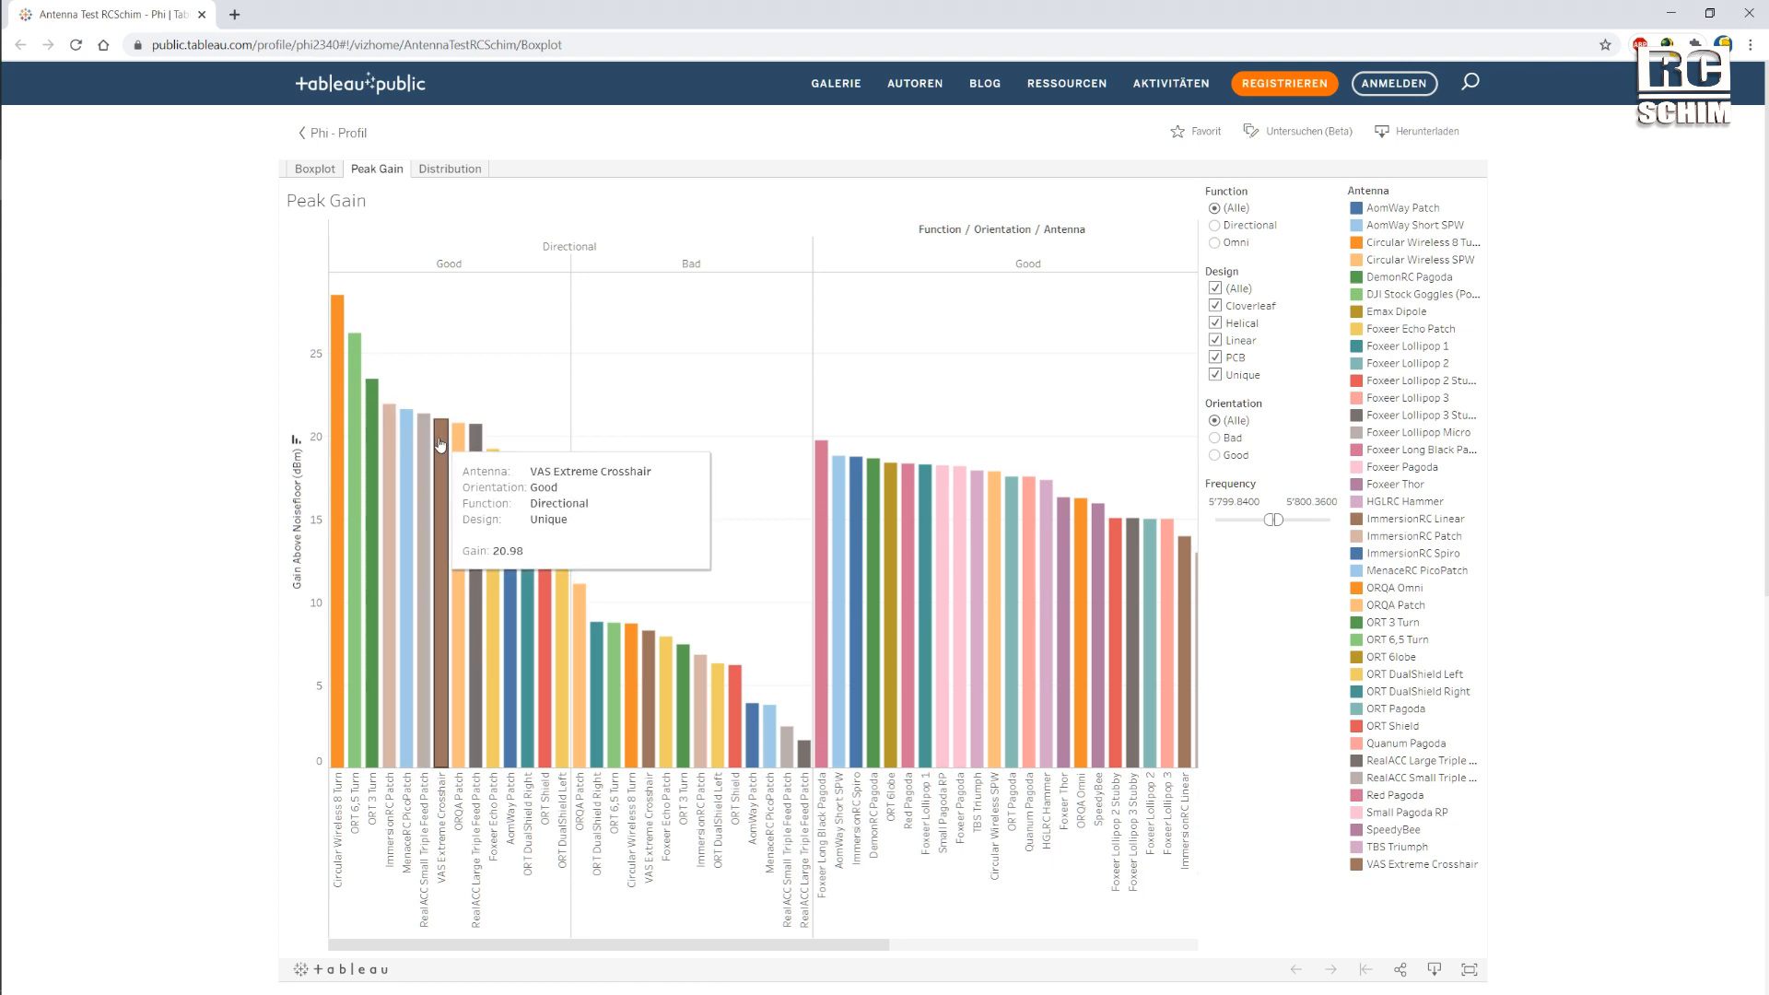
mouse_move(516, 432)
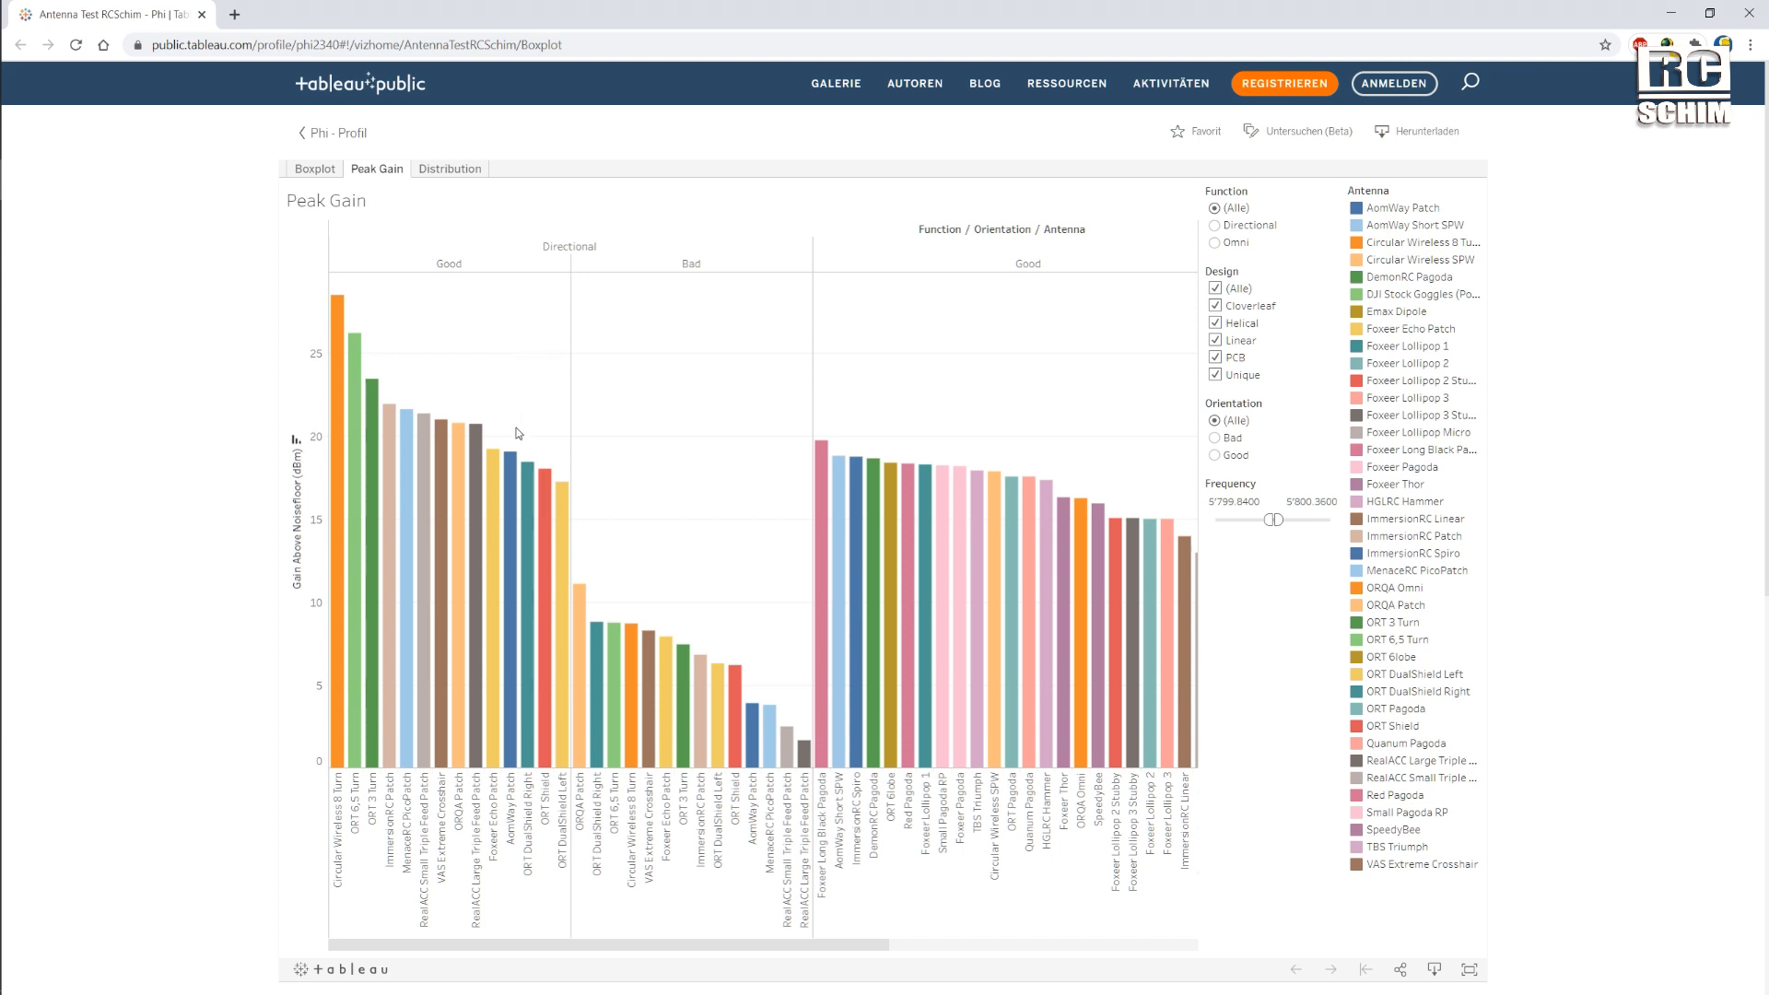
mouse_move(491, 468)
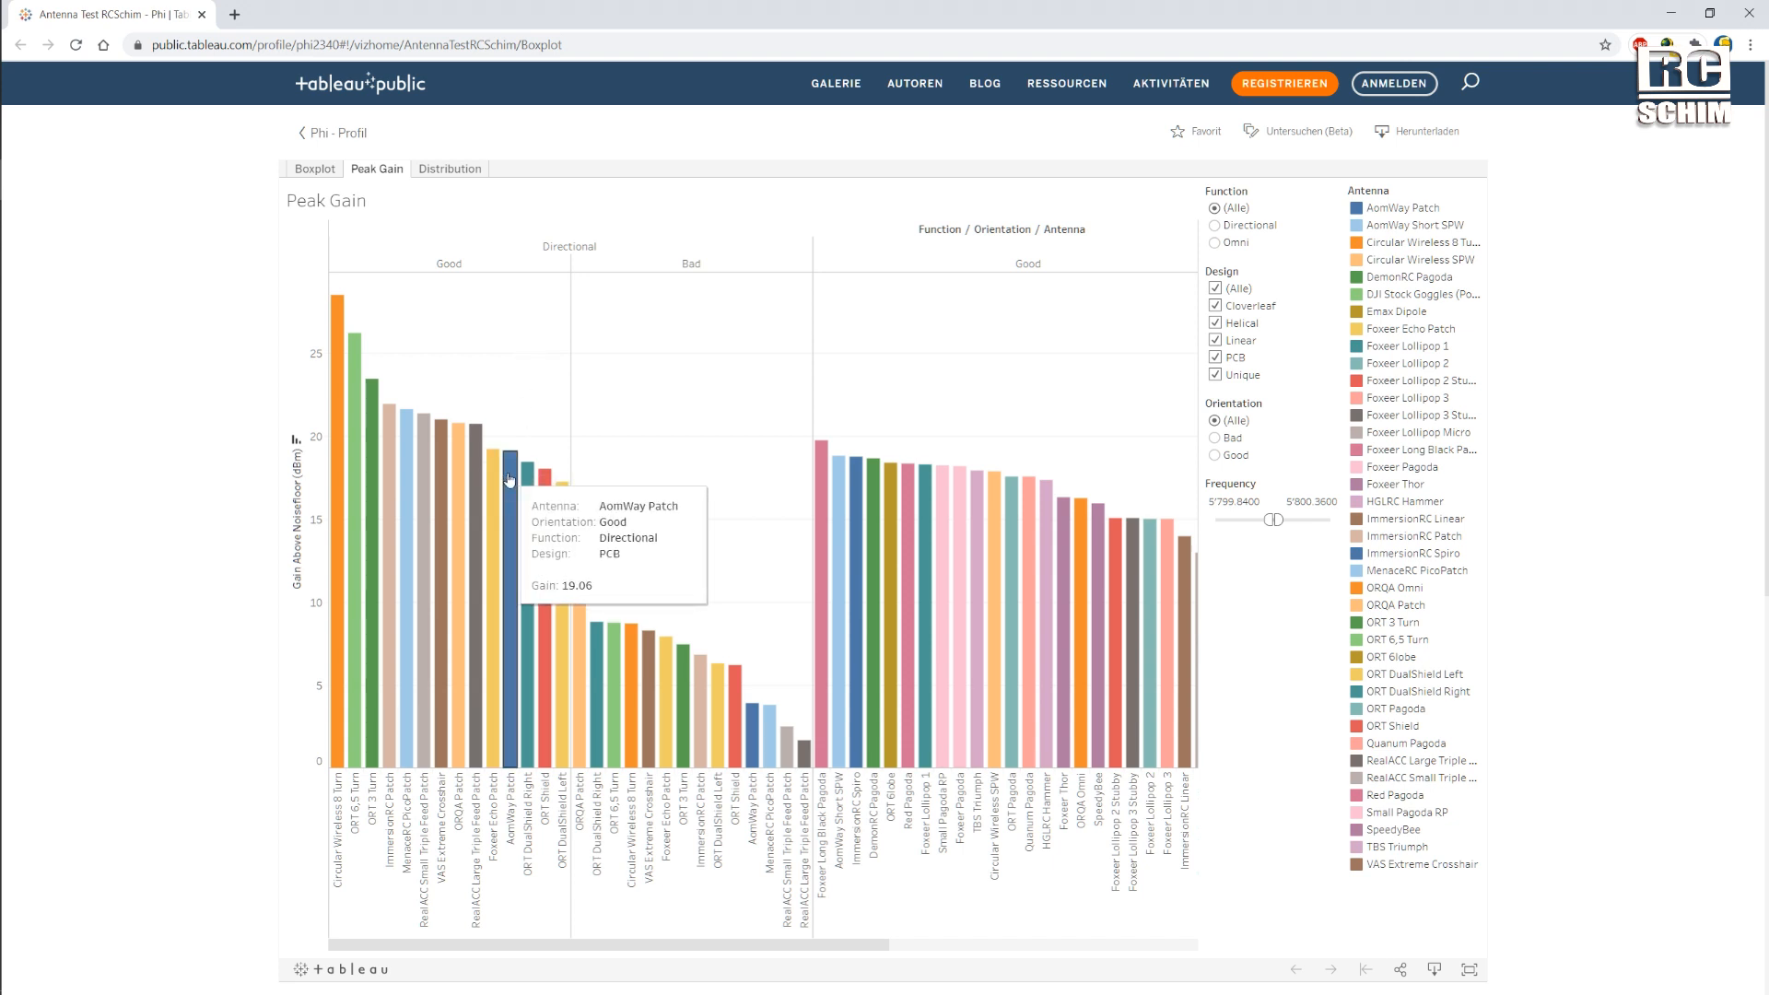
mouse_move(538, 494)
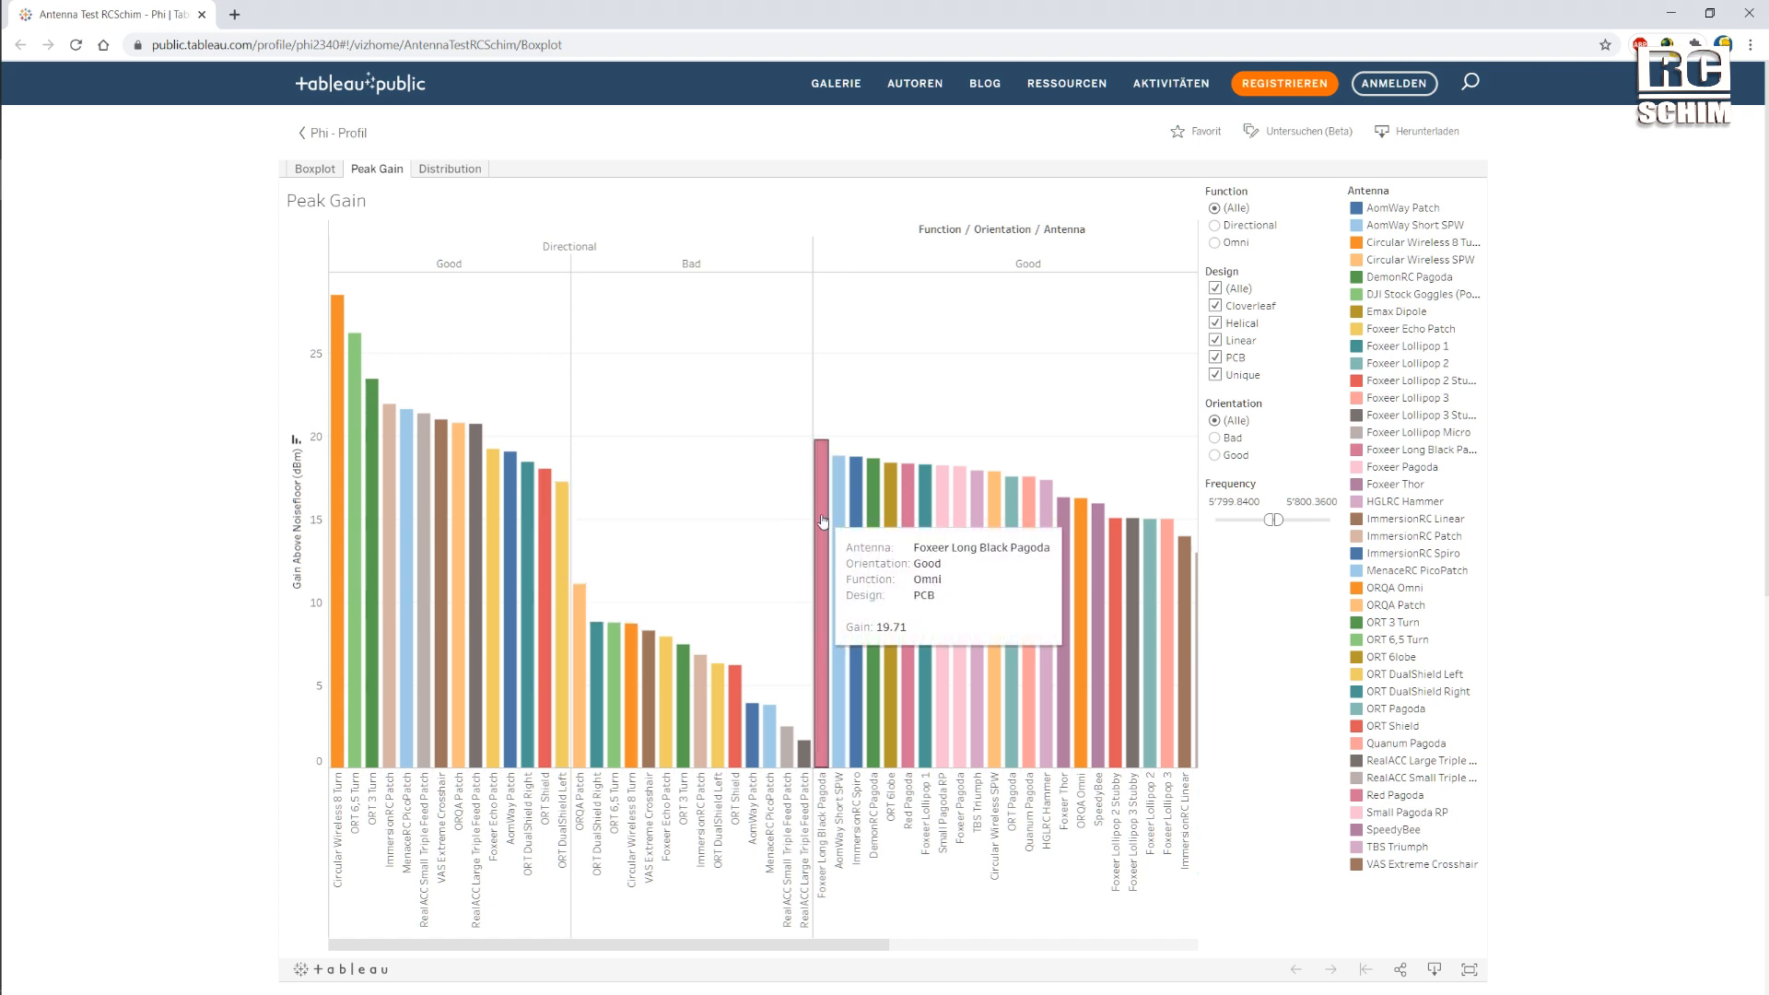
mouse_move(840, 519)
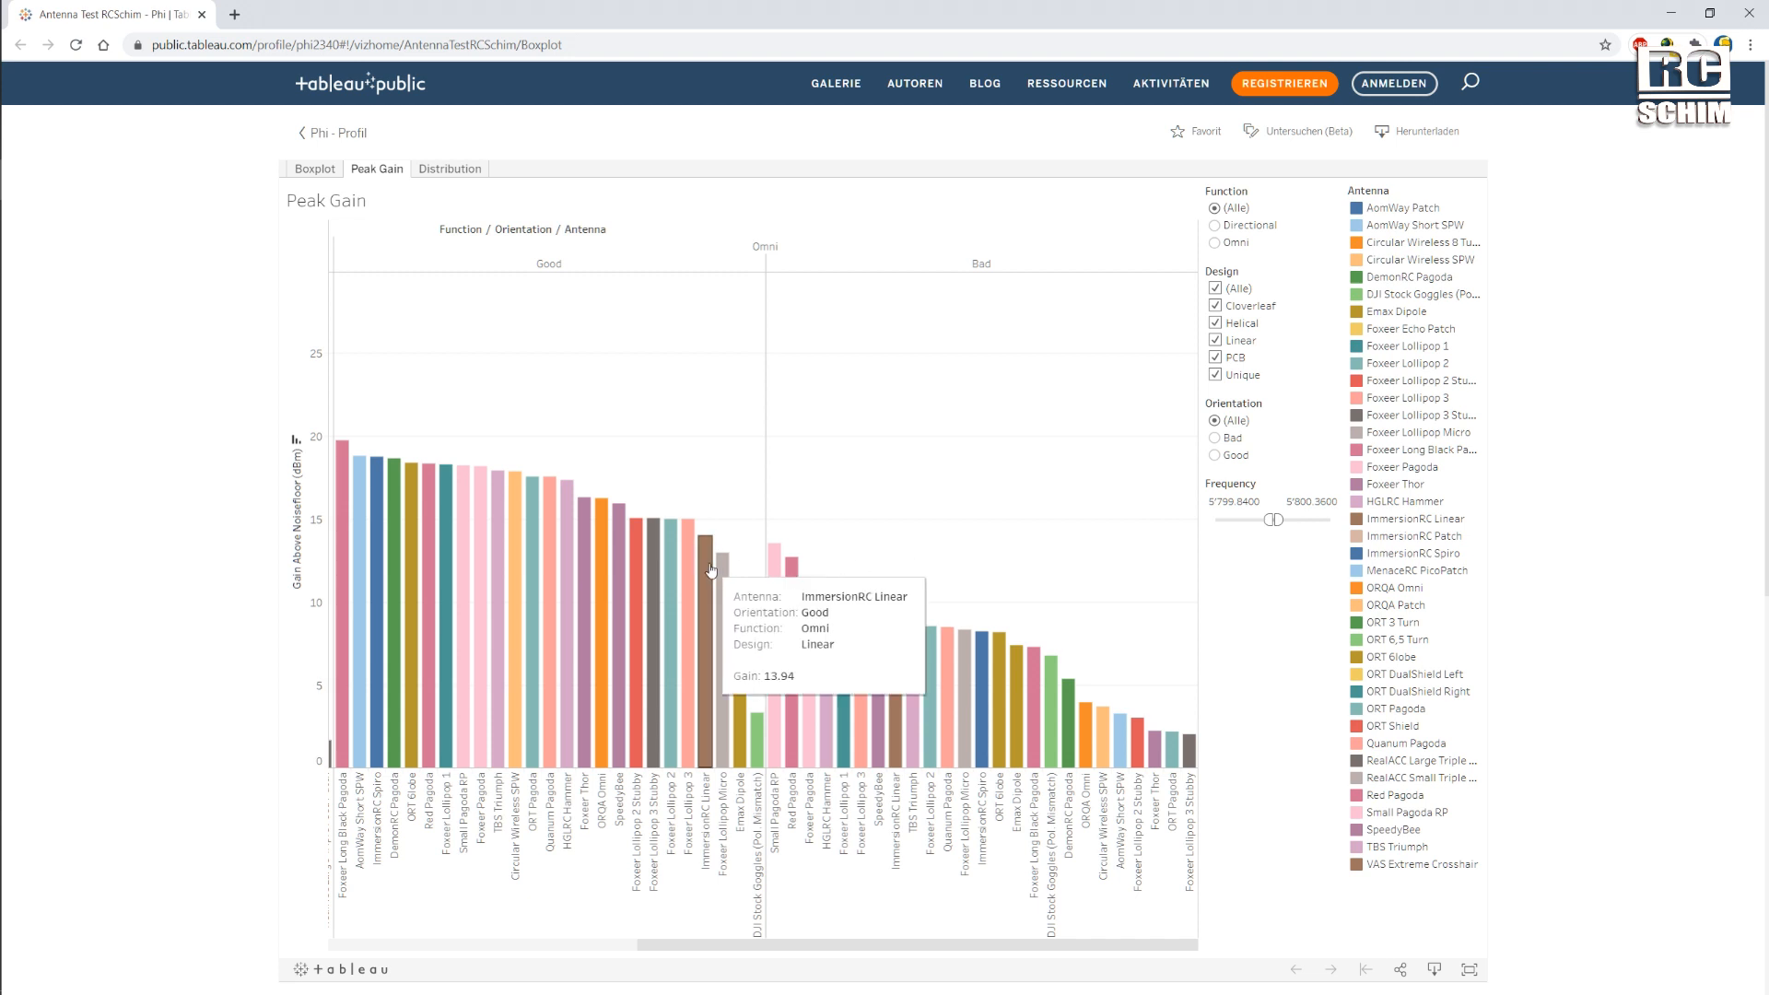
mouse_move(925, 299)
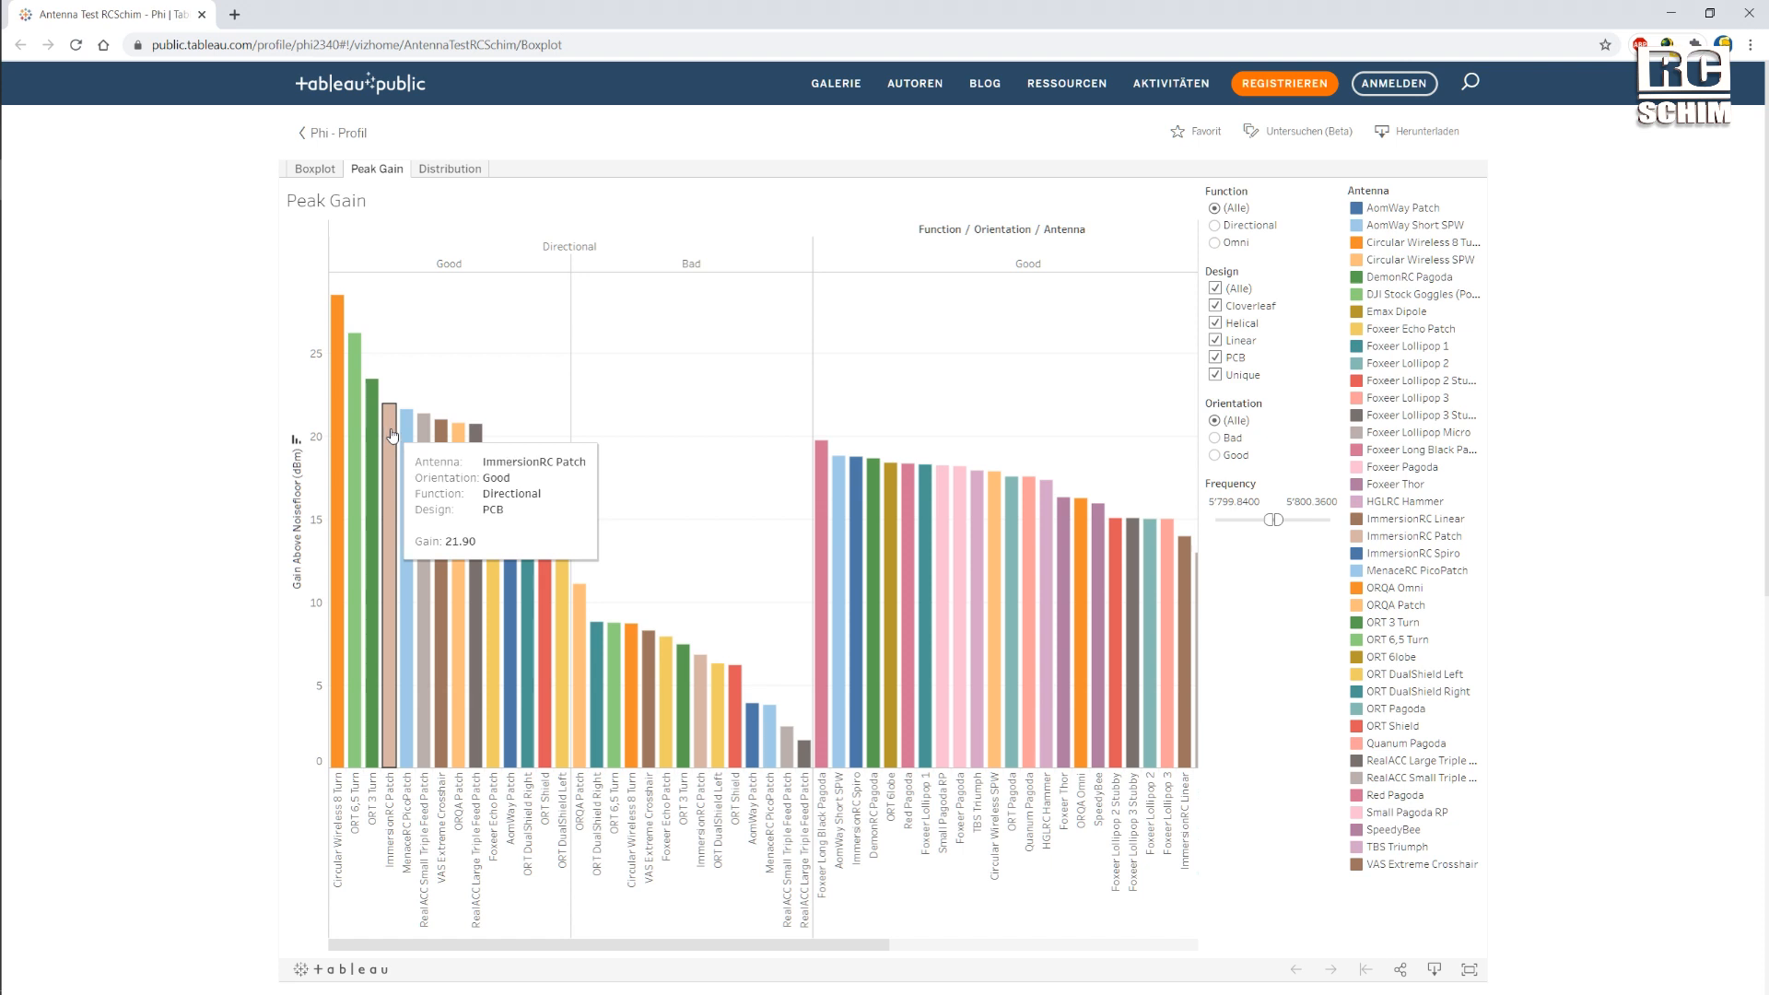
mouse_move(521, 296)
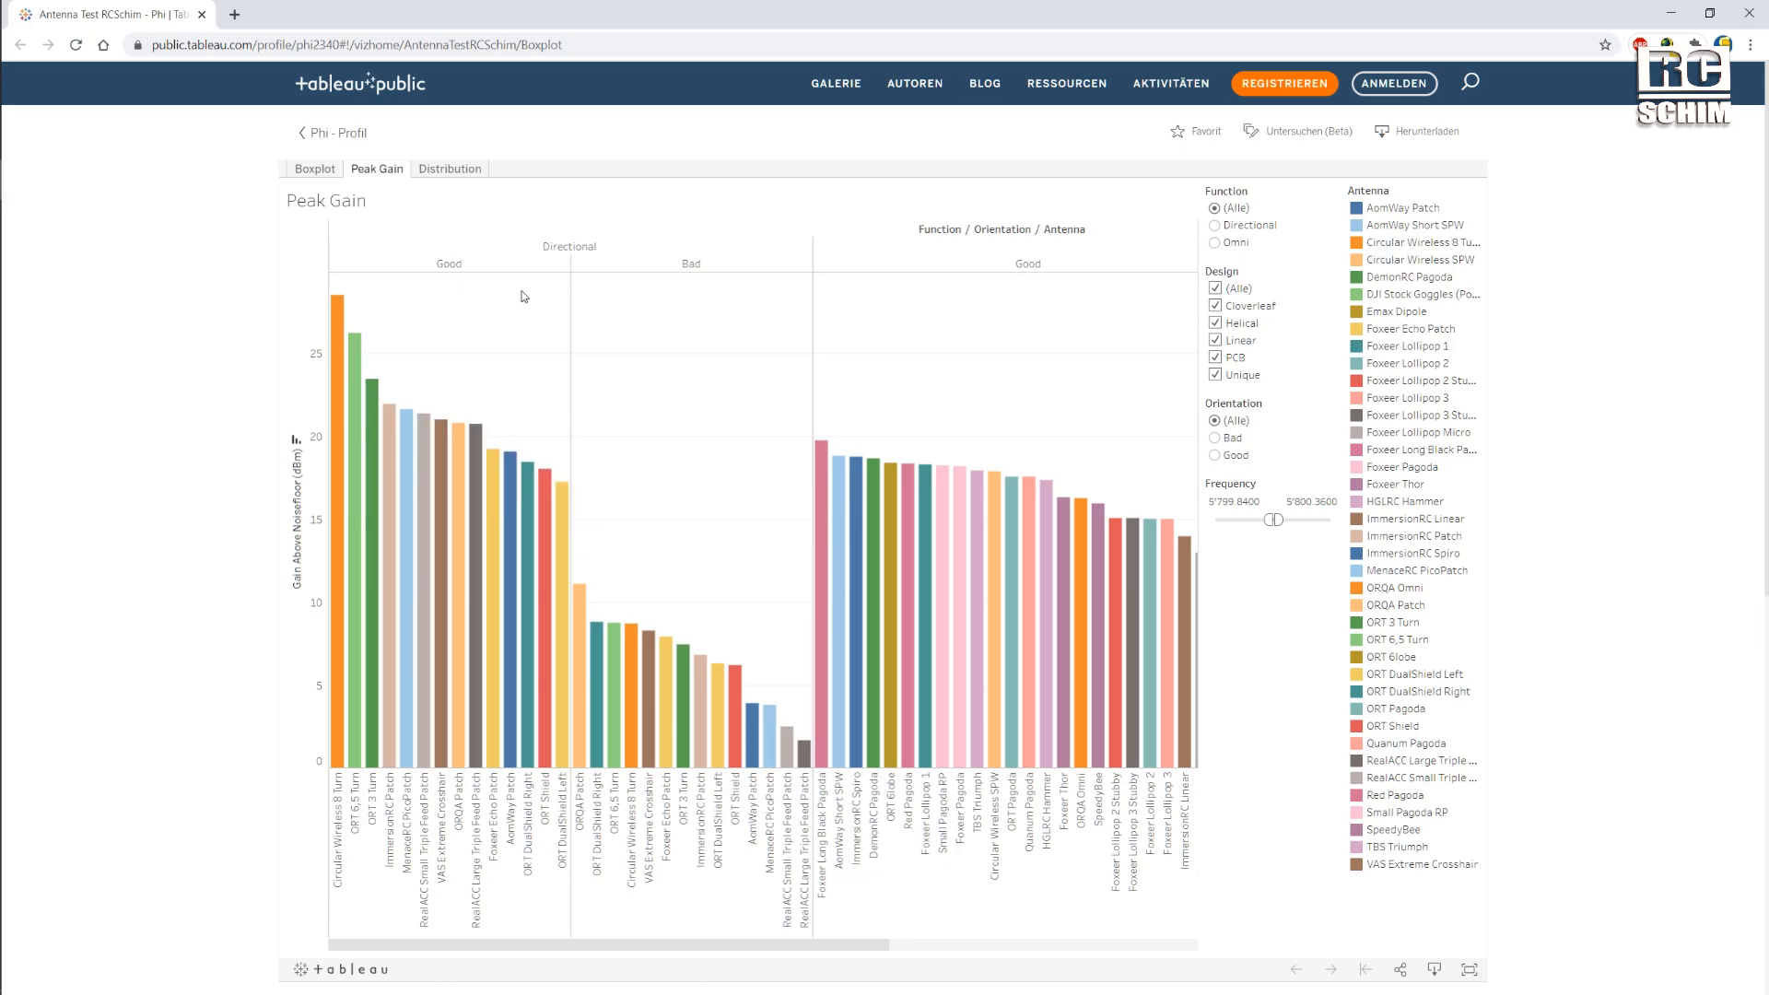